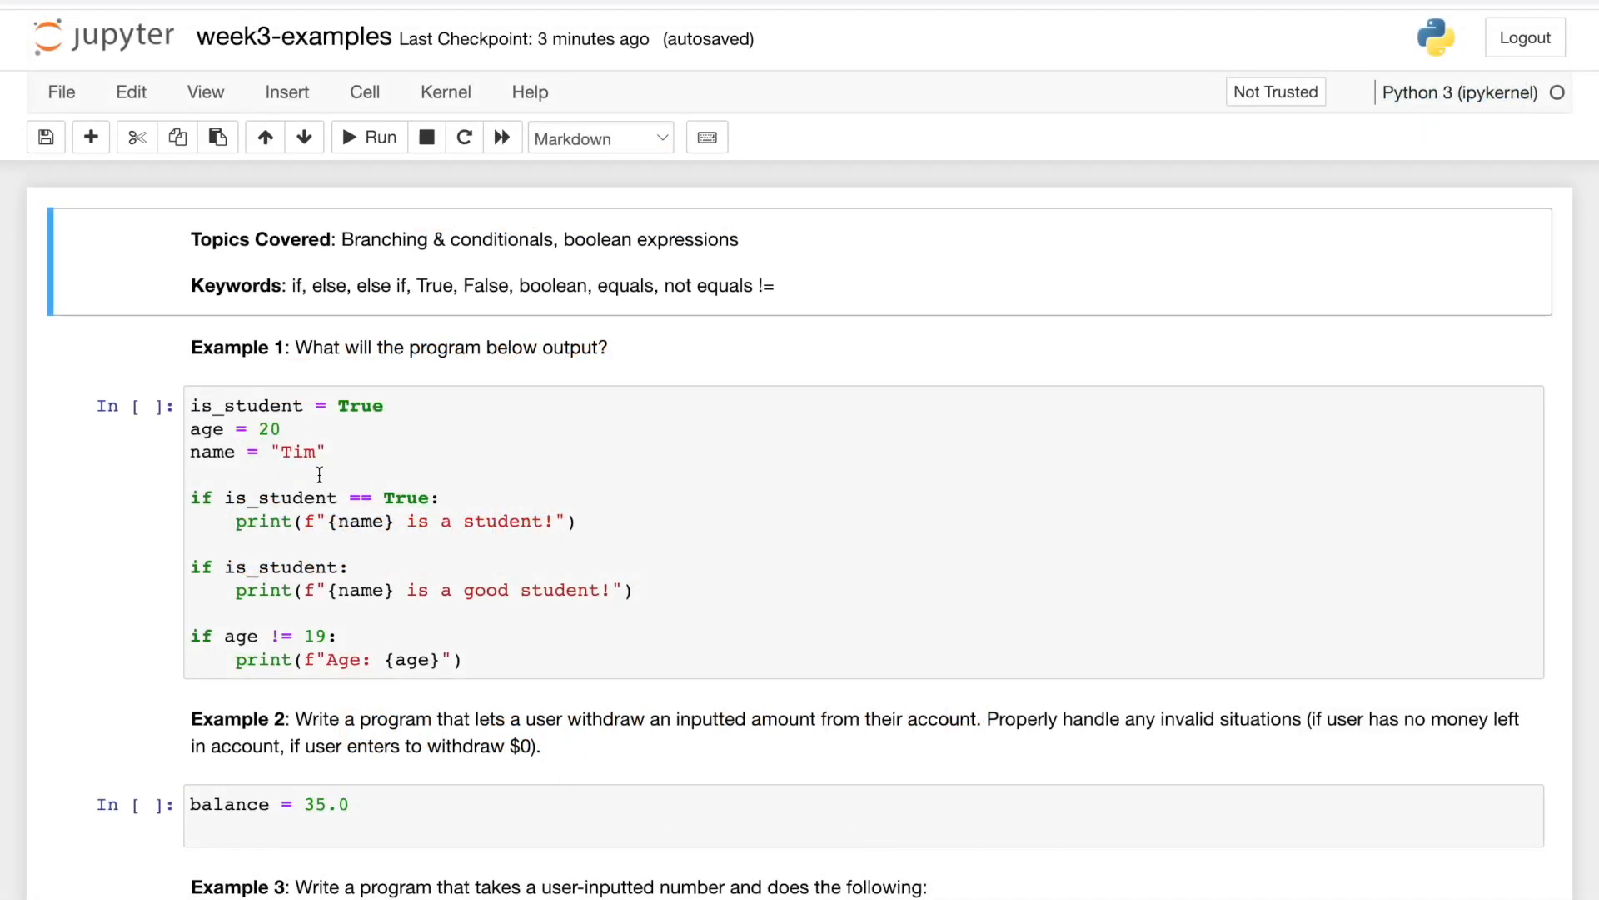
mouse_move(239, 356)
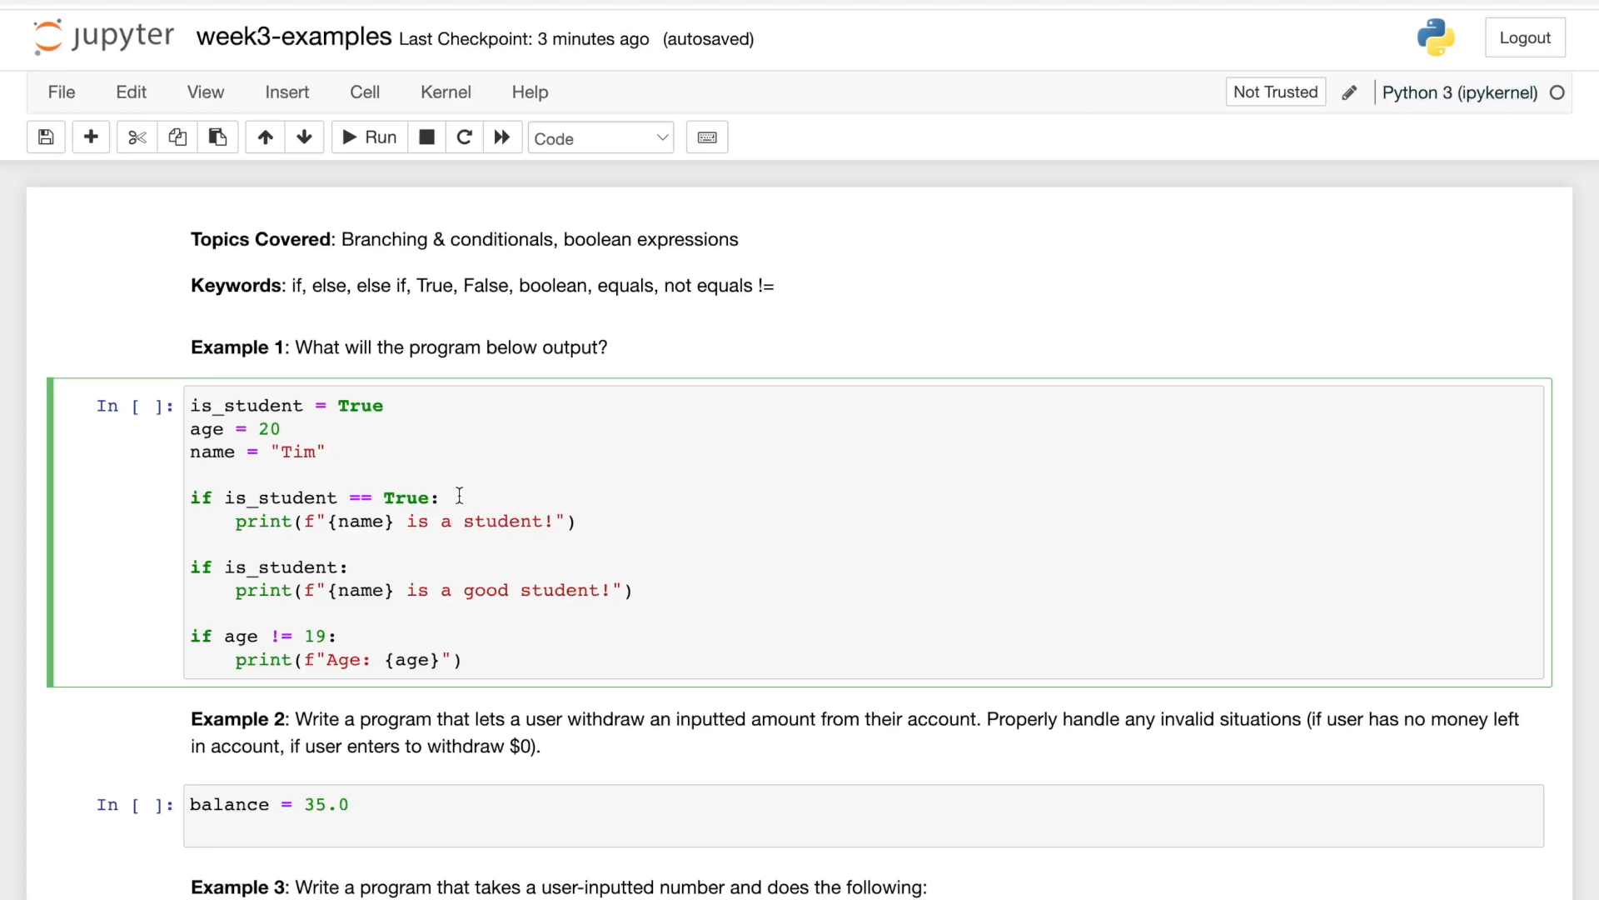
Comment Example 1's first if statement with '# True == True'.
left_click(442, 497)
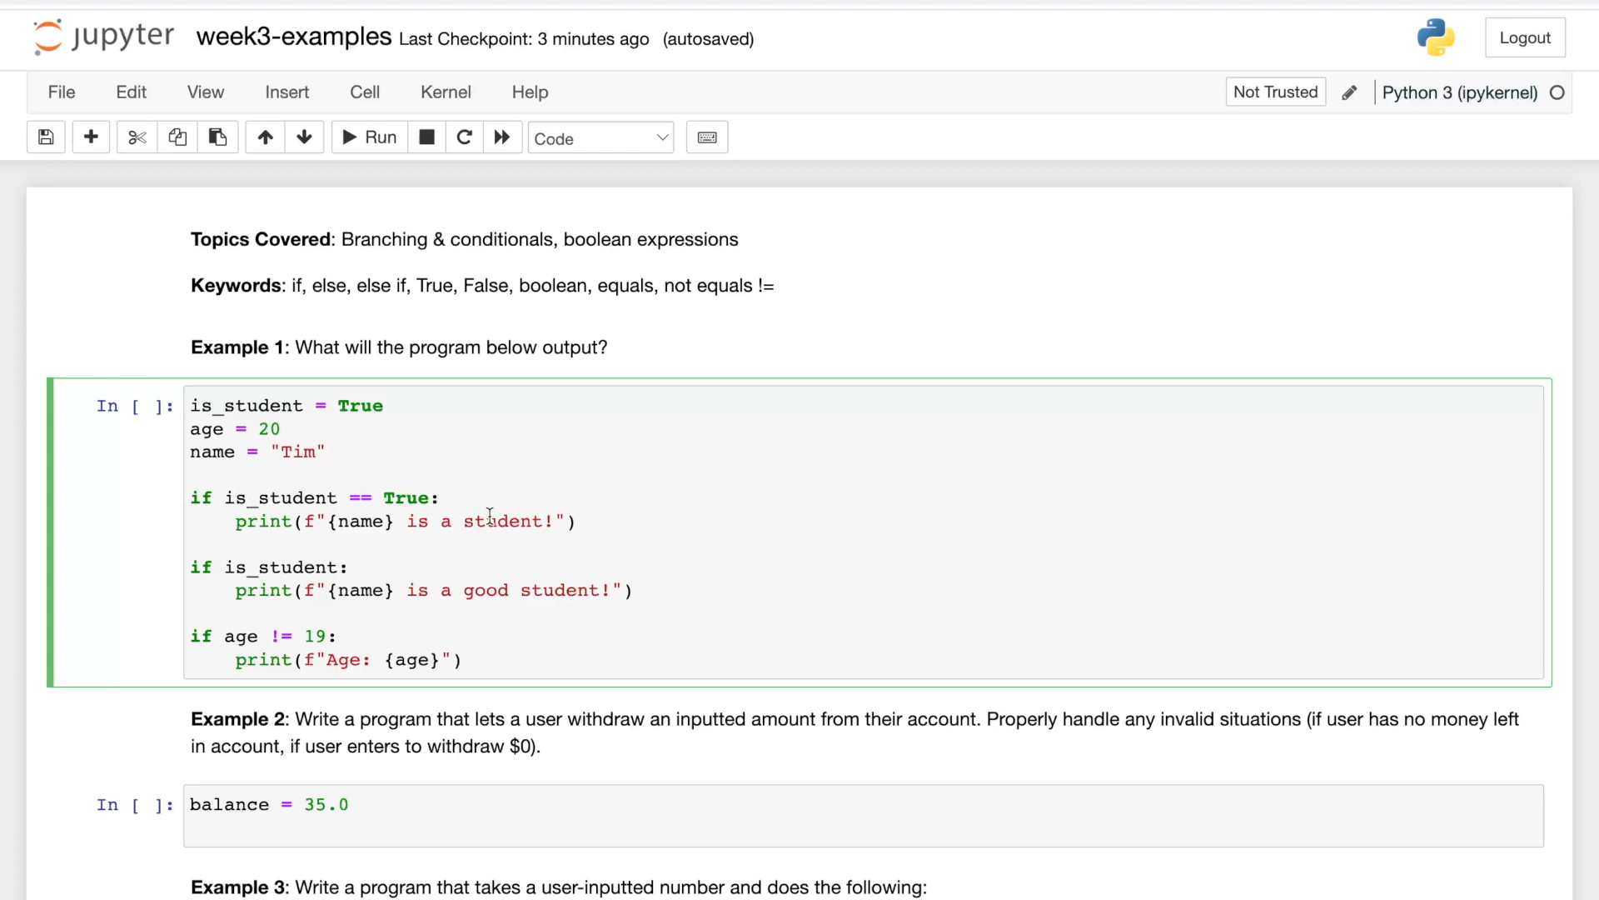
type("# True")
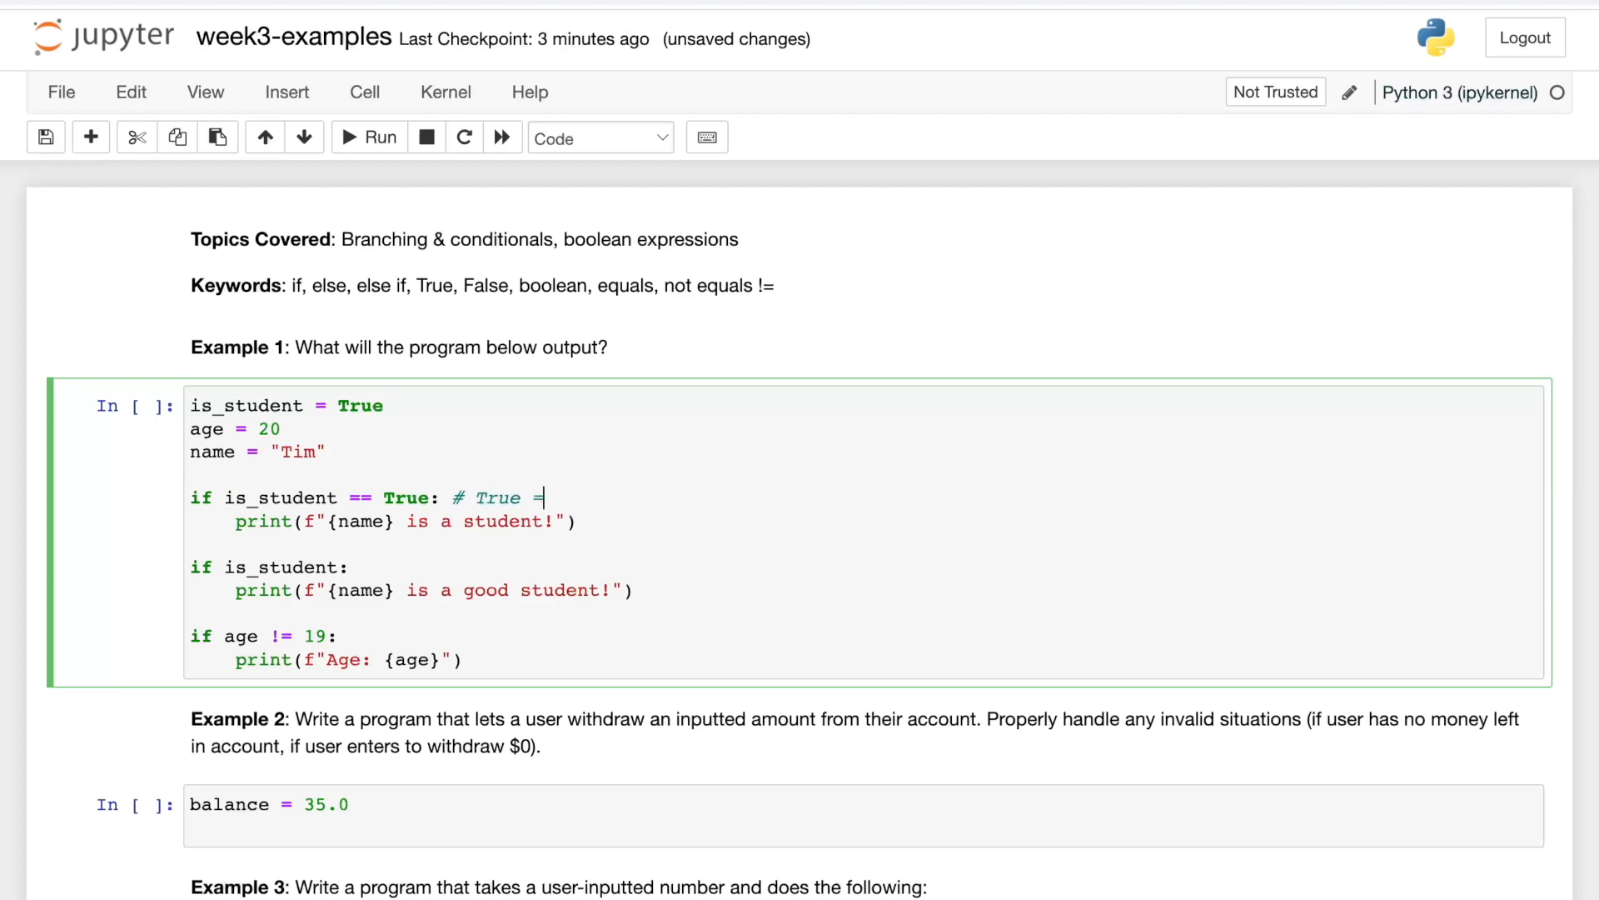
type("= True")
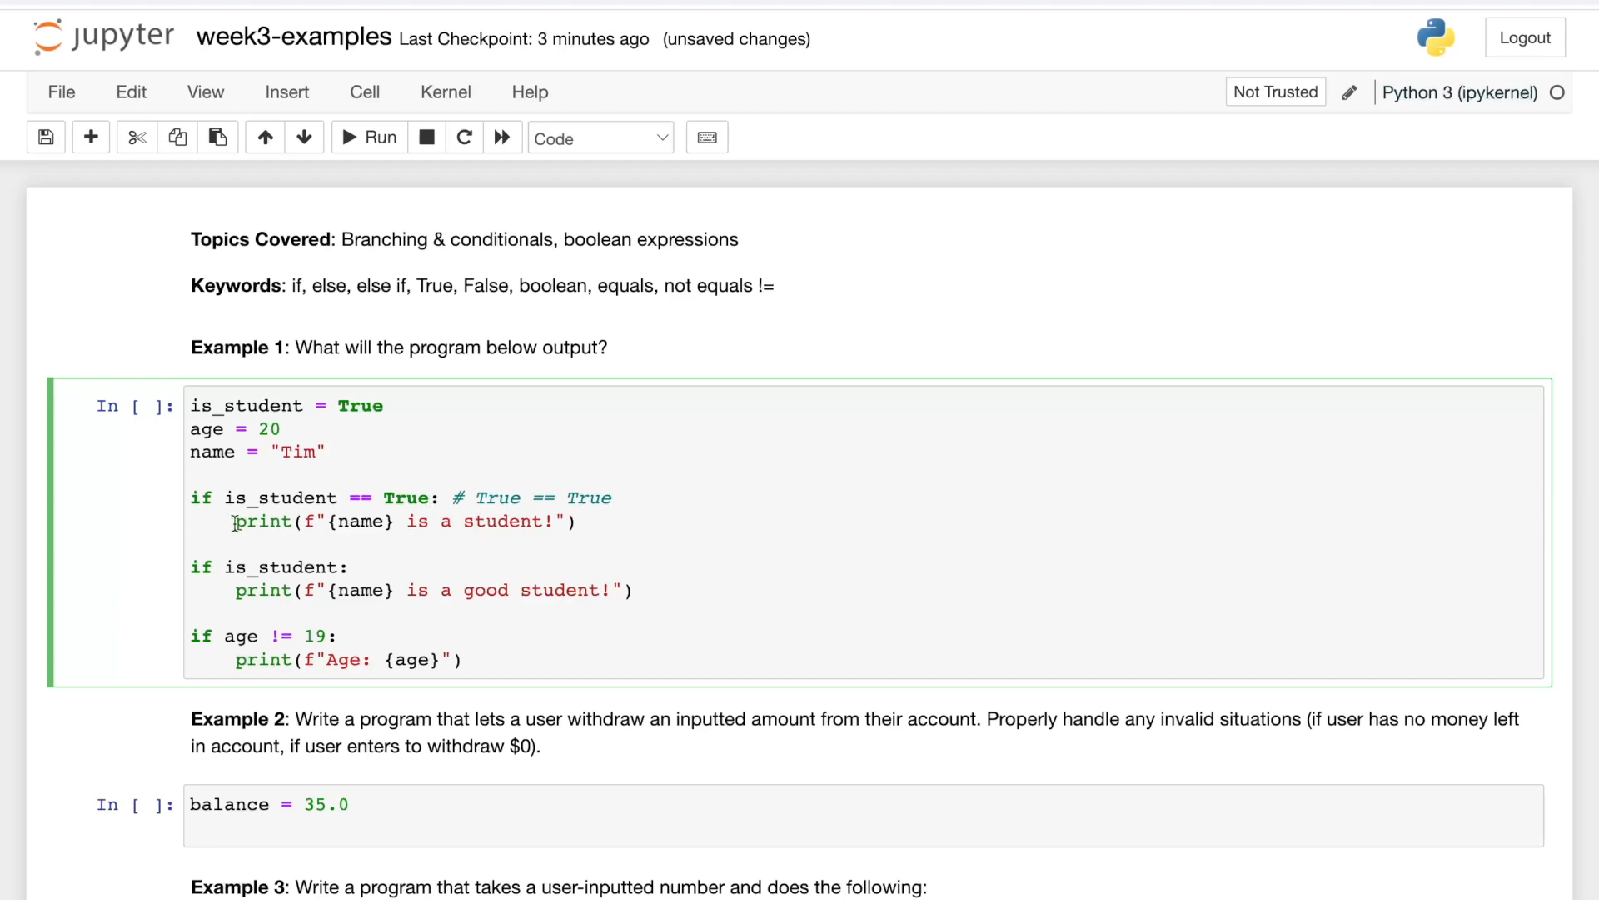
triple_click(403, 522)
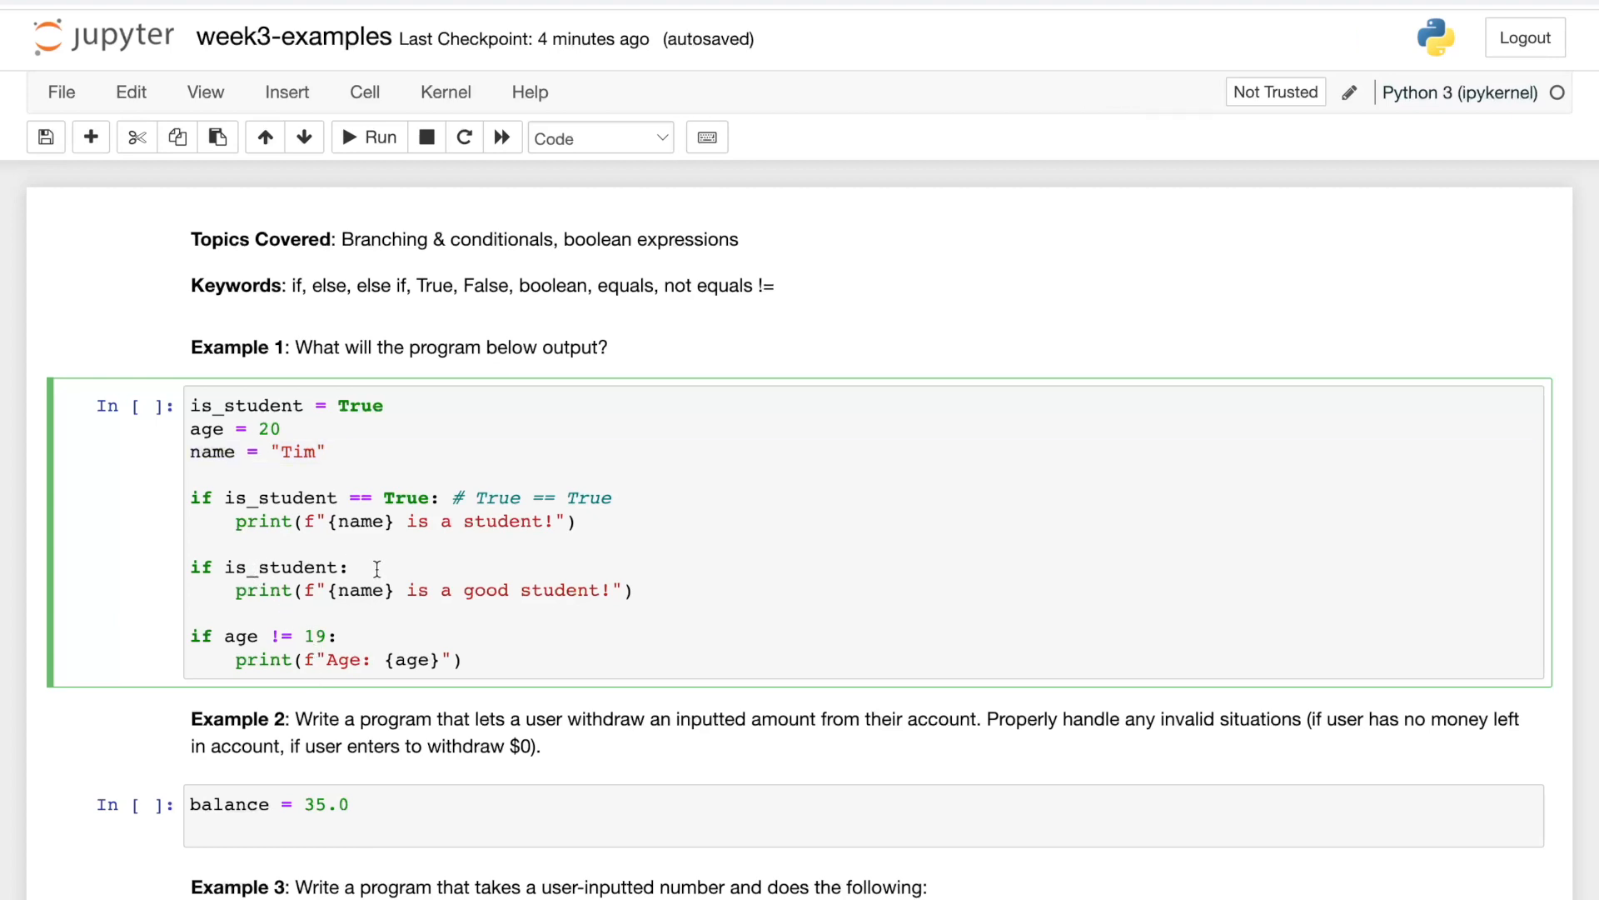
Annotate the second if with '# boolean literals, or boolean zen' and a '# if True:' line above.
type("# boolean 1")
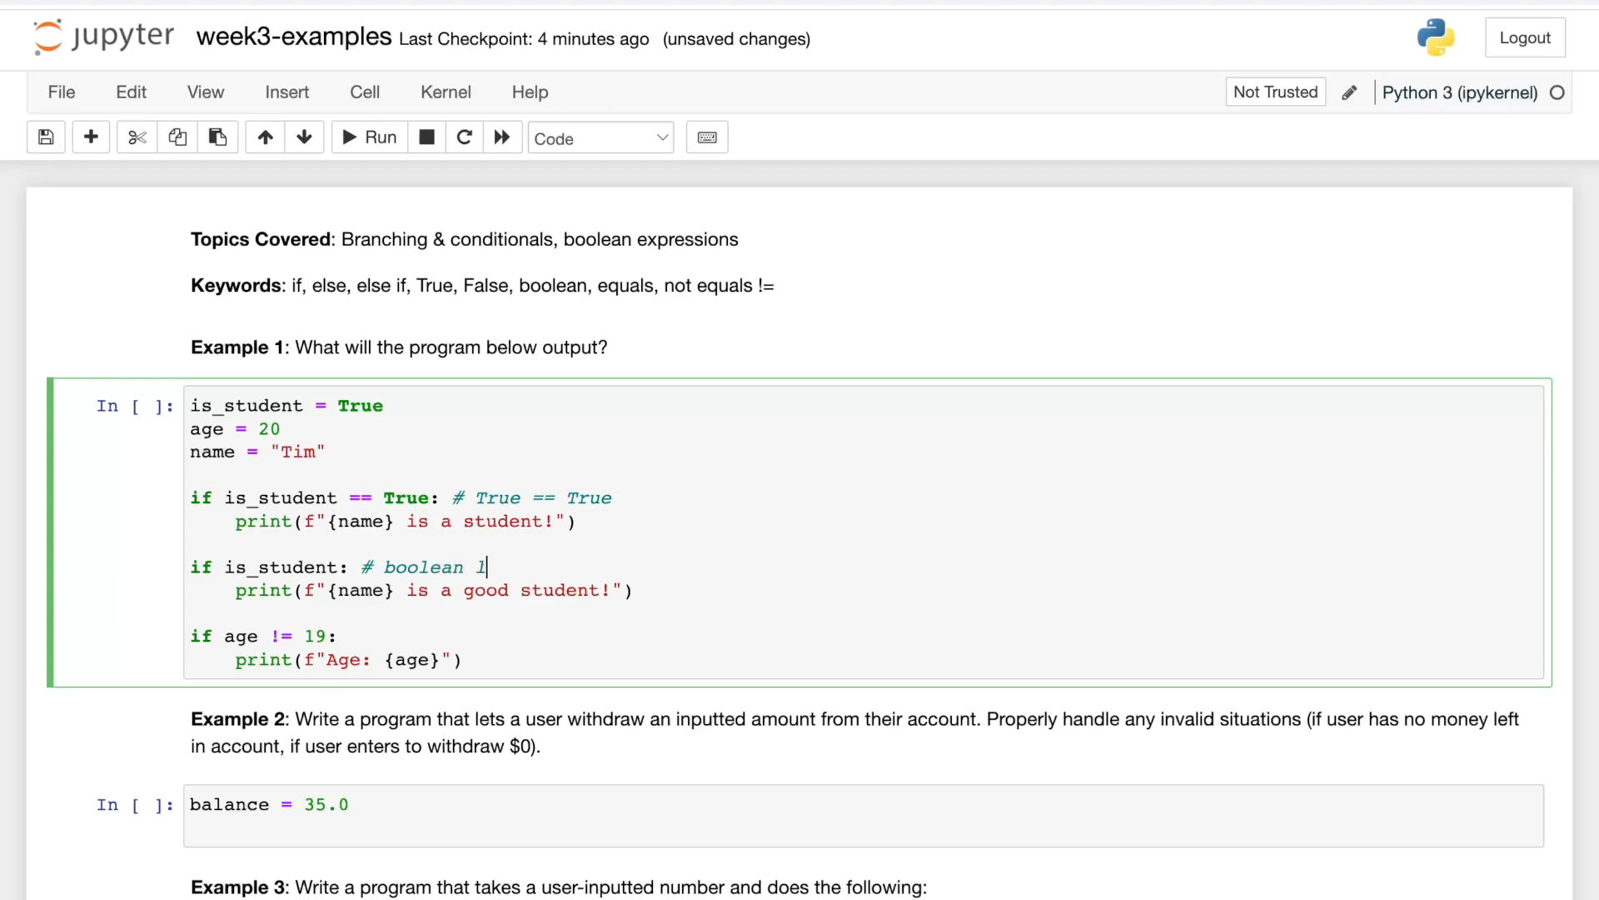
type("iterals, or boolke")
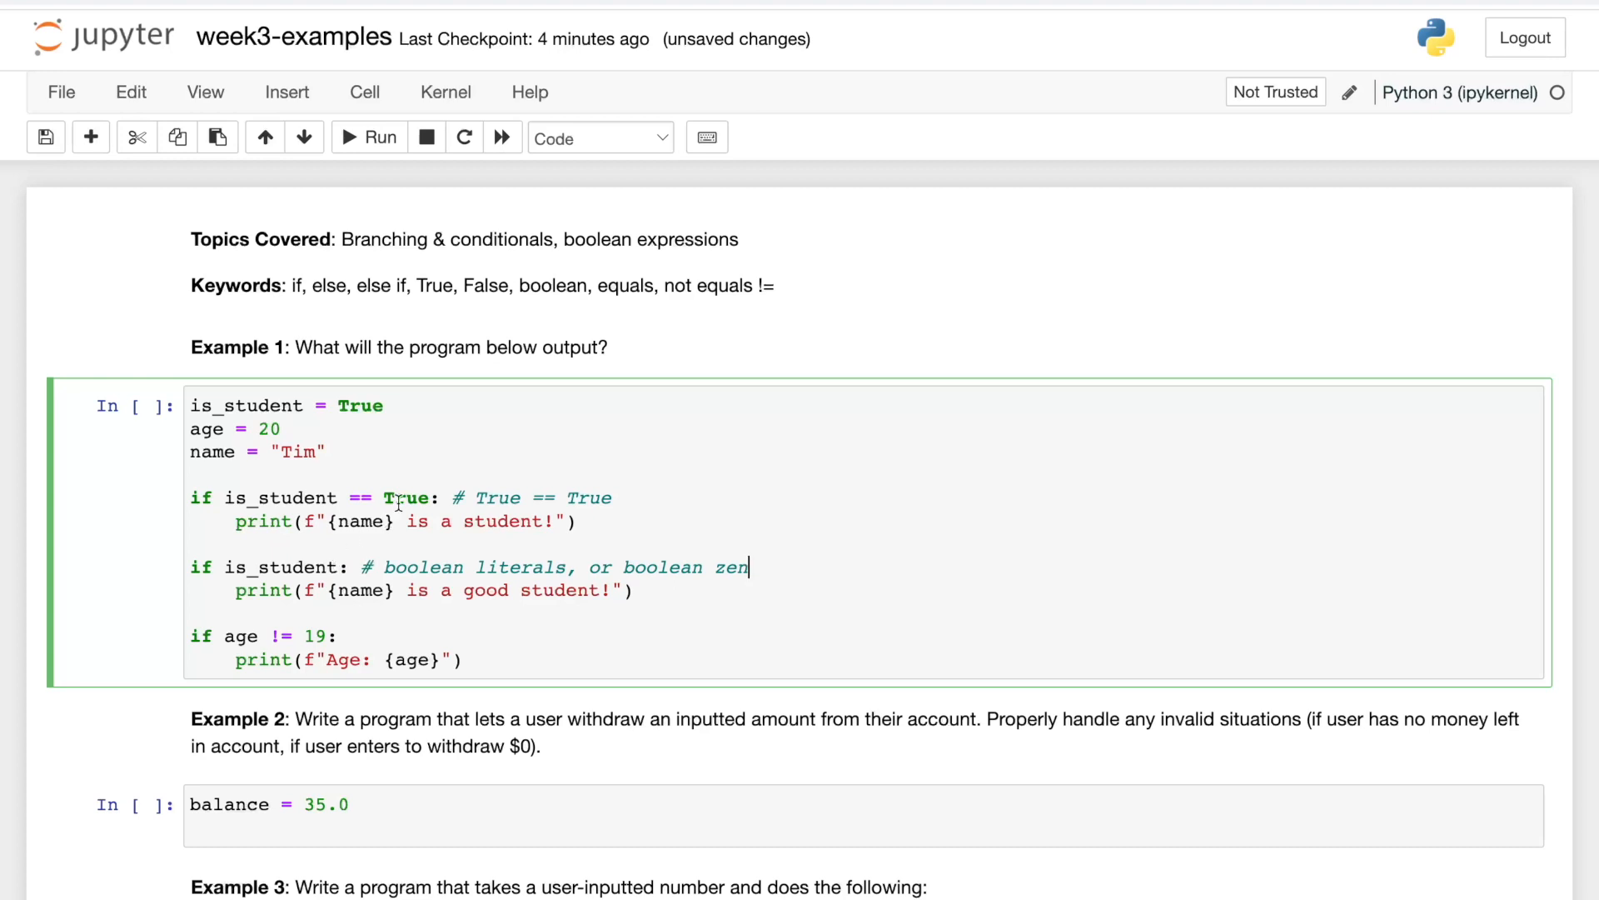
double_click(405, 498)
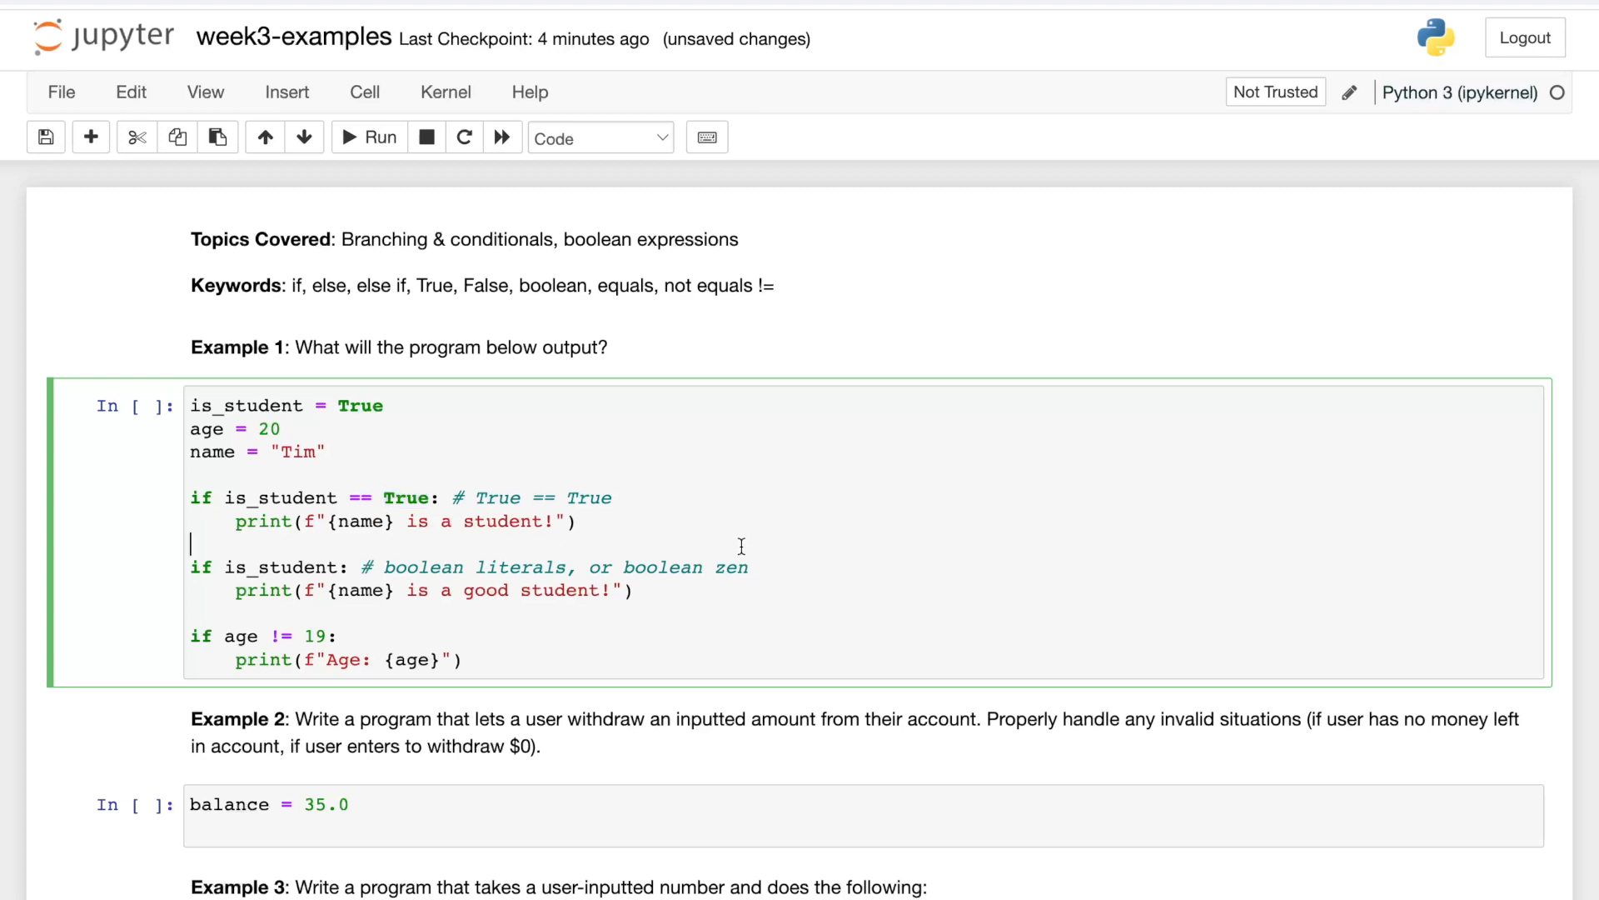
type("#")
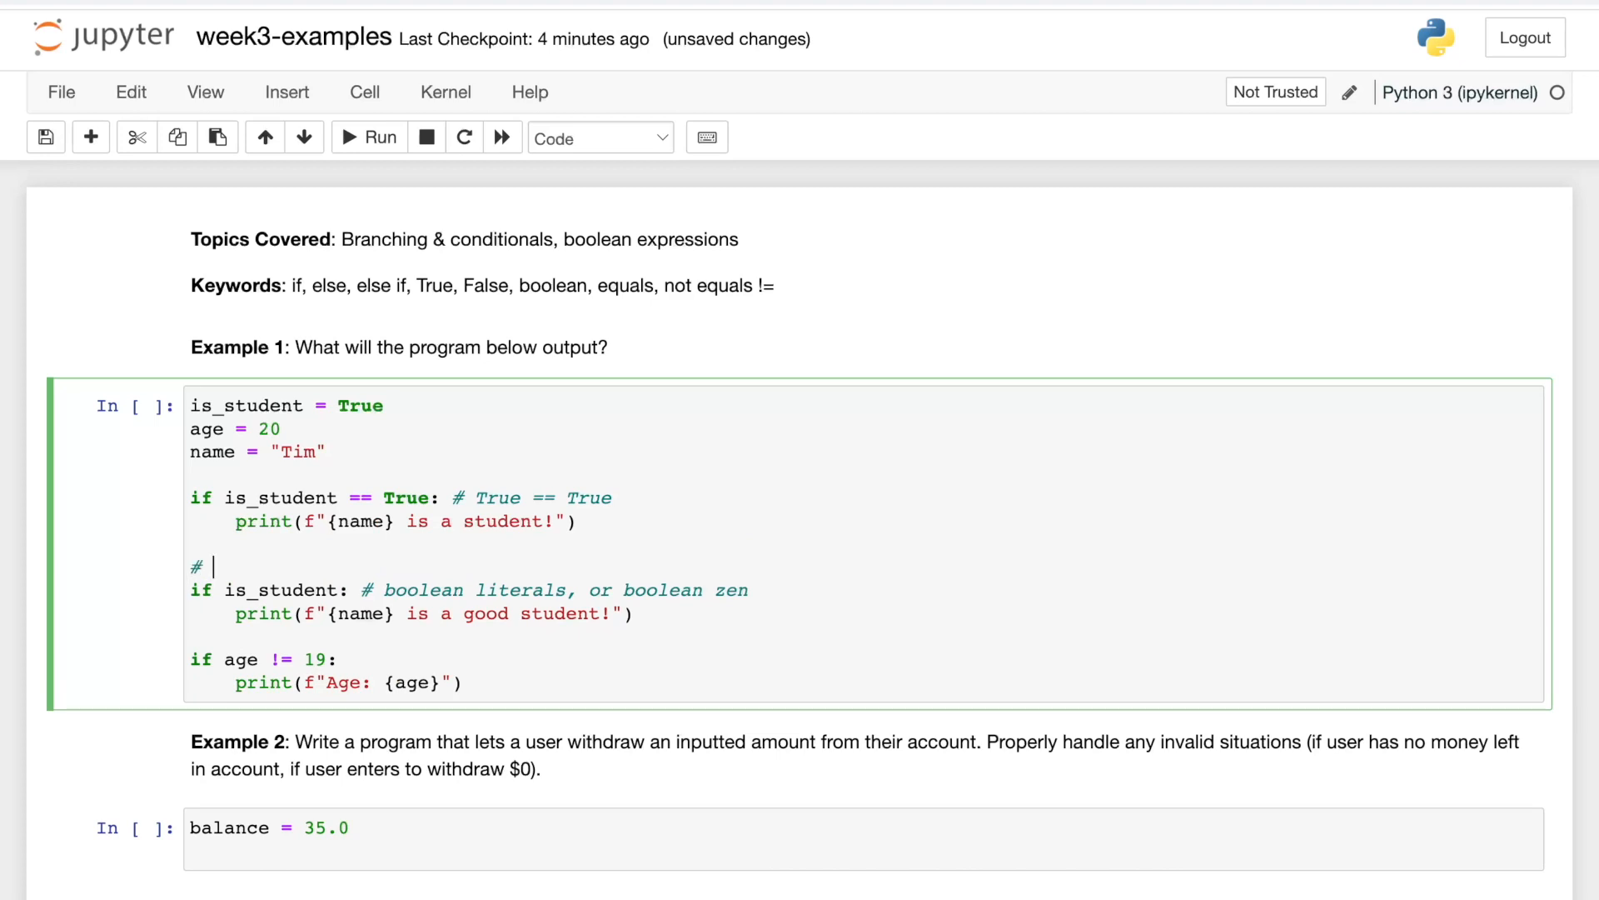
type("if True:")
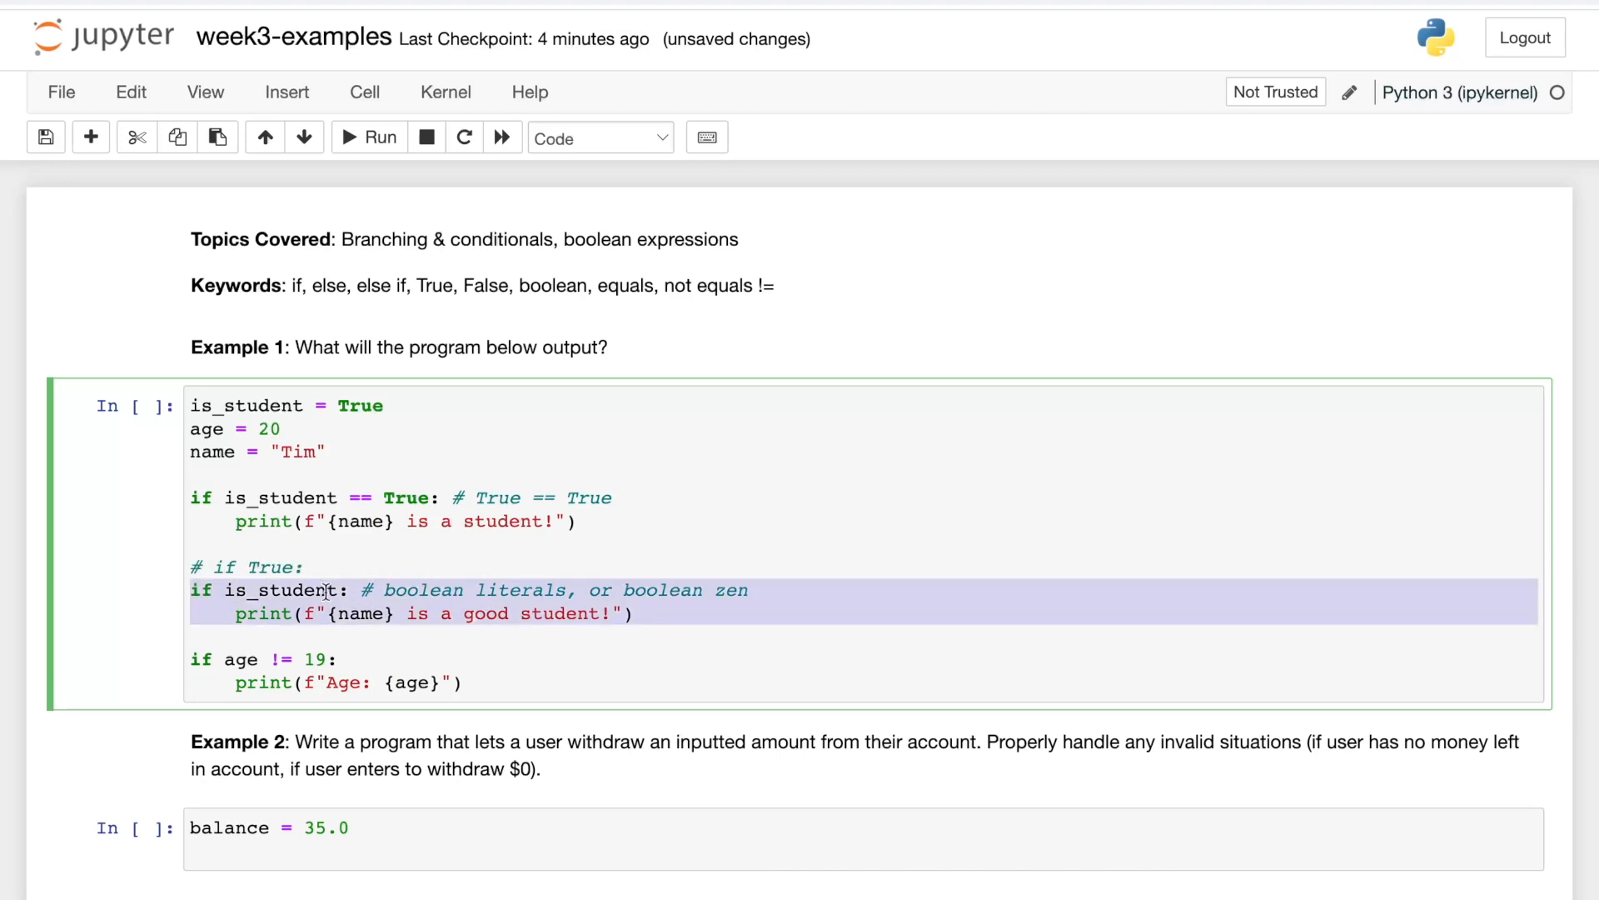
left_click(301, 567)
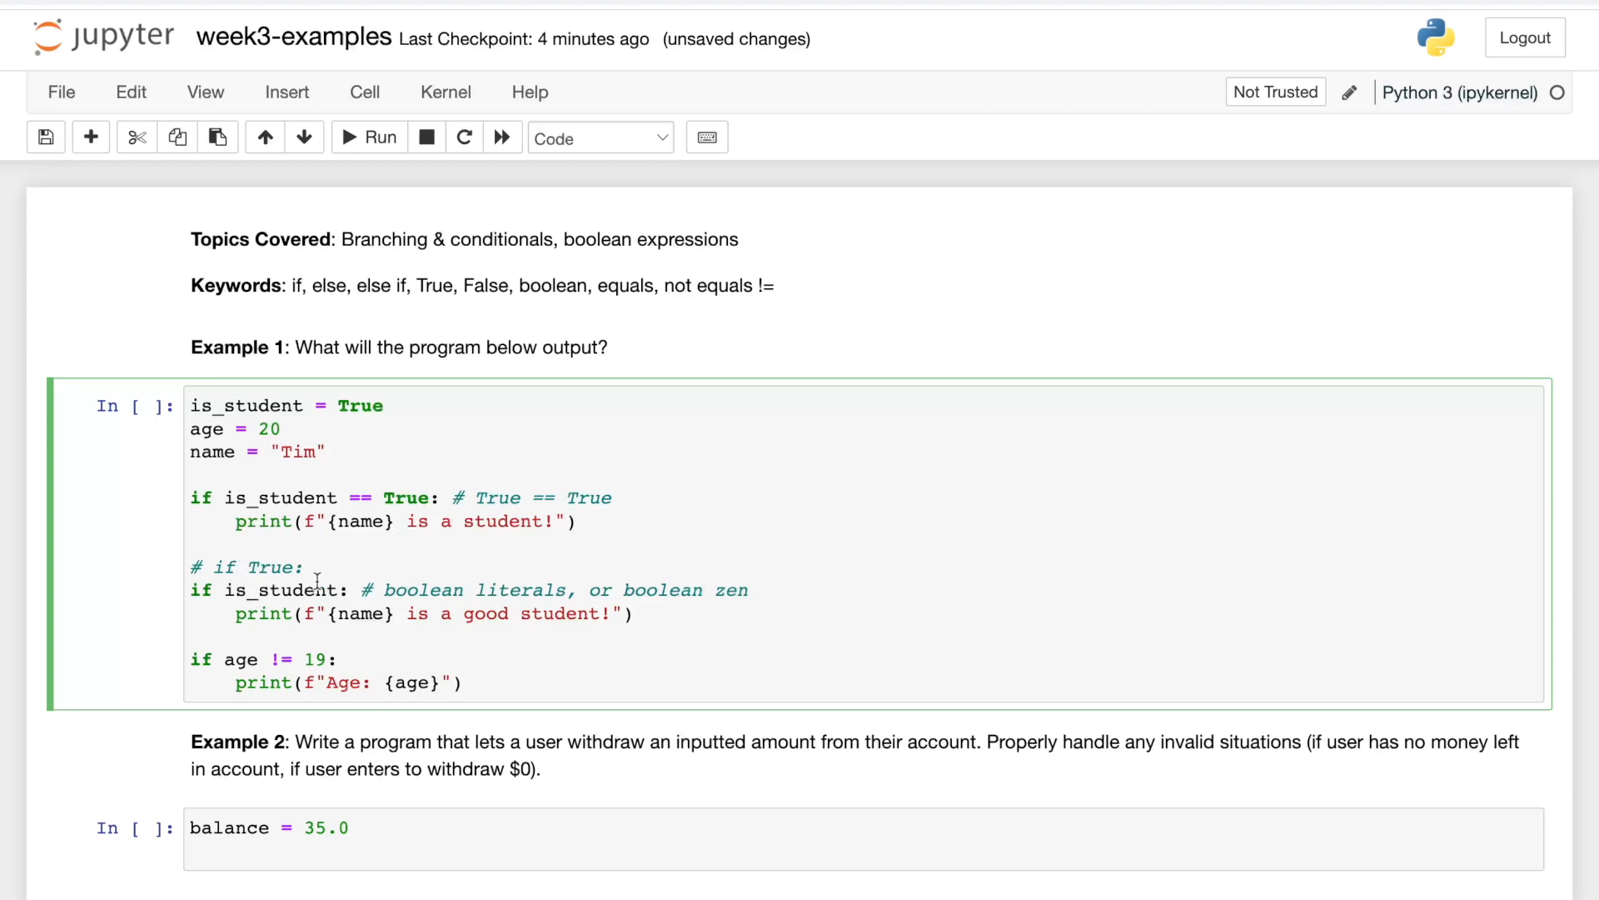
double_click(275, 589)
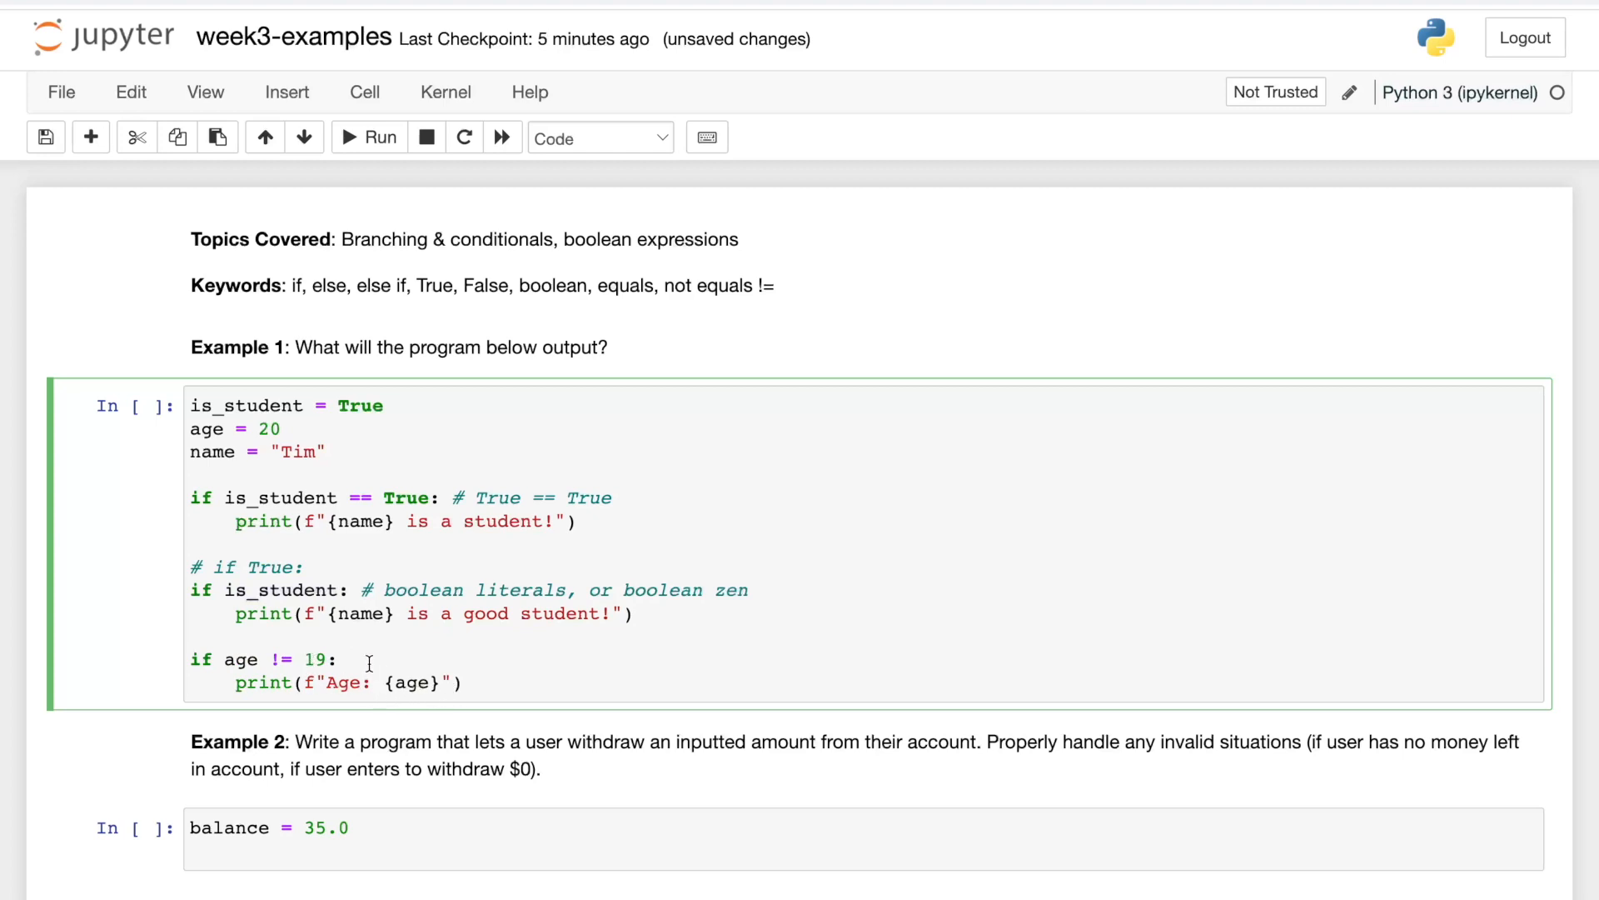
Append '# 20 != 19' to the age check and run Example 1.
type("# 20 !=")
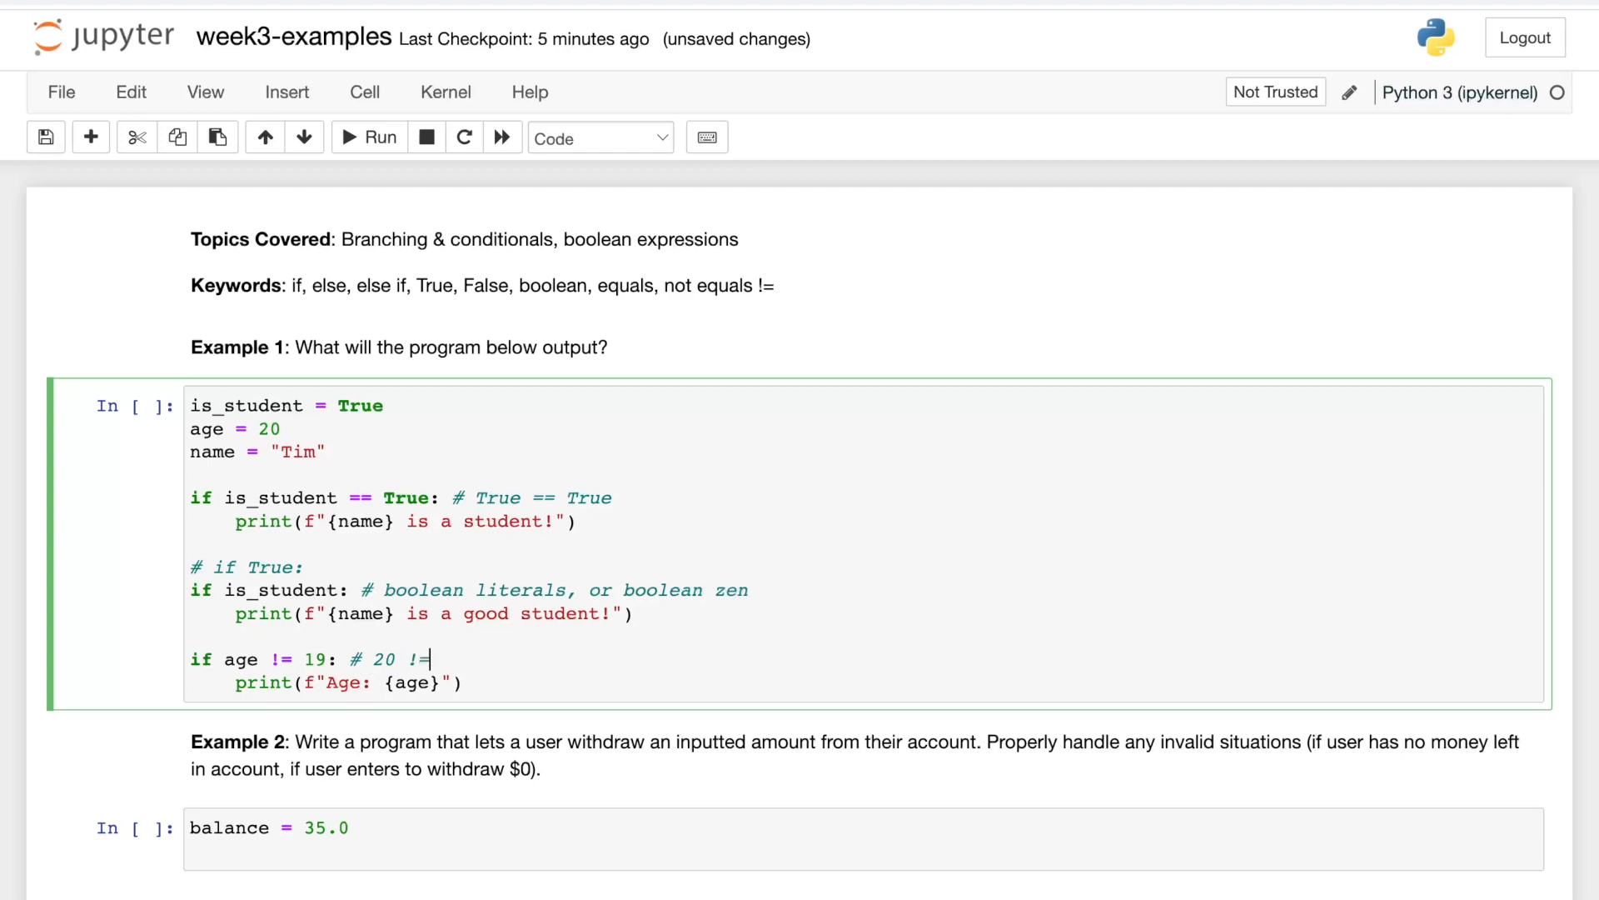
type("19")
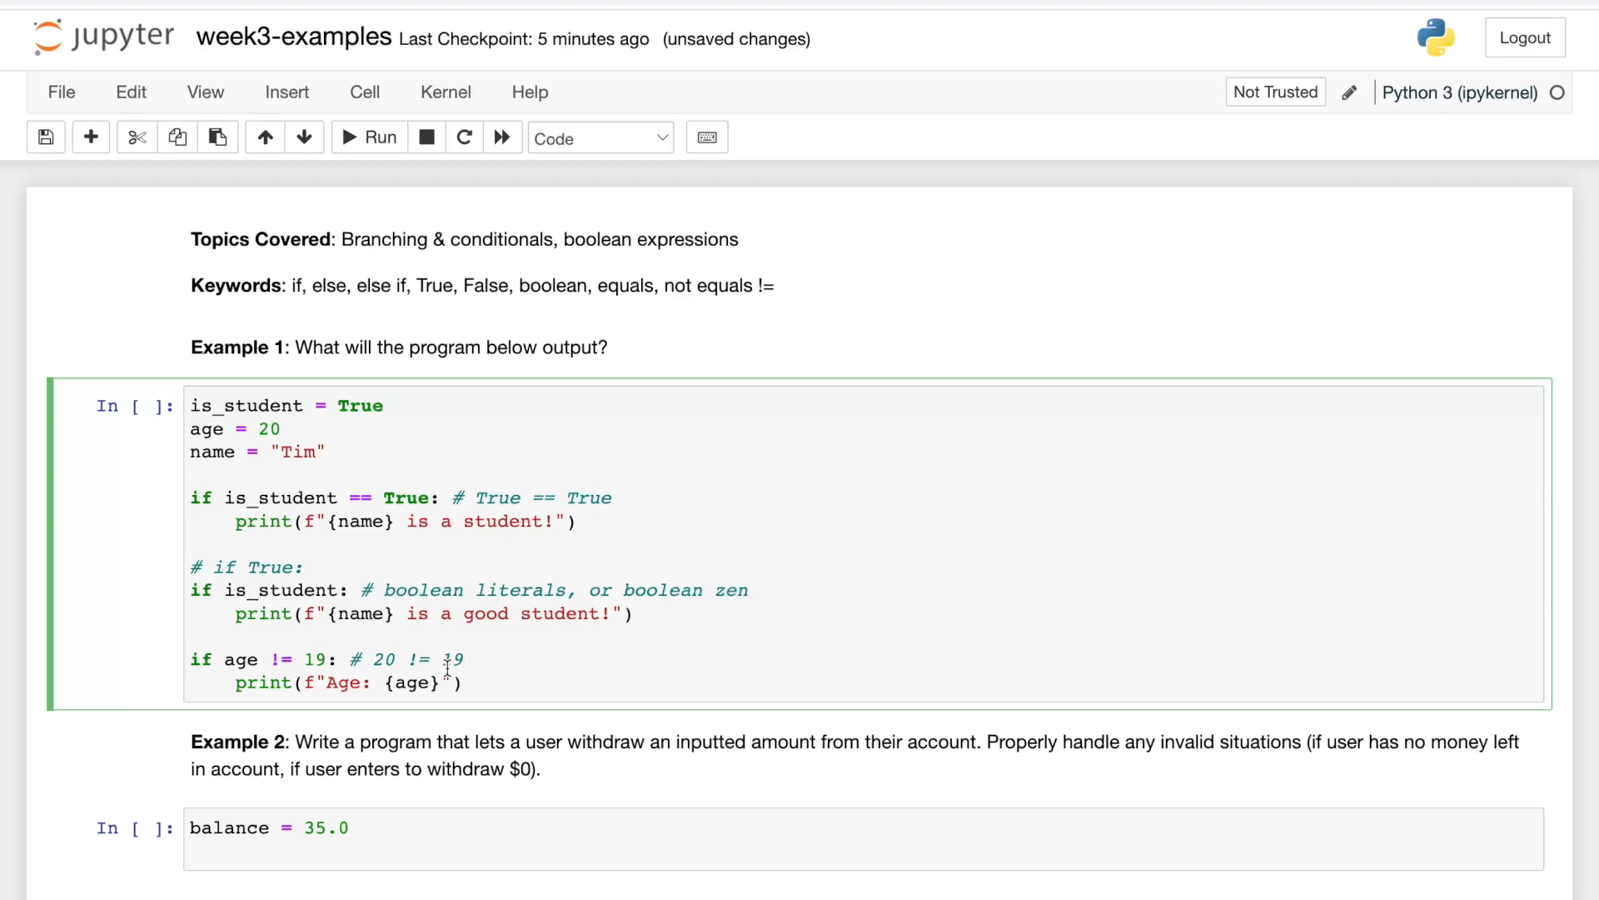
left_click(367, 137)
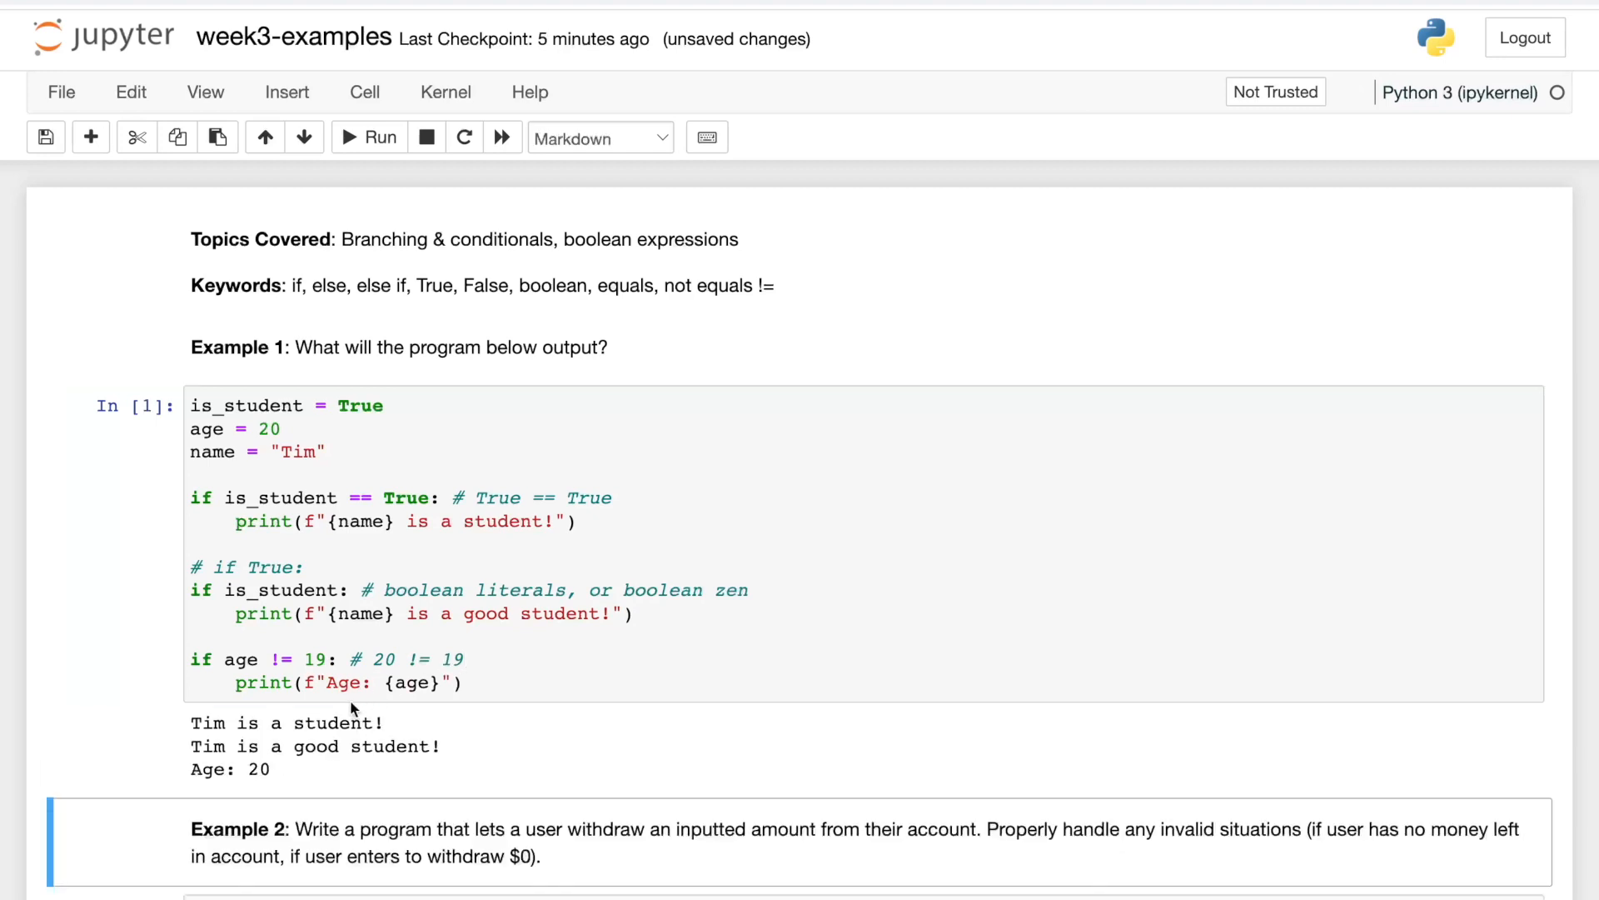
Scroll down to Example 2's balance = 35.0 cell and the Example 3 FizzBuzz task.
scroll("down", 3)
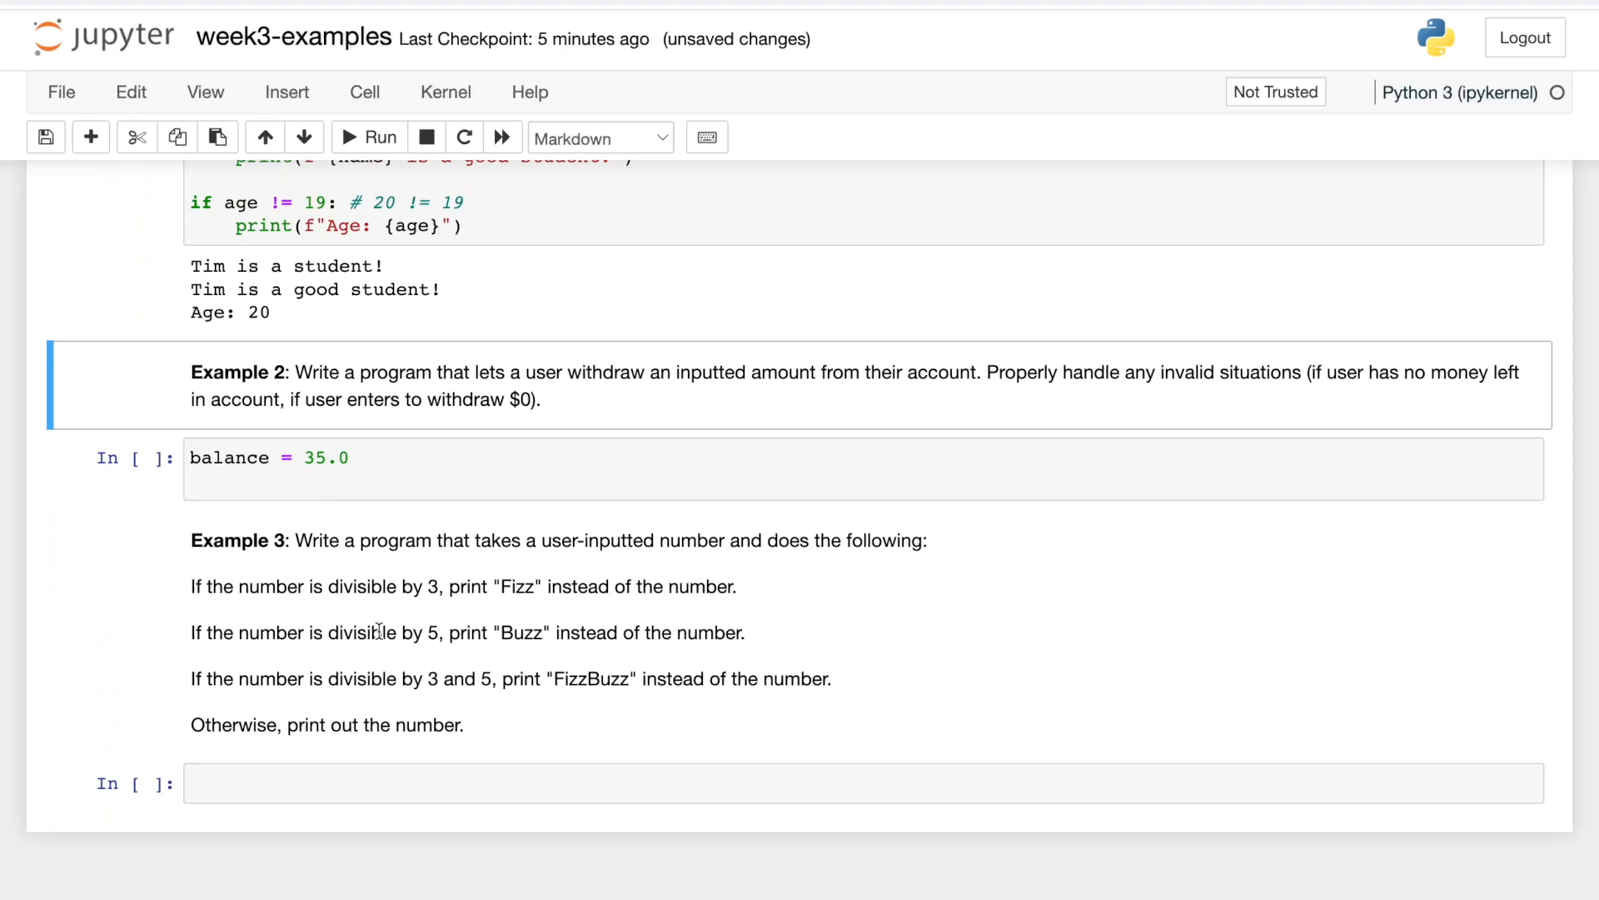
mouse_move(1123, 409)
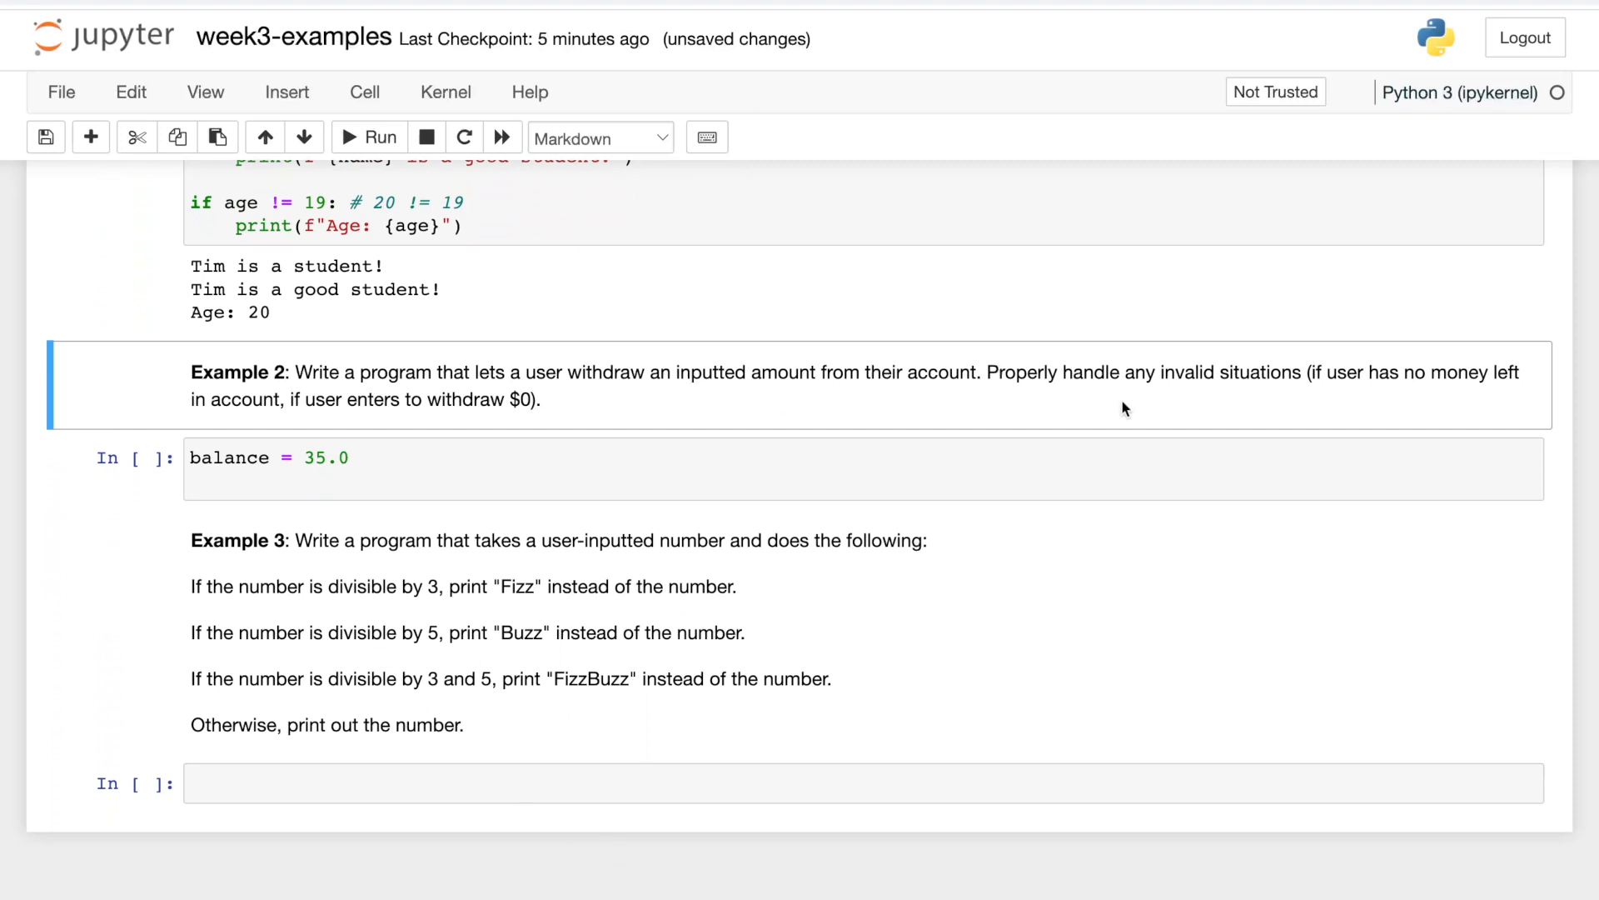
mouse_move(1139, 395)
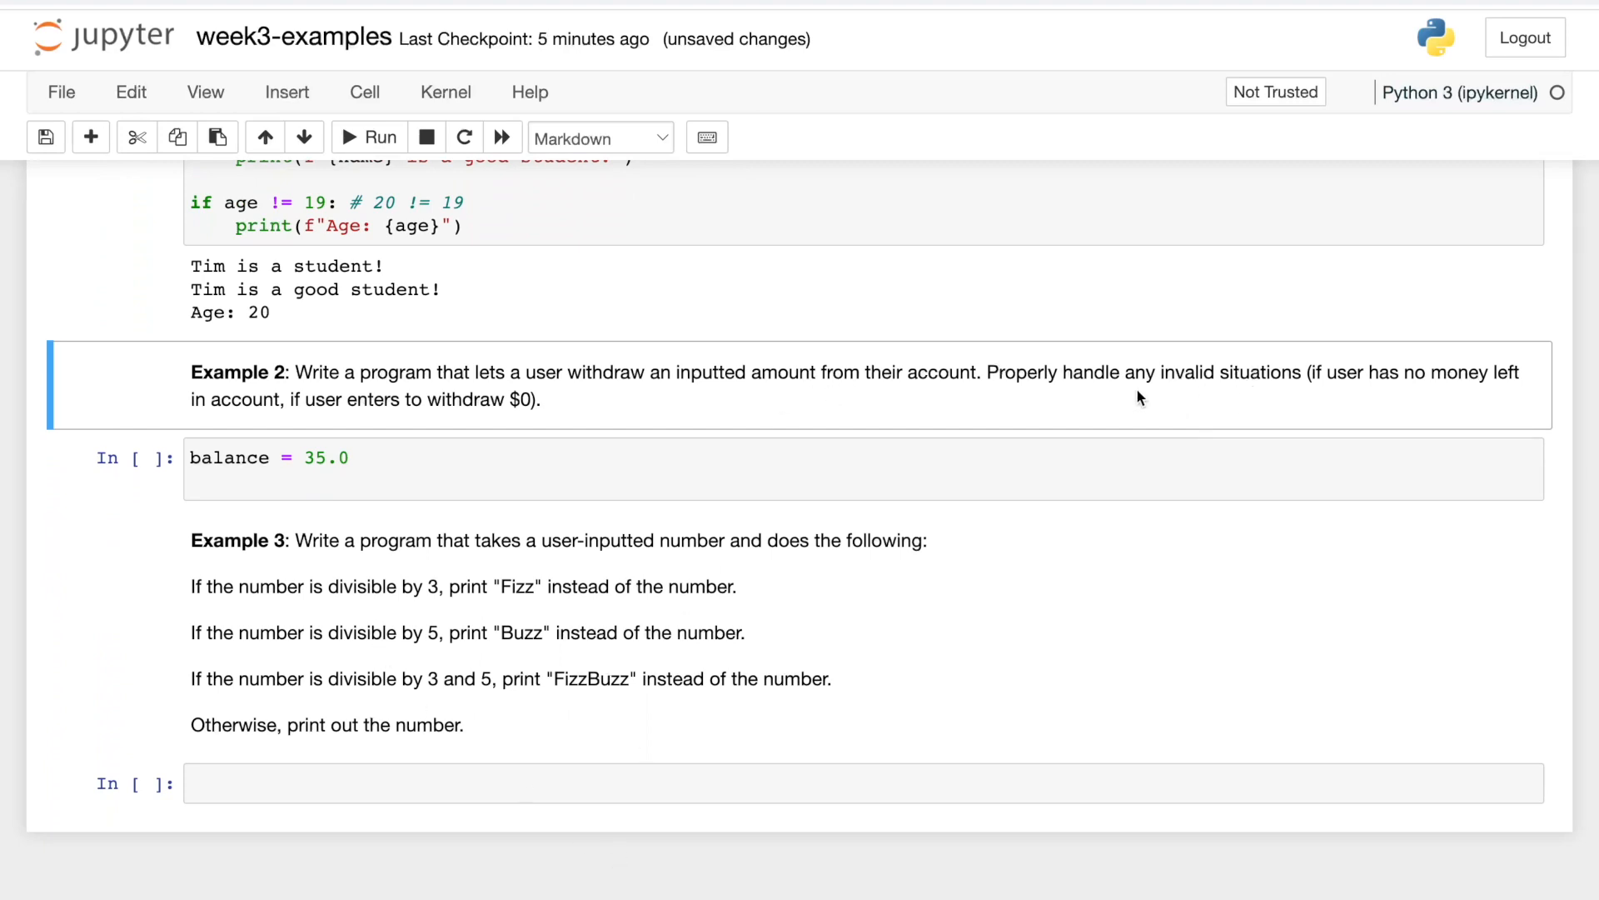
mouse_move(458, 513)
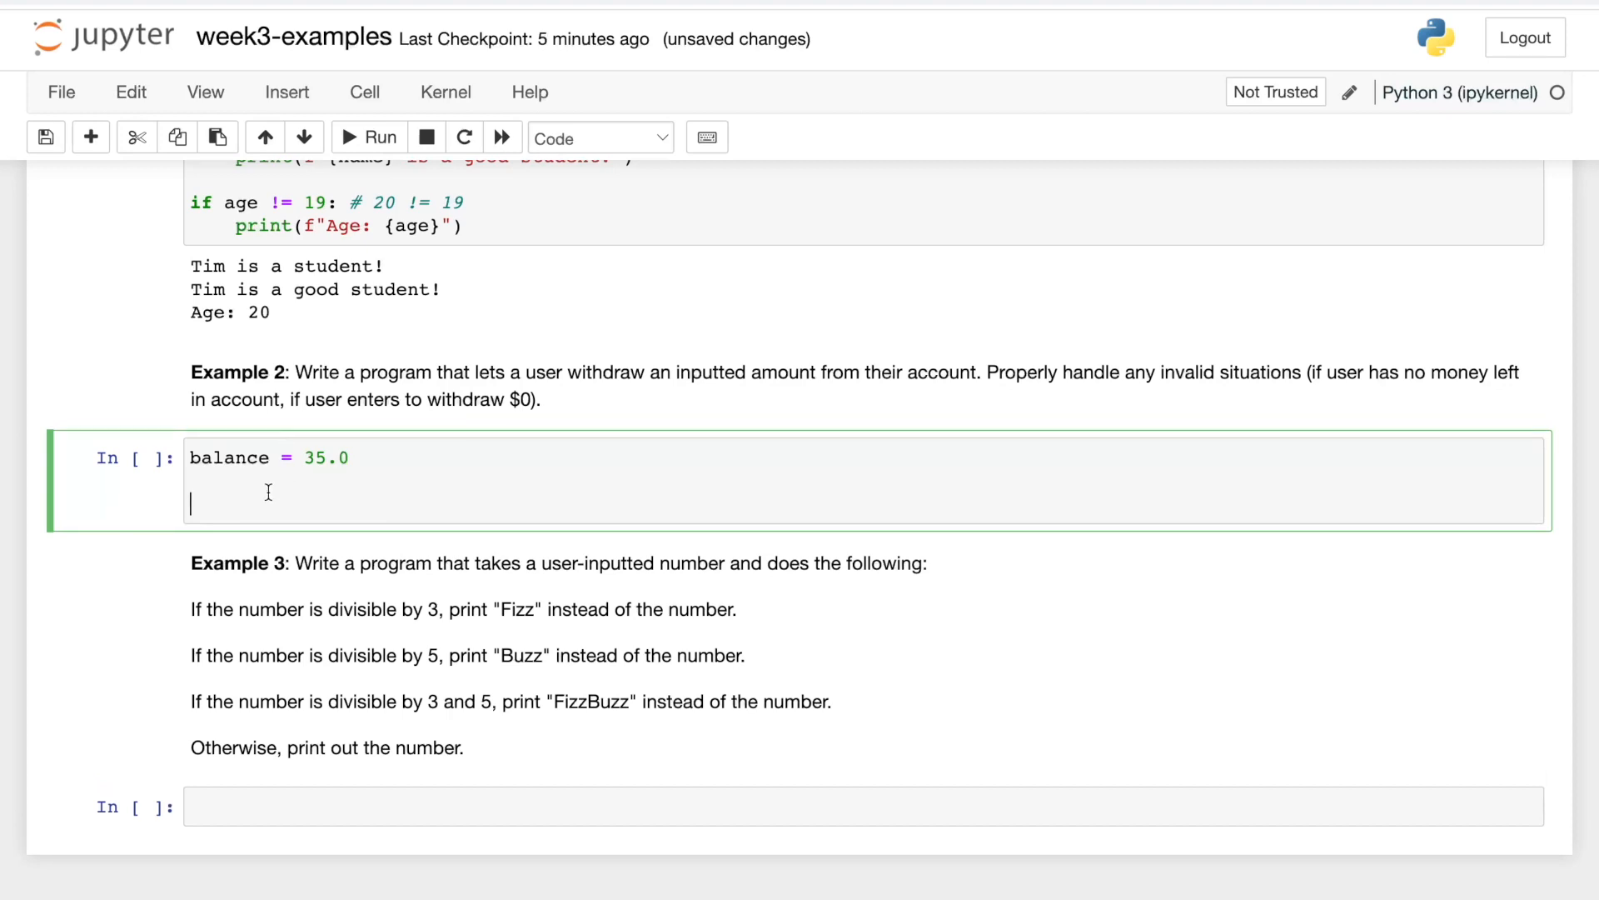
mouse_move(261, 482)
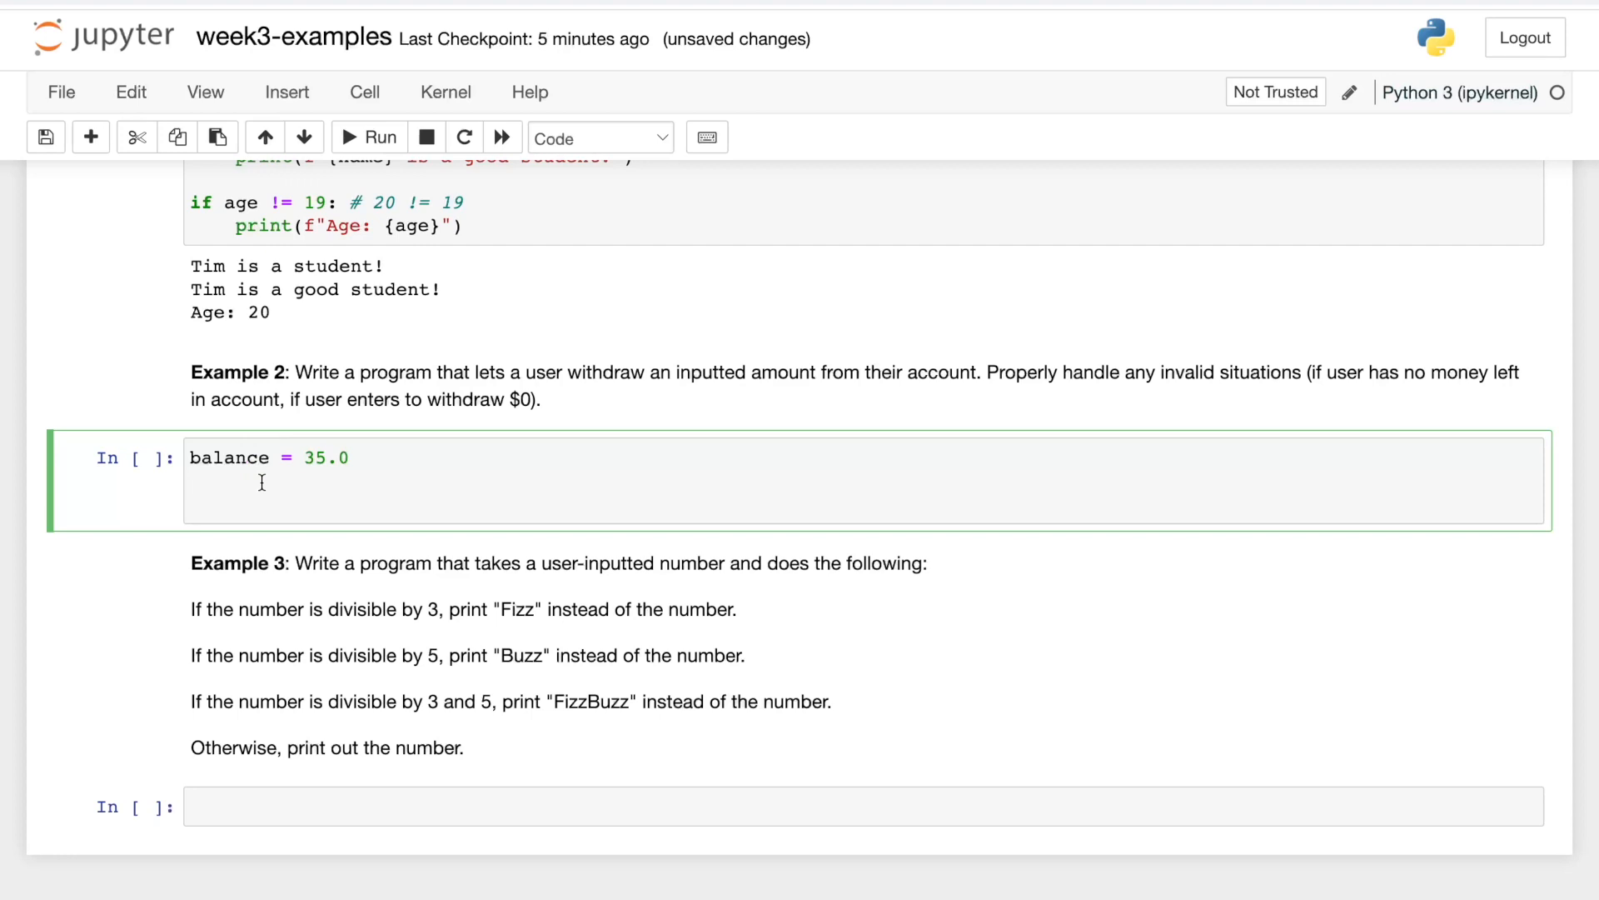
Type withdraw_amount = float(input("How much do you want to withdraw? $")) in Example 2's cell.
type("withdraw")
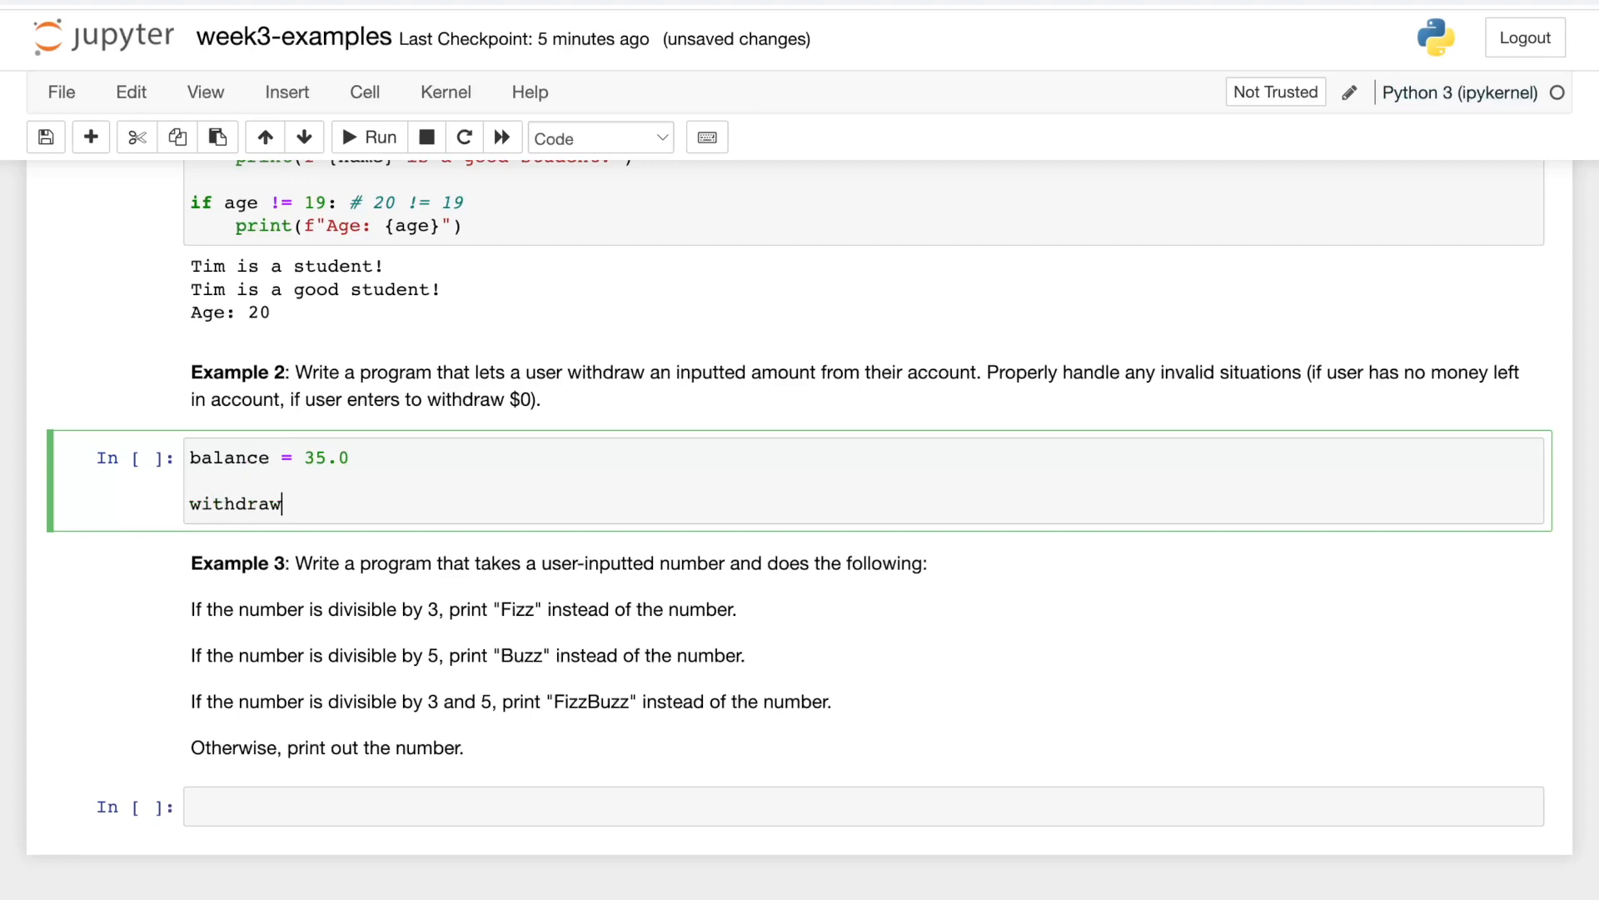
type("_amount")
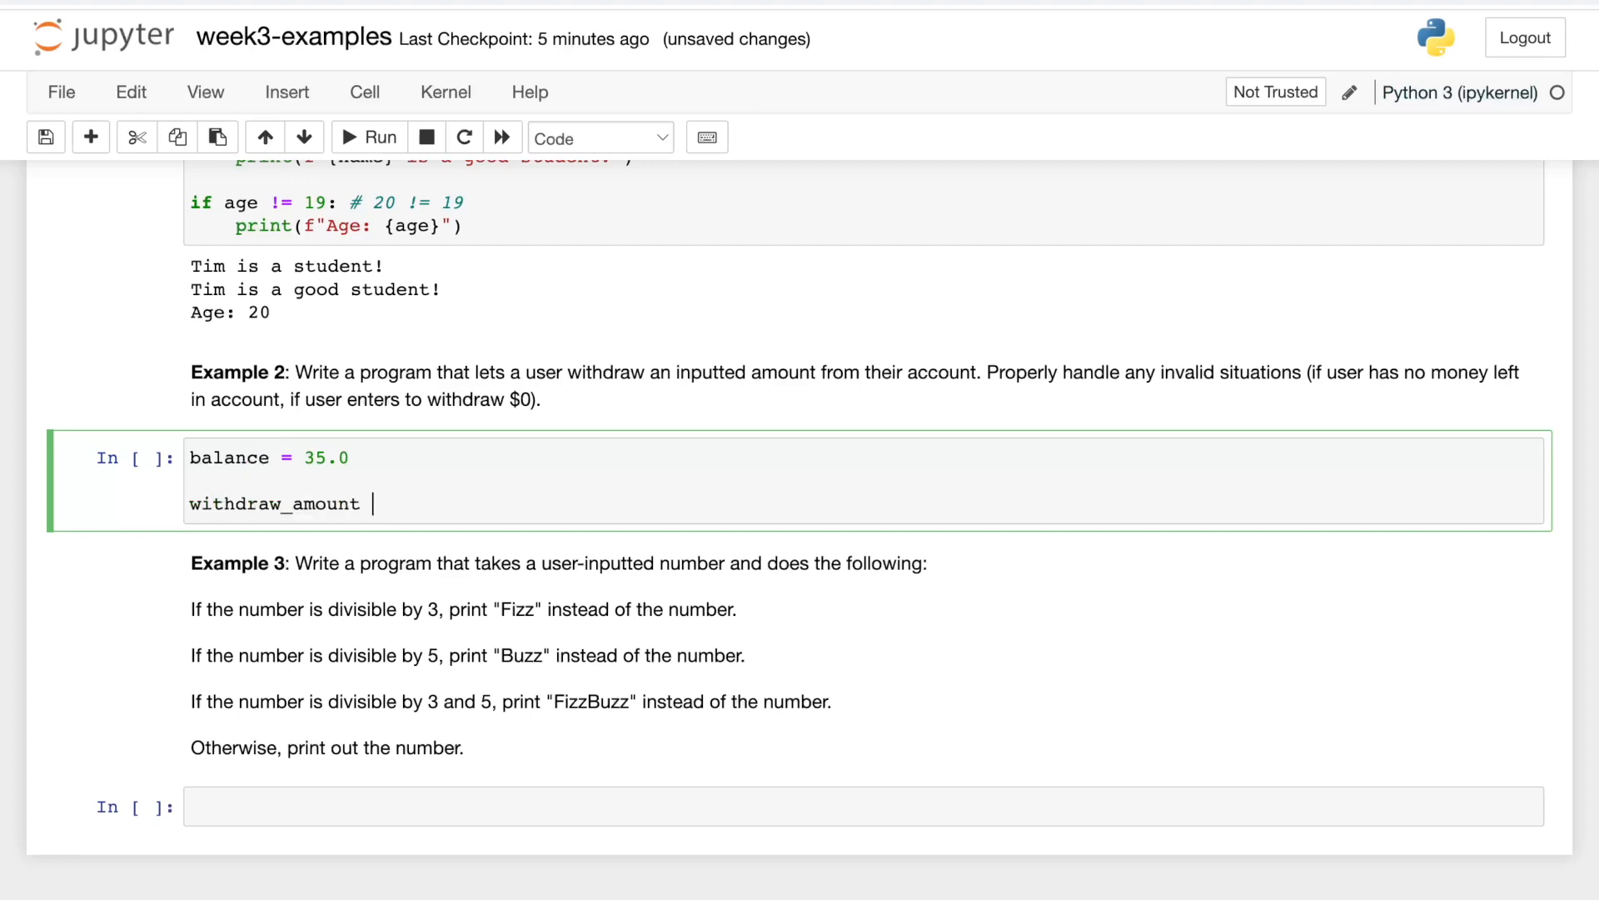
type("= float")
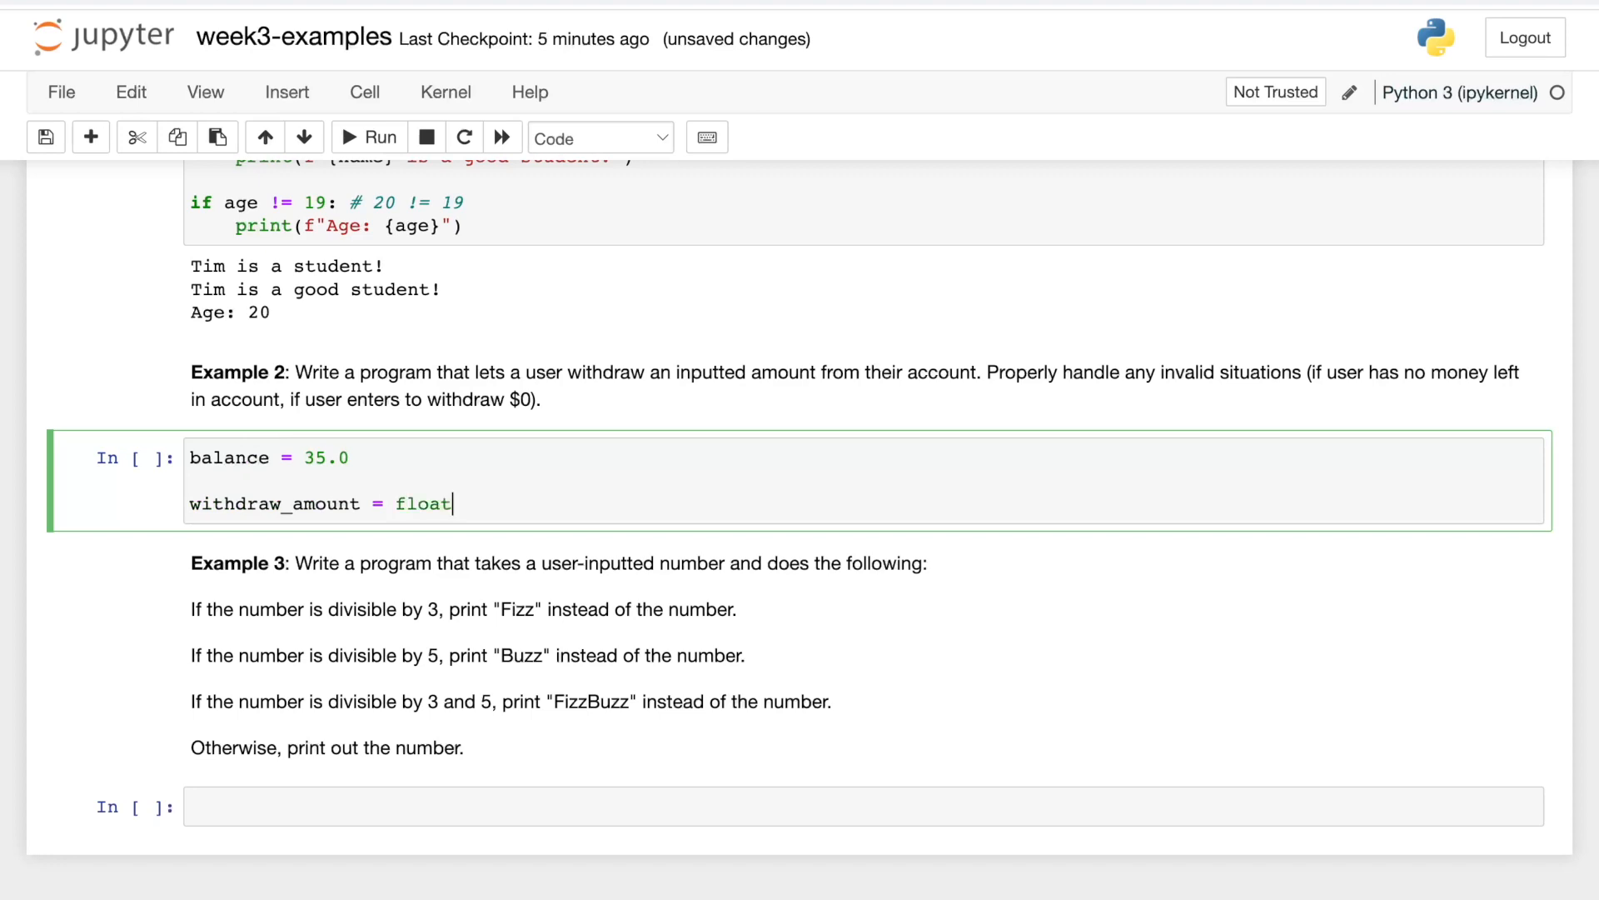
type("()")
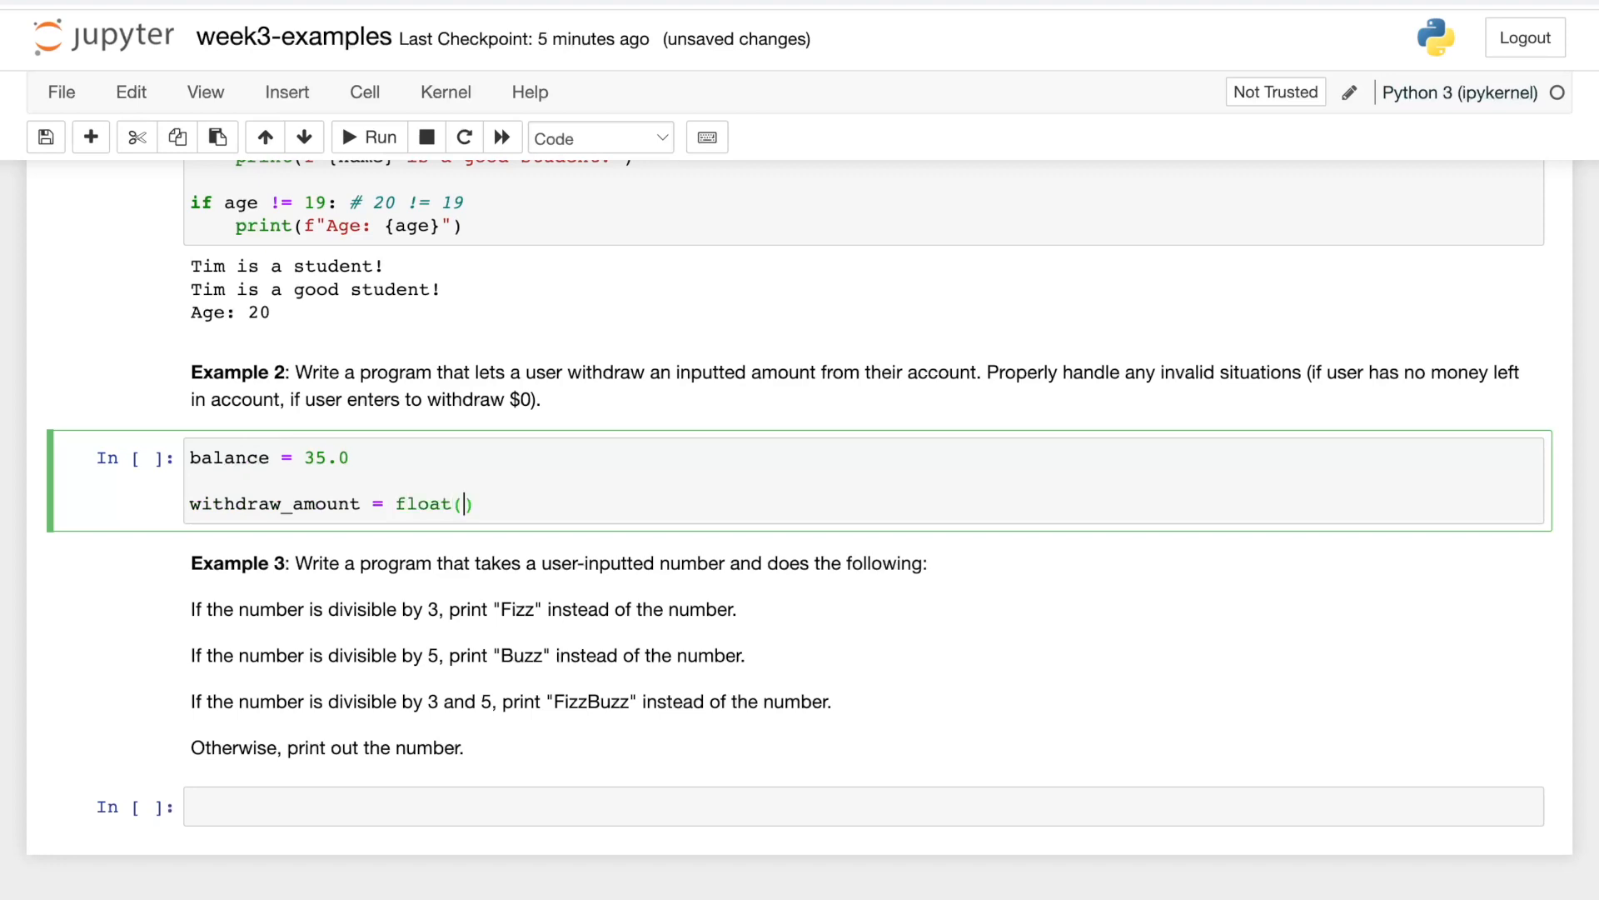
type("input(")
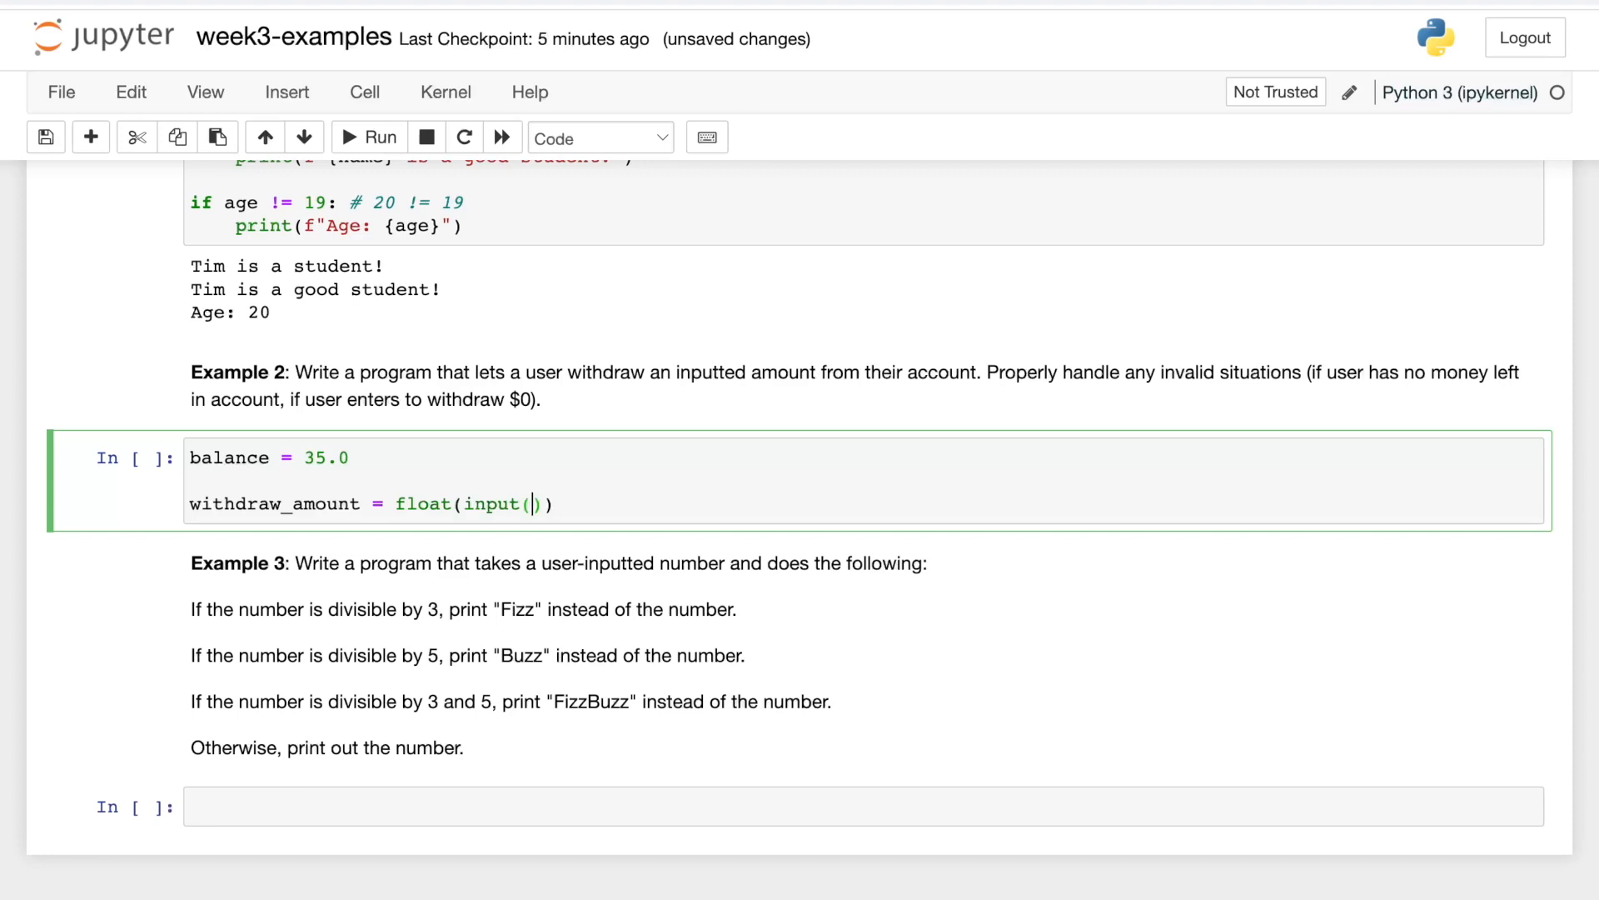
type("\"How much\"")
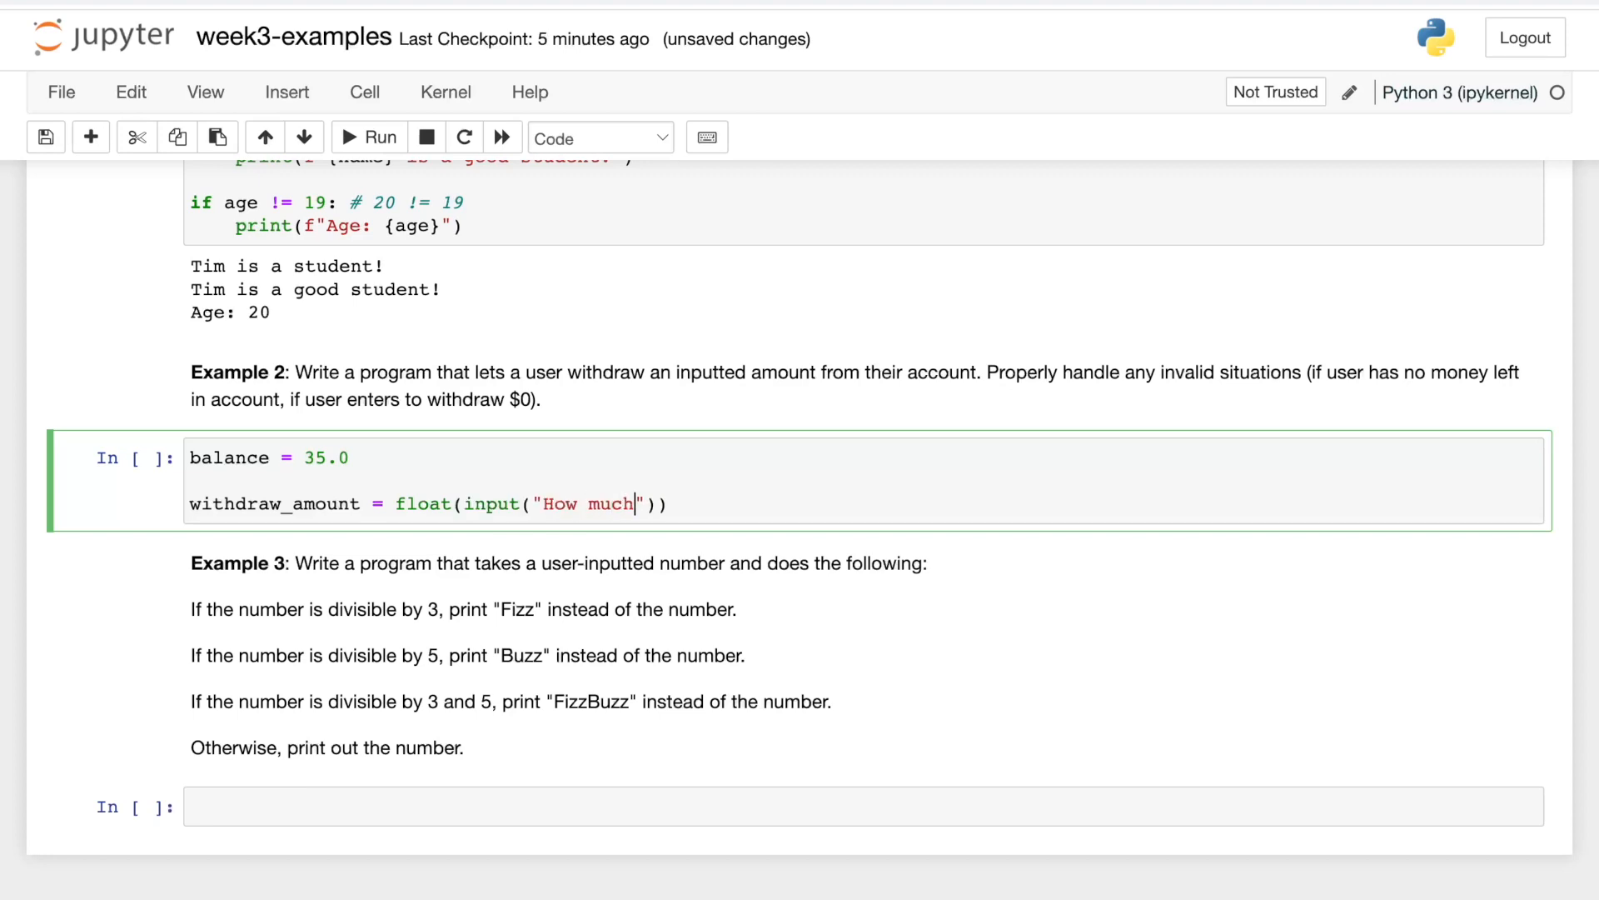
type("do you want to w")
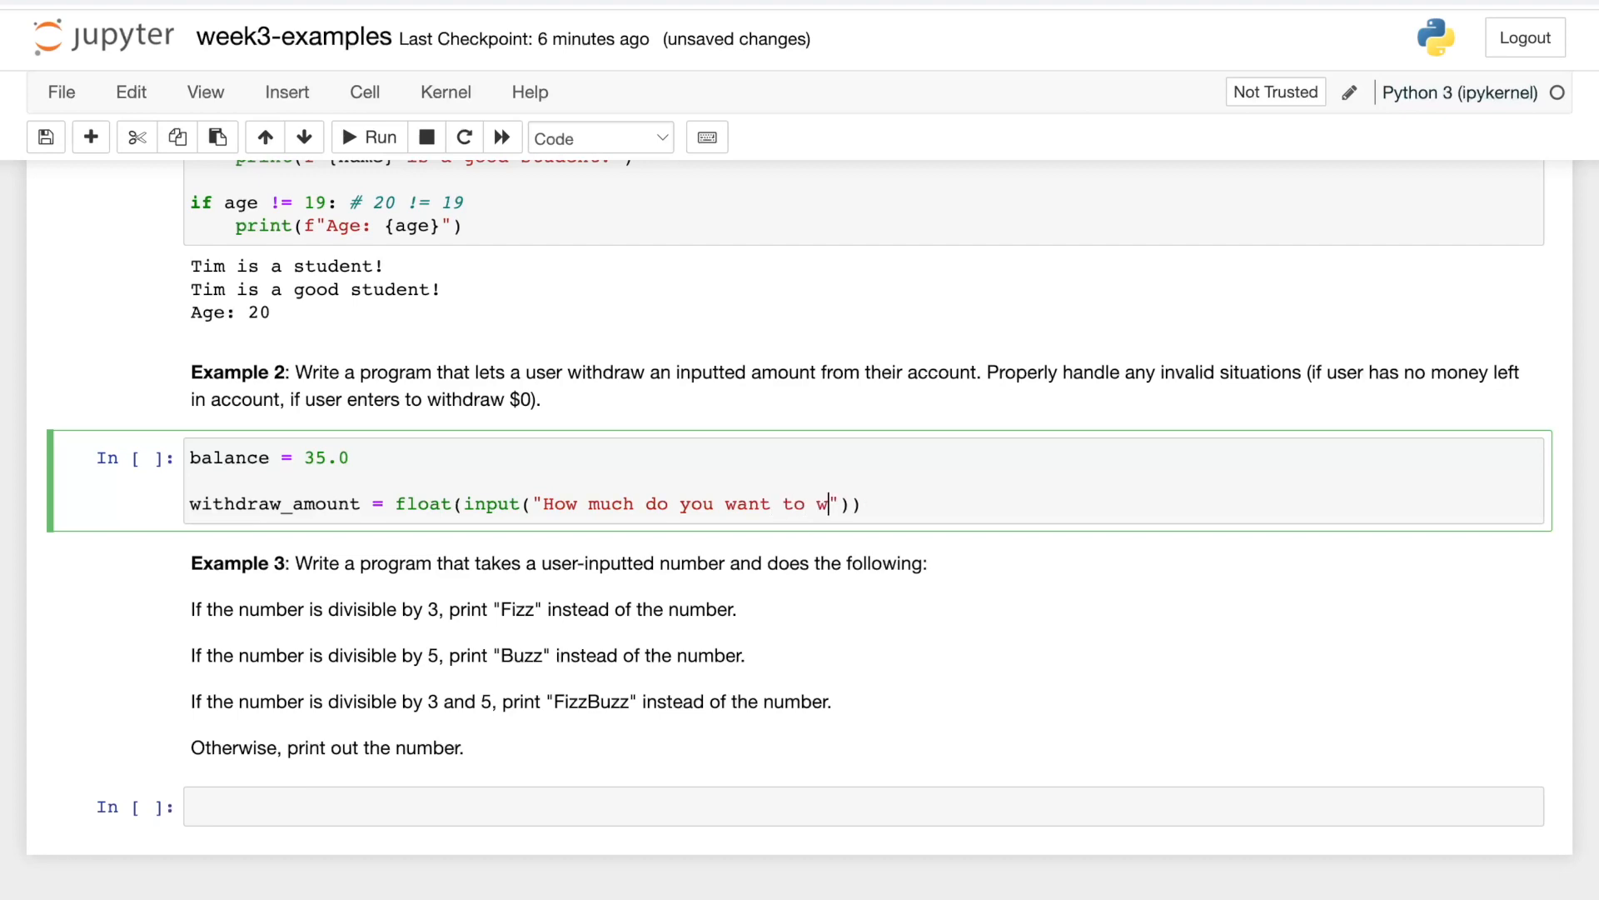
type("ithdraw? $")
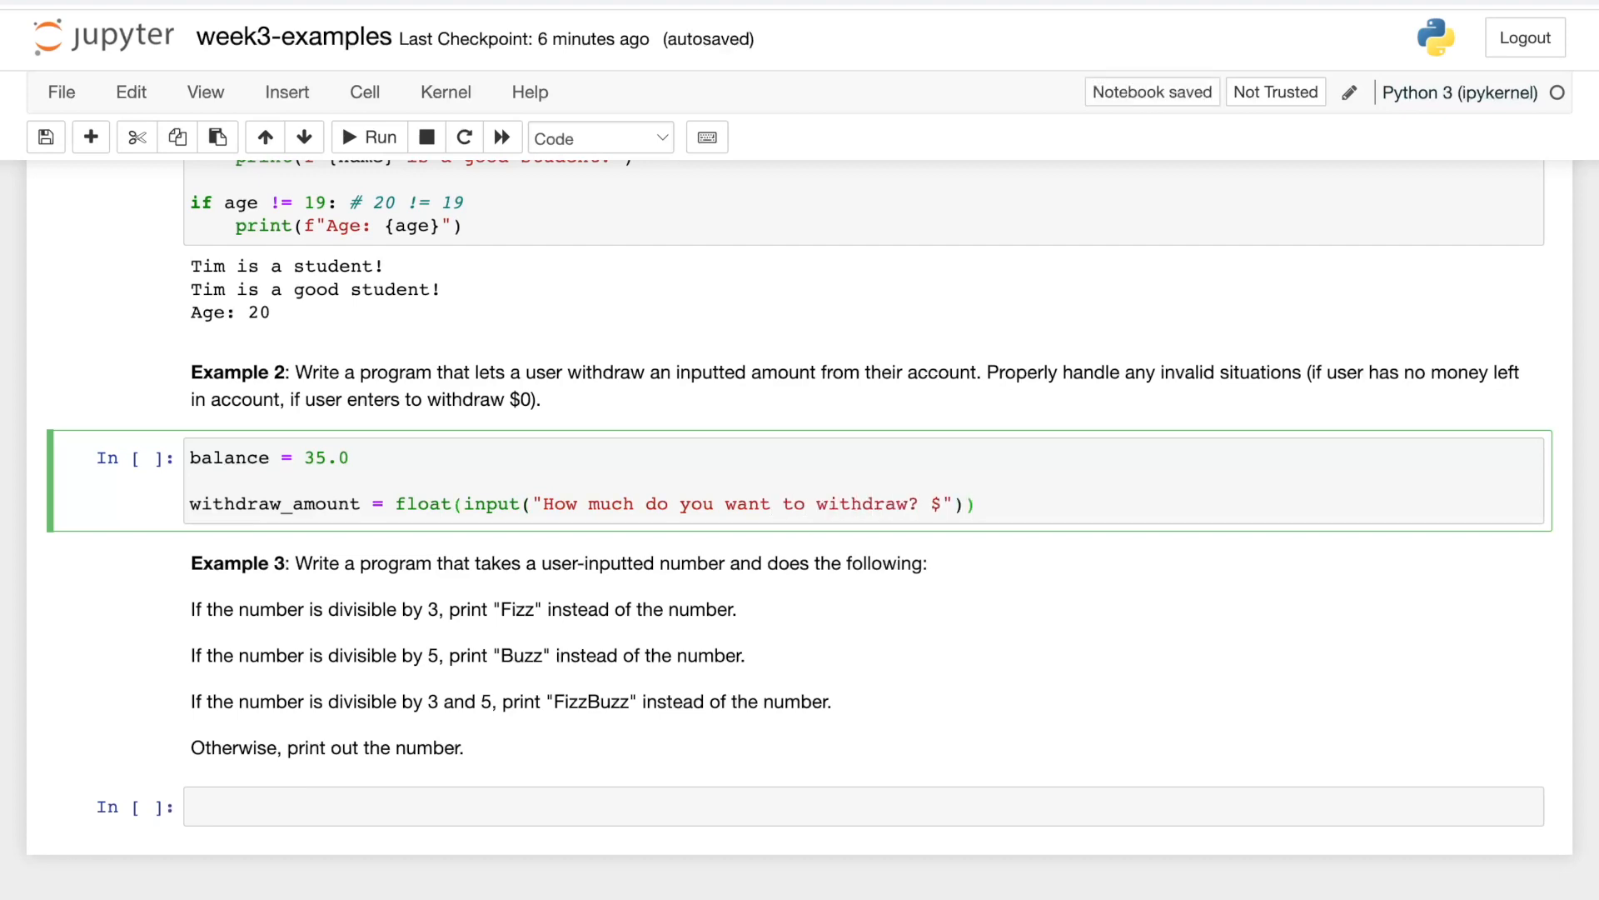
key("Enter")
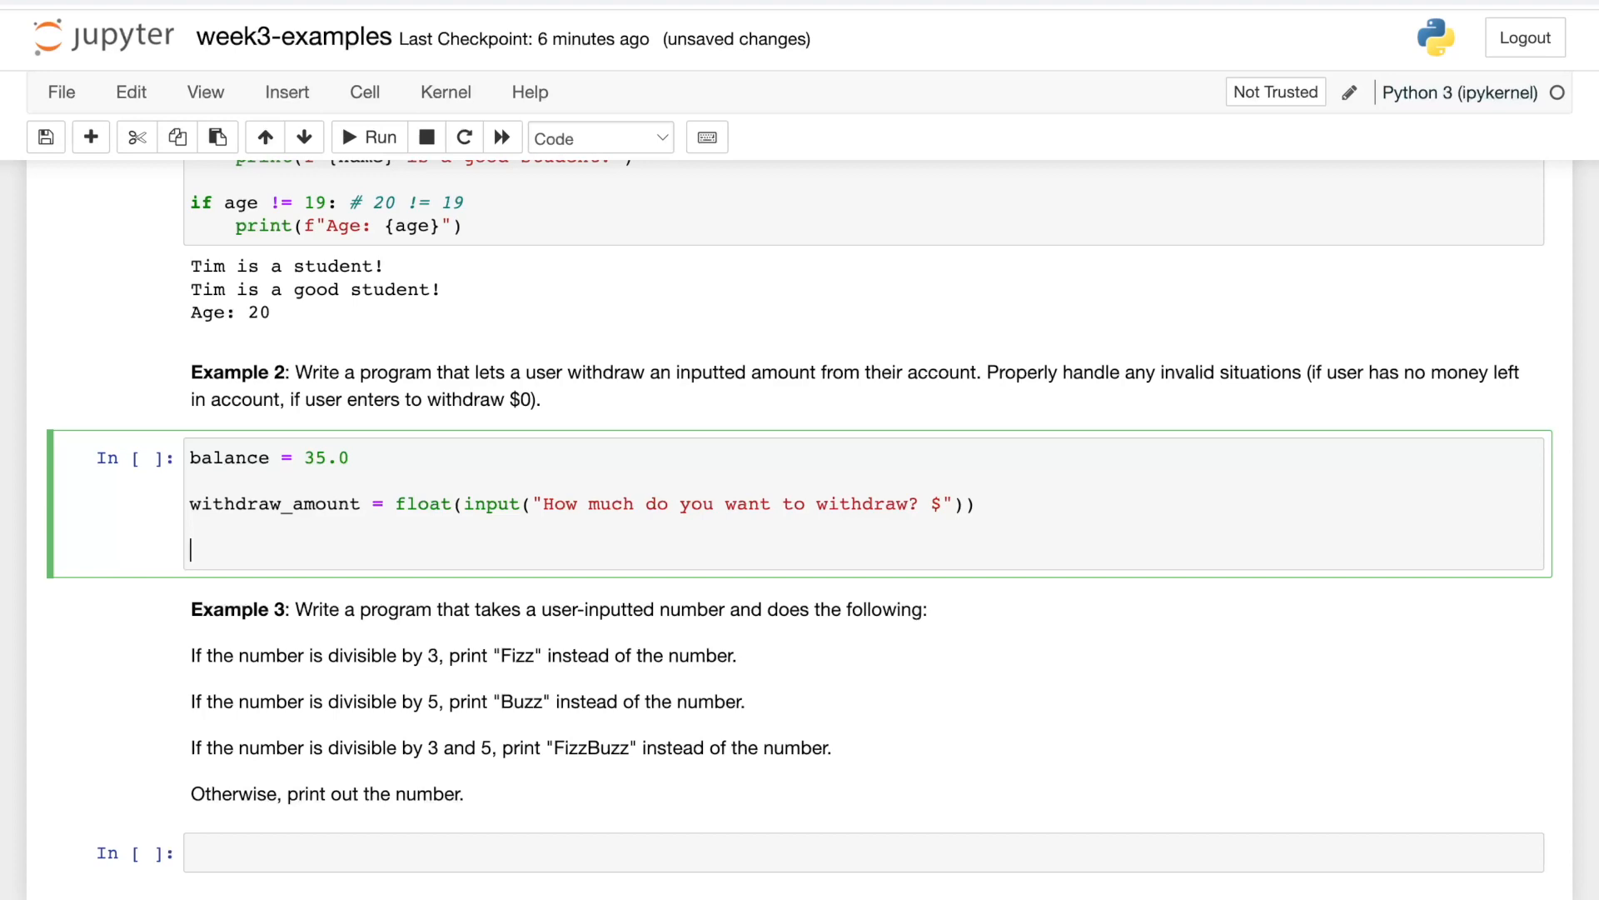
Print an error asking for a value over $0 when withdraw_amount <= 0, followed by else.
type("if withdraw")
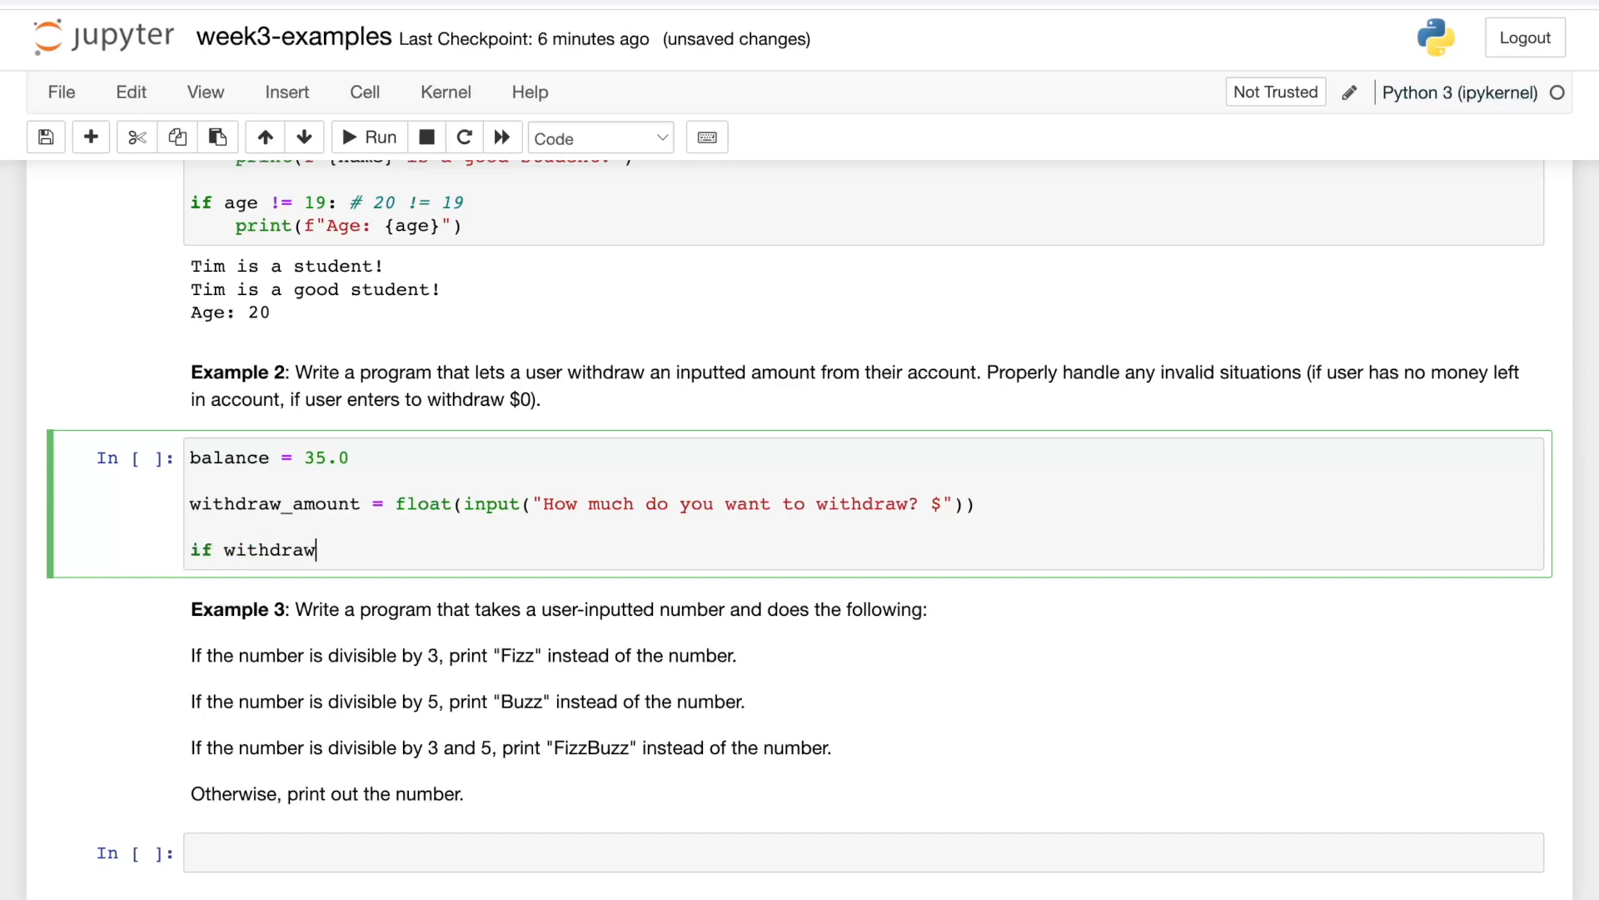
type("_amount <= 0:")
type("print(\"Please e")
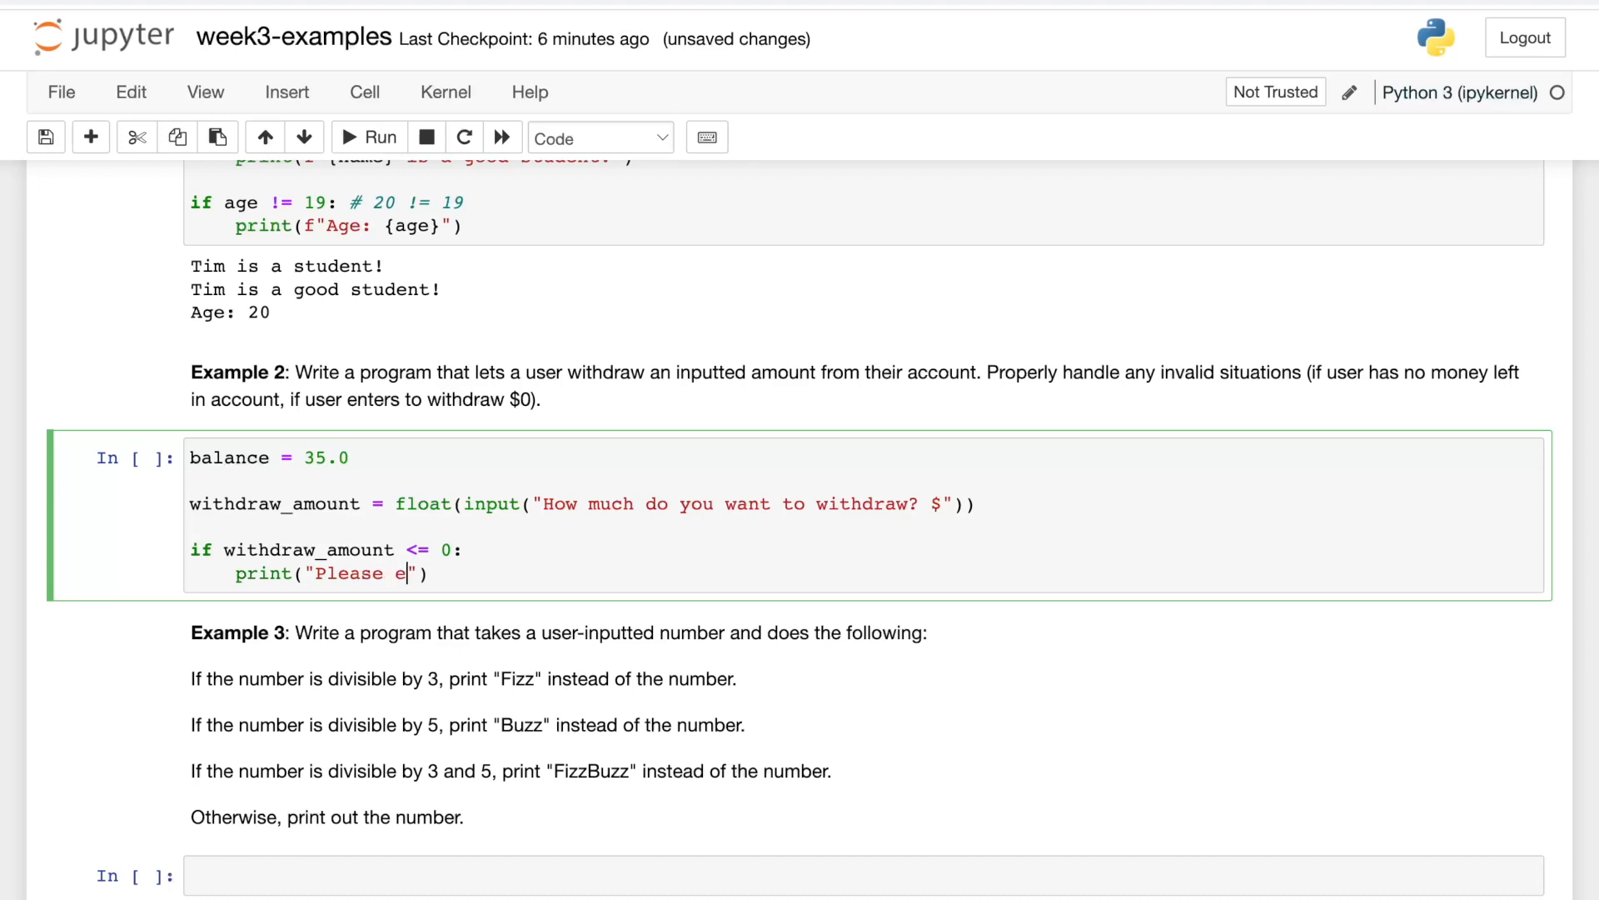
type("nter a value")
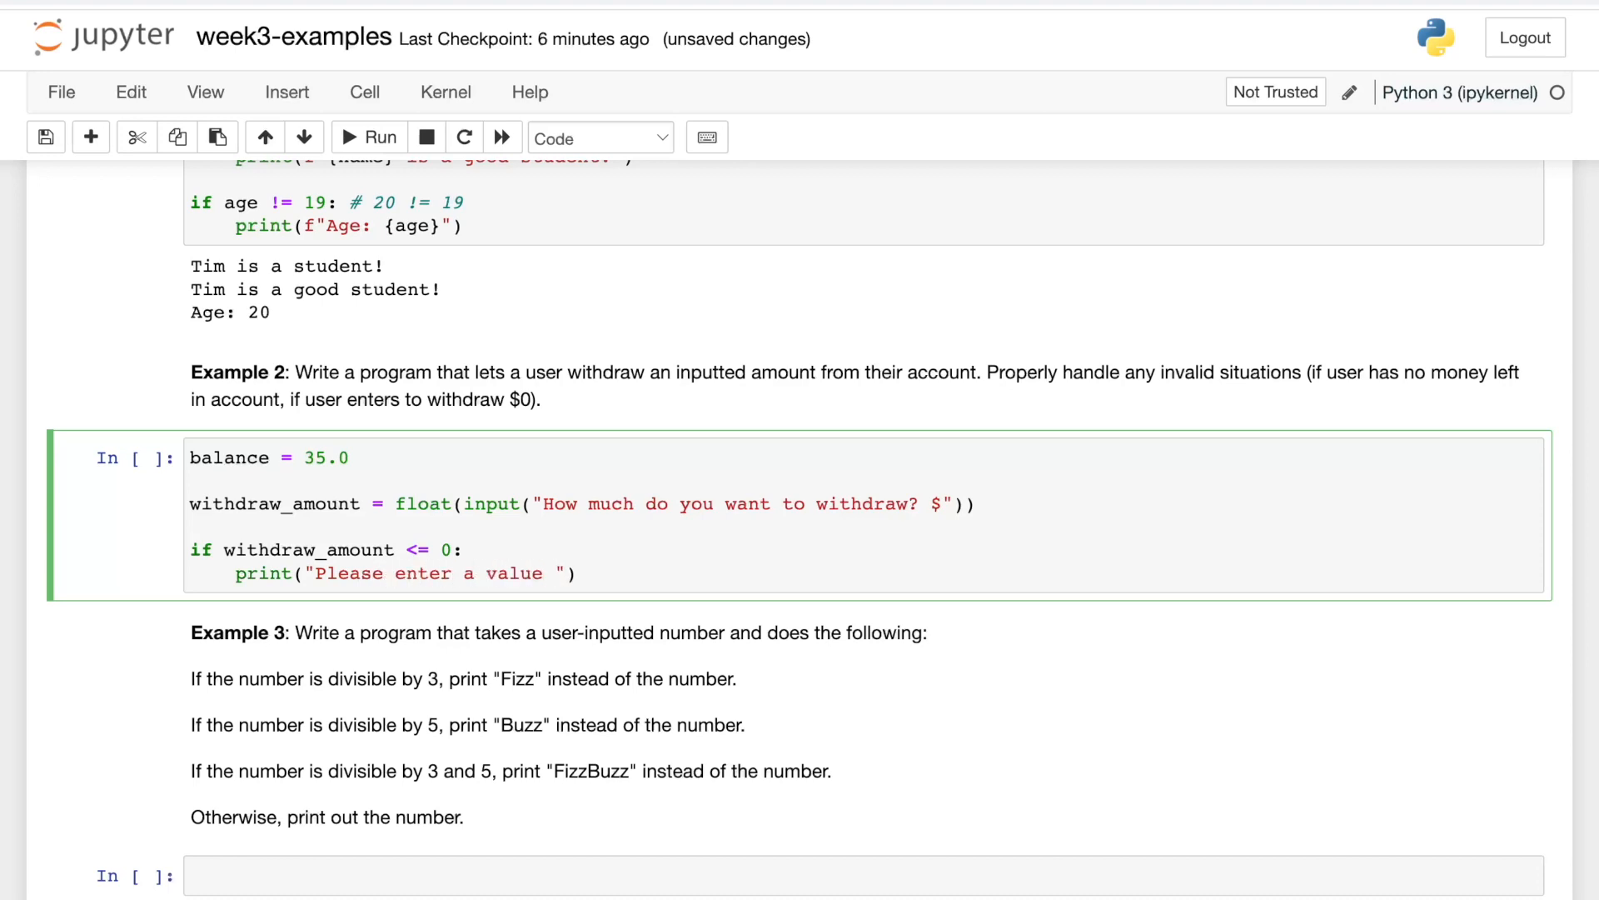
type("over $0.")
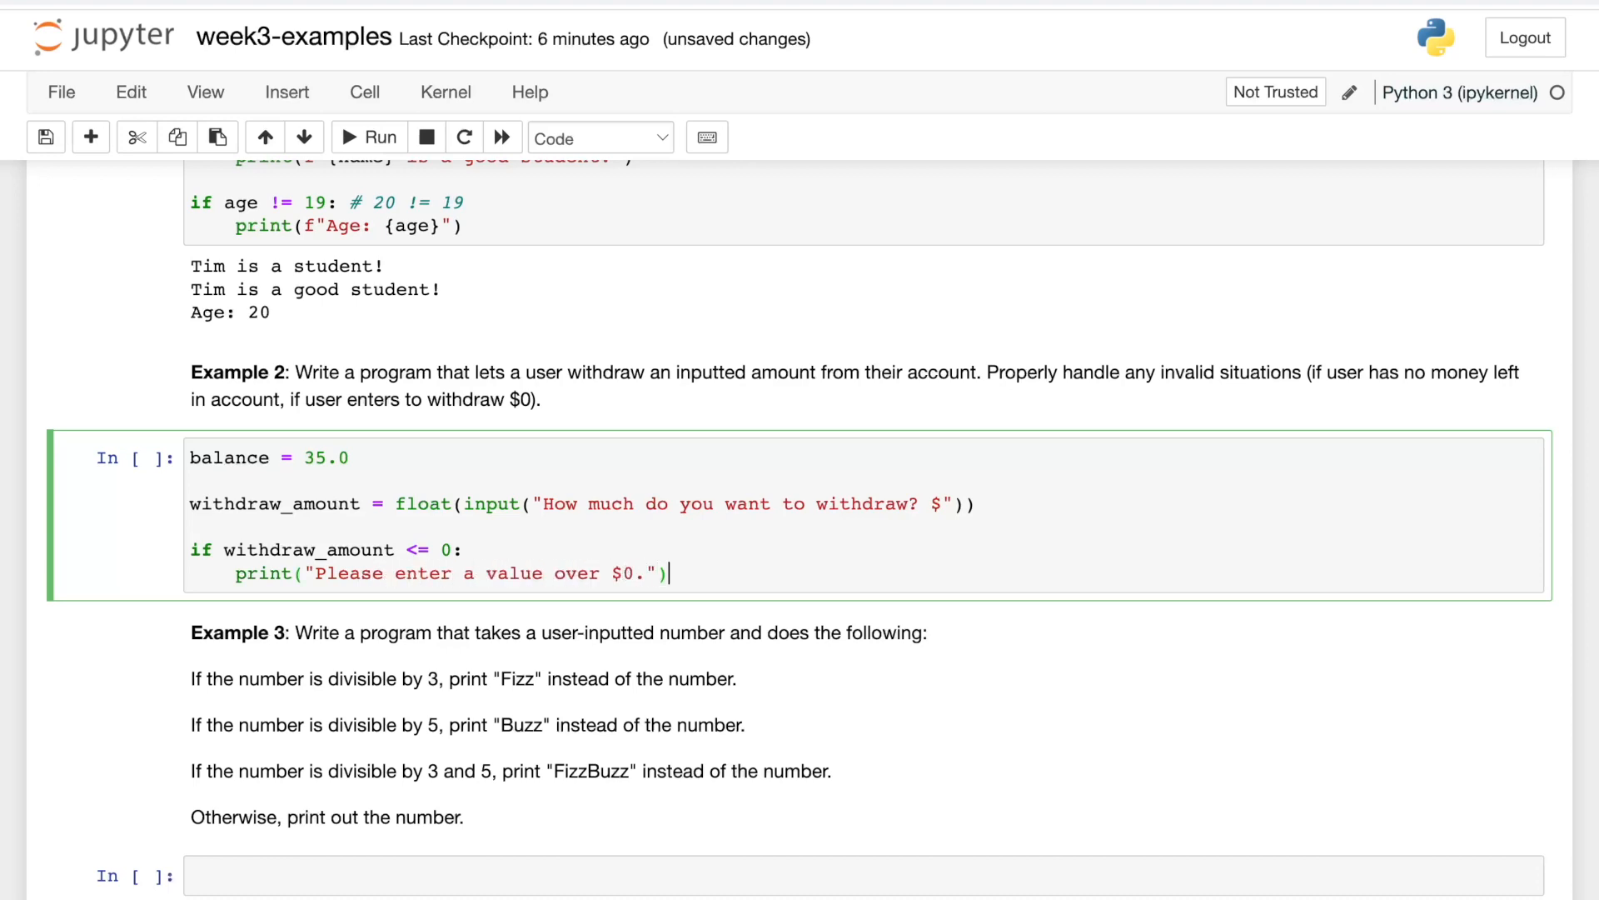
type("\\")
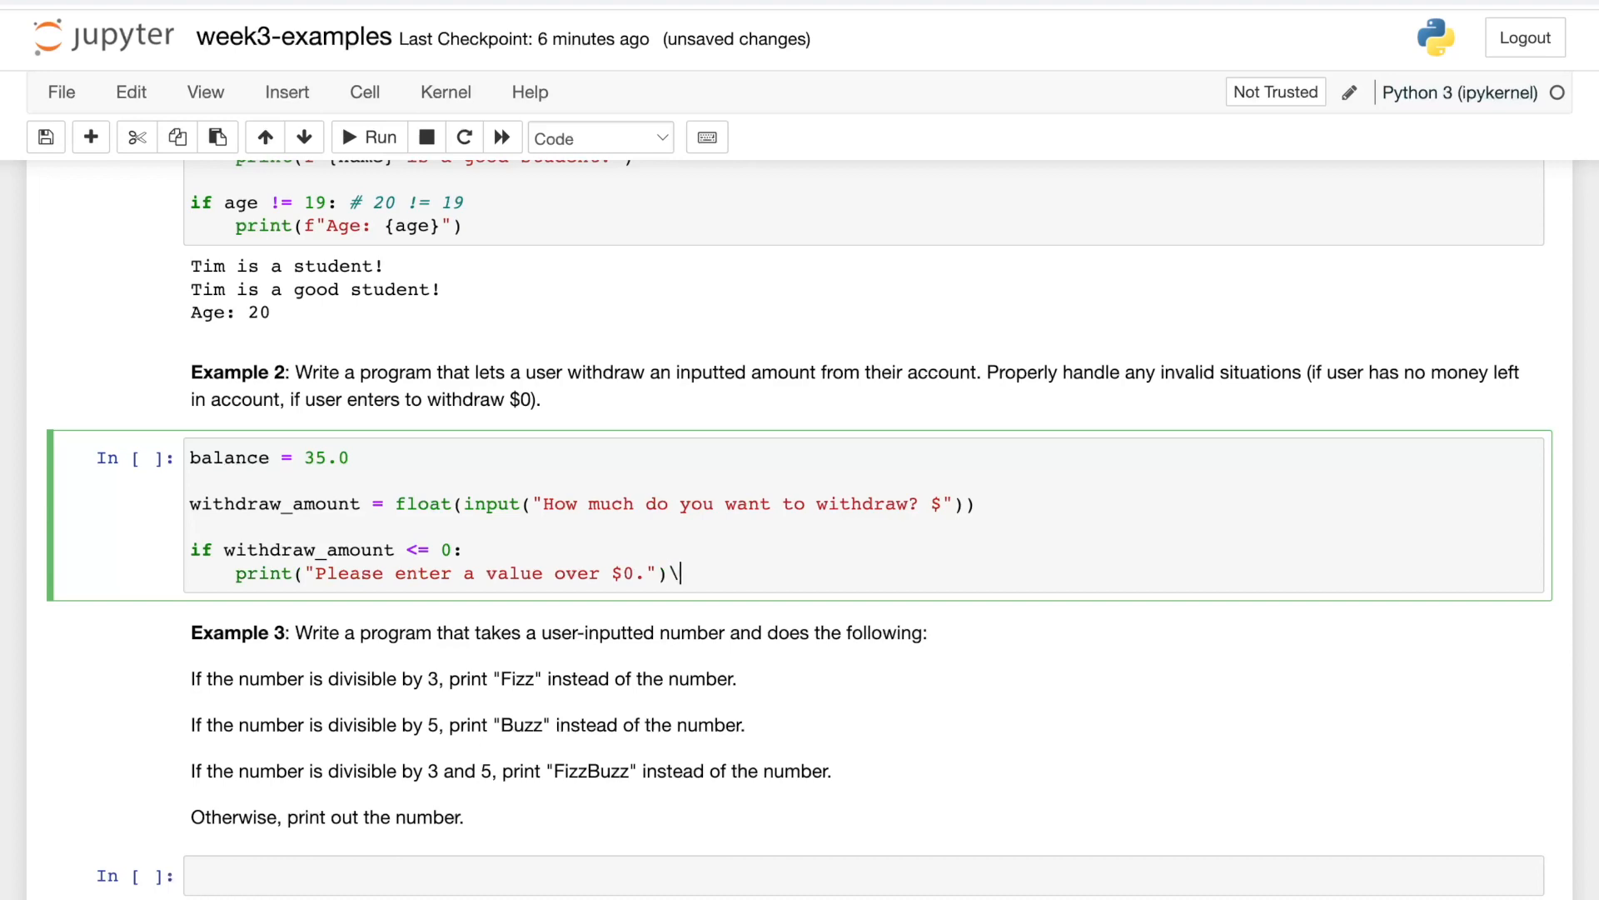
key("Enter")
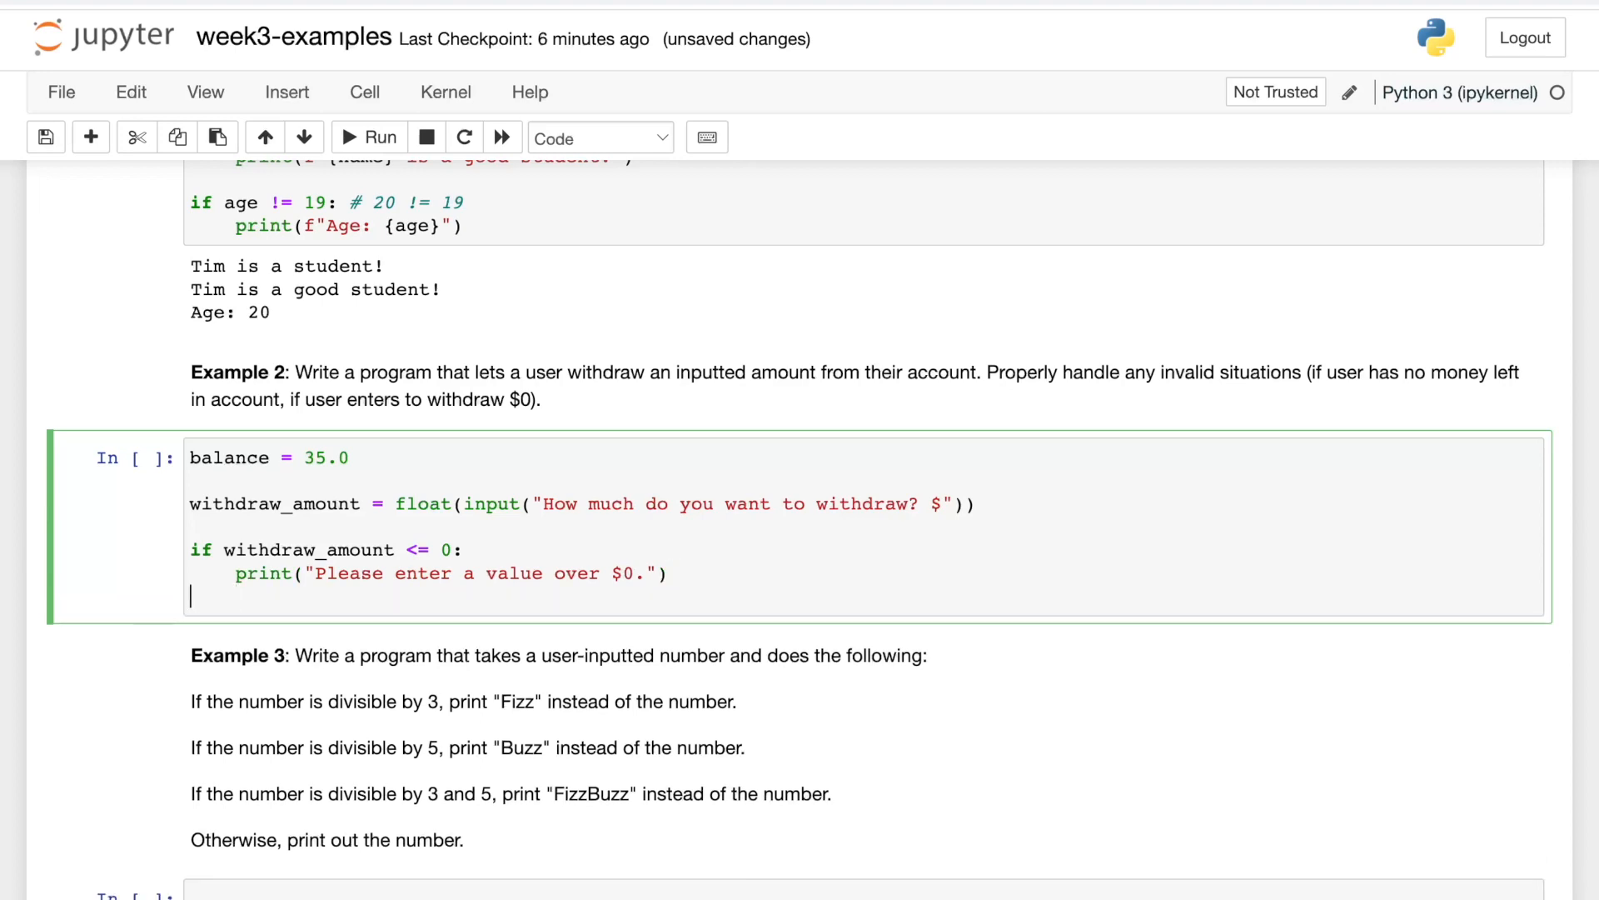
type("else:")
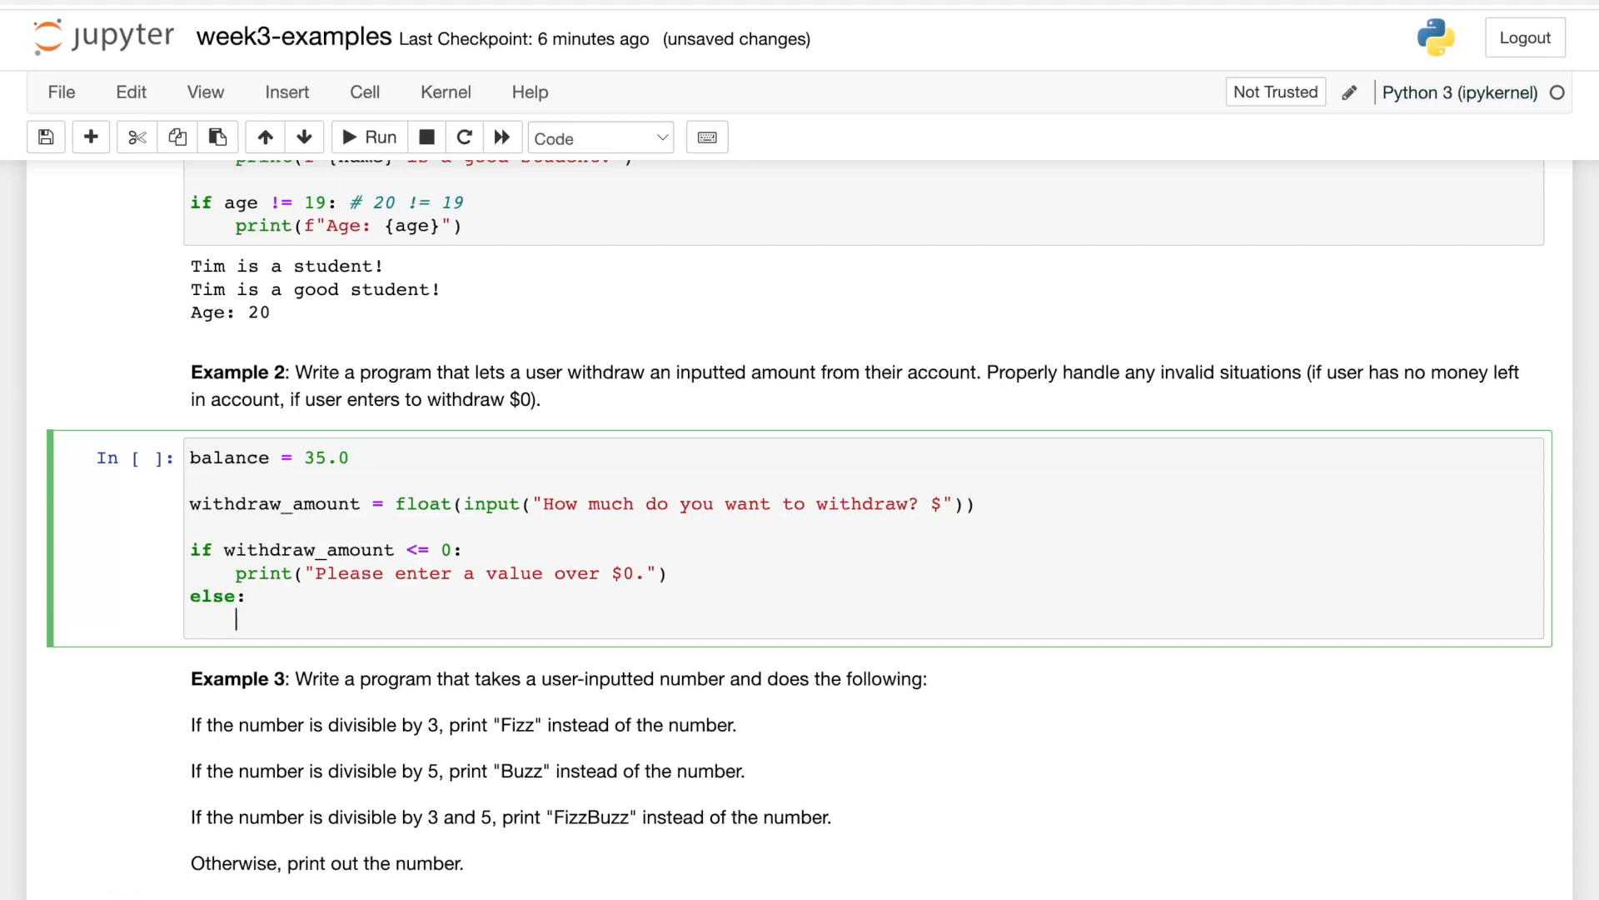
Nest an if withdraw_amount > balance insufficient-funds message, with a '# HERE' placeholder comment.
type("if")
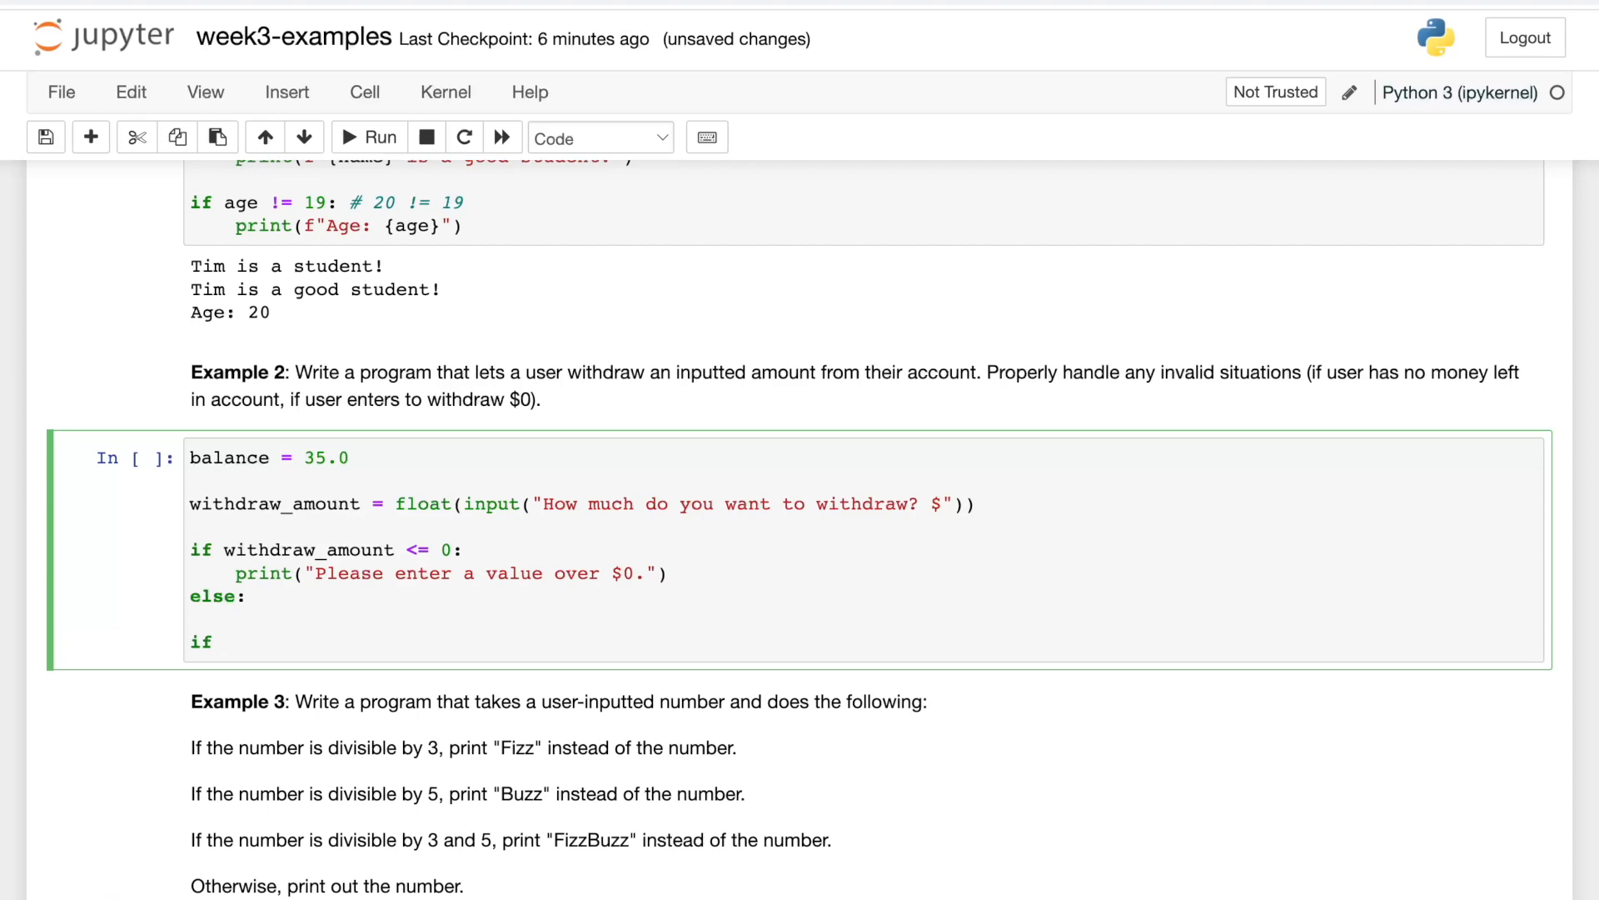
double_click(200, 643)
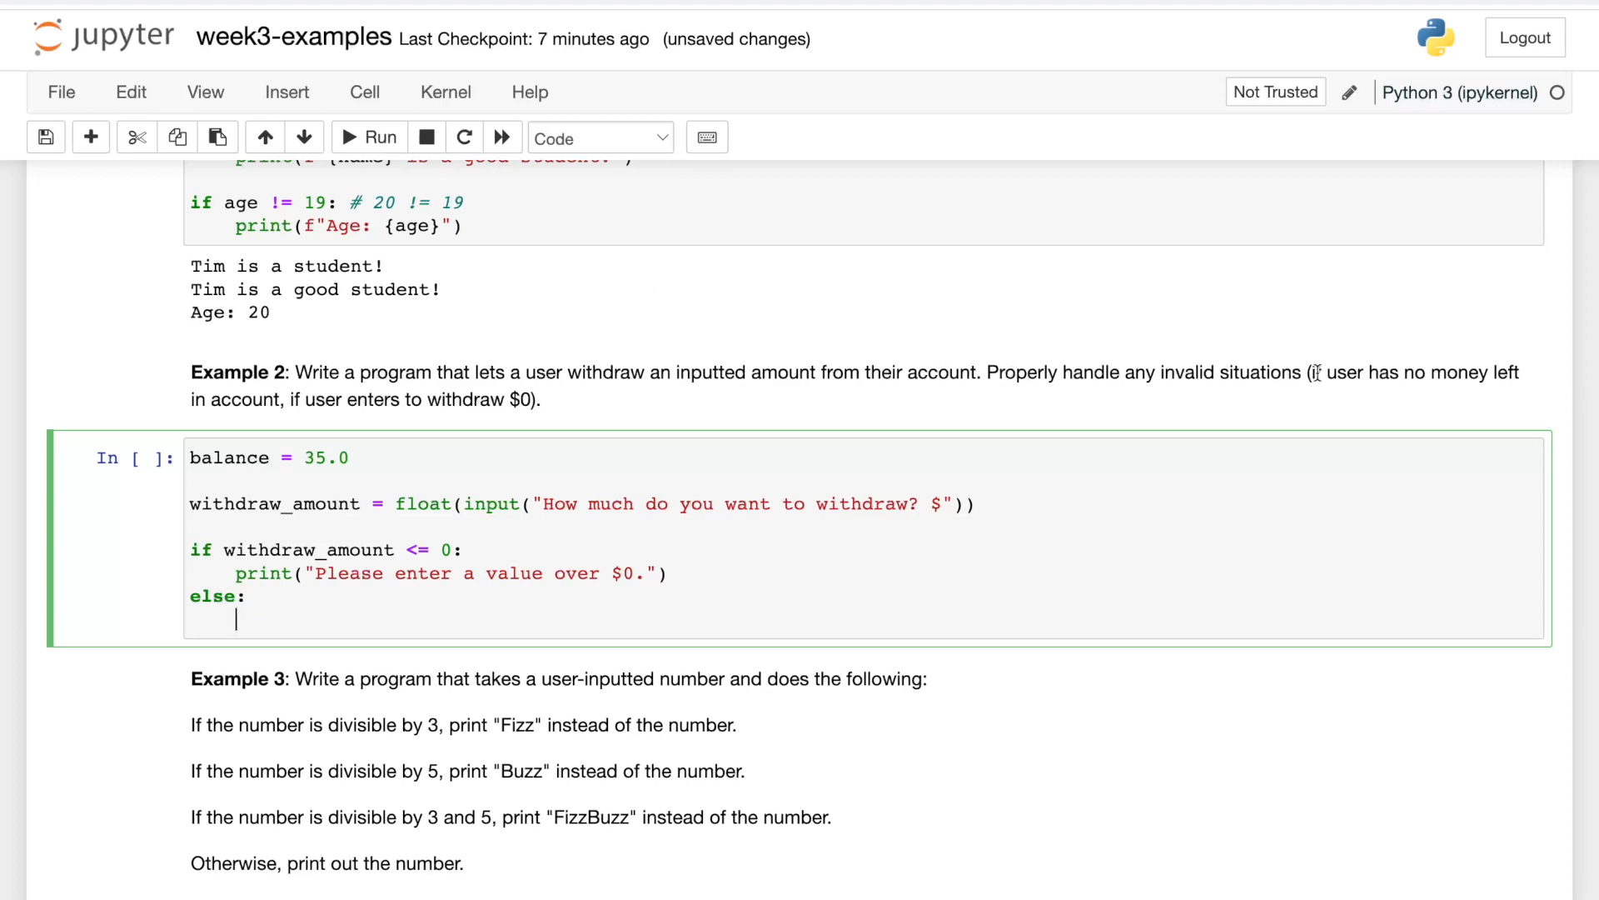
mouse_move(718, 761)
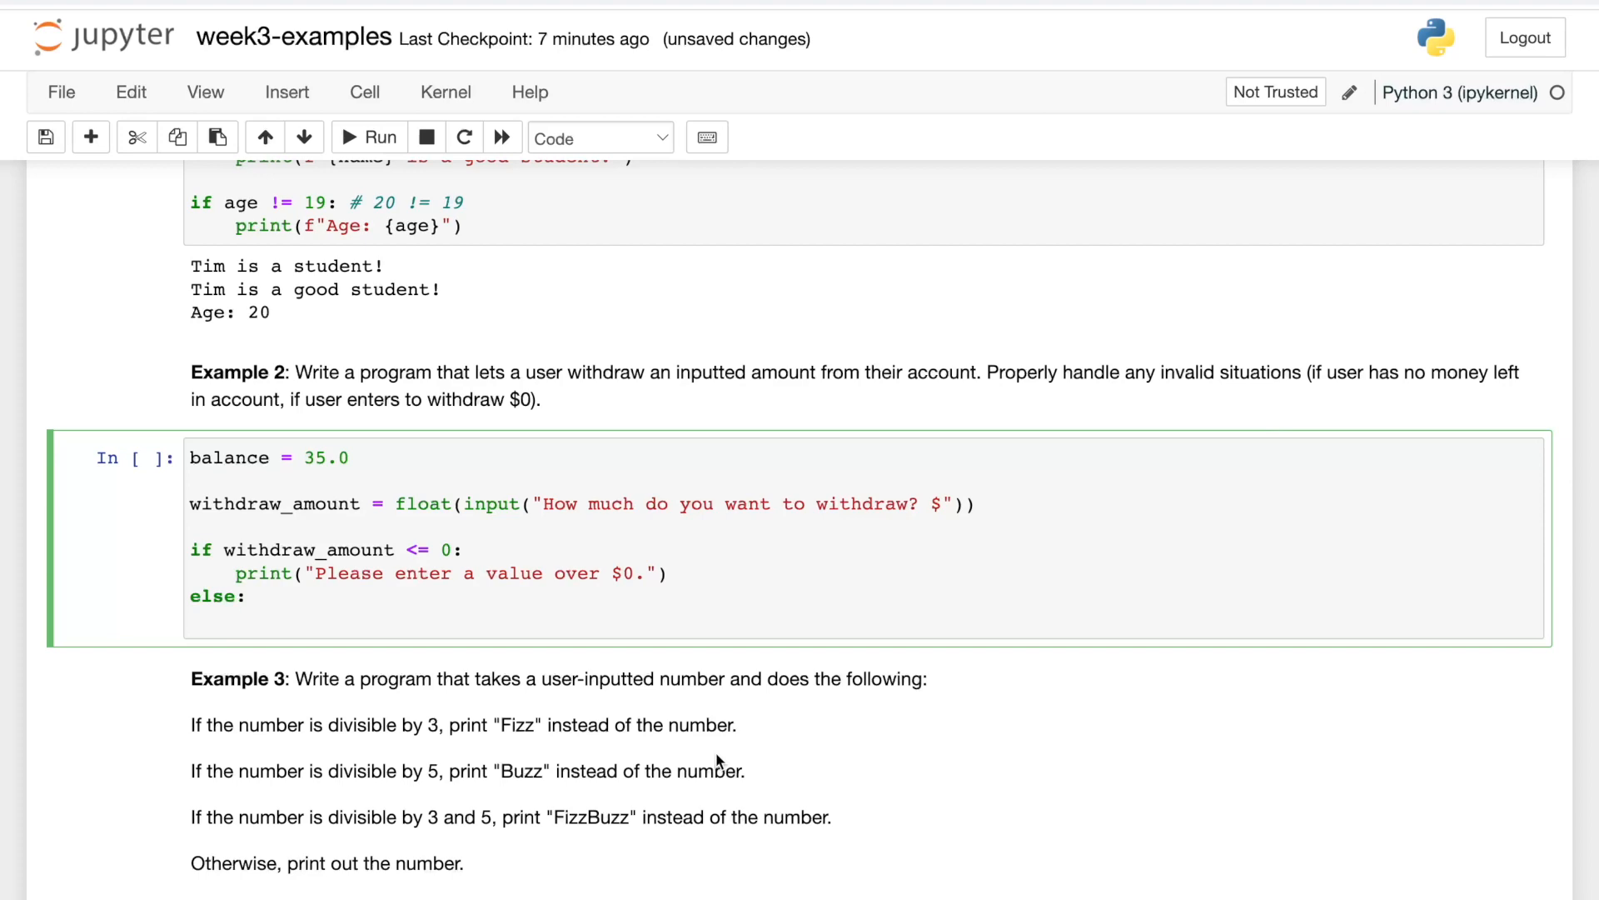
type("if withdr")
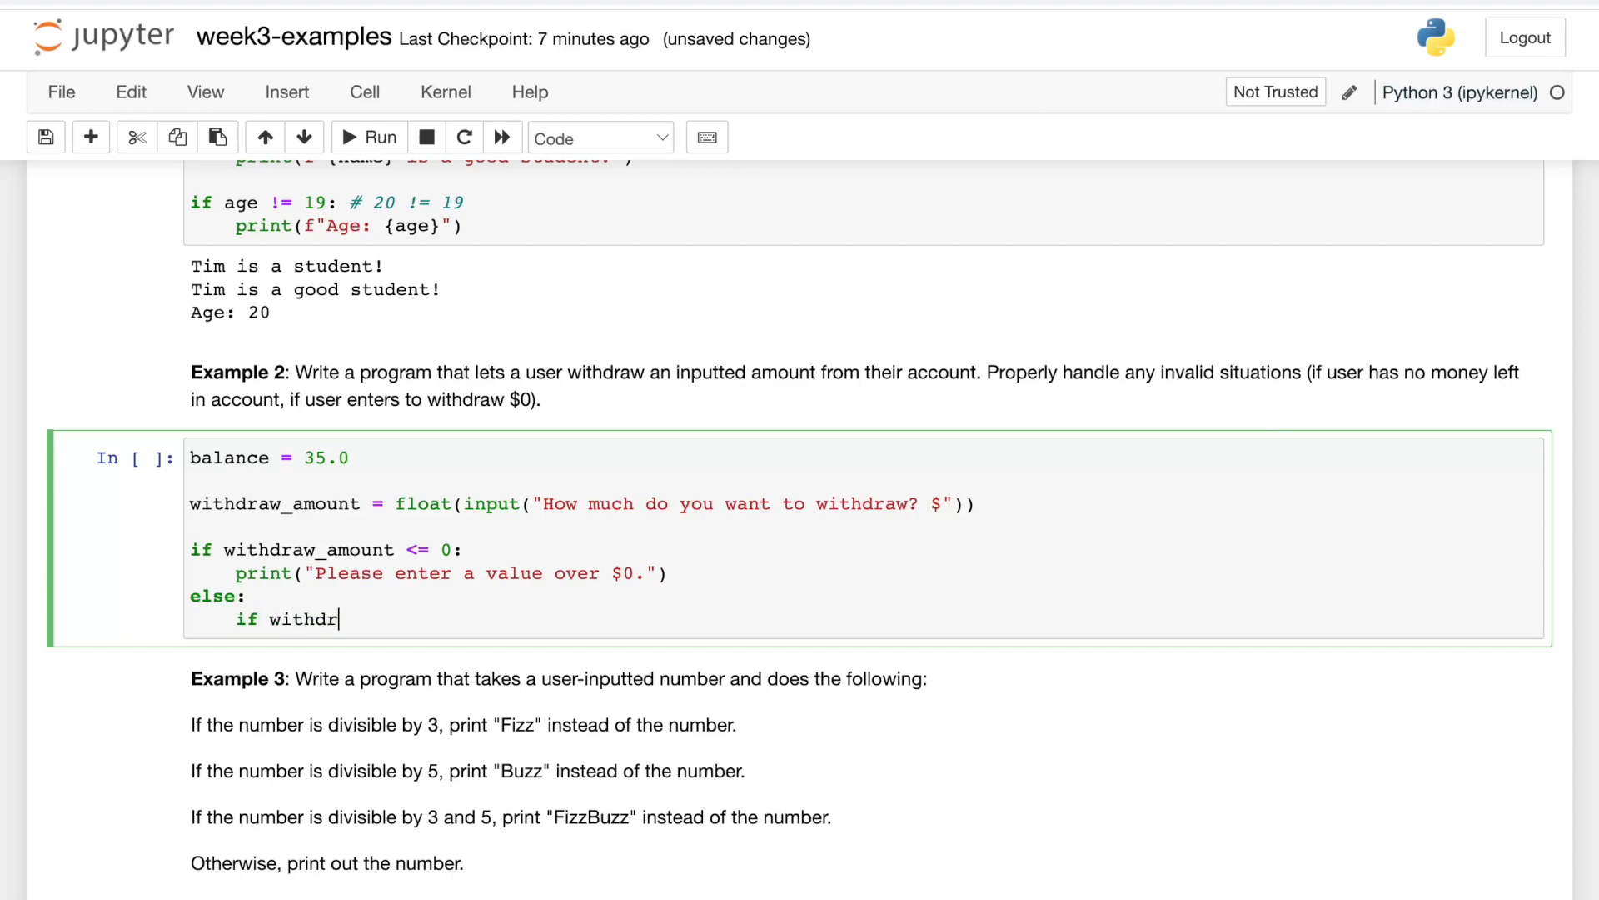
type("aw_amount > b")
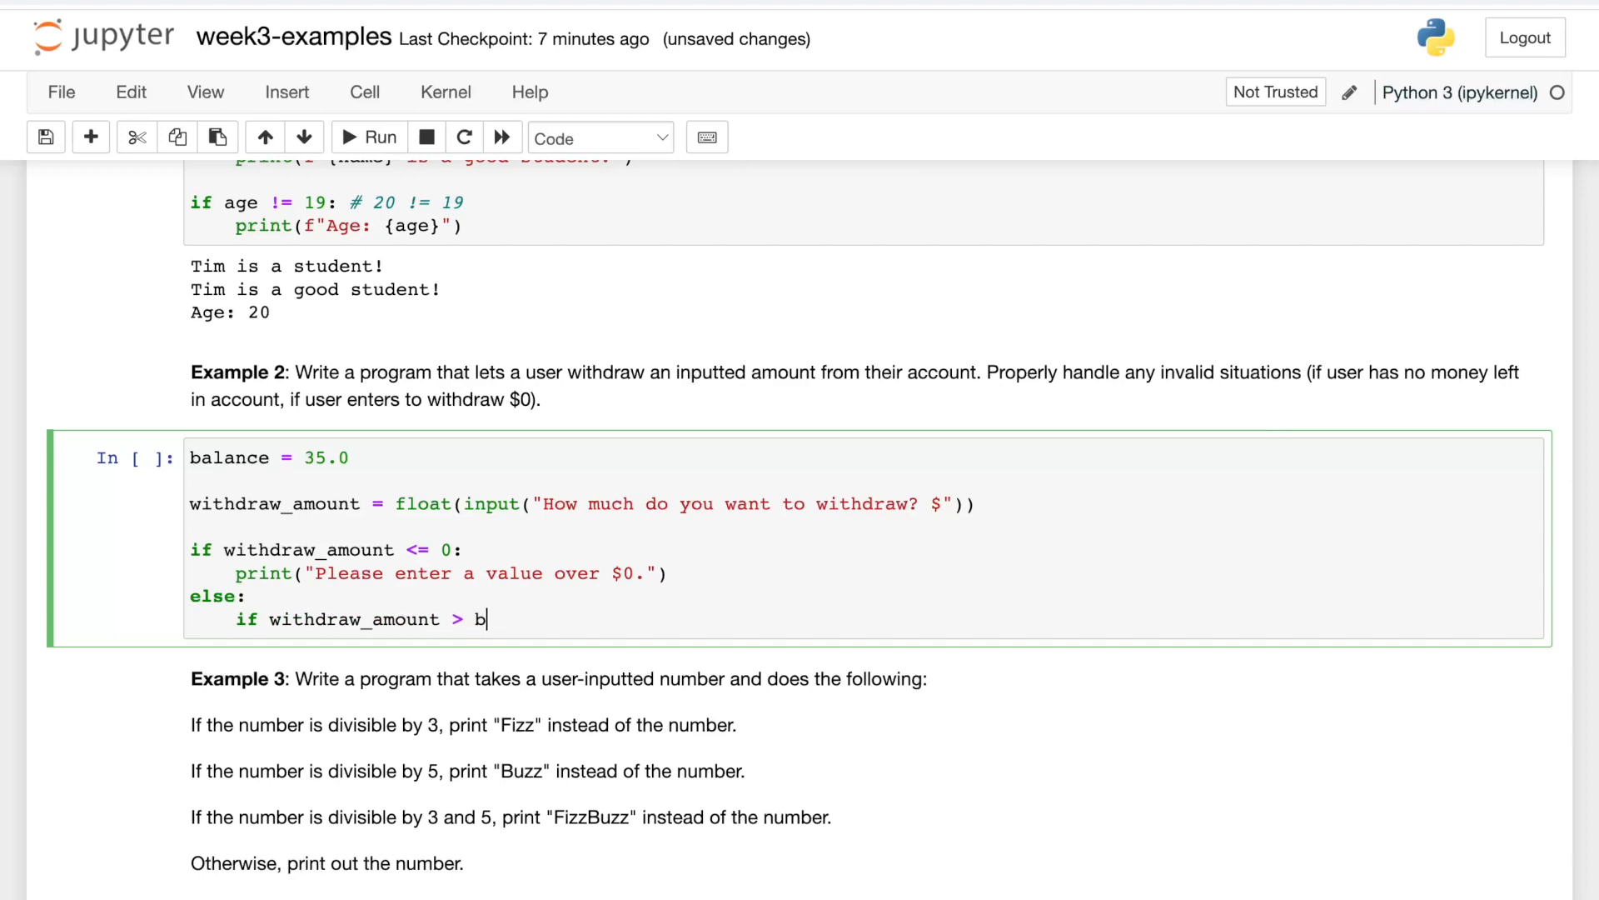
type("alance:")
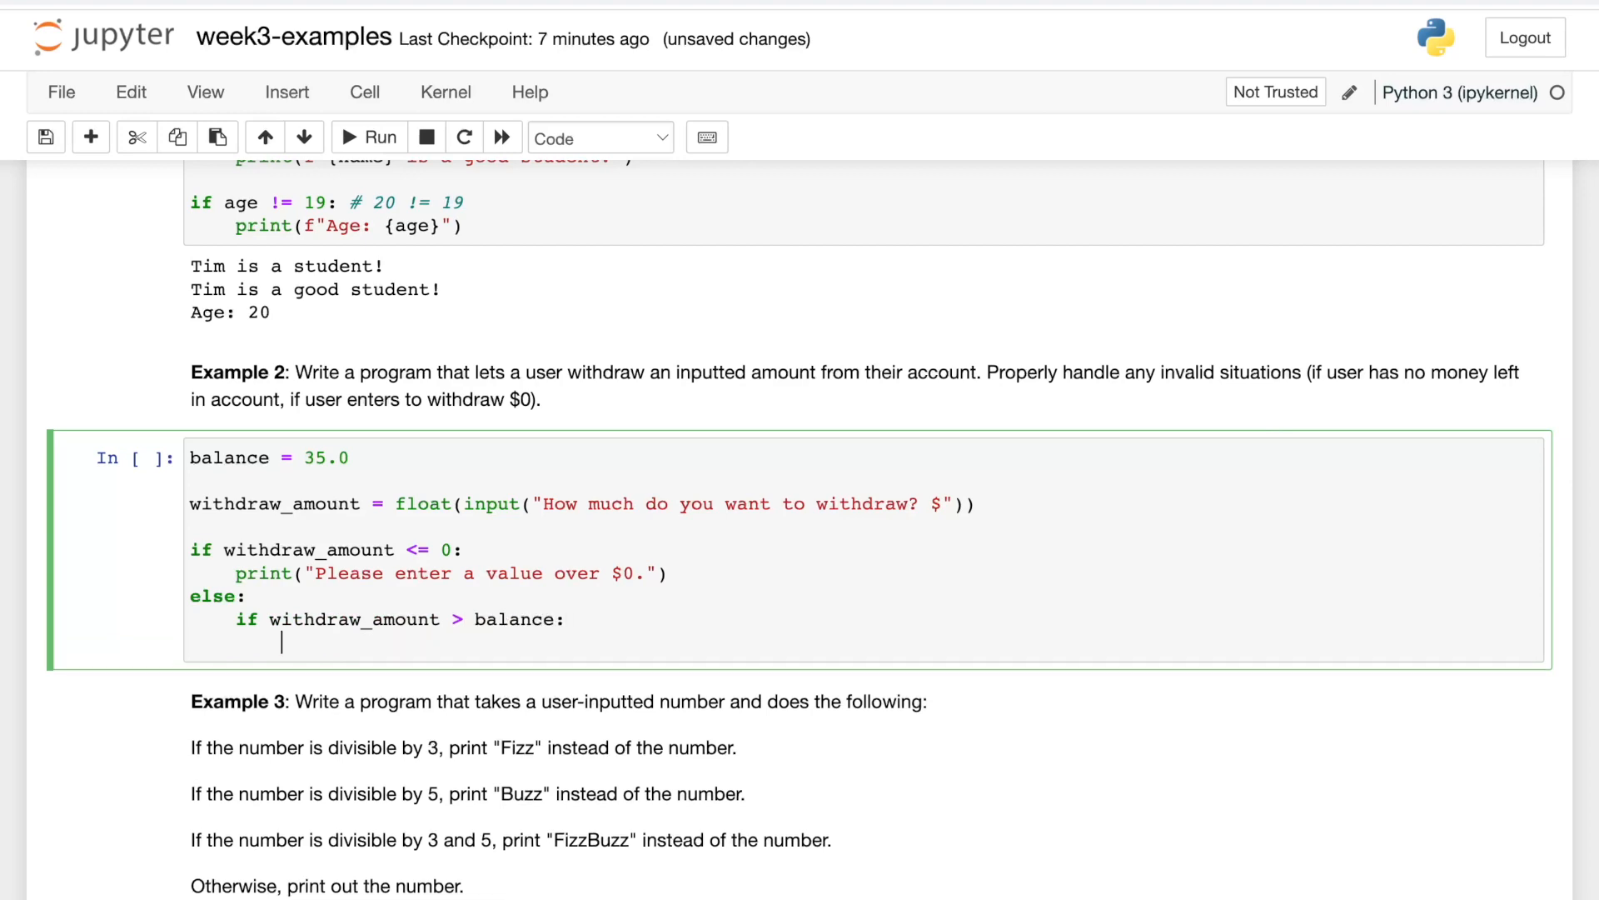
type("print(\"Y\")")
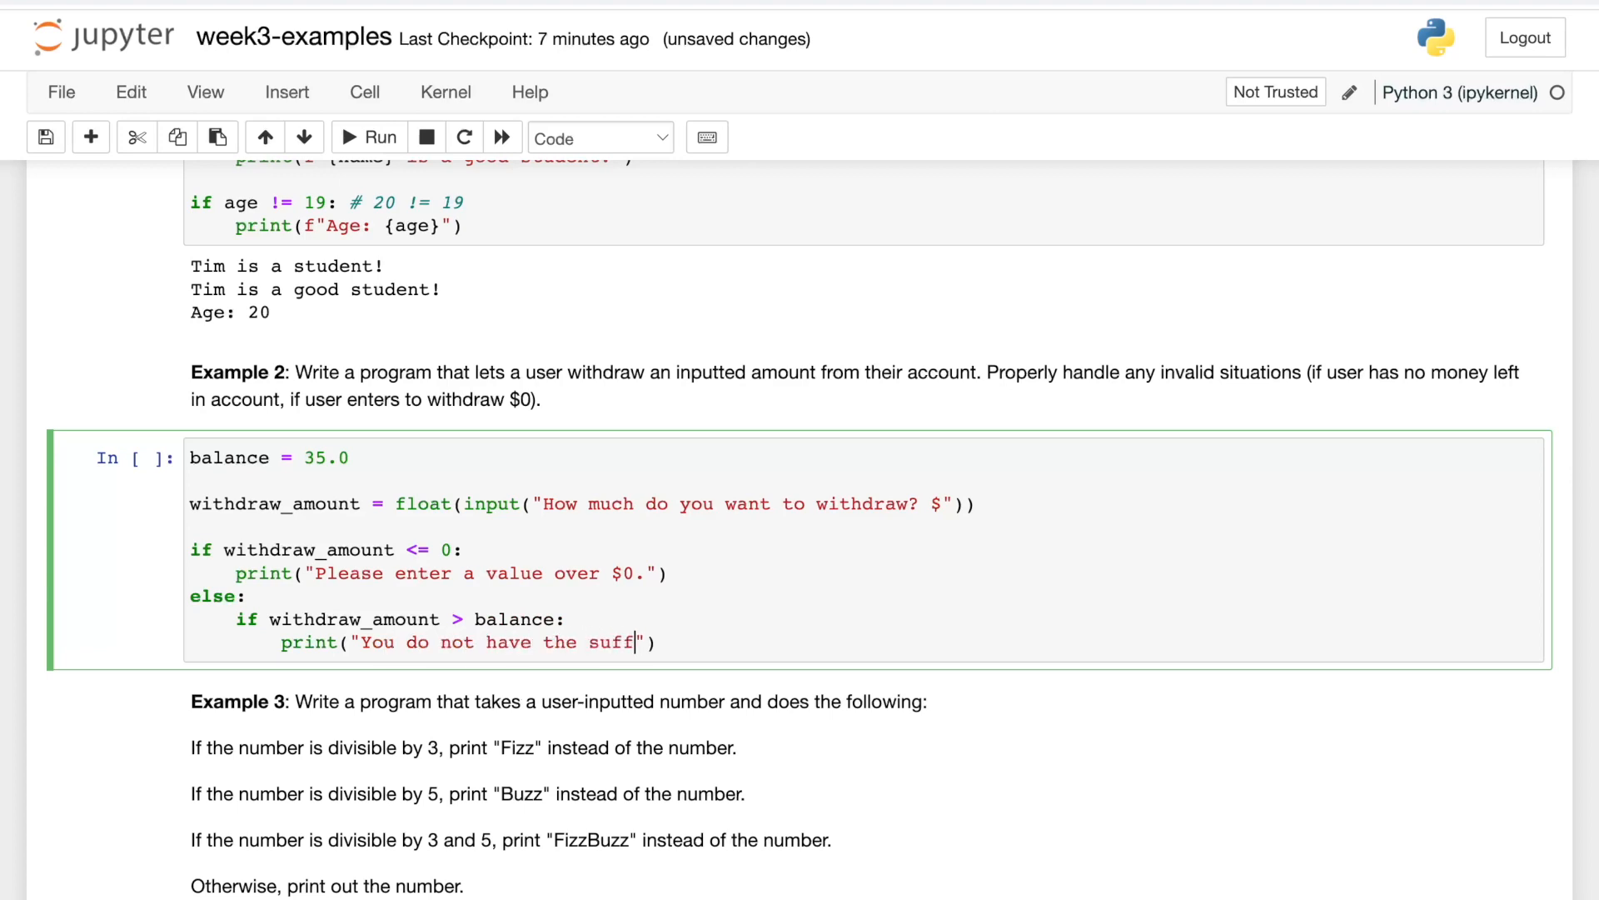
type("icient funds to do that.")
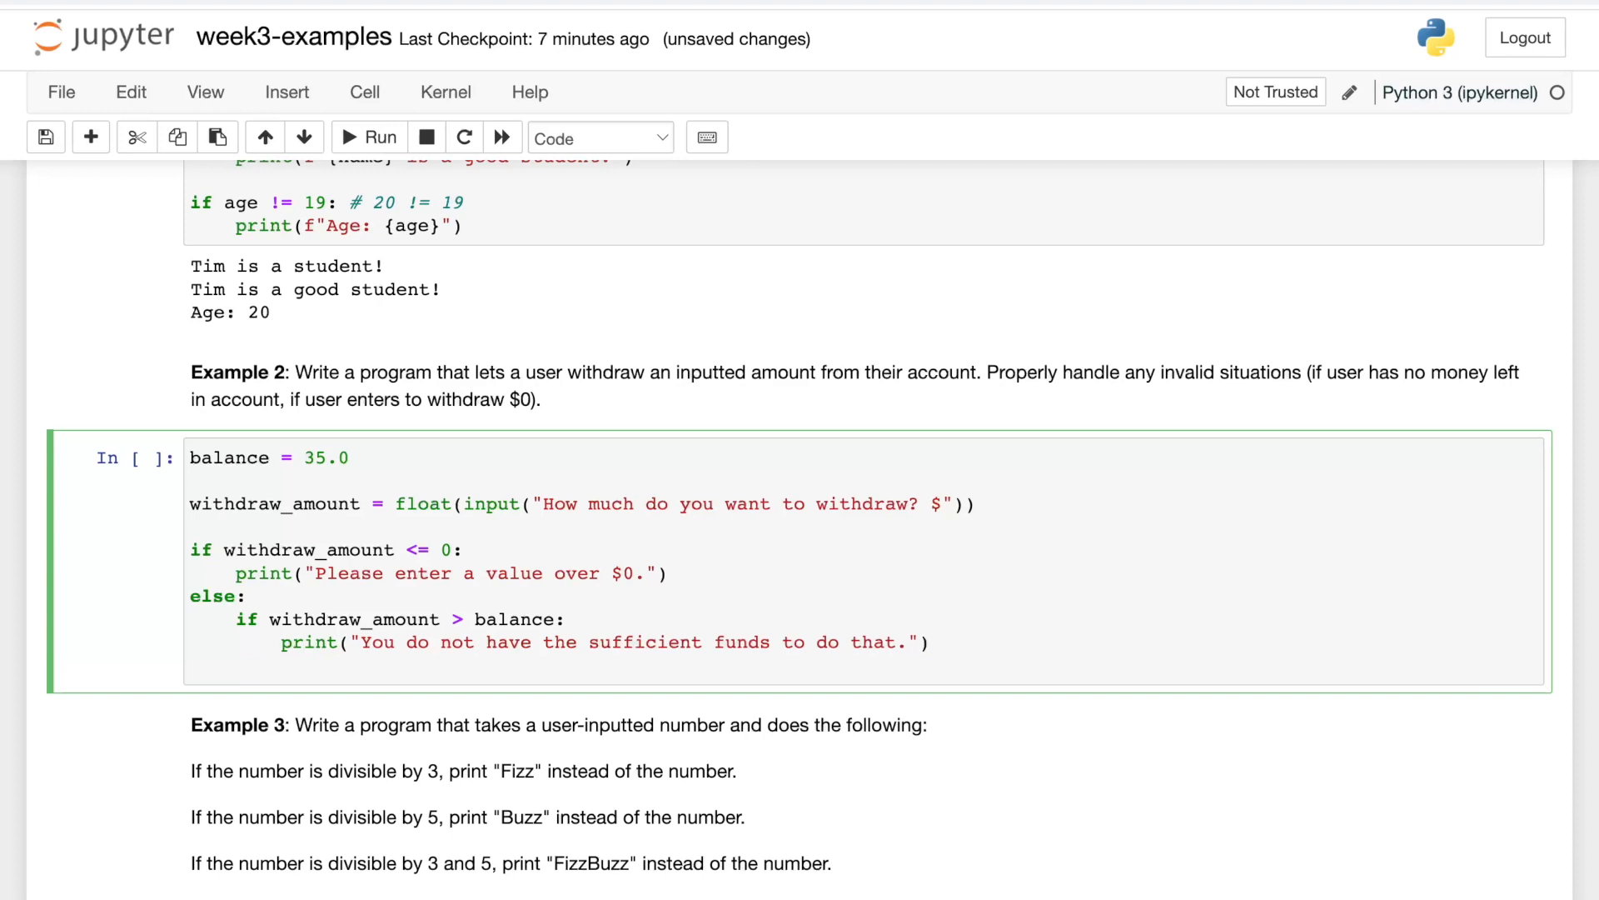
type("#")
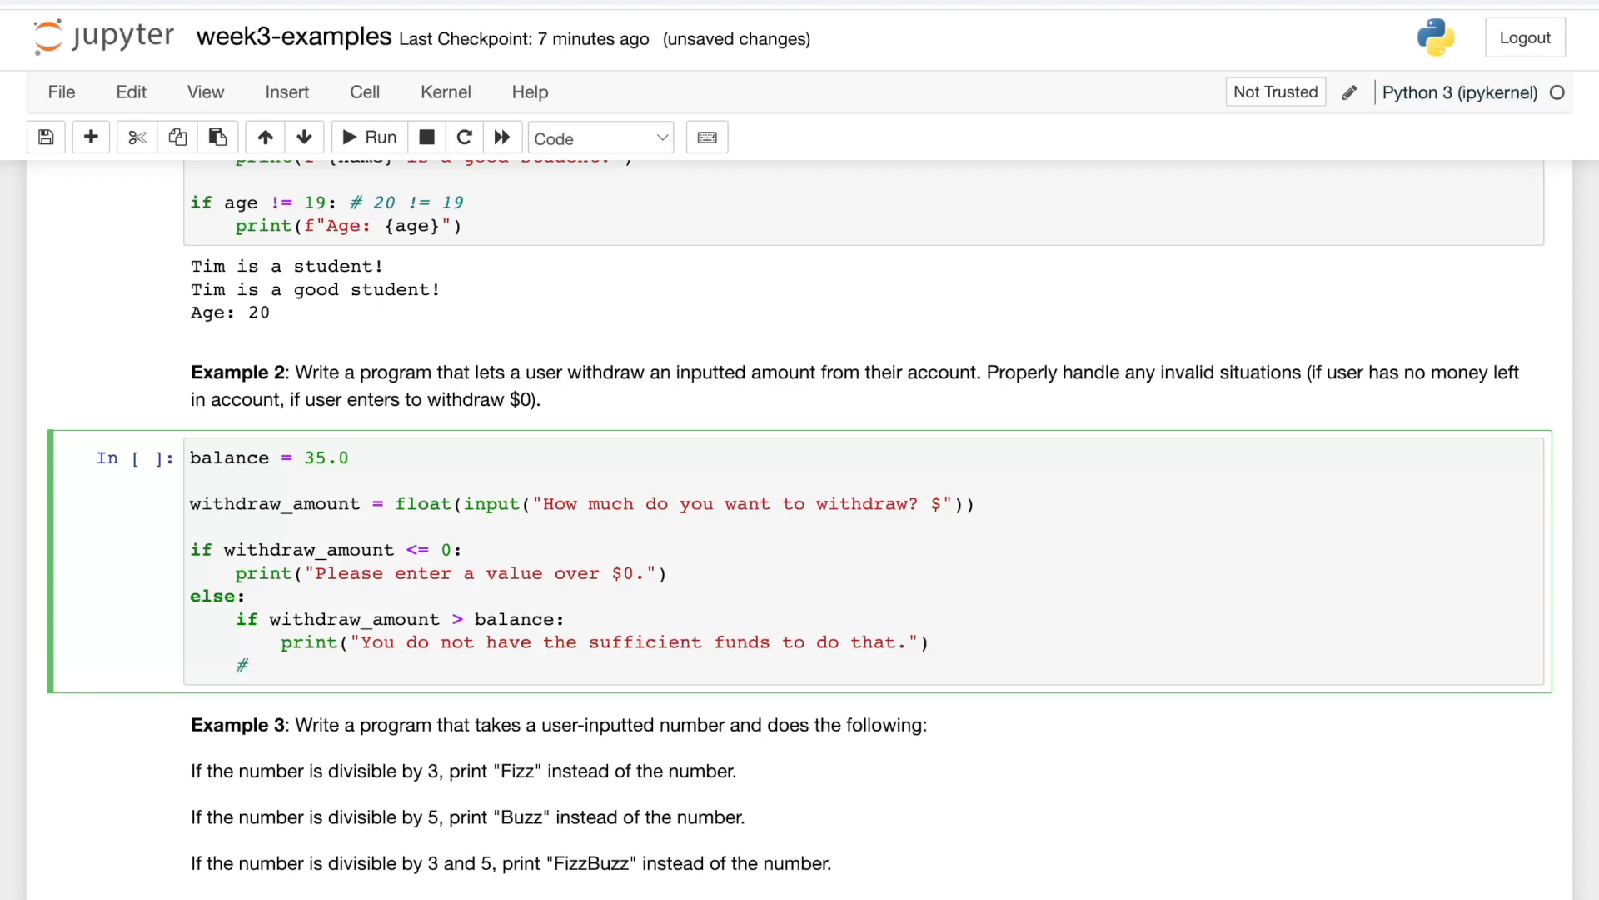
type("HERE")
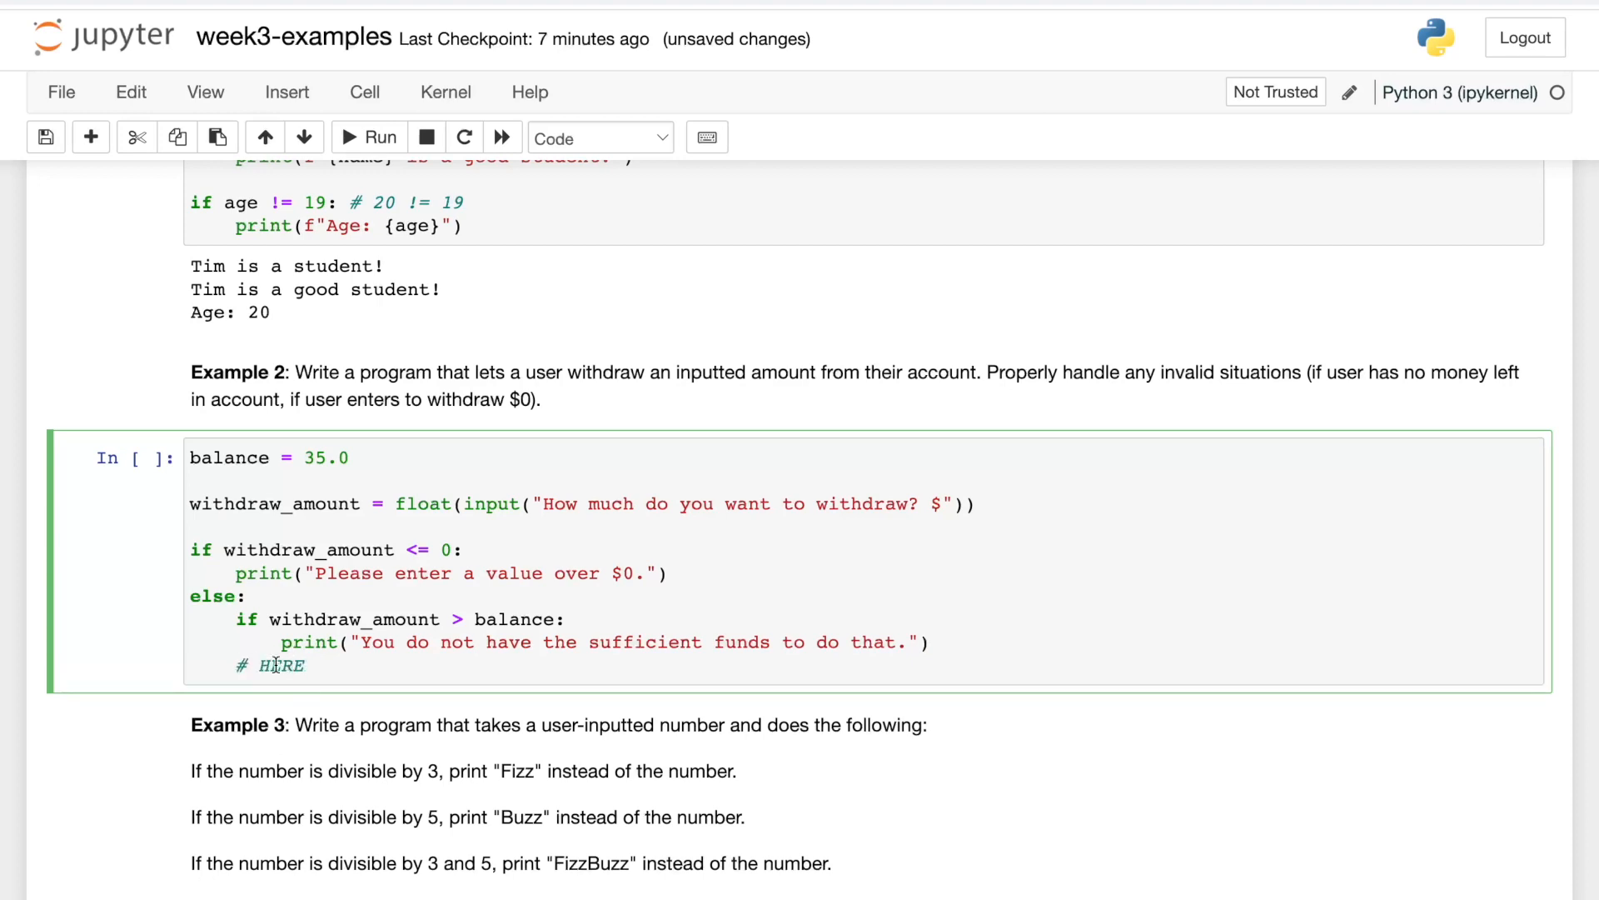
double_click(282, 666)
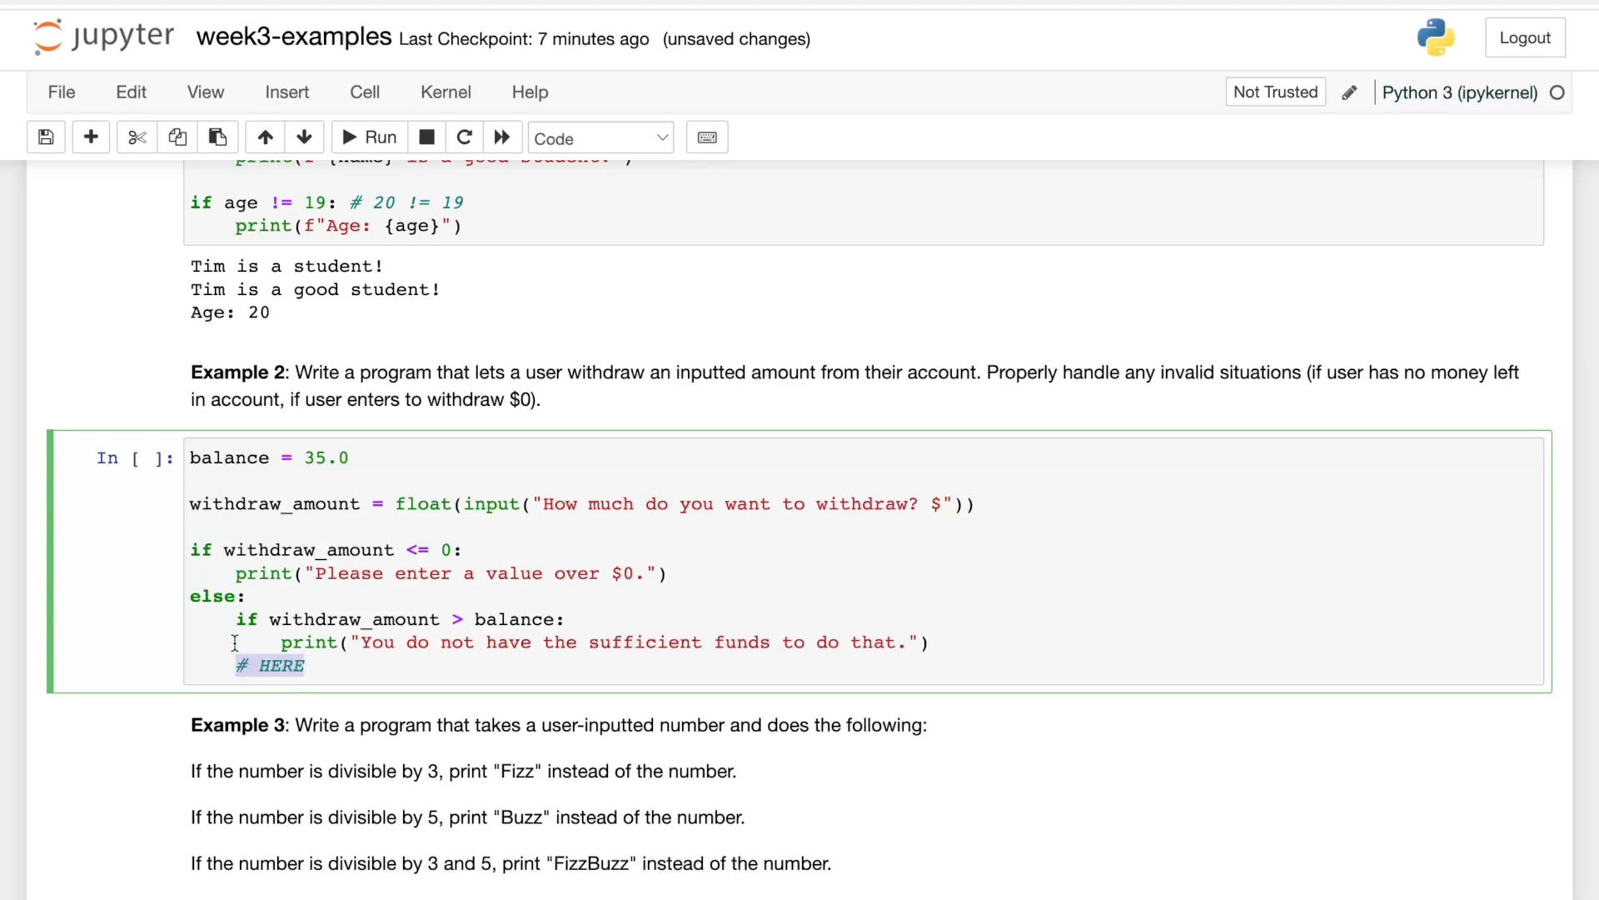
left_click(238, 665)
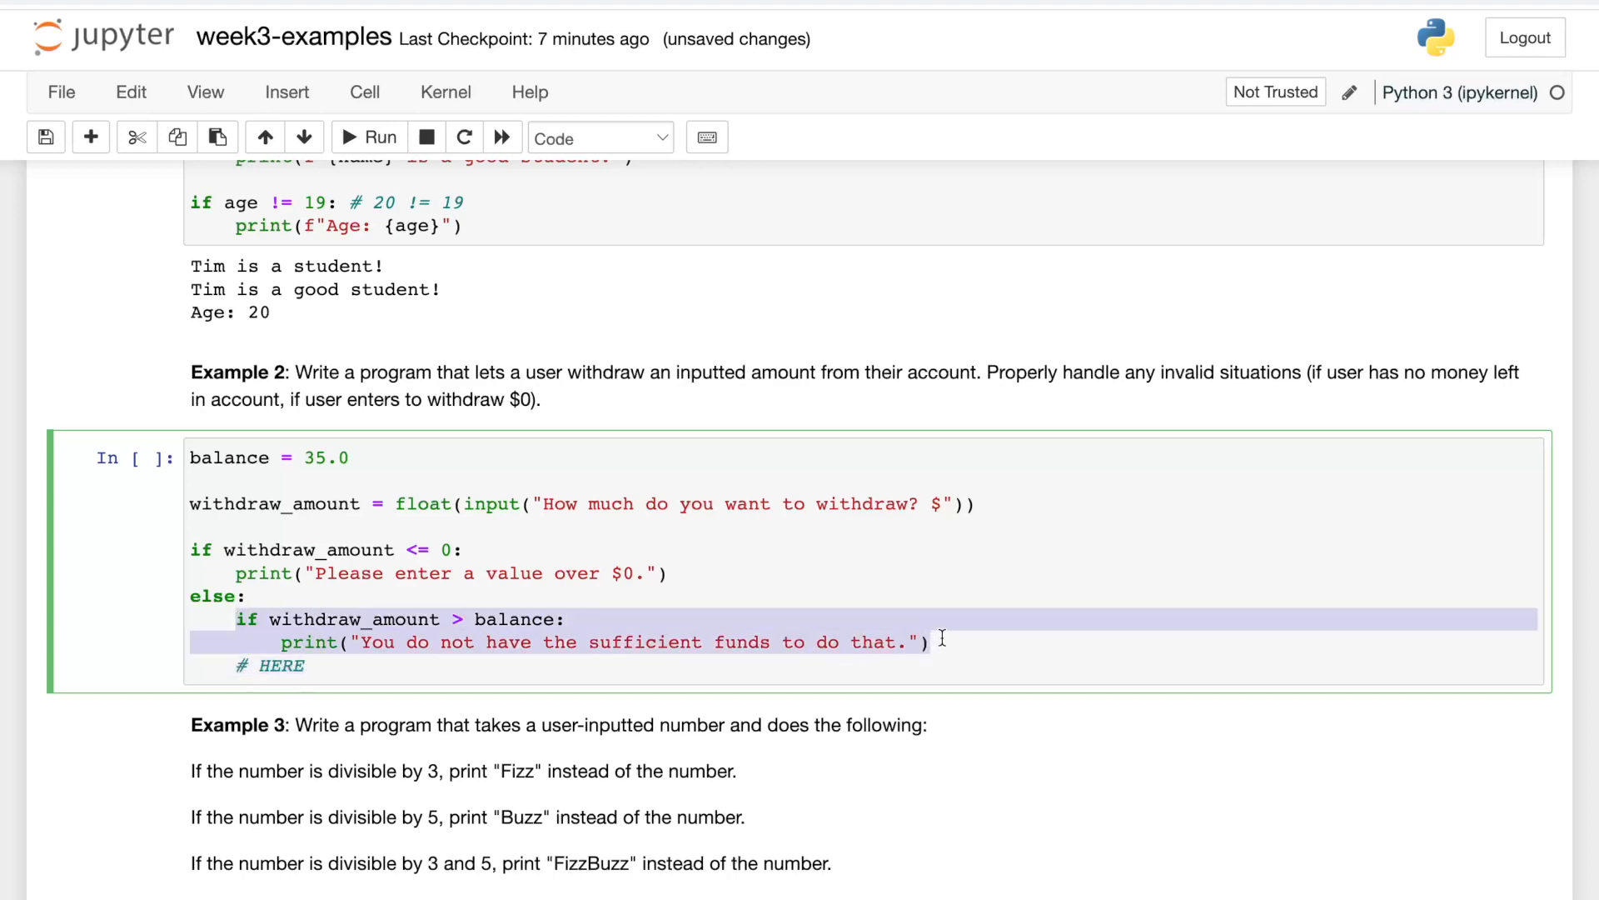
left_click(272, 665)
type("else:")
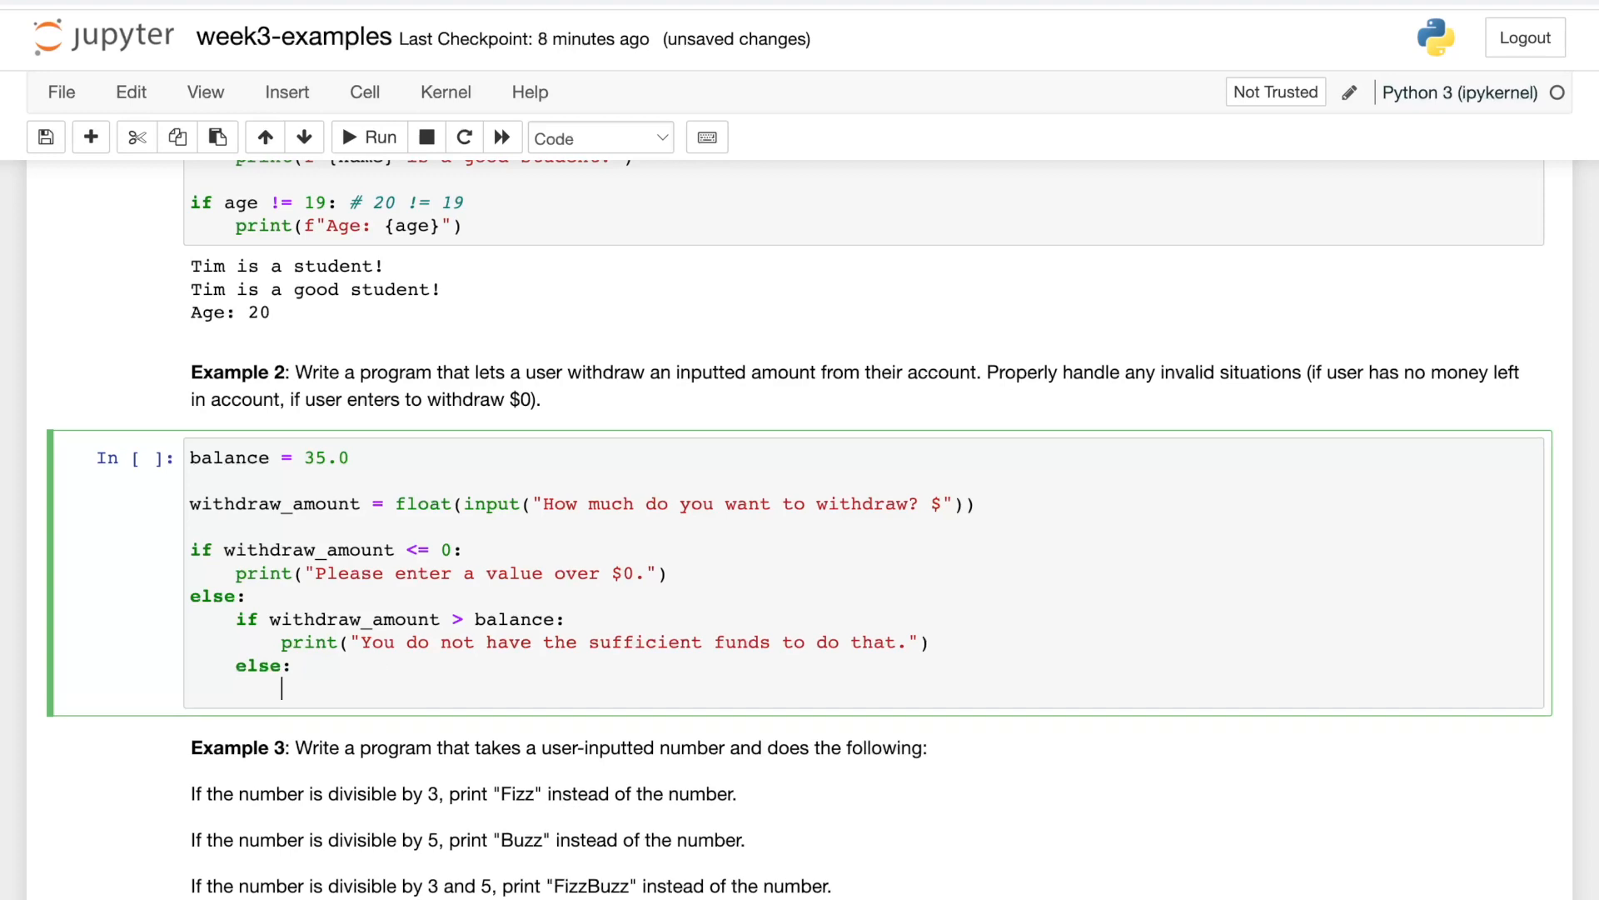
Add an inner else deducting withdraw_amount from balance, printing the new balance via f-string, and run.
type("balance = balance -")
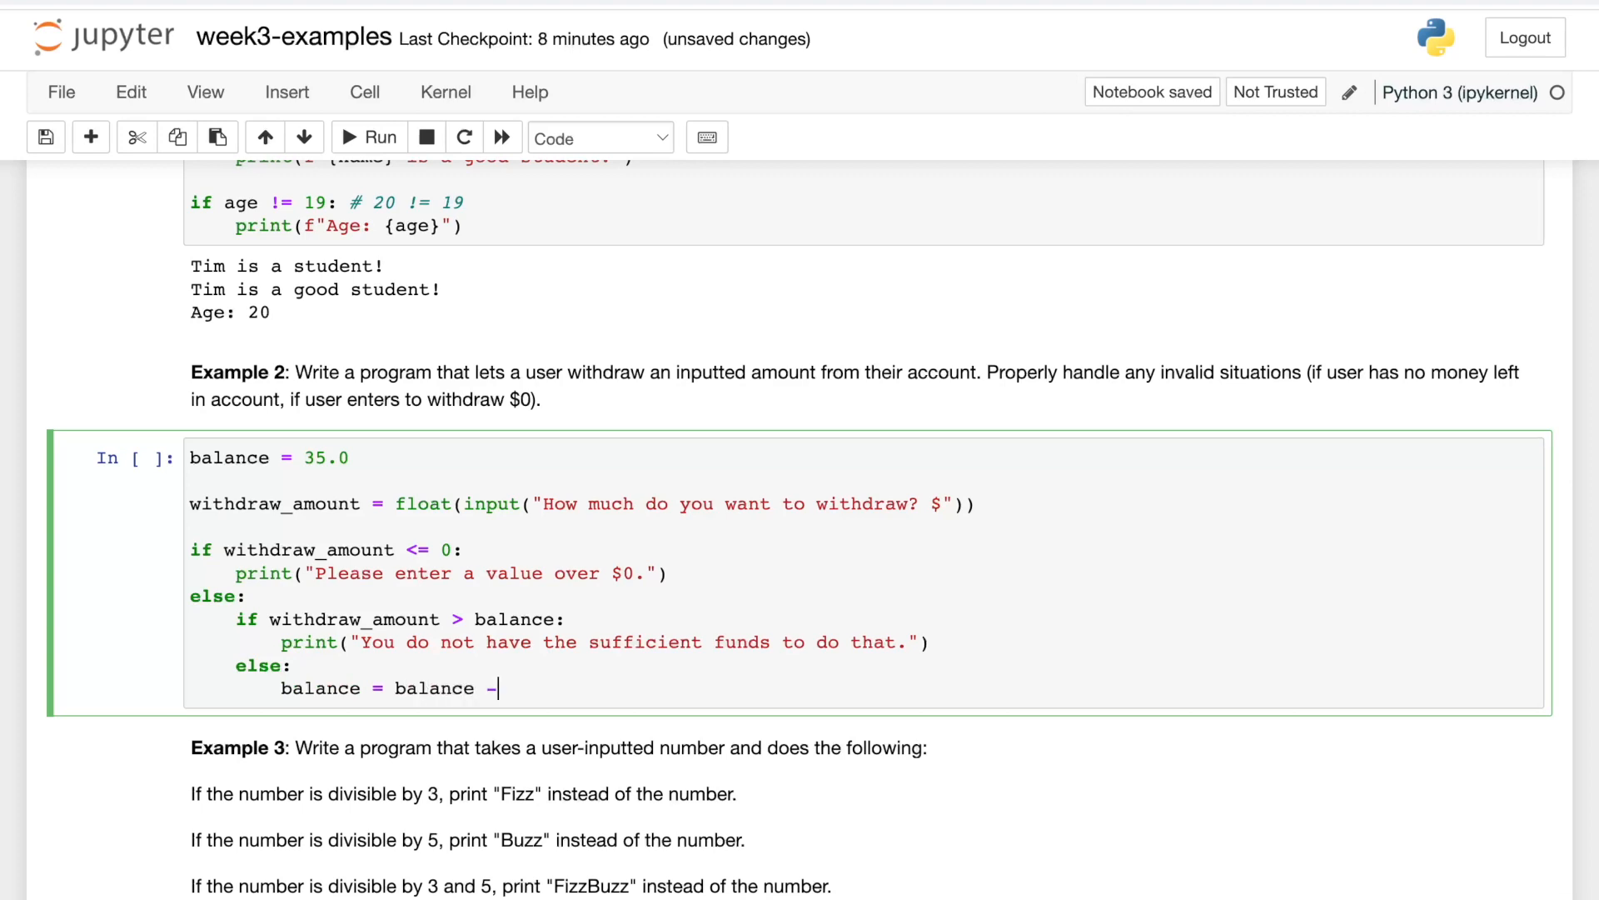
type("withdraw_amount")
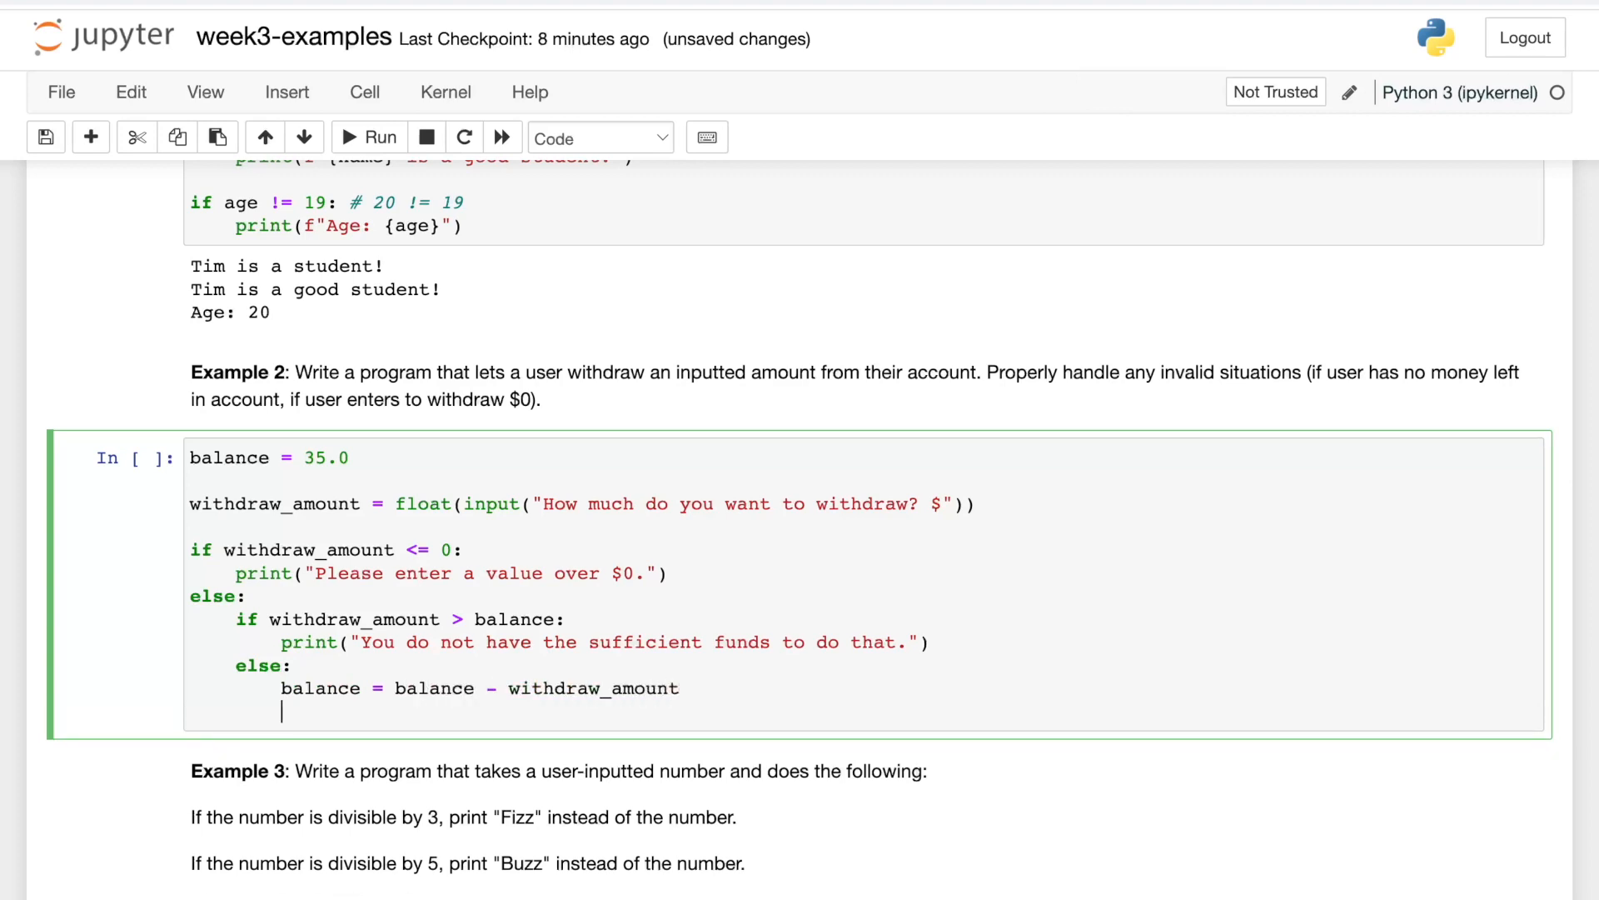
type("print(f")
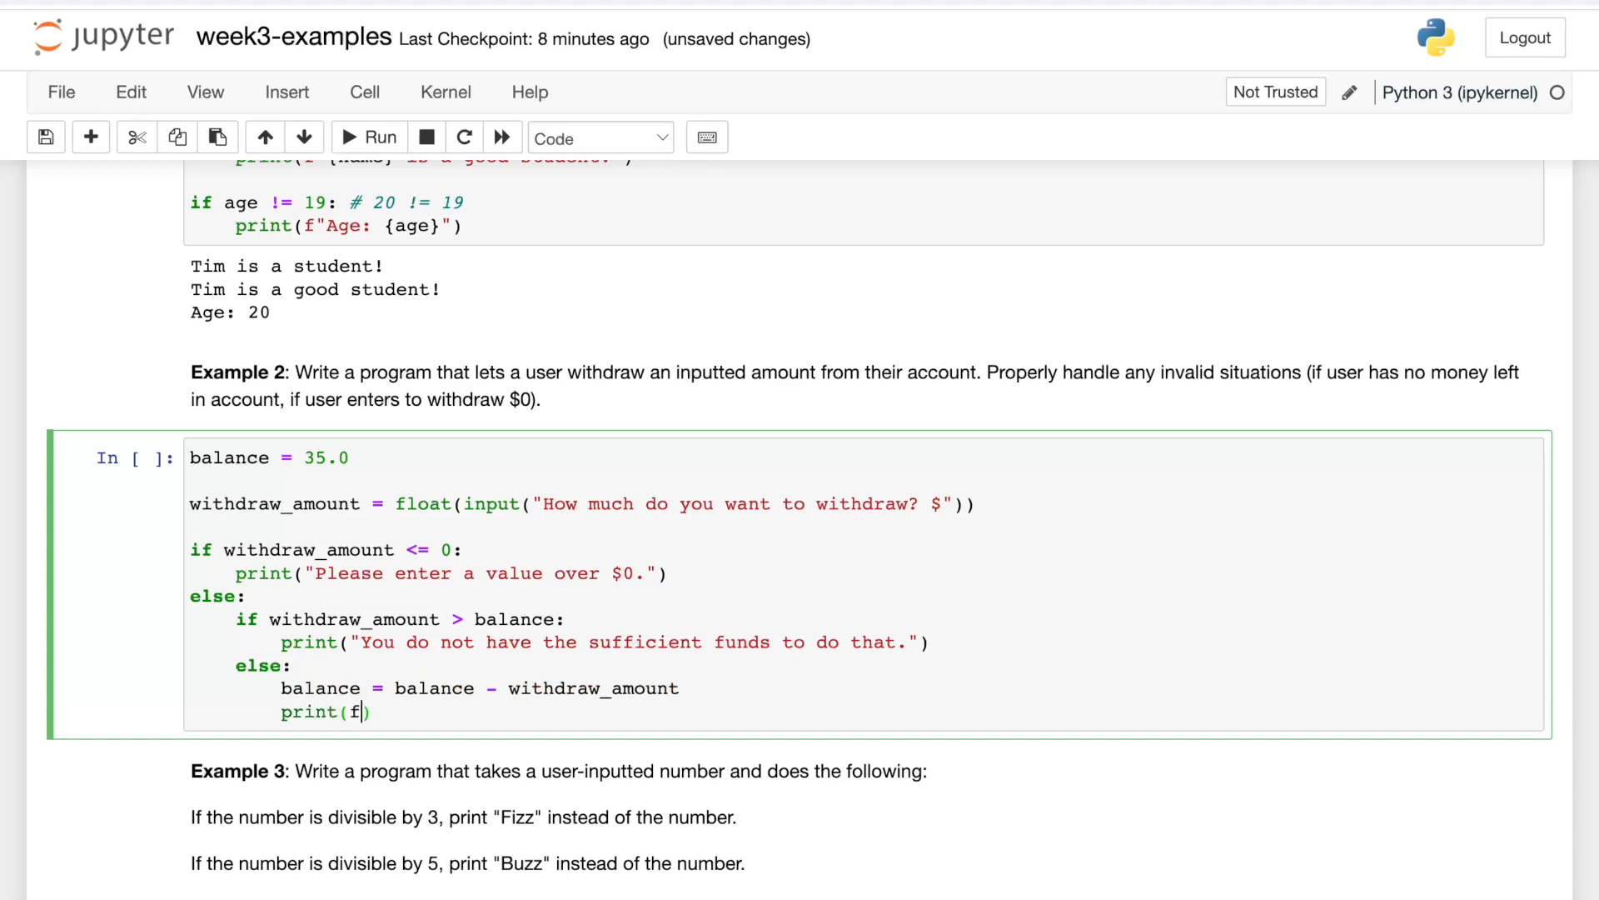
type("\"Your new balance after the wit")
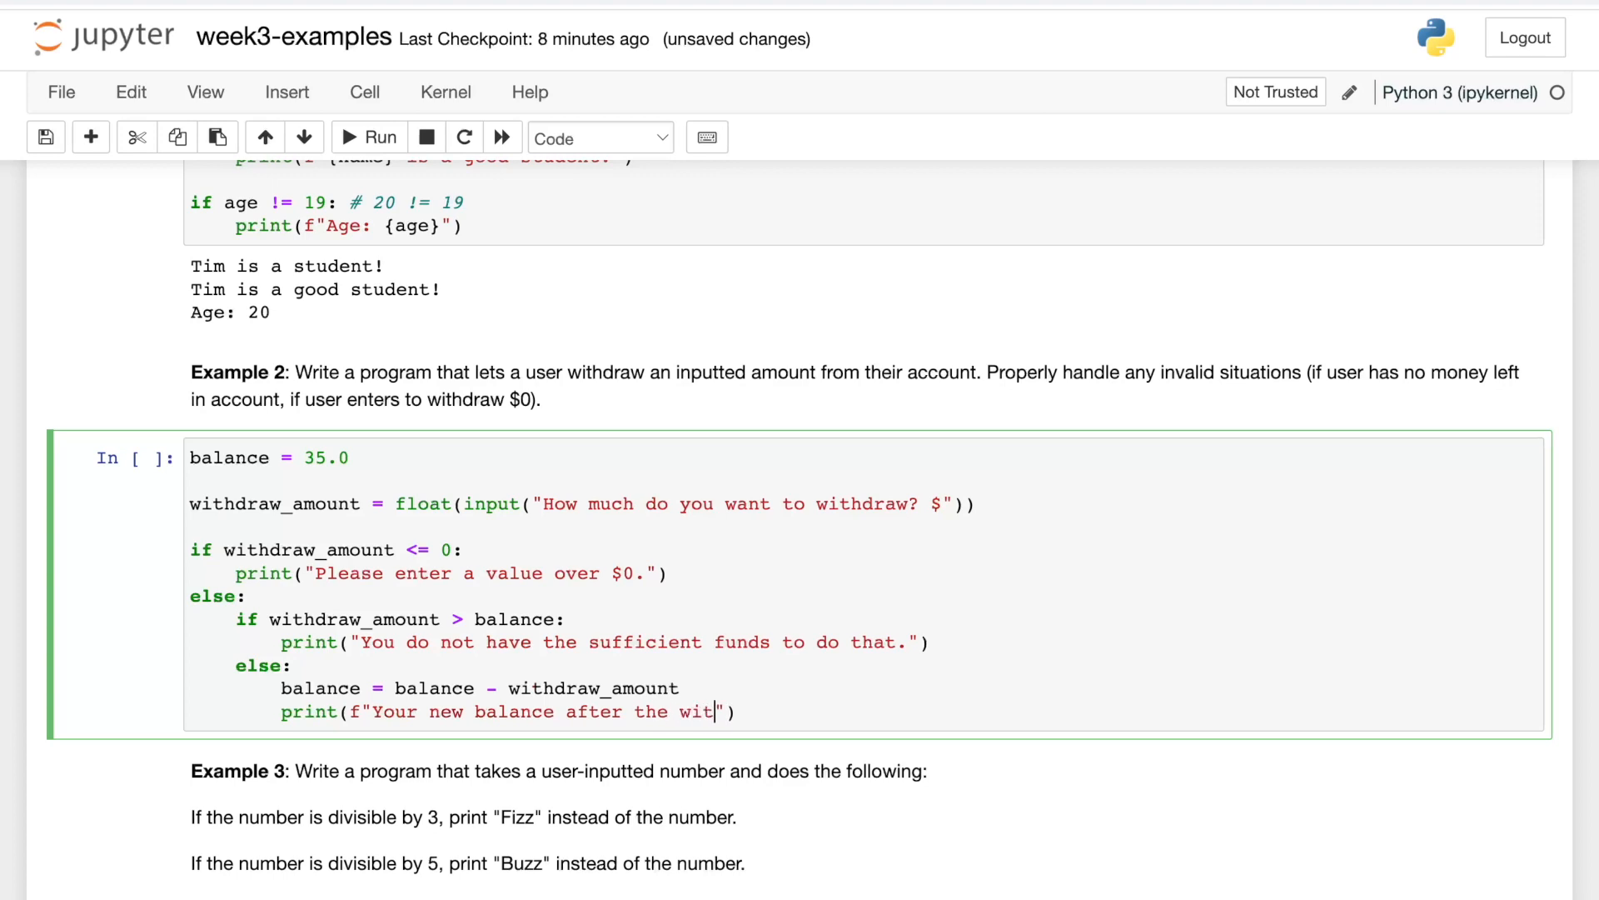
type("hdraw")
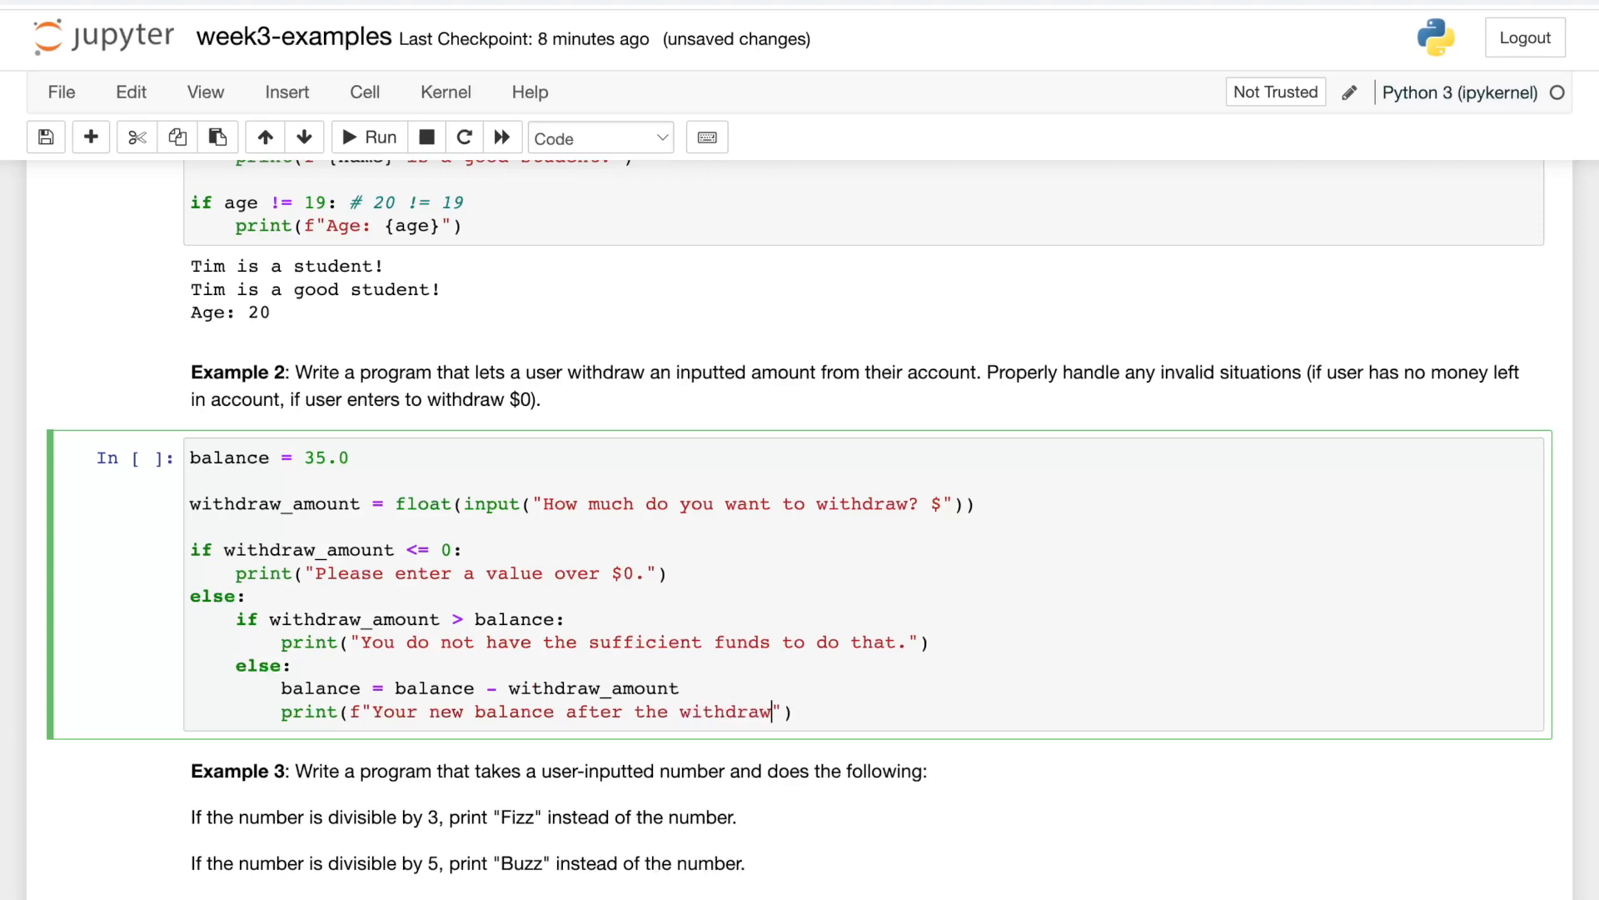
type("al is: $")
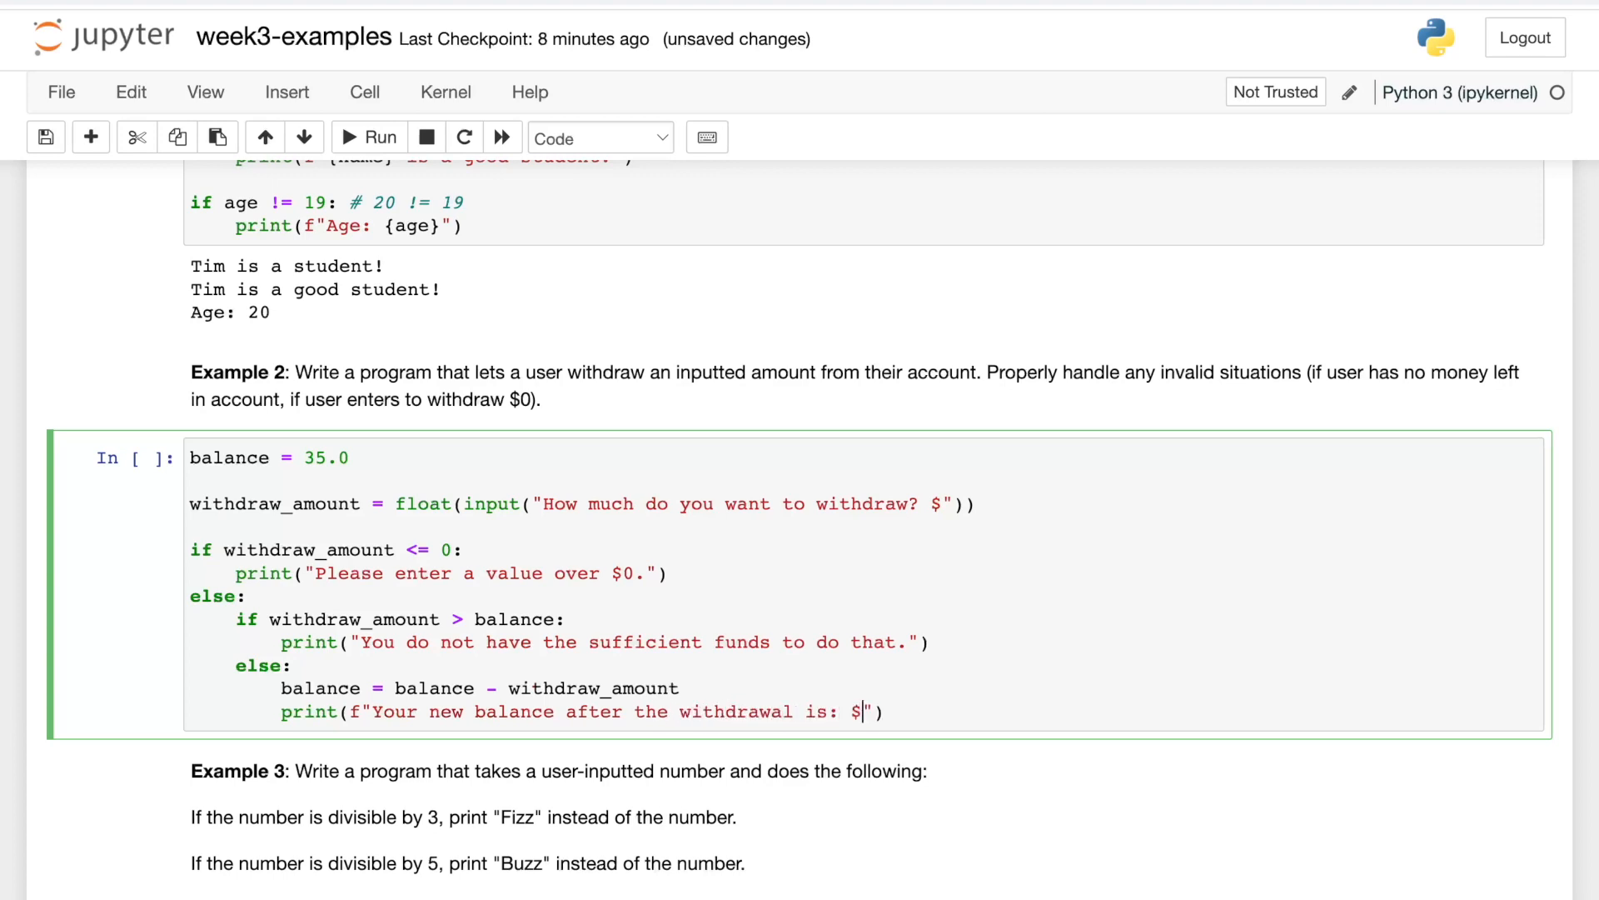
type("{balance")
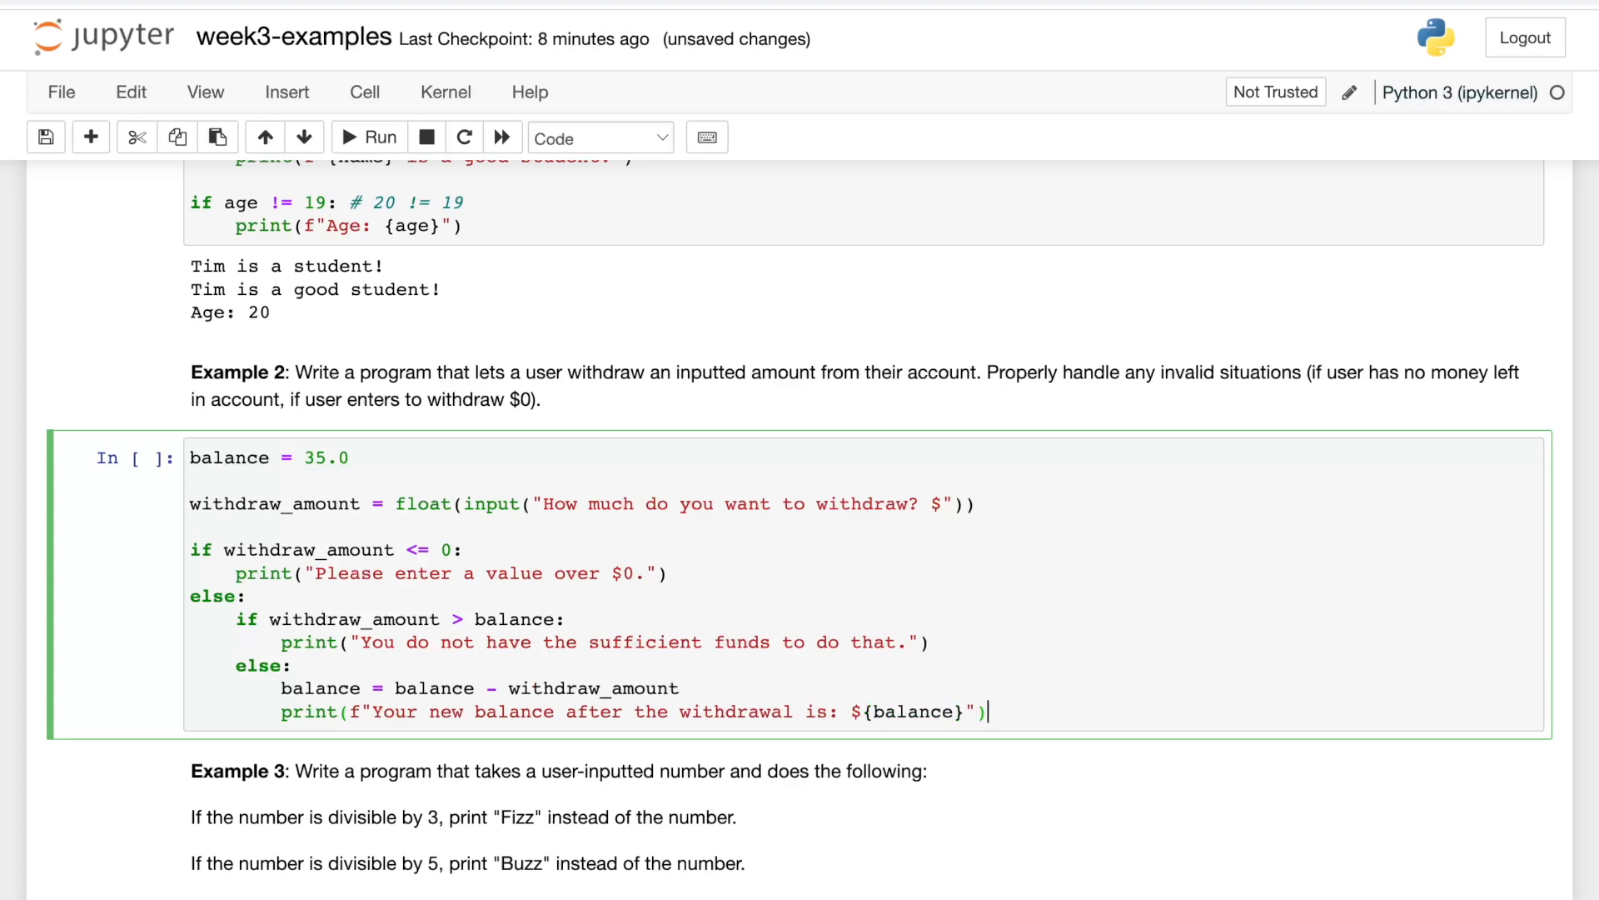
left_click(368, 136)
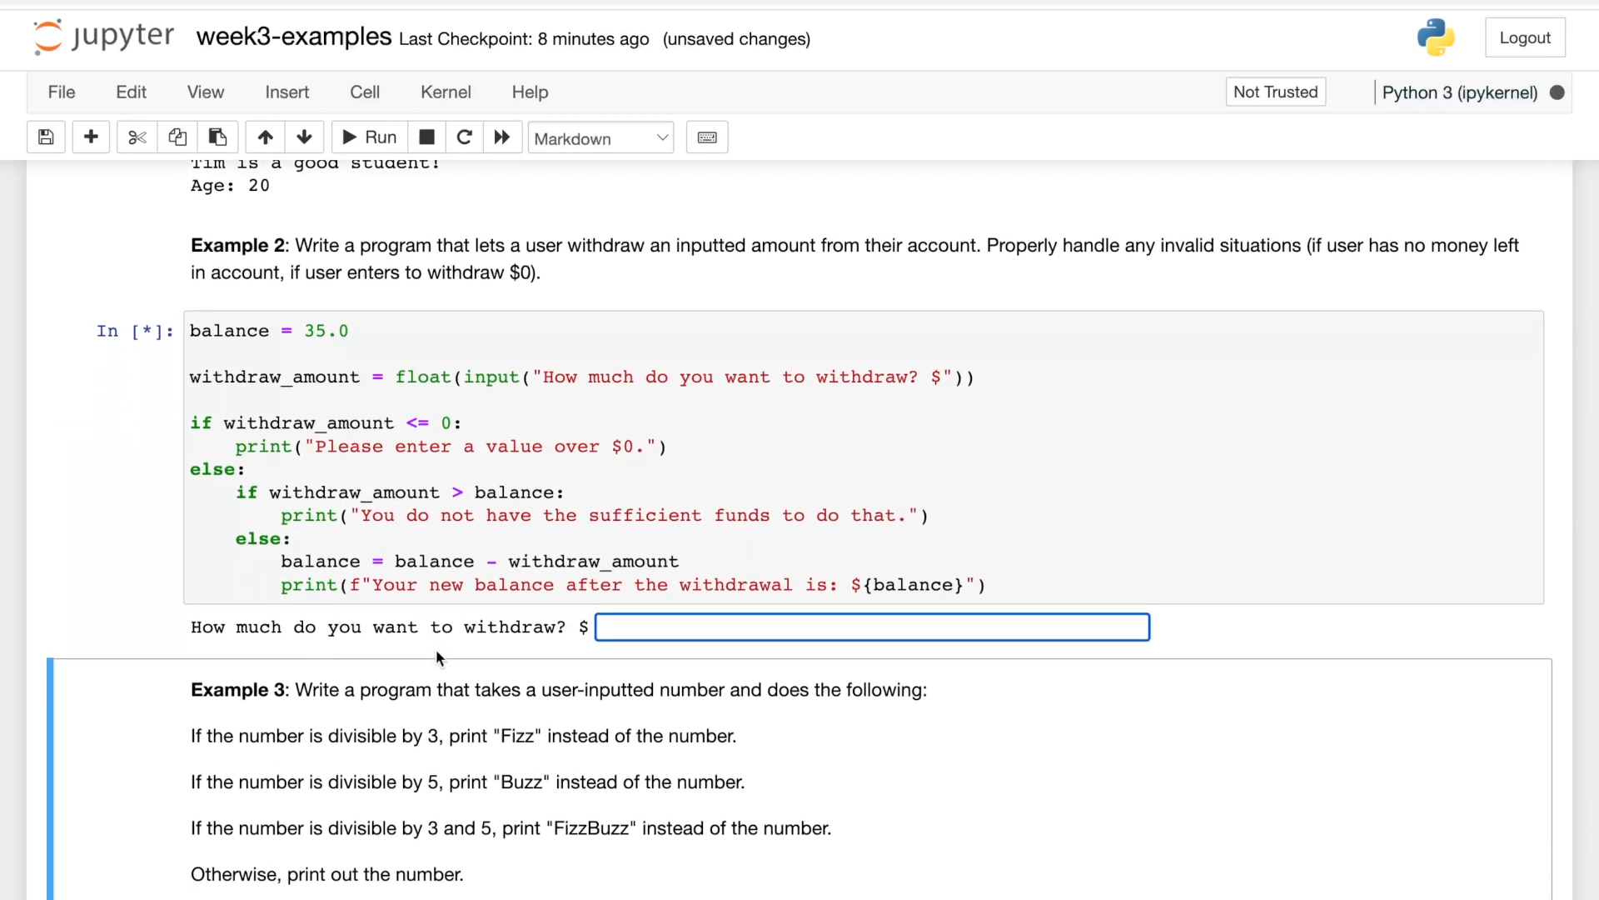
mouse_move(366, 463)
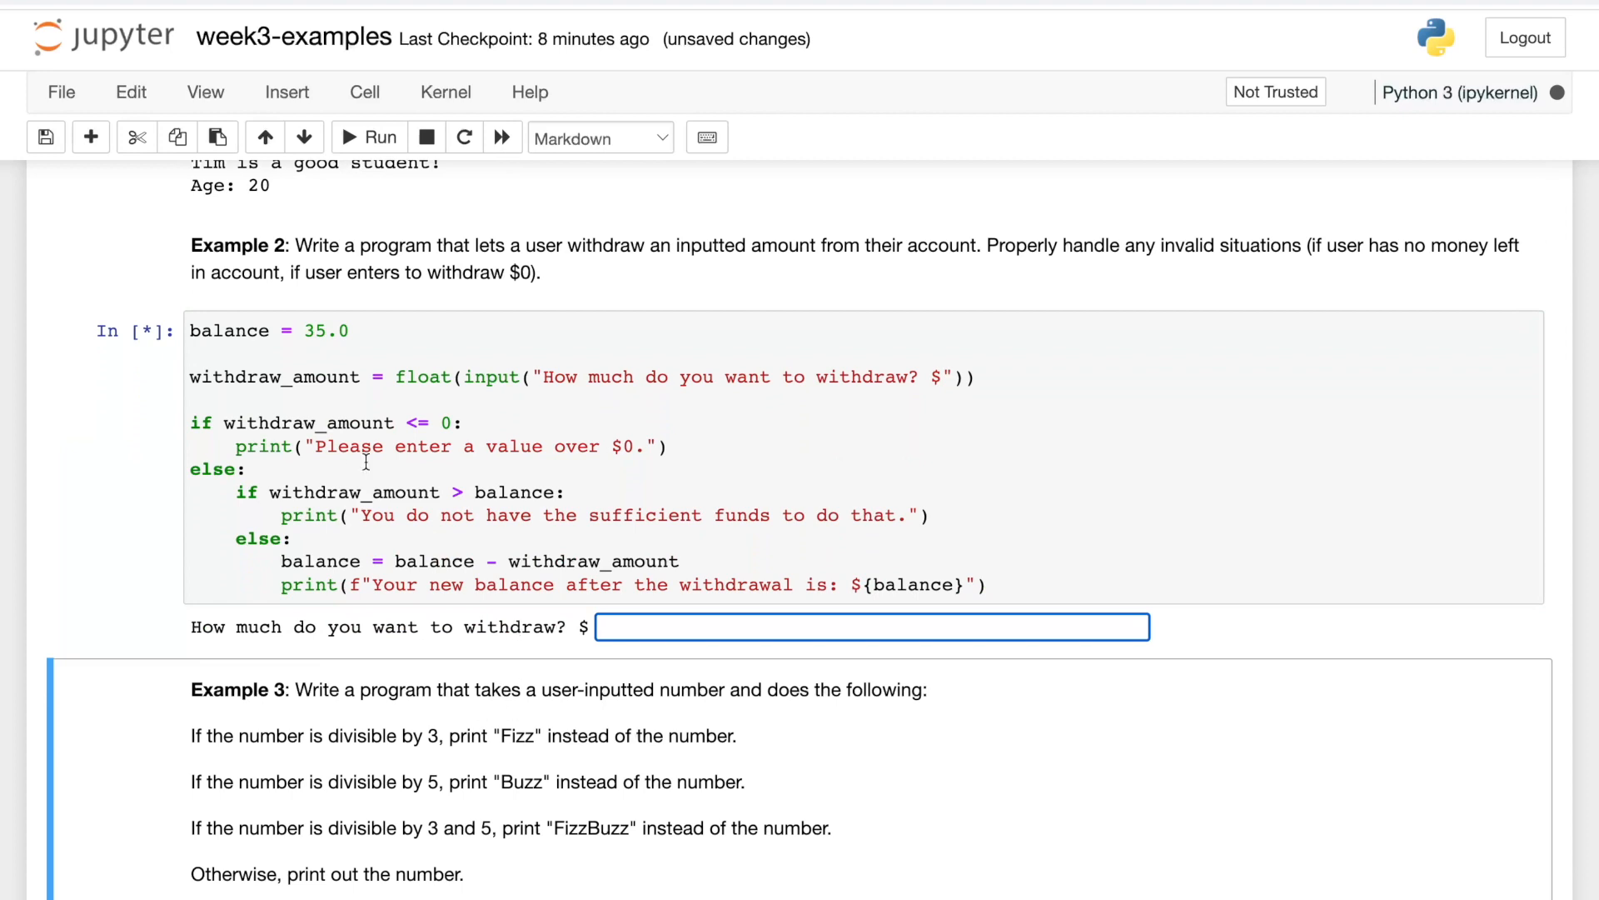
Test the withdrawal cell with 0, -1.2, 1000 and 12.56, leaving $22.439999999999998.
type("0")
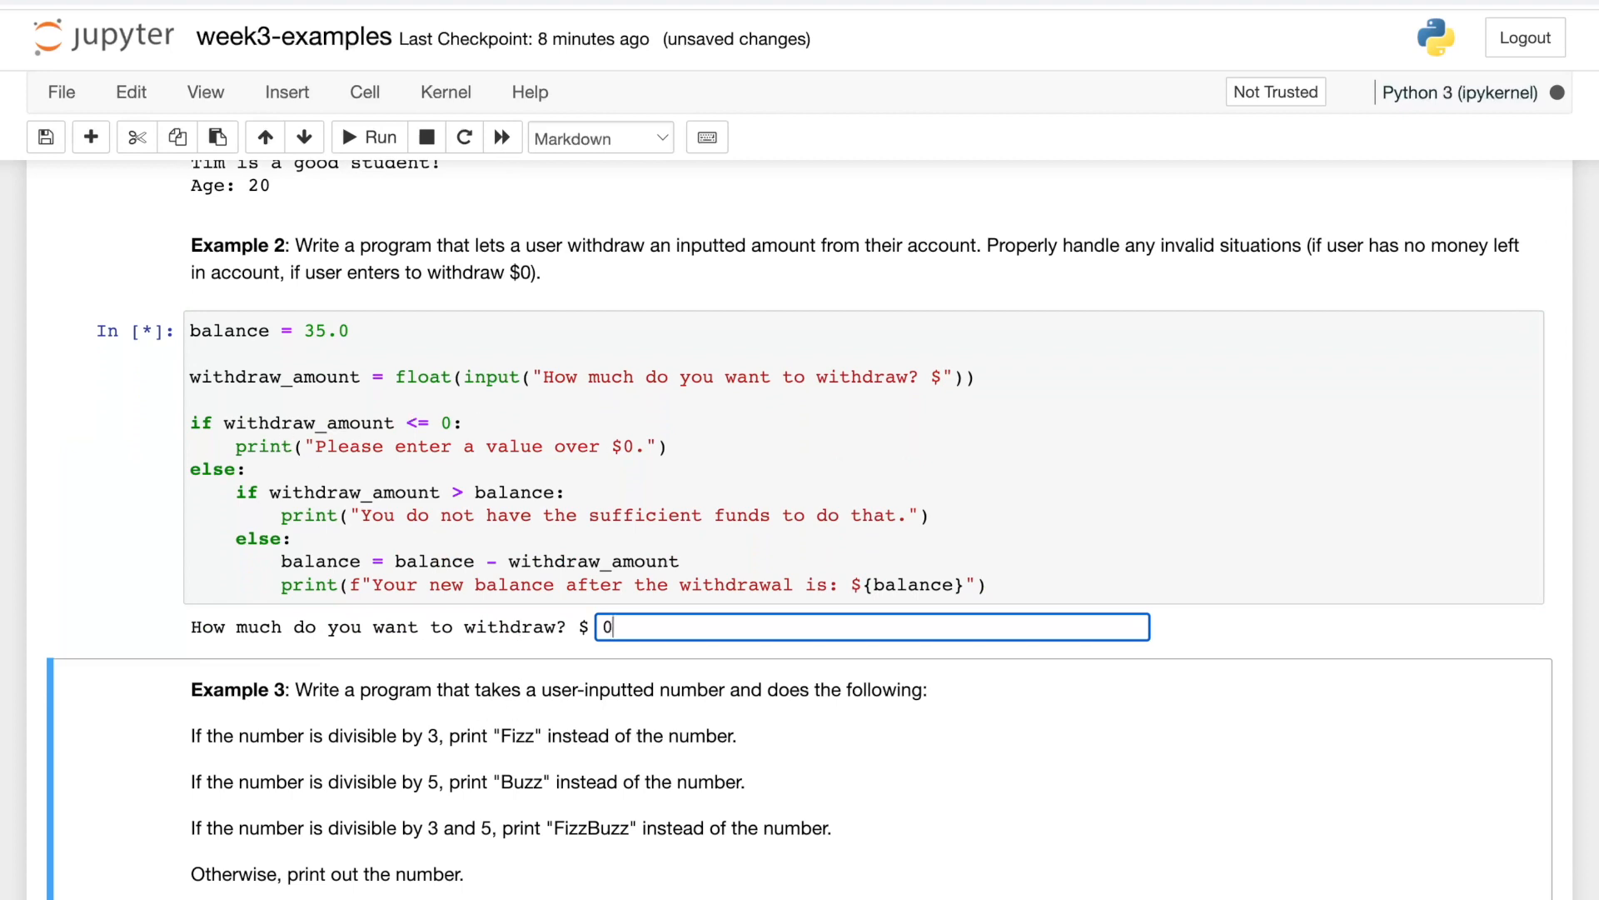
key("Enter")
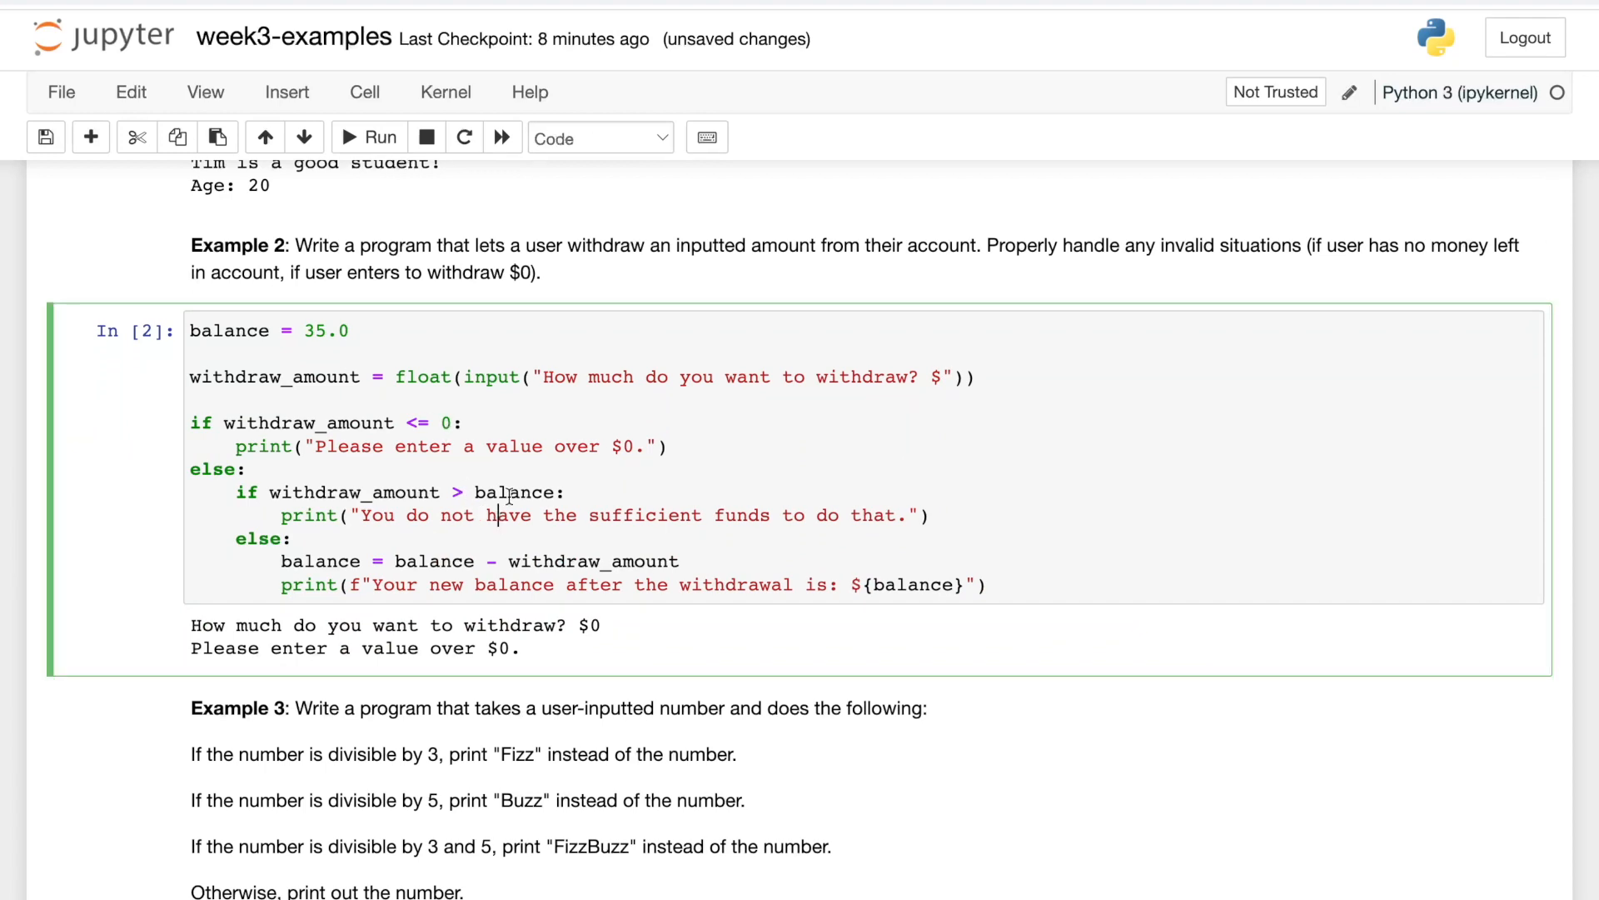
type("-1.2")
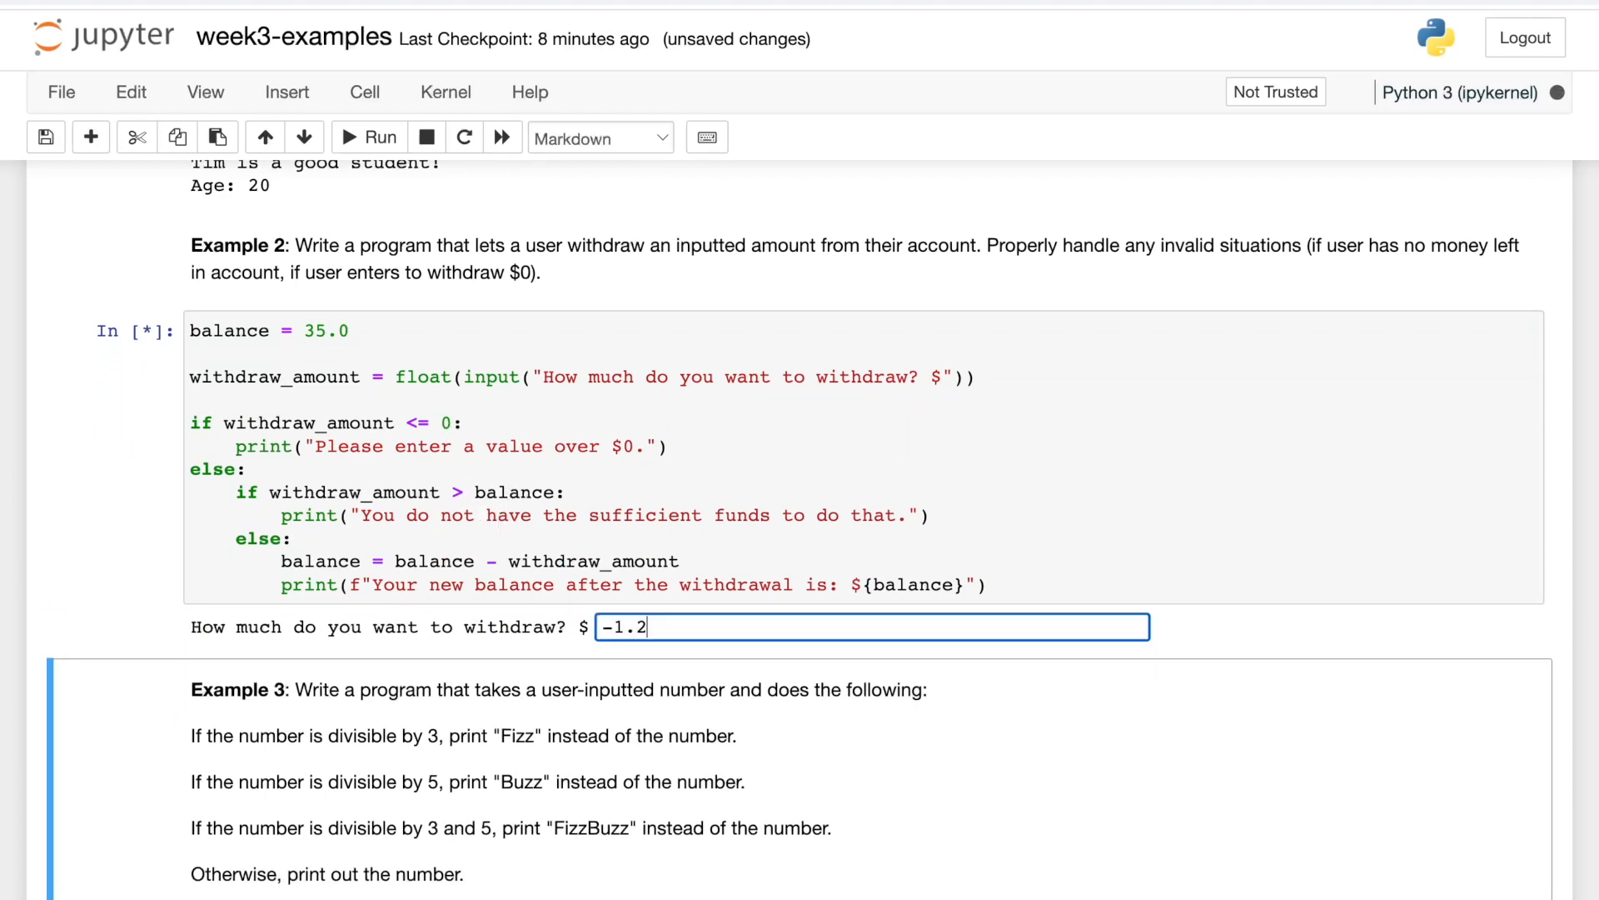
key("Enter")
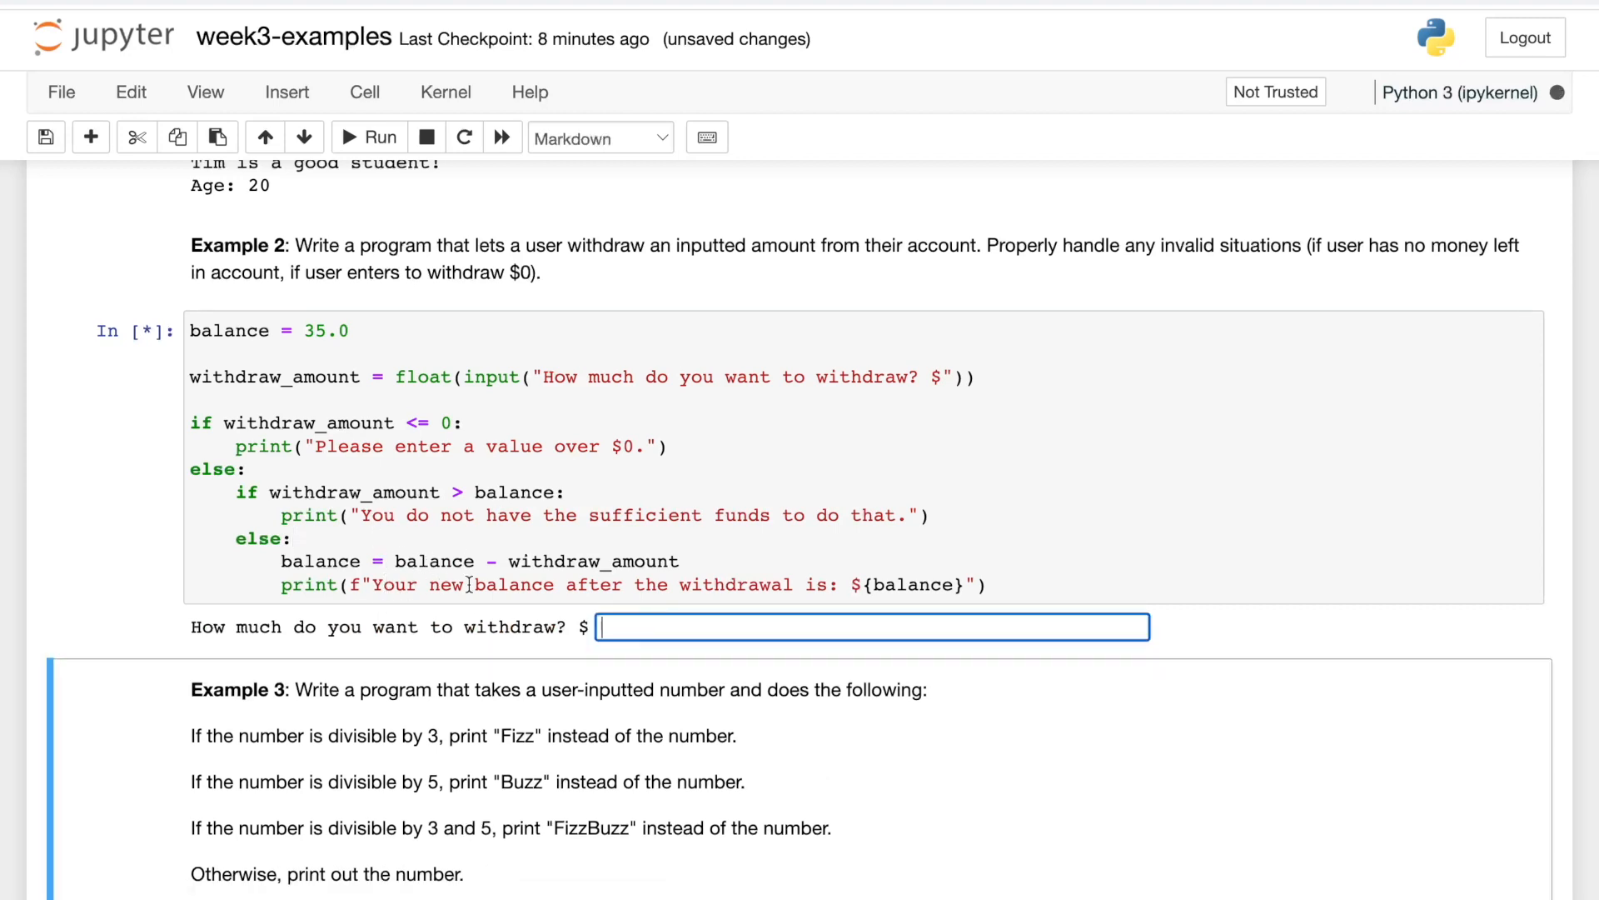
type("1000")
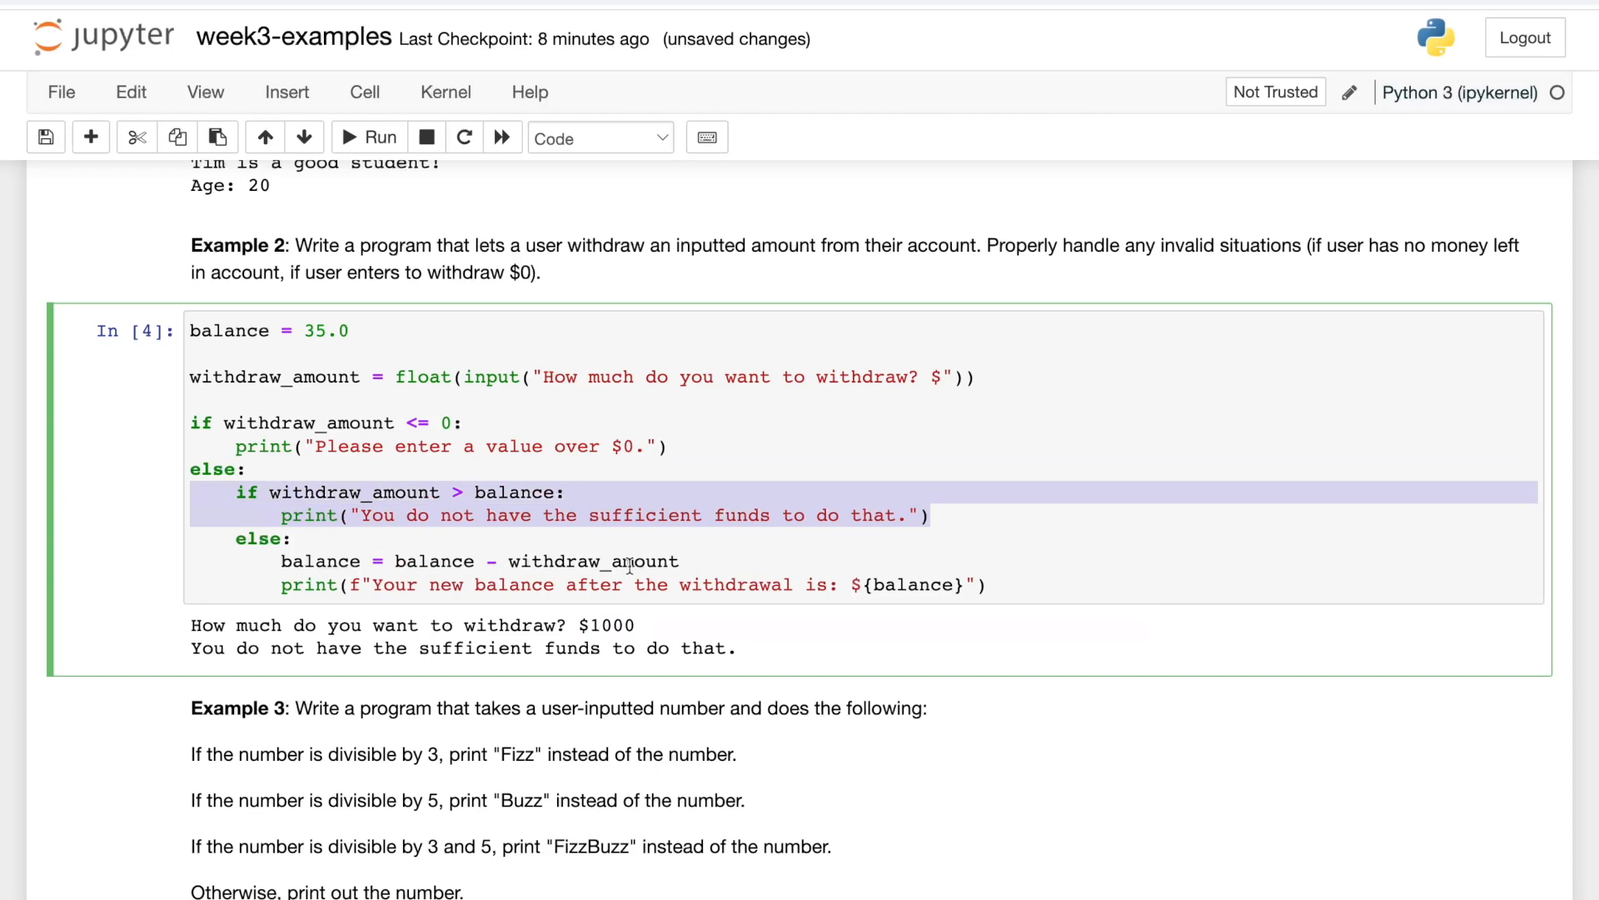
left_click(367, 136)
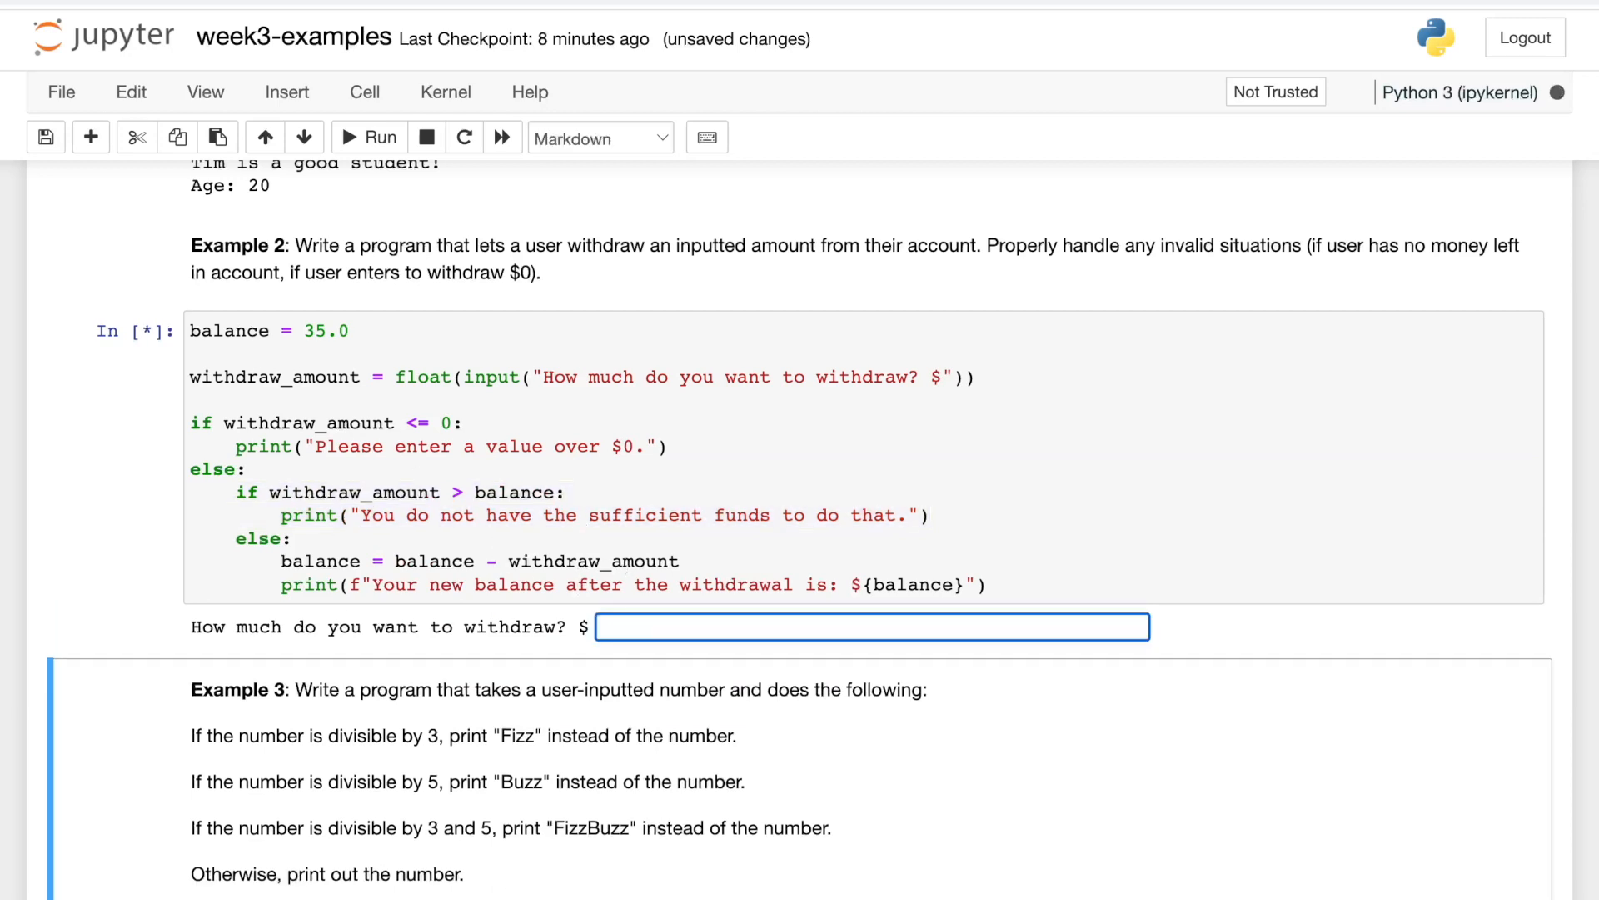
type("12.5")
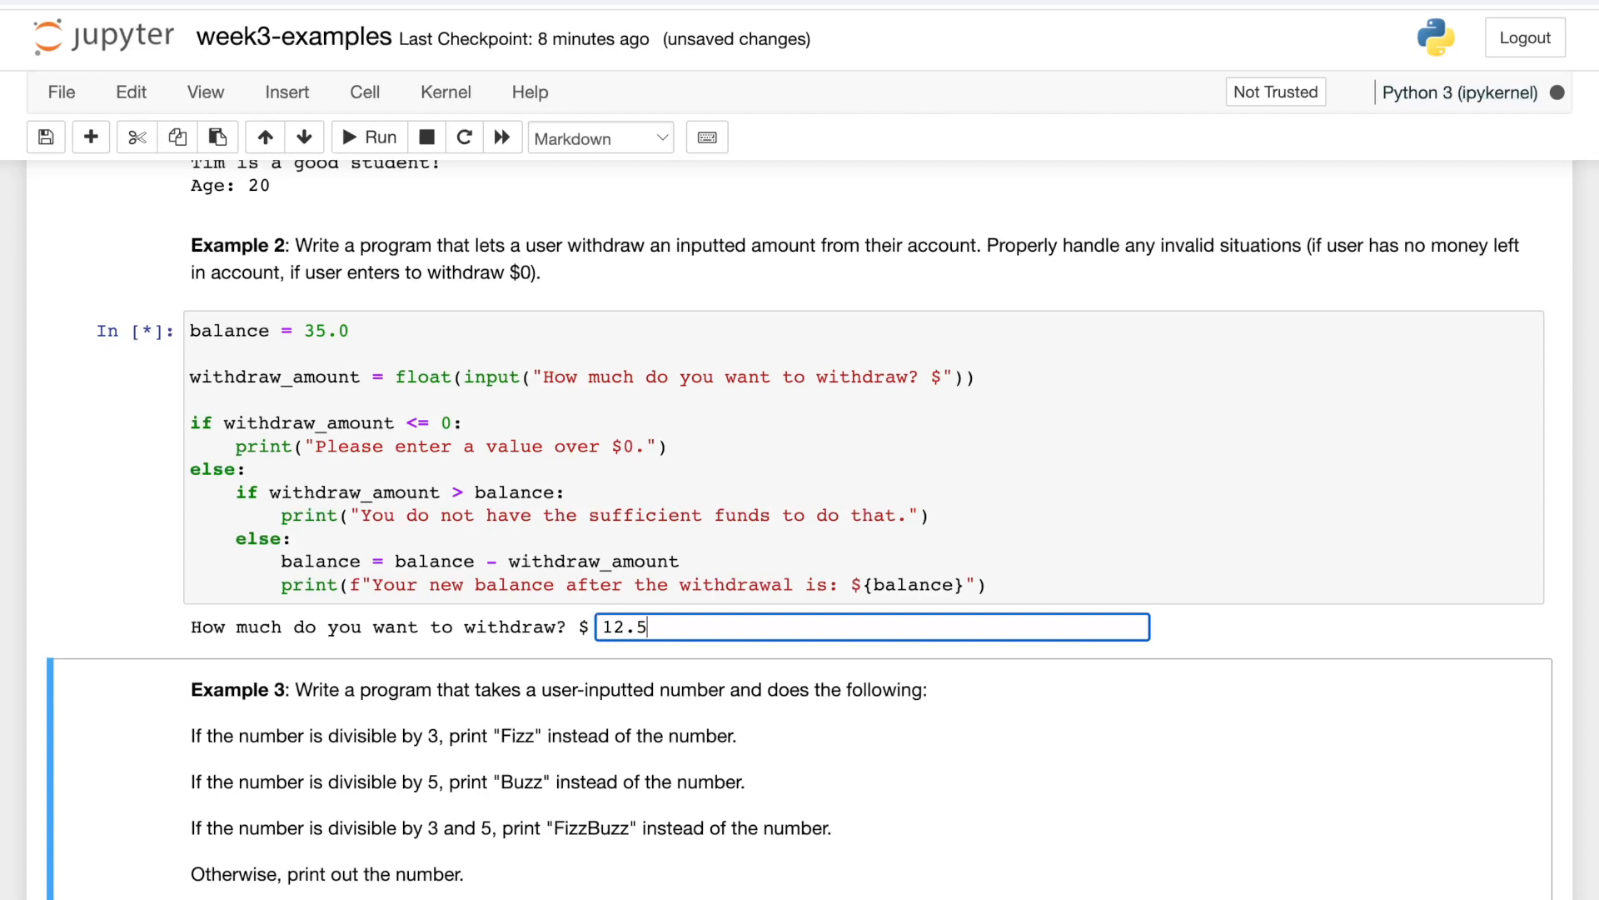
key("Enter")
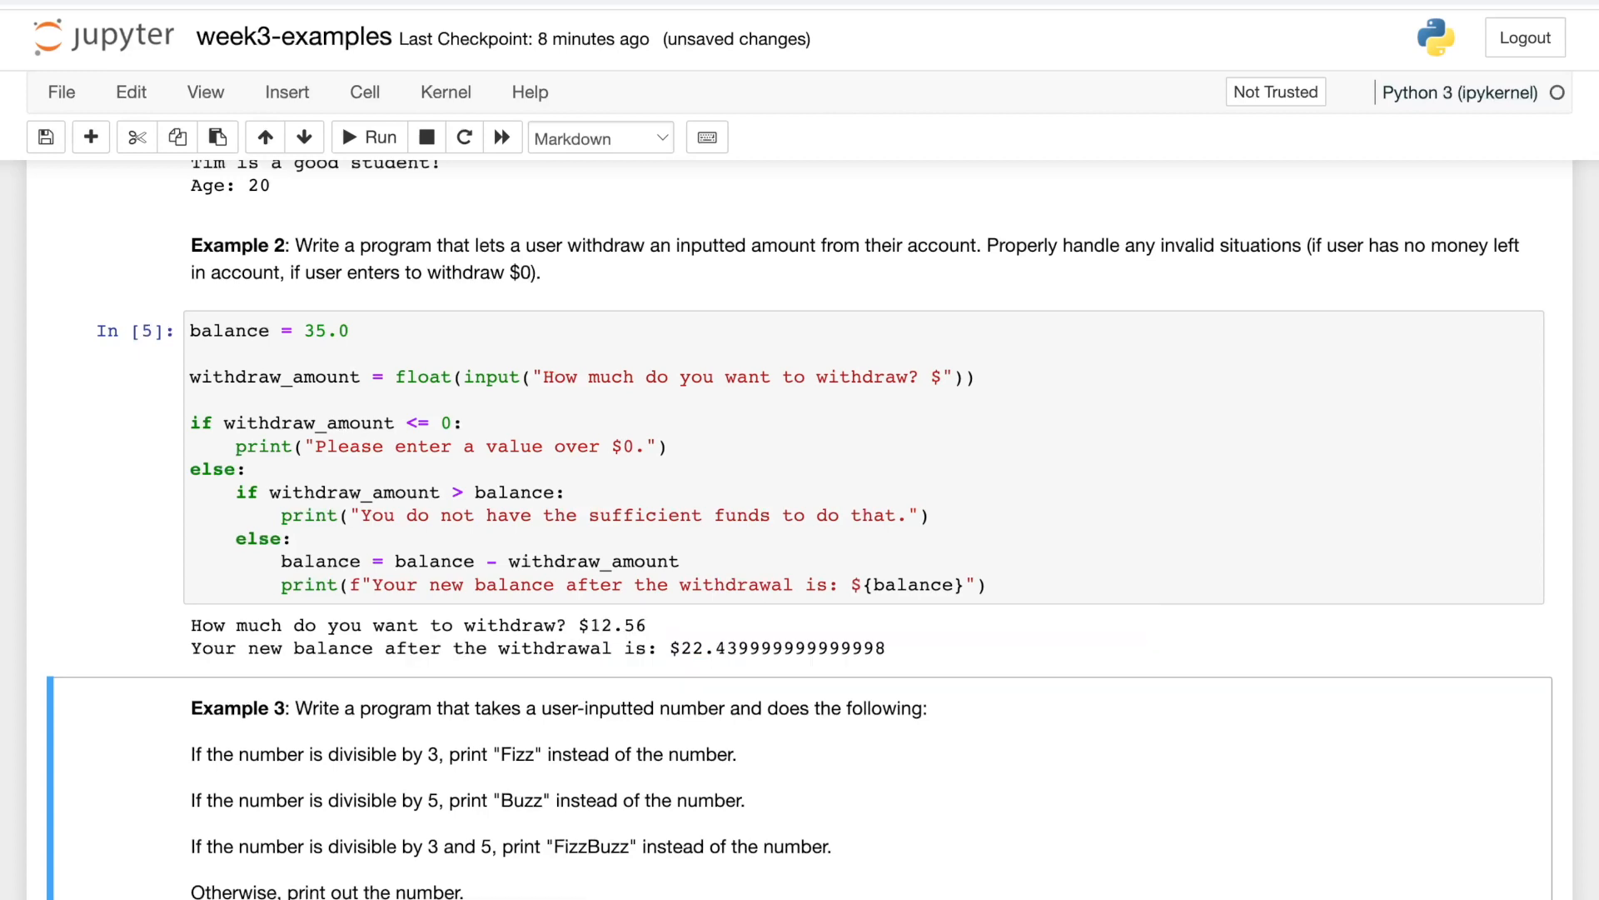
mouse_move(805, 670)
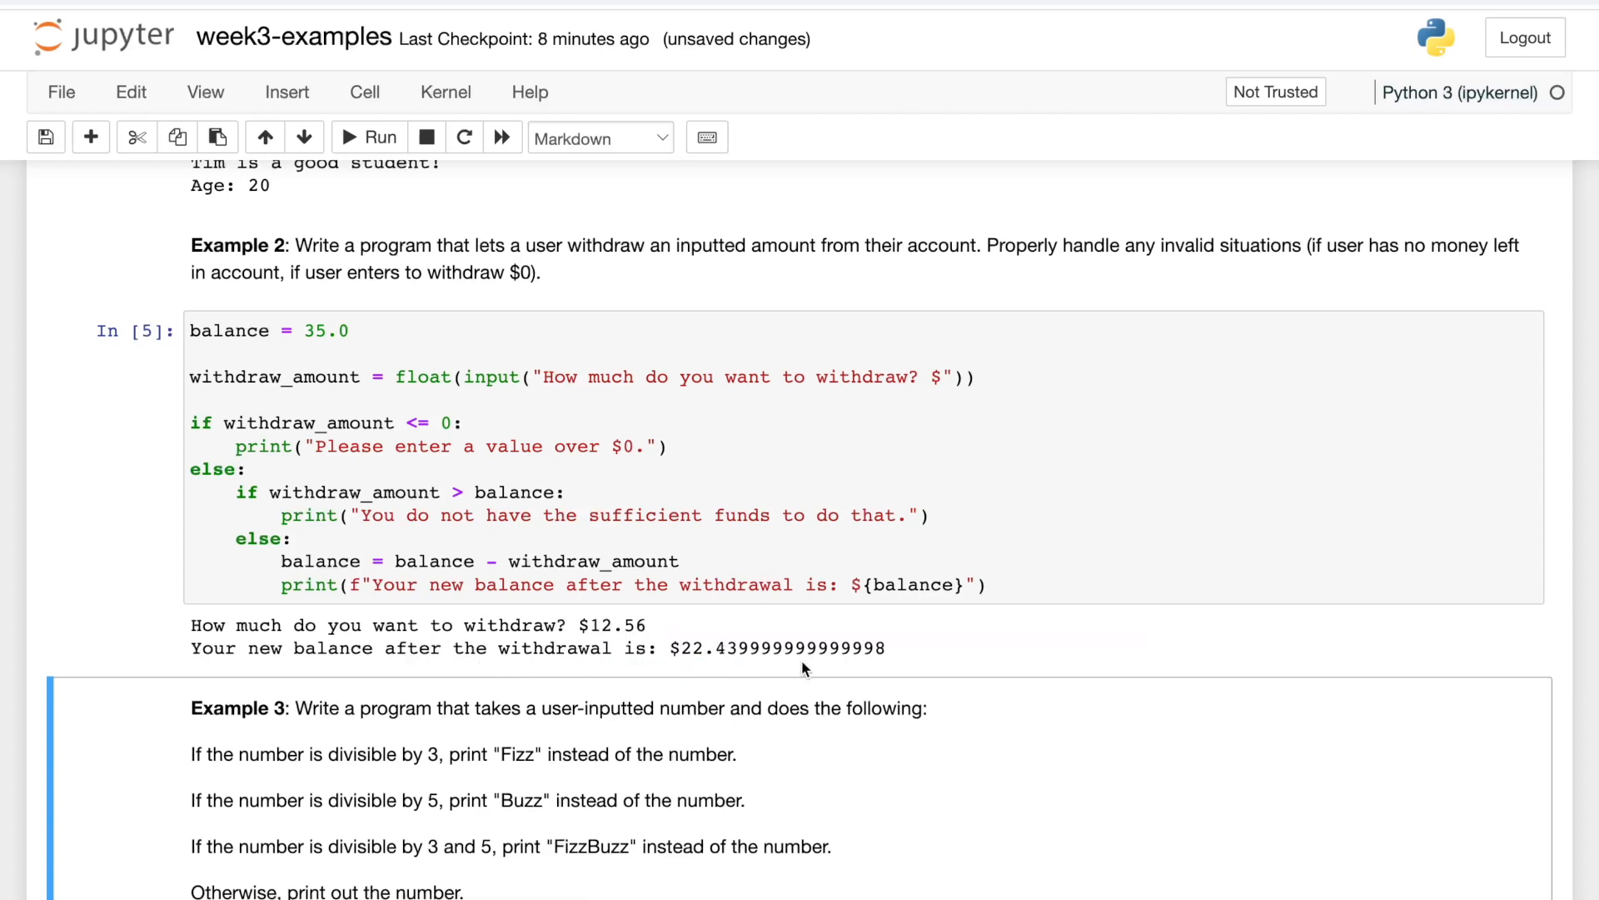
Format the balance as {balance:.2f}, rerun and withdraw 12.56 to show $22.44.
left_click(956, 585)
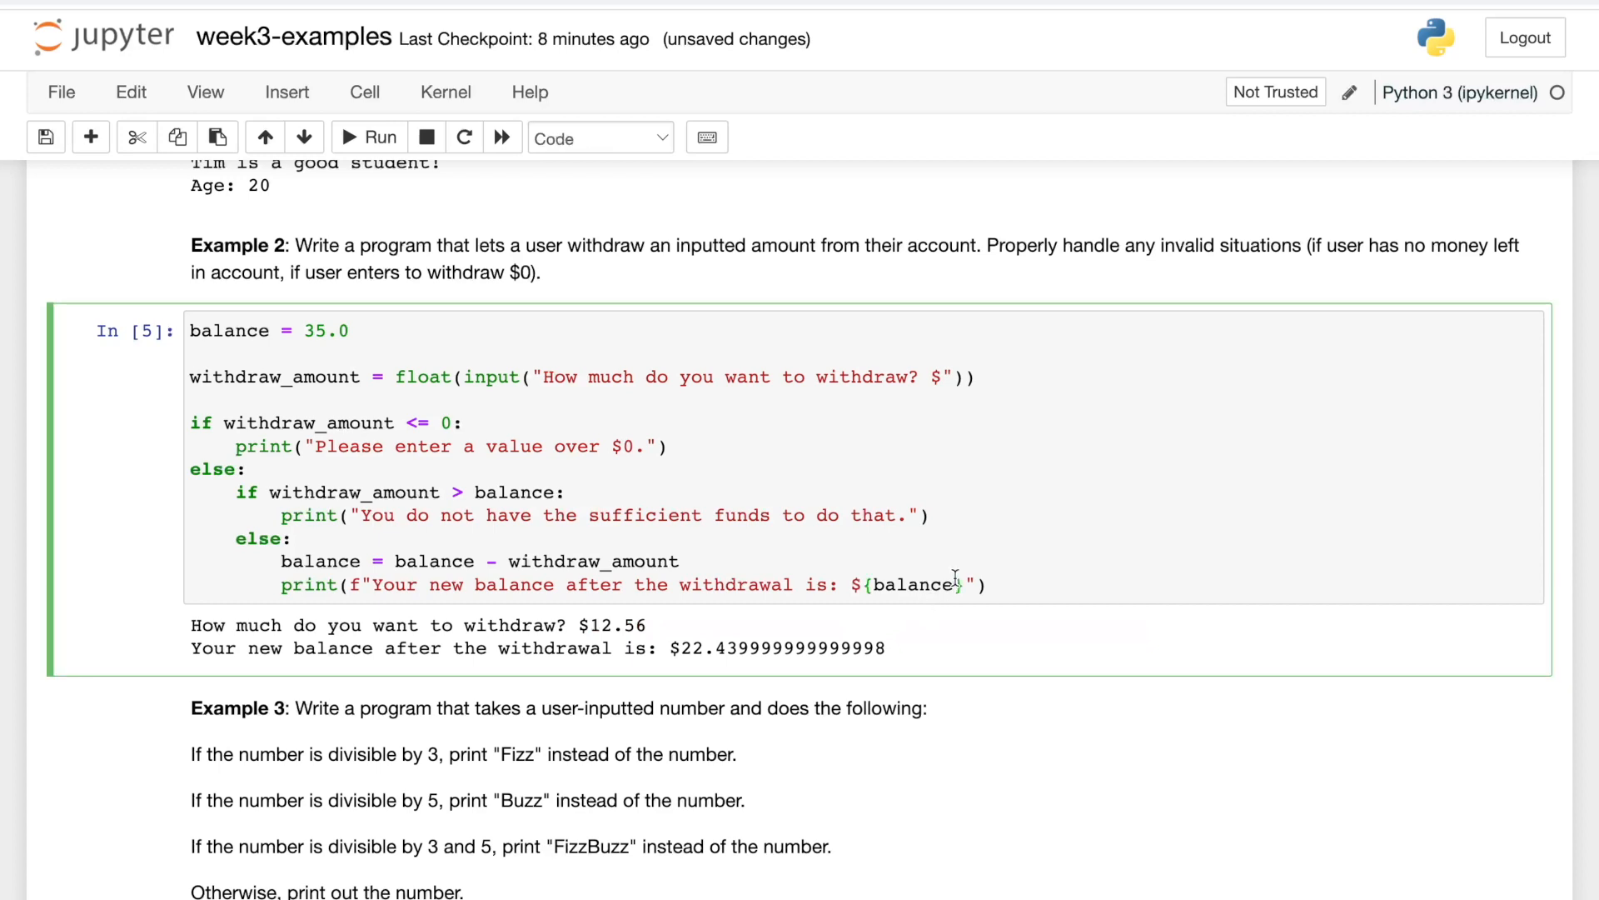
type(":.}")
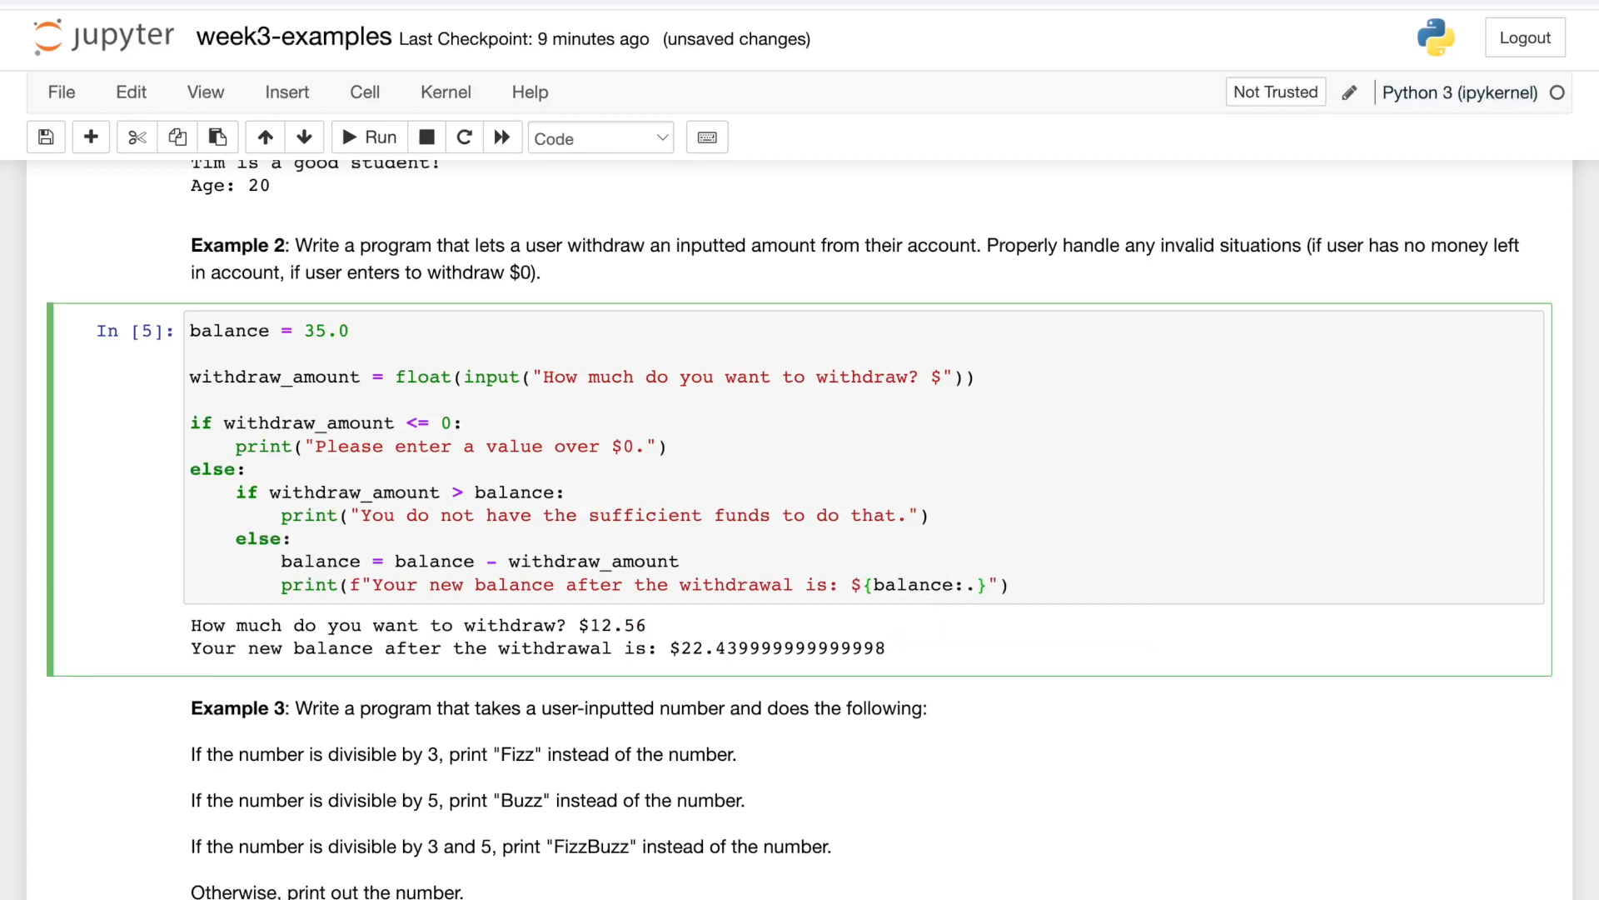
type("2f")
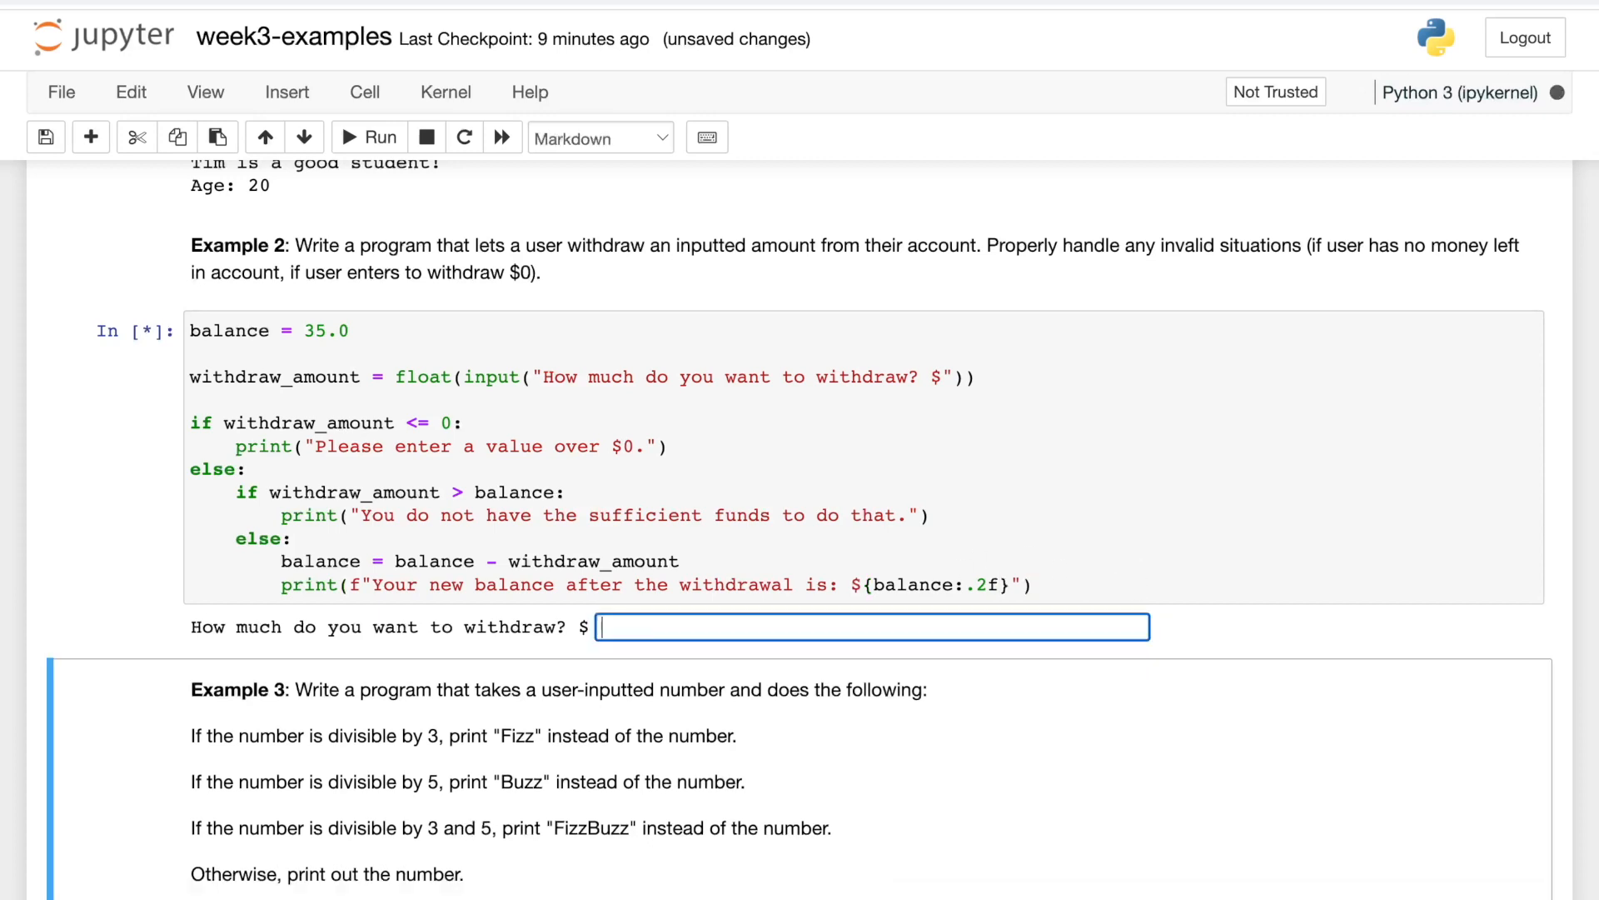
type("12.56")
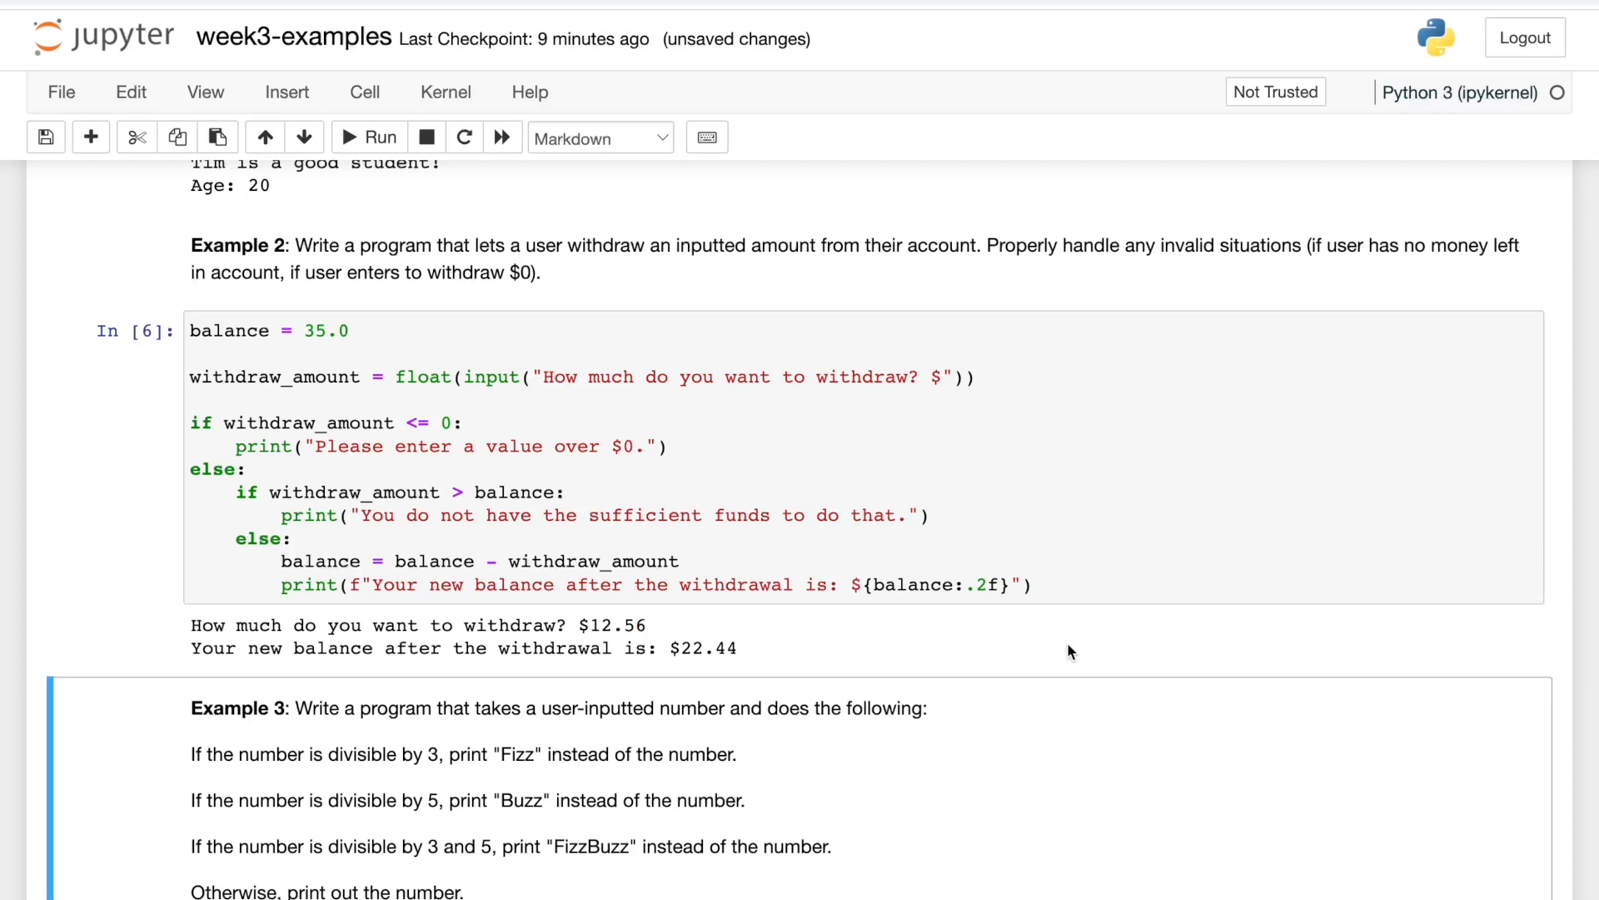
mouse_move(700, 638)
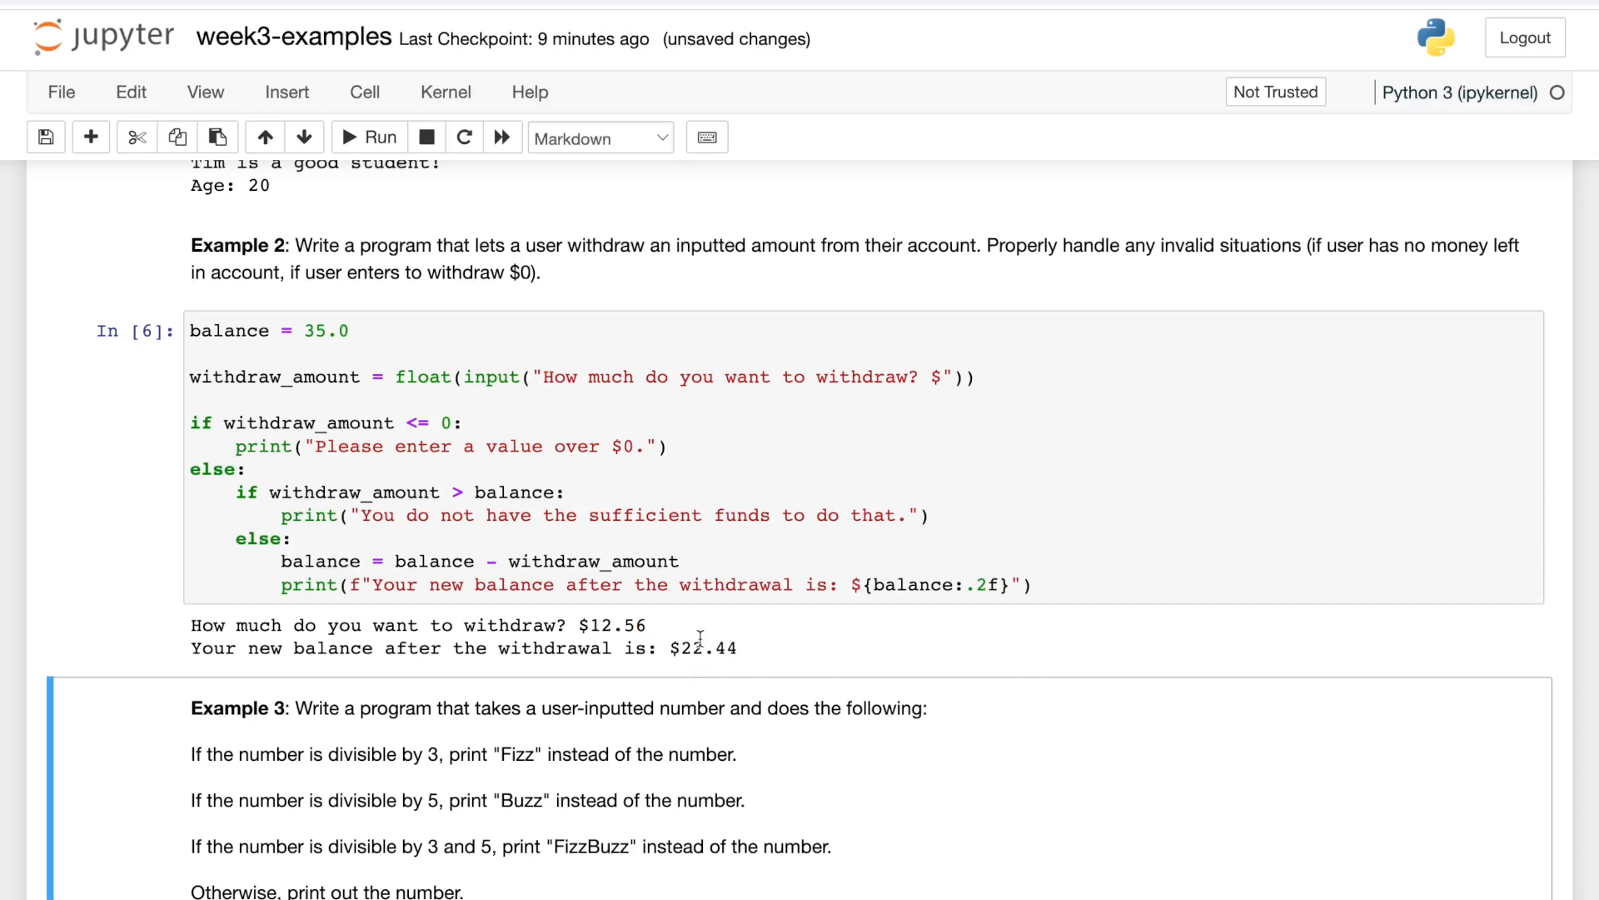
scroll("down", 3)
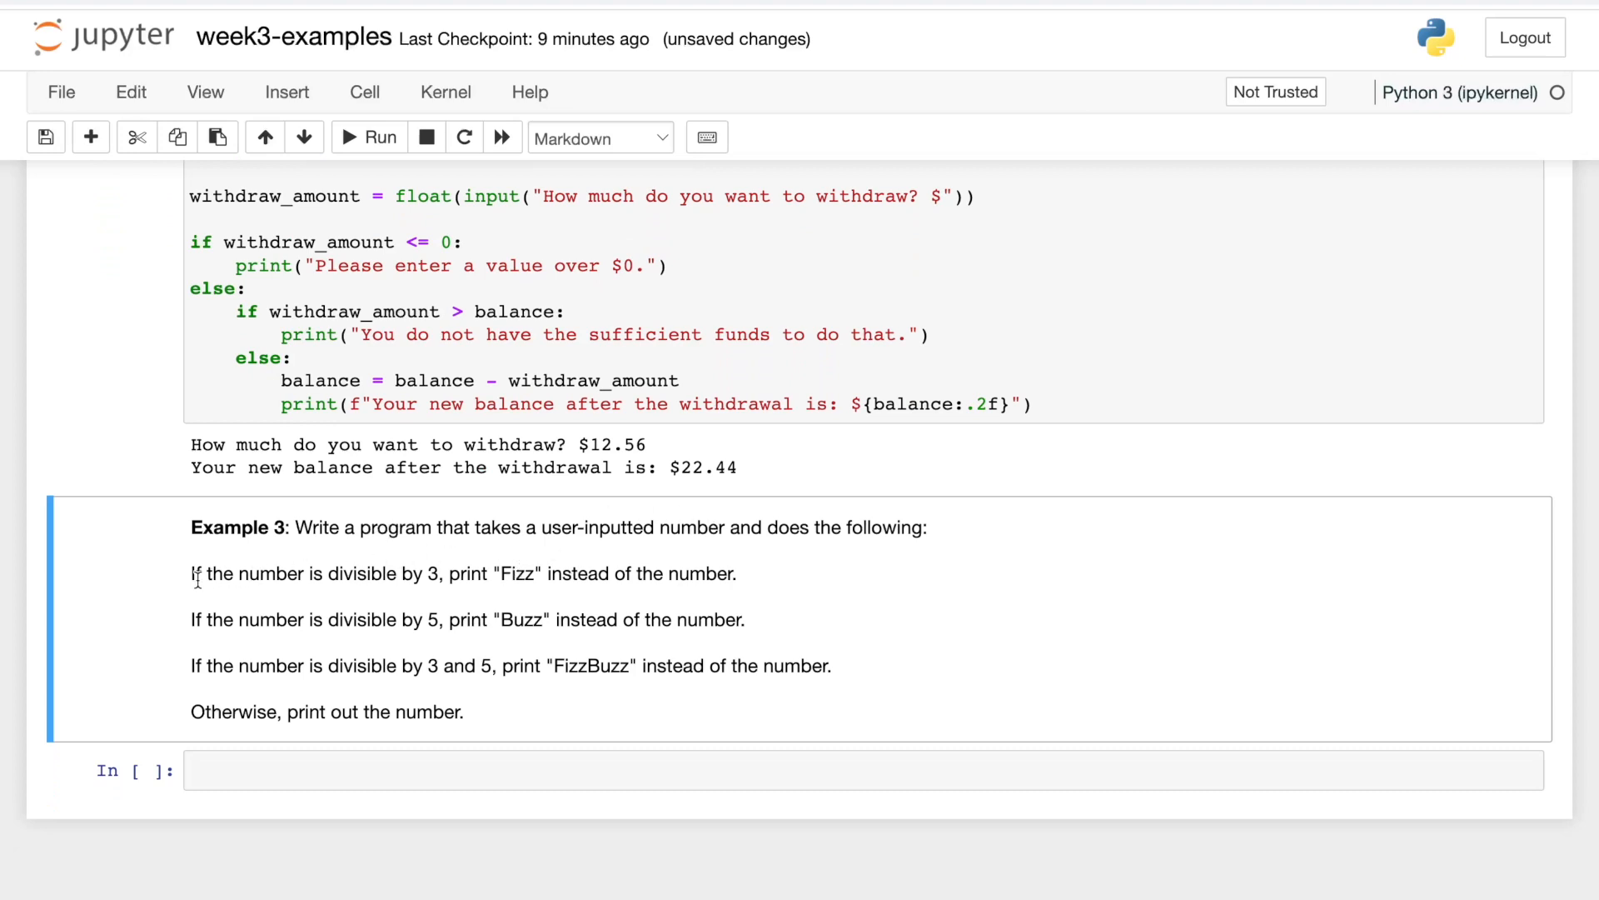
mouse_move(465, 587)
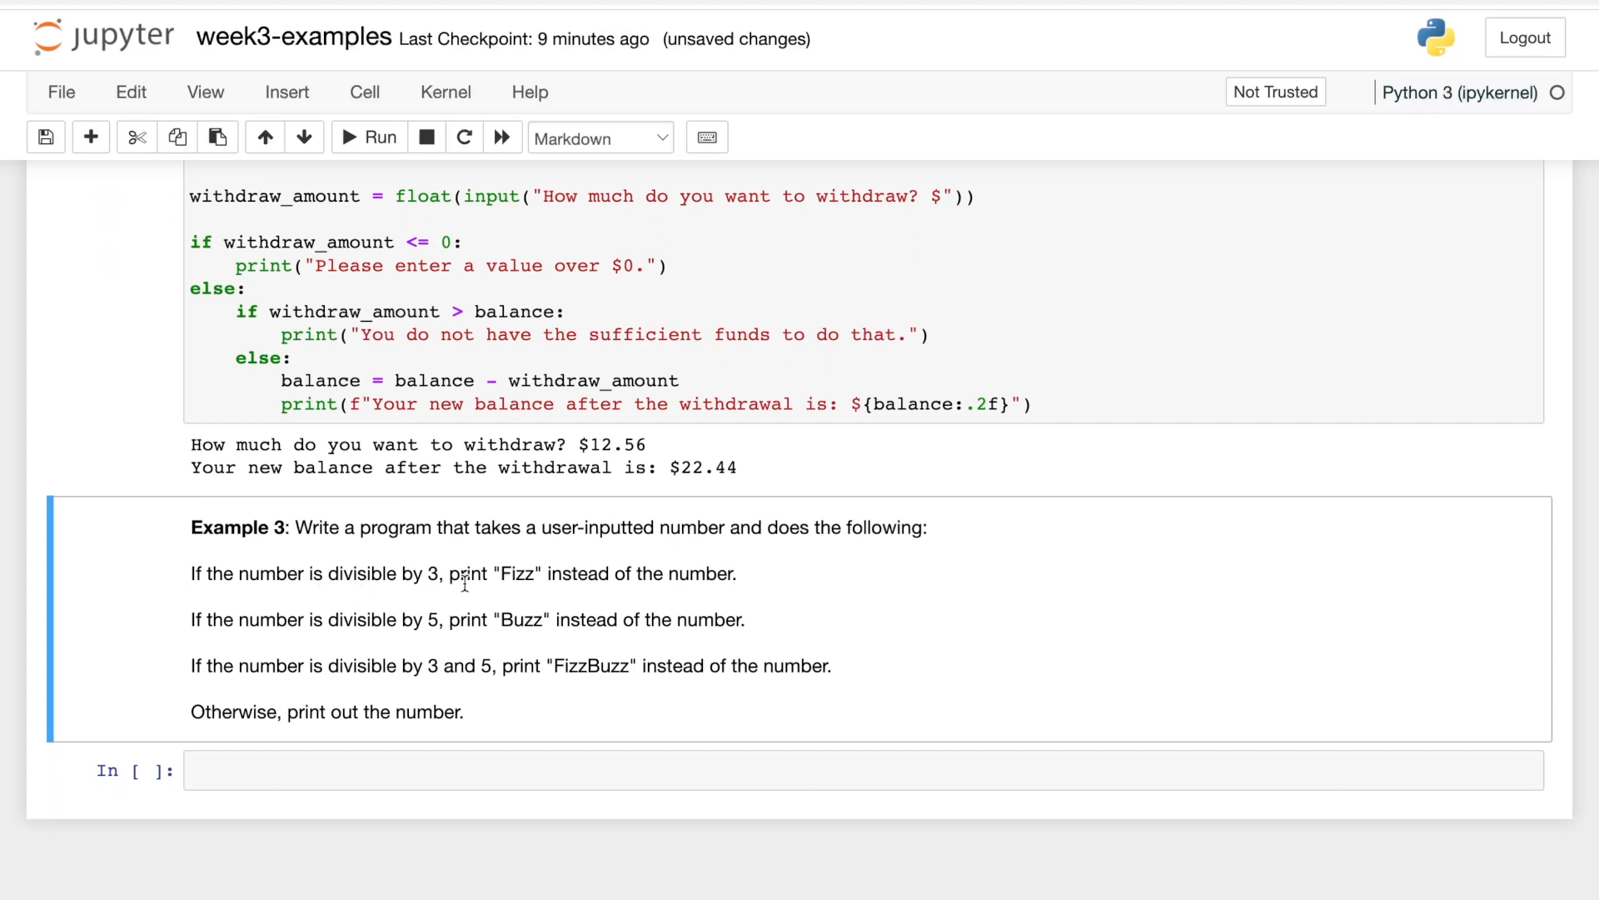
mouse_move(277, 630)
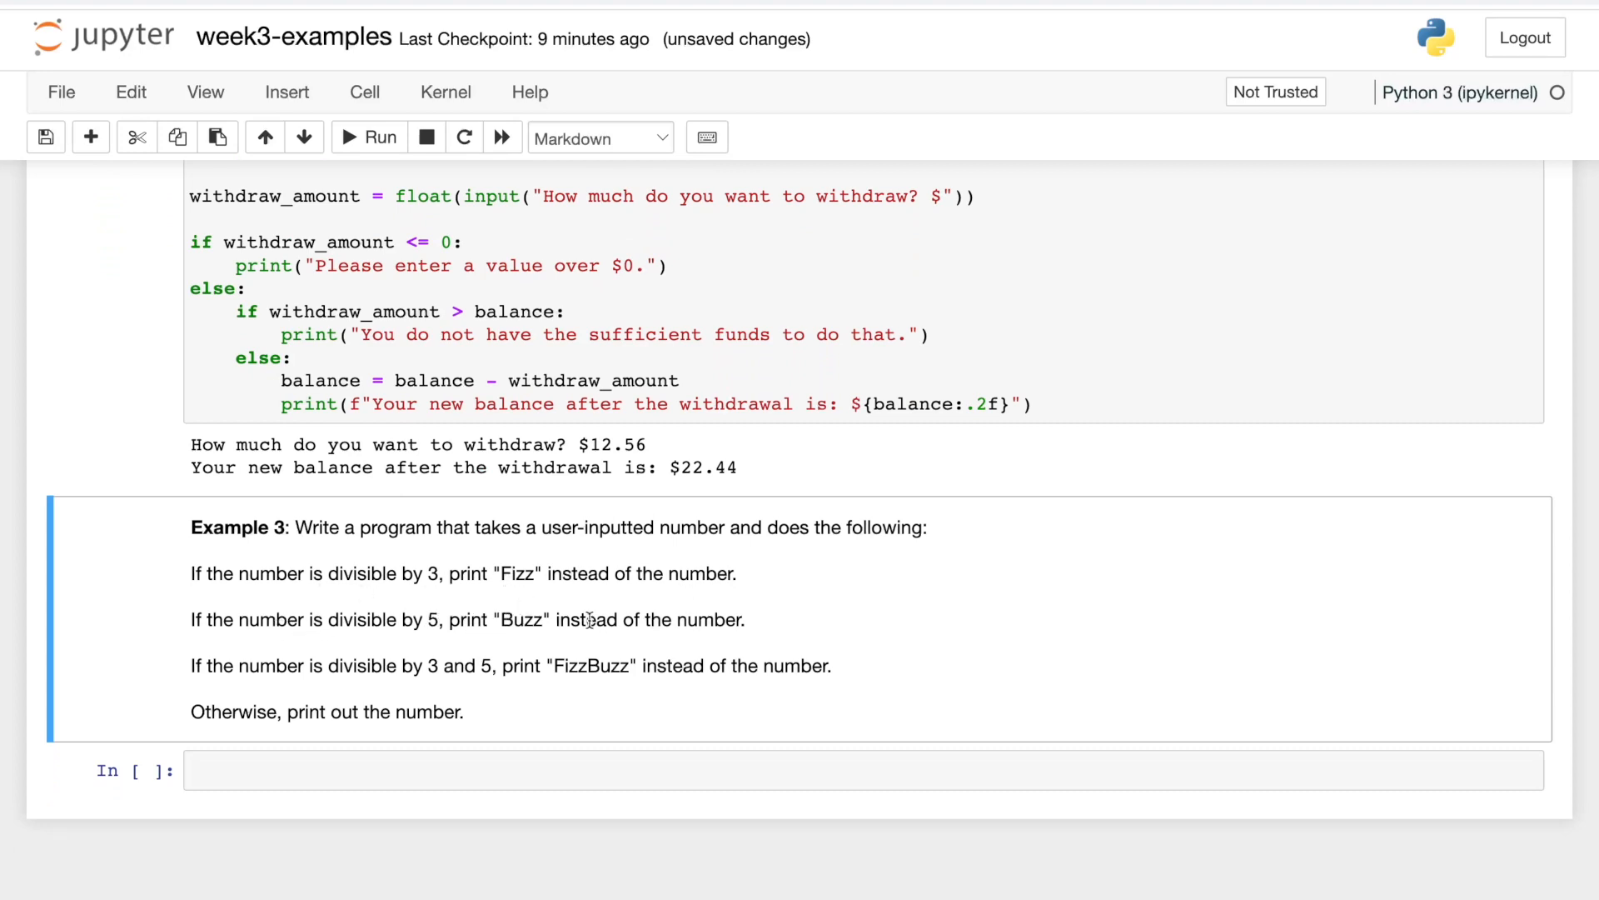
mouse_move(376, 664)
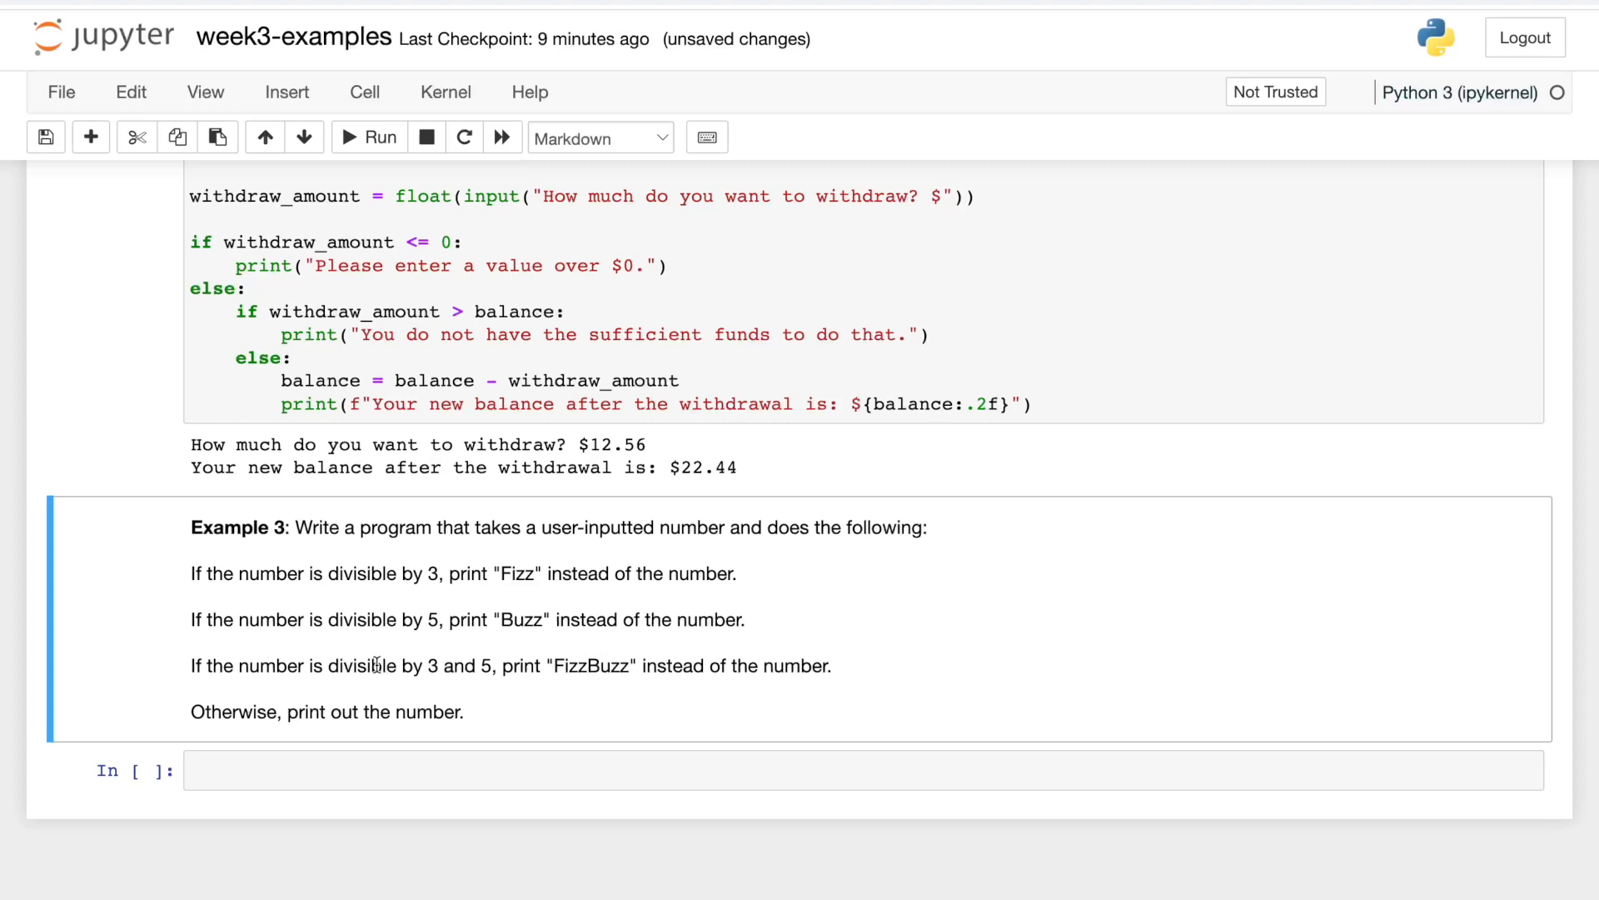
mouse_move(664, 675)
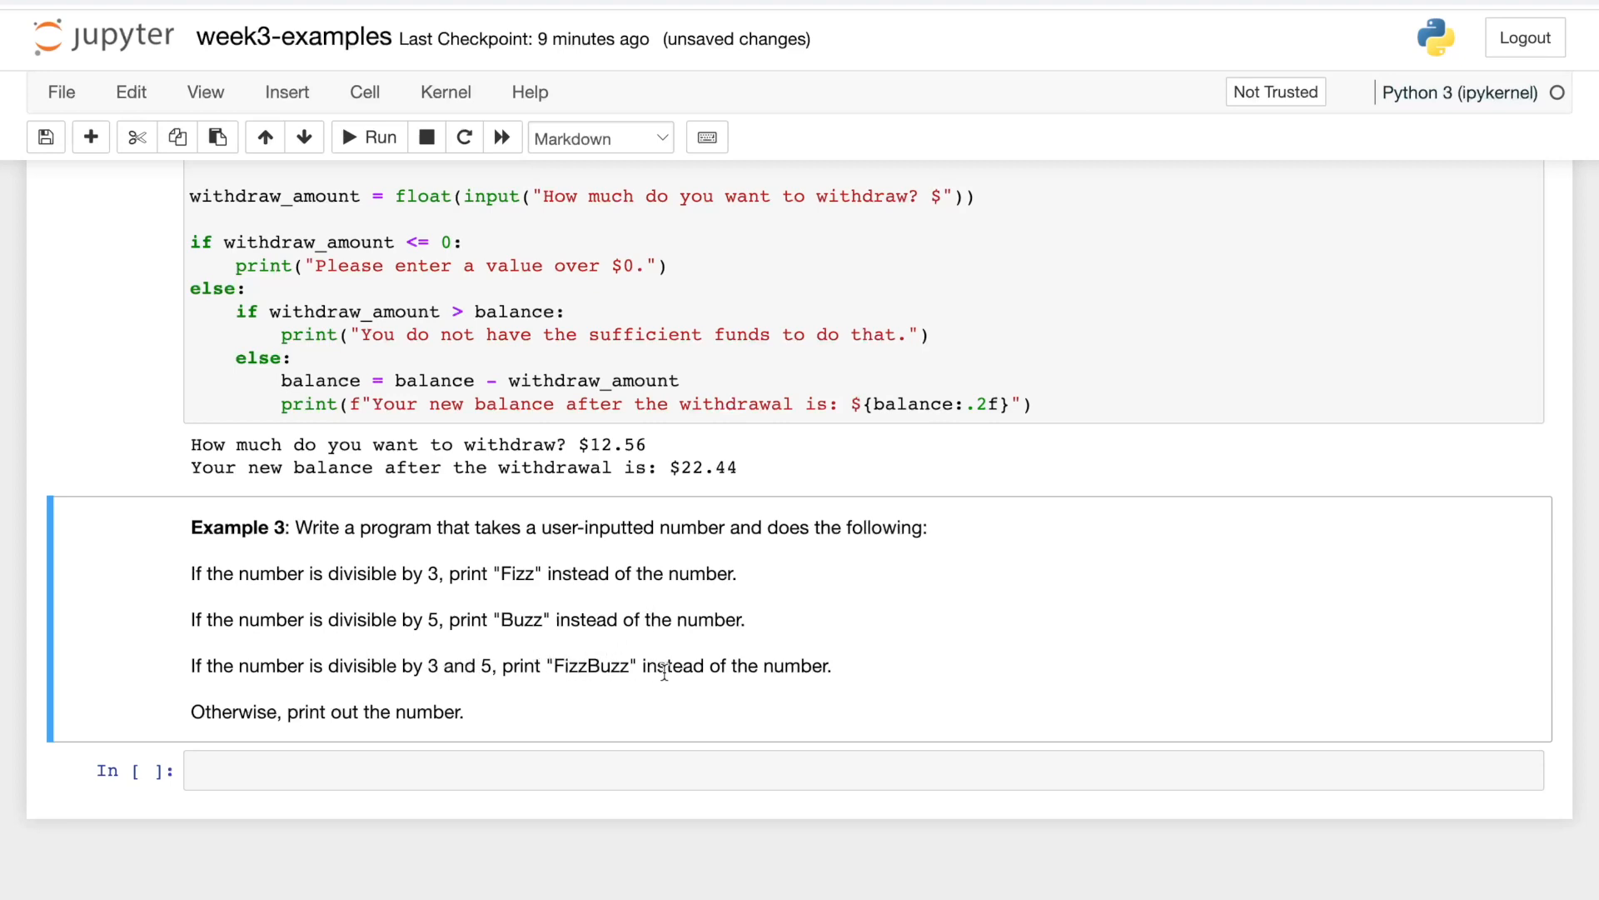
mouse_move(304, 712)
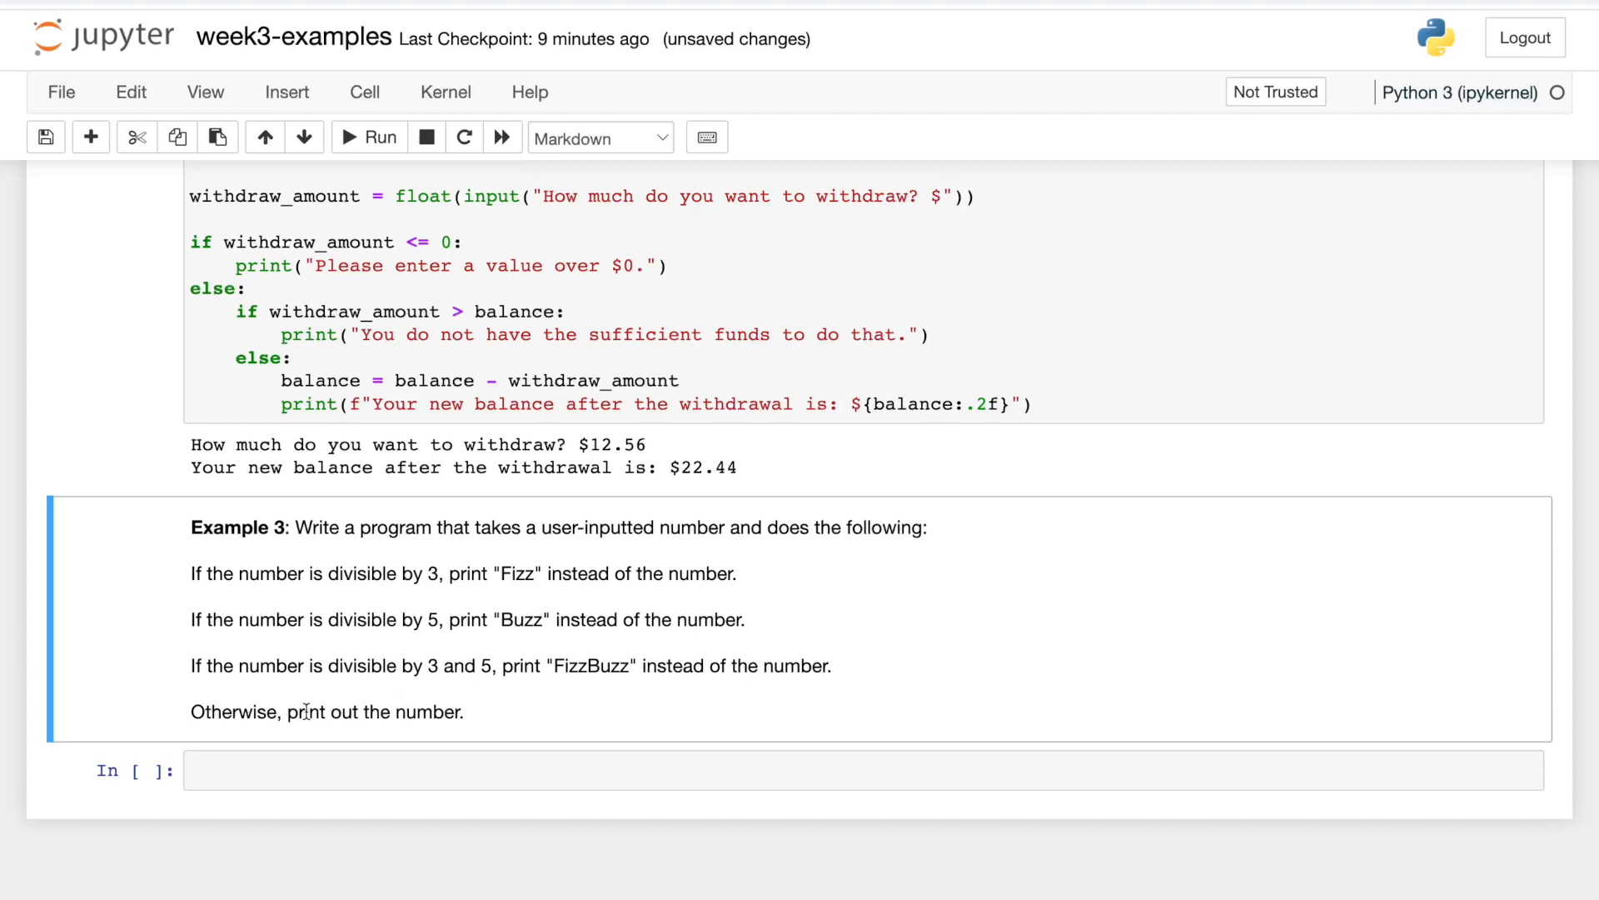
mouse_move(485, 726)
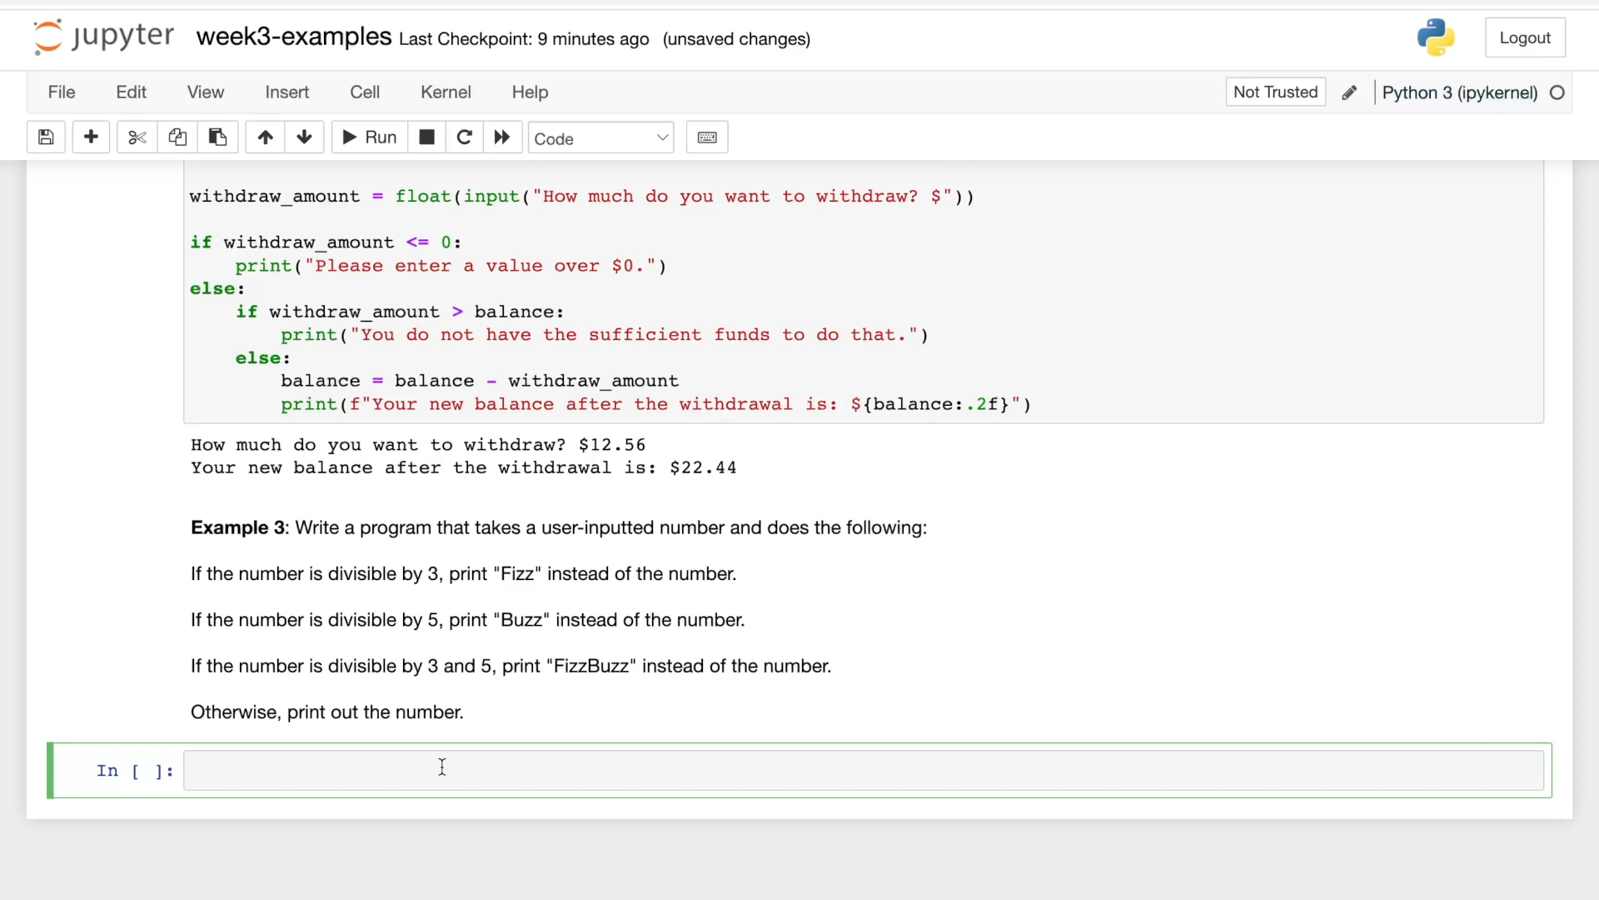
Write num = int(input("Please enter a number: ")) as the FizzBuzz cell's first line.
type("num")
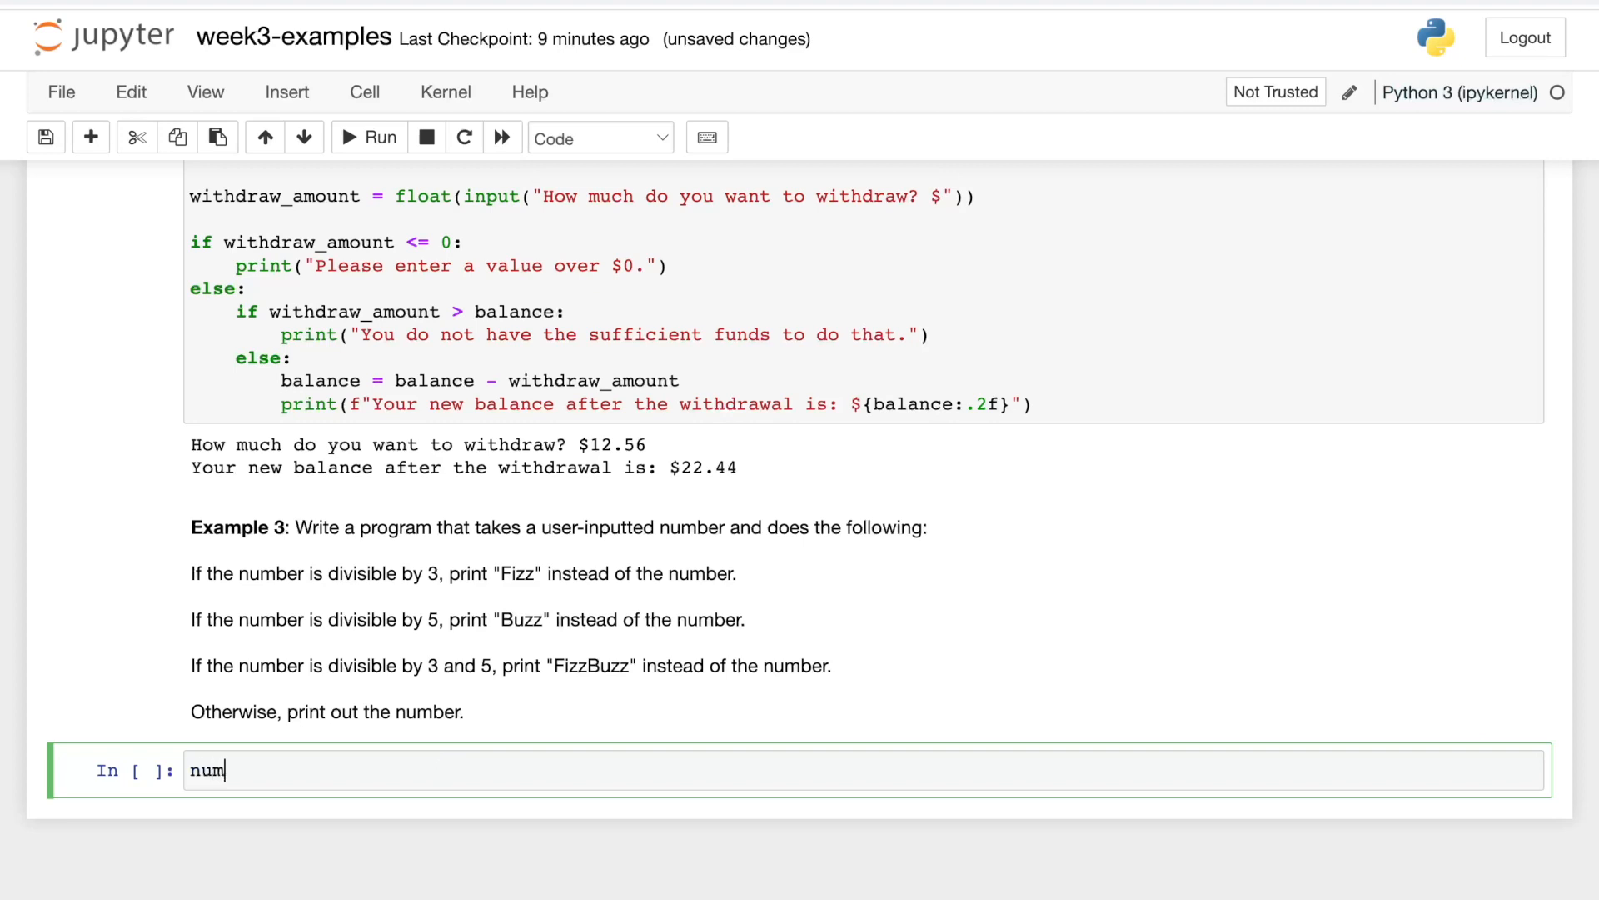
type("=")
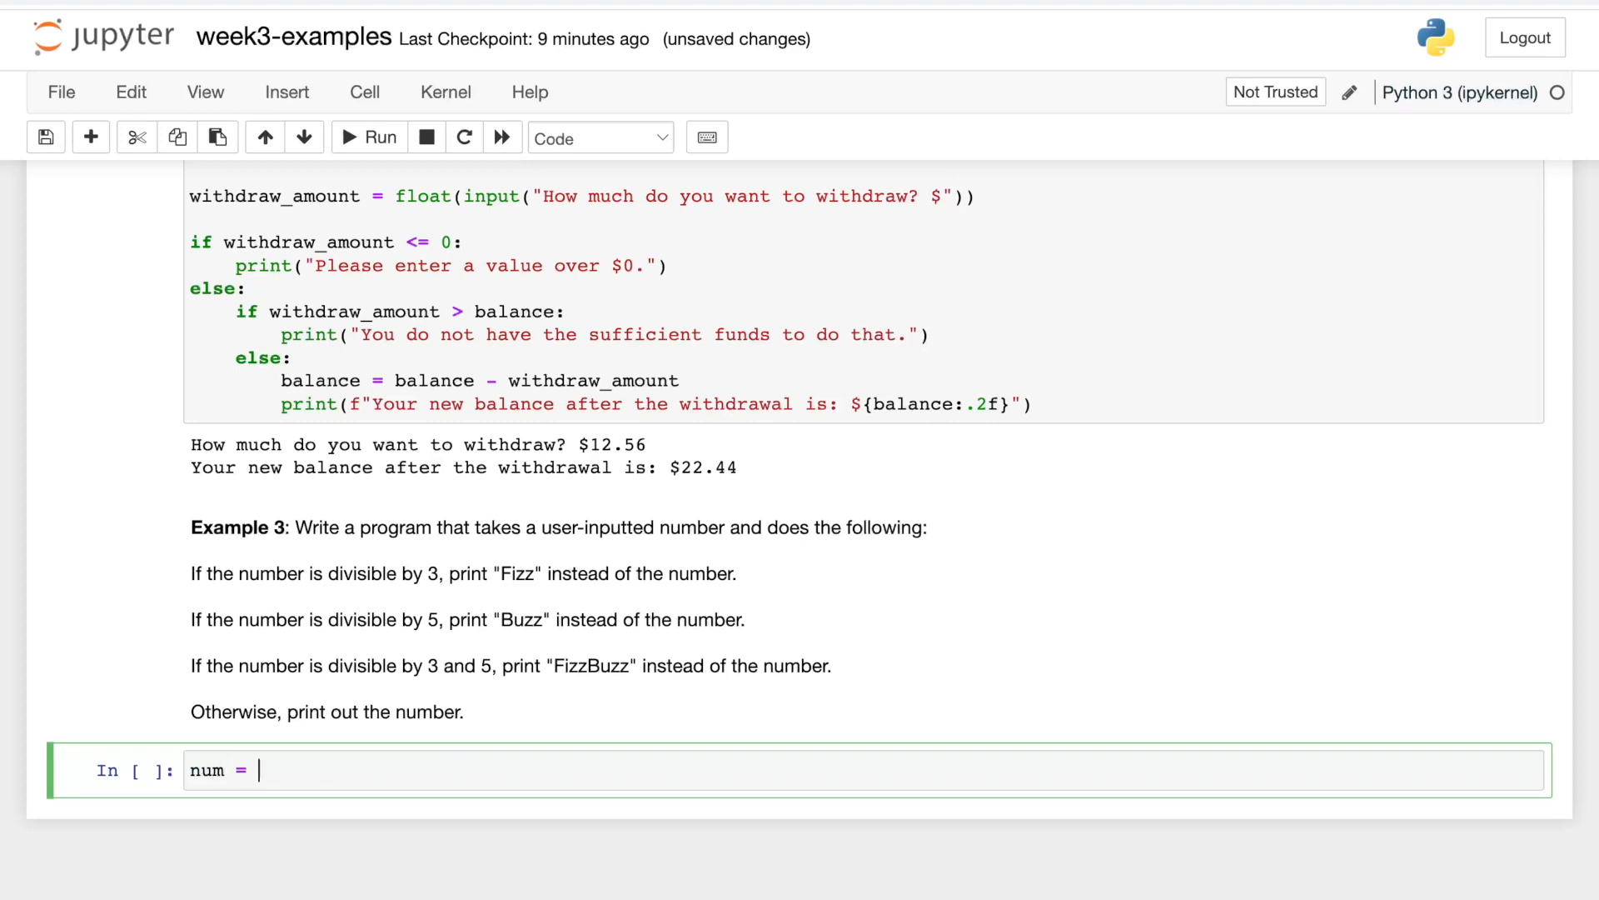
type("int")
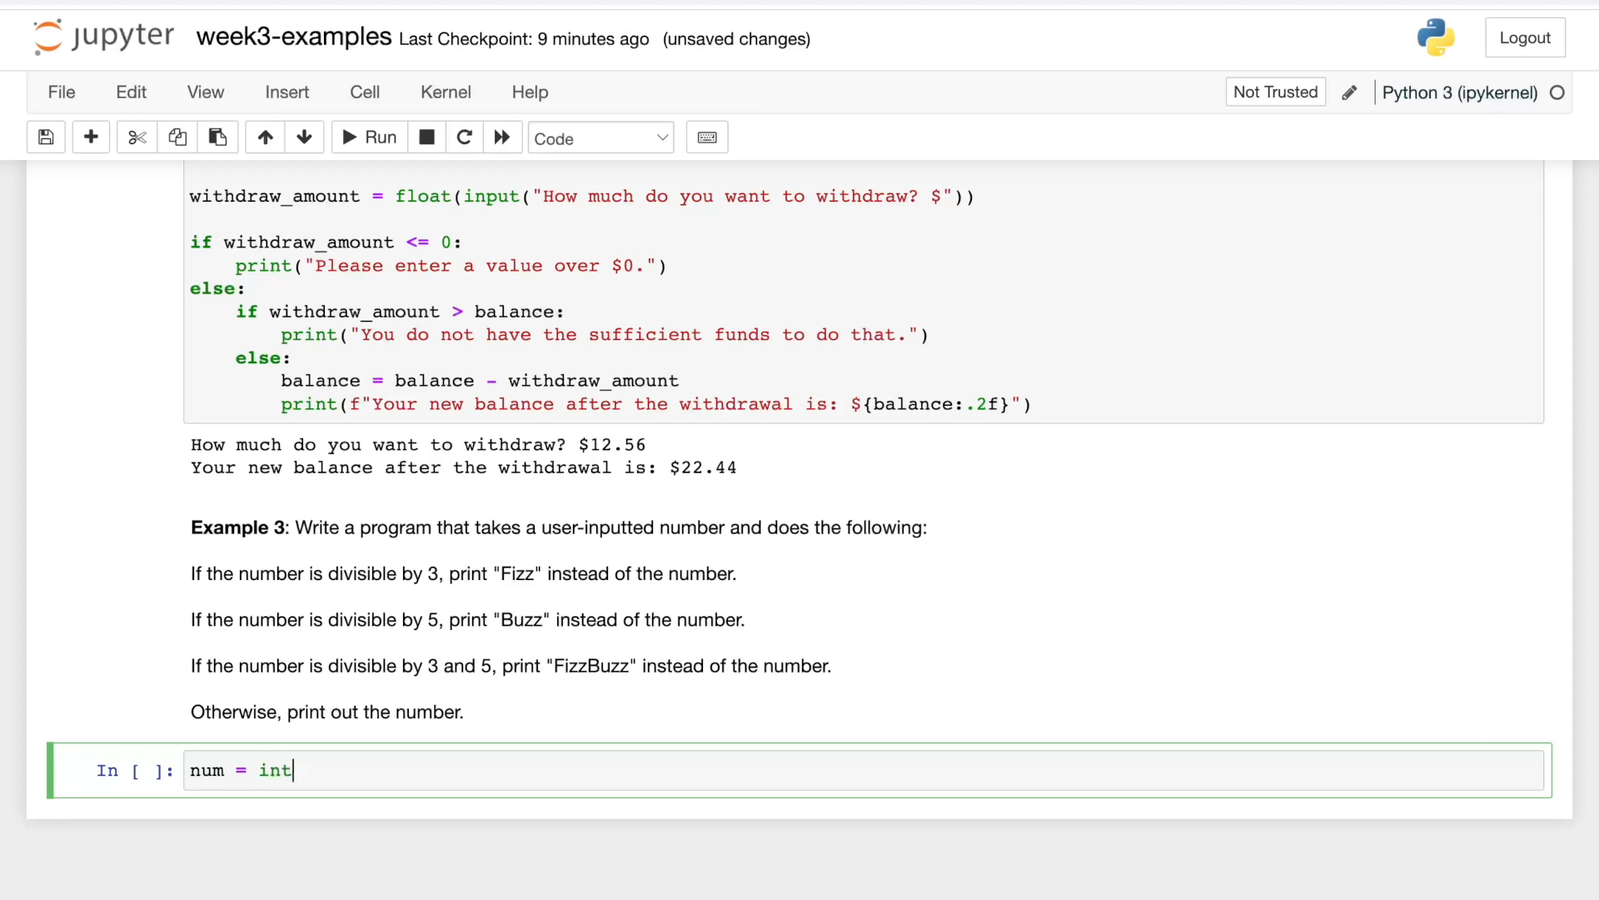
type("(input)")
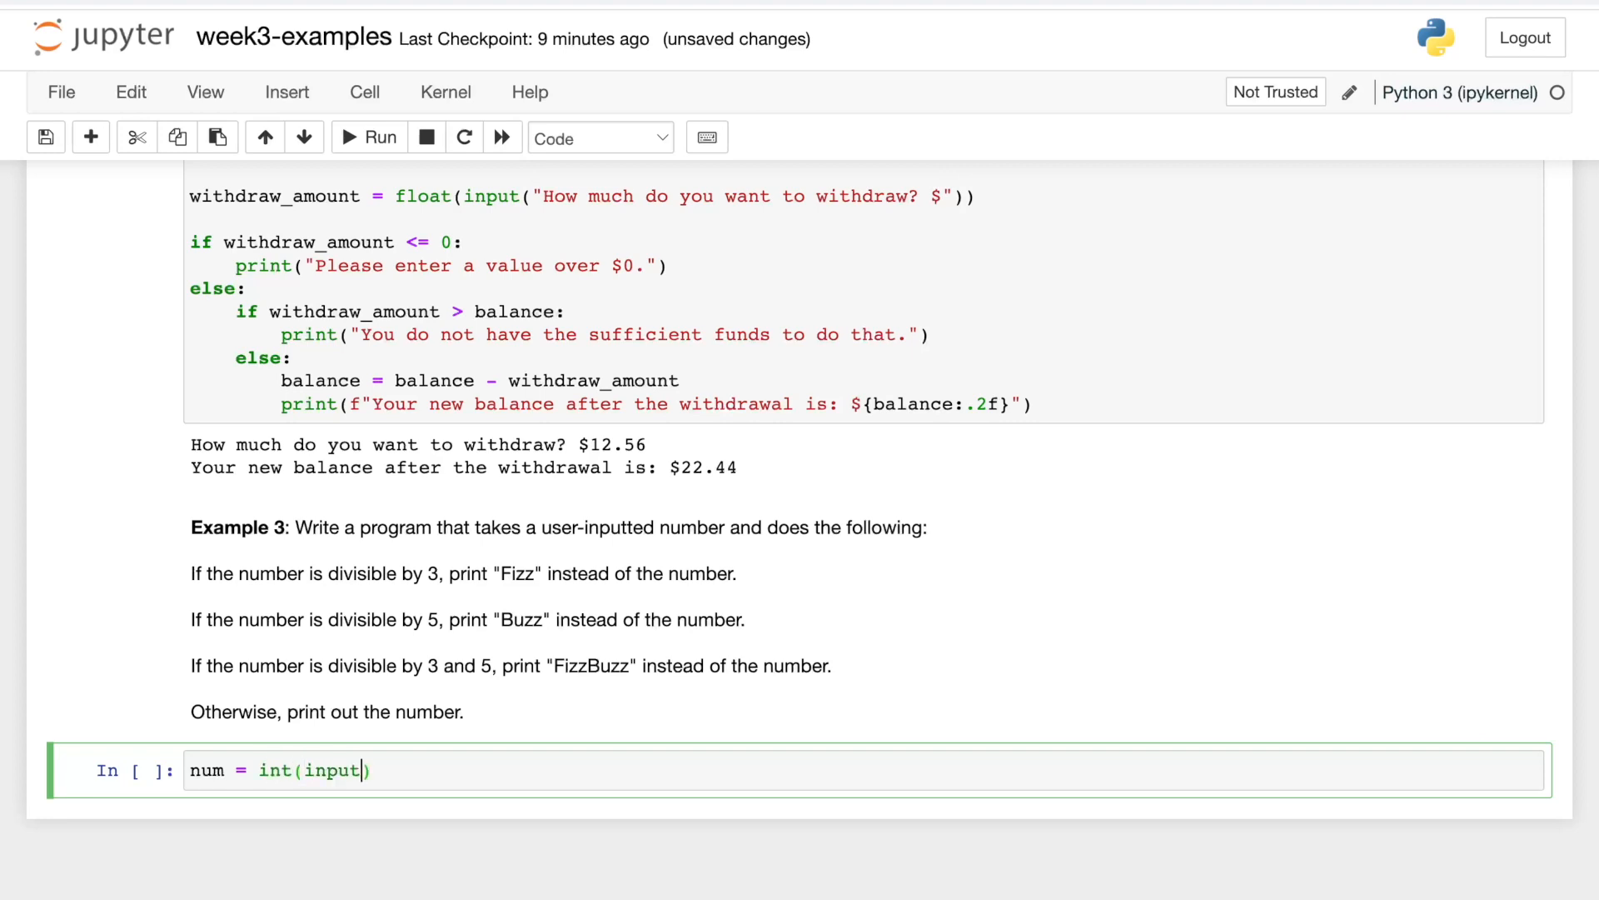
type("\"Please enter a number:")
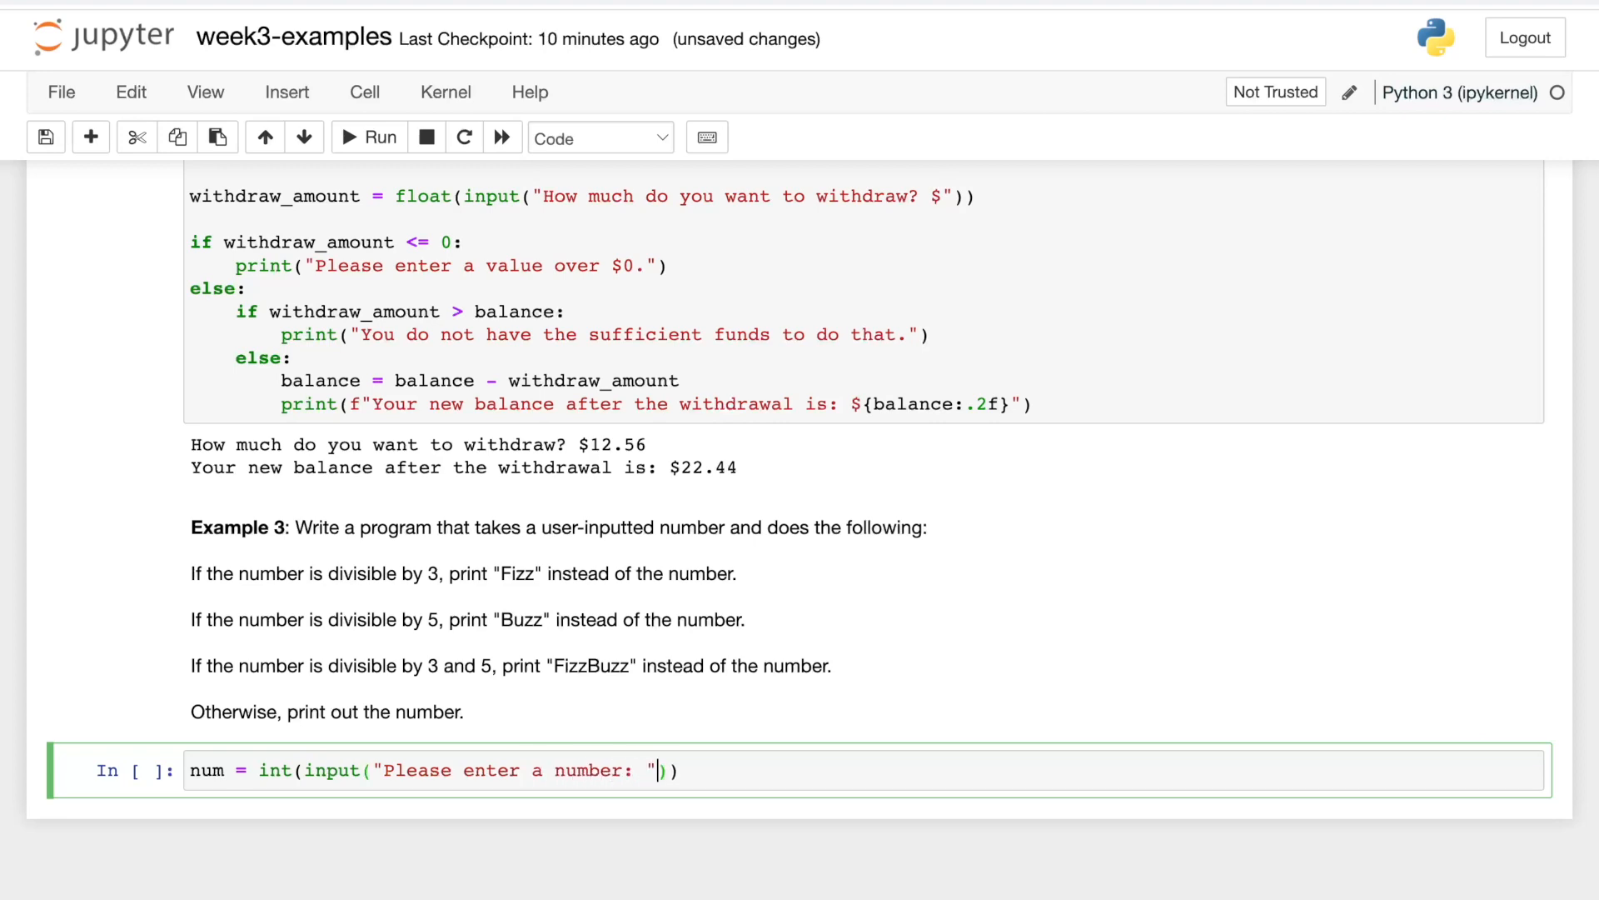
key("Enter")
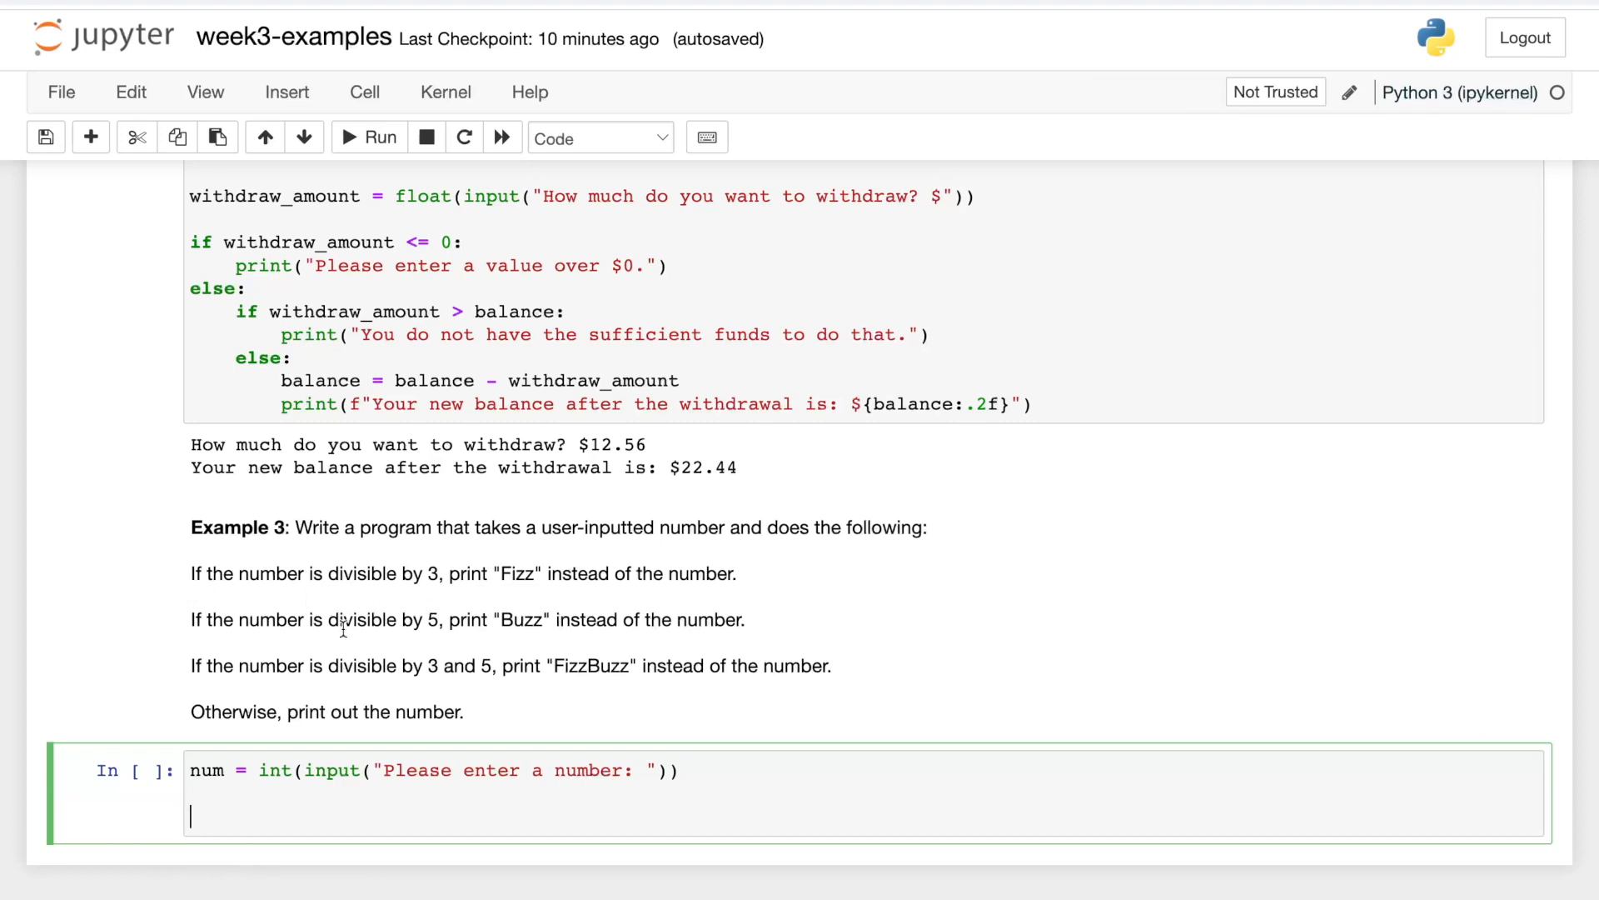
Write the if num % 3 == 0 branch that prints "Fizz".
type("i")
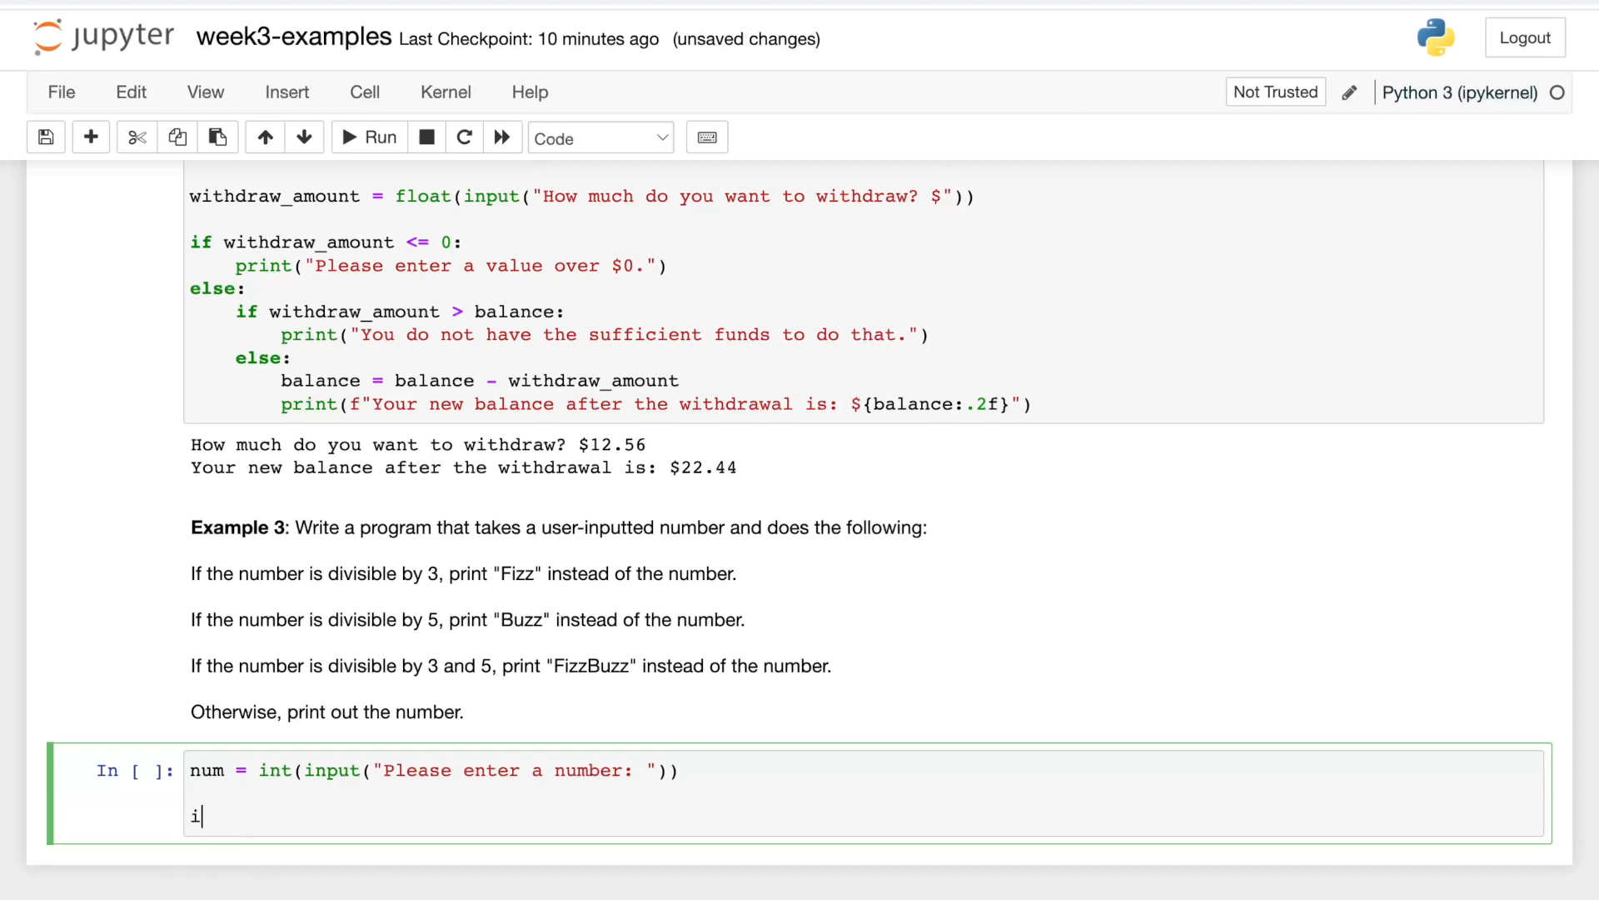
type("f num % 3")
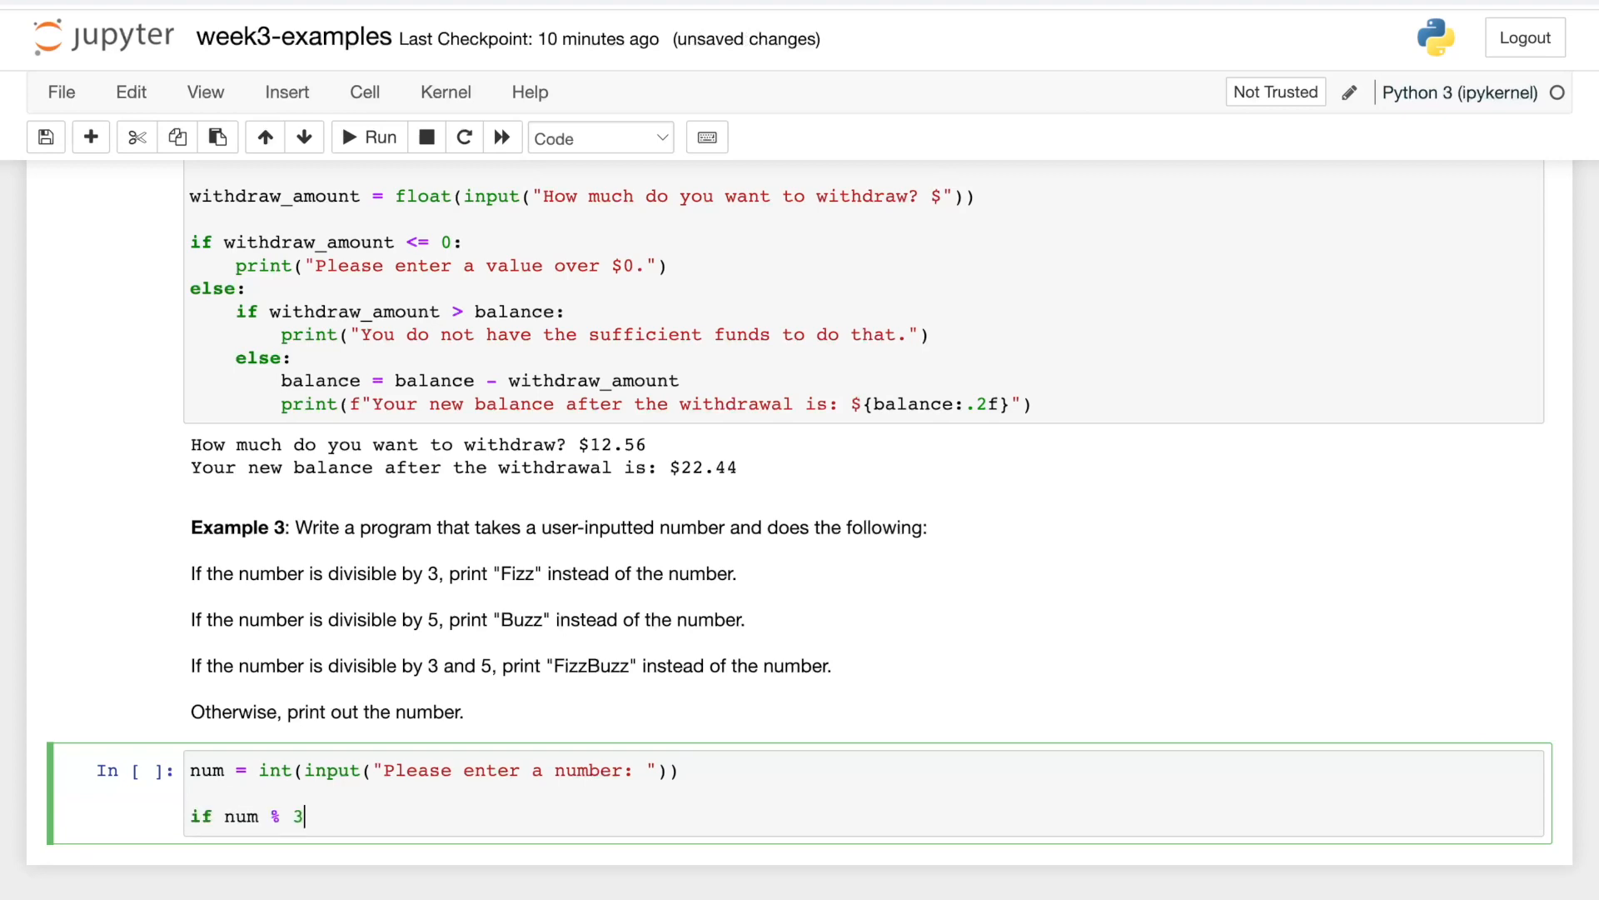
type("== 0")
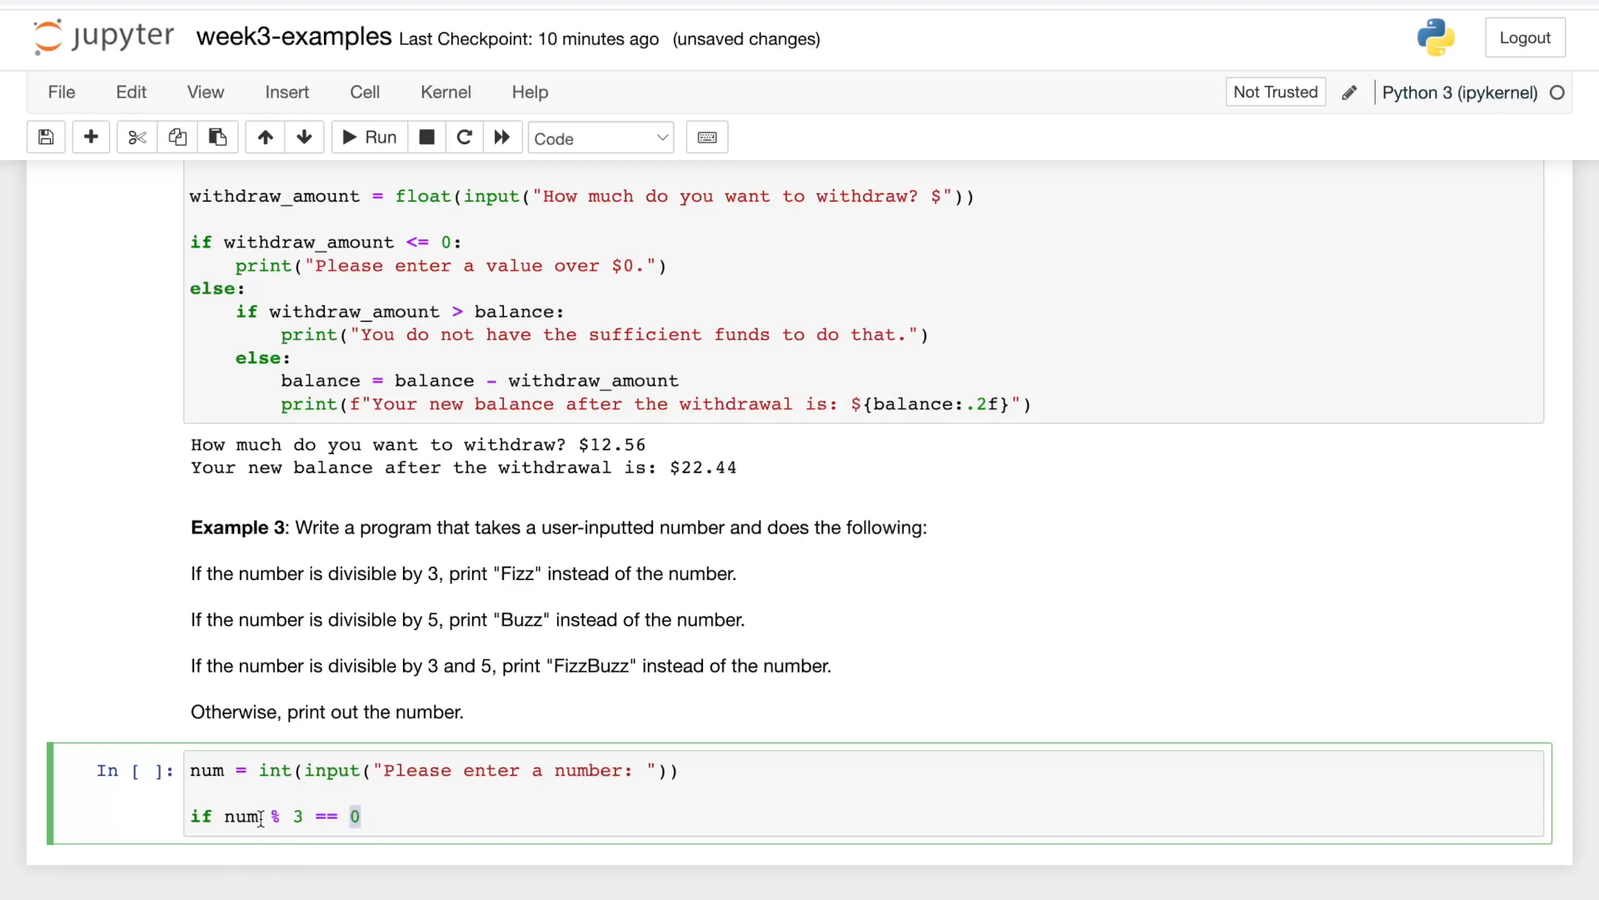
type(":")
type("print(\"Fizz")
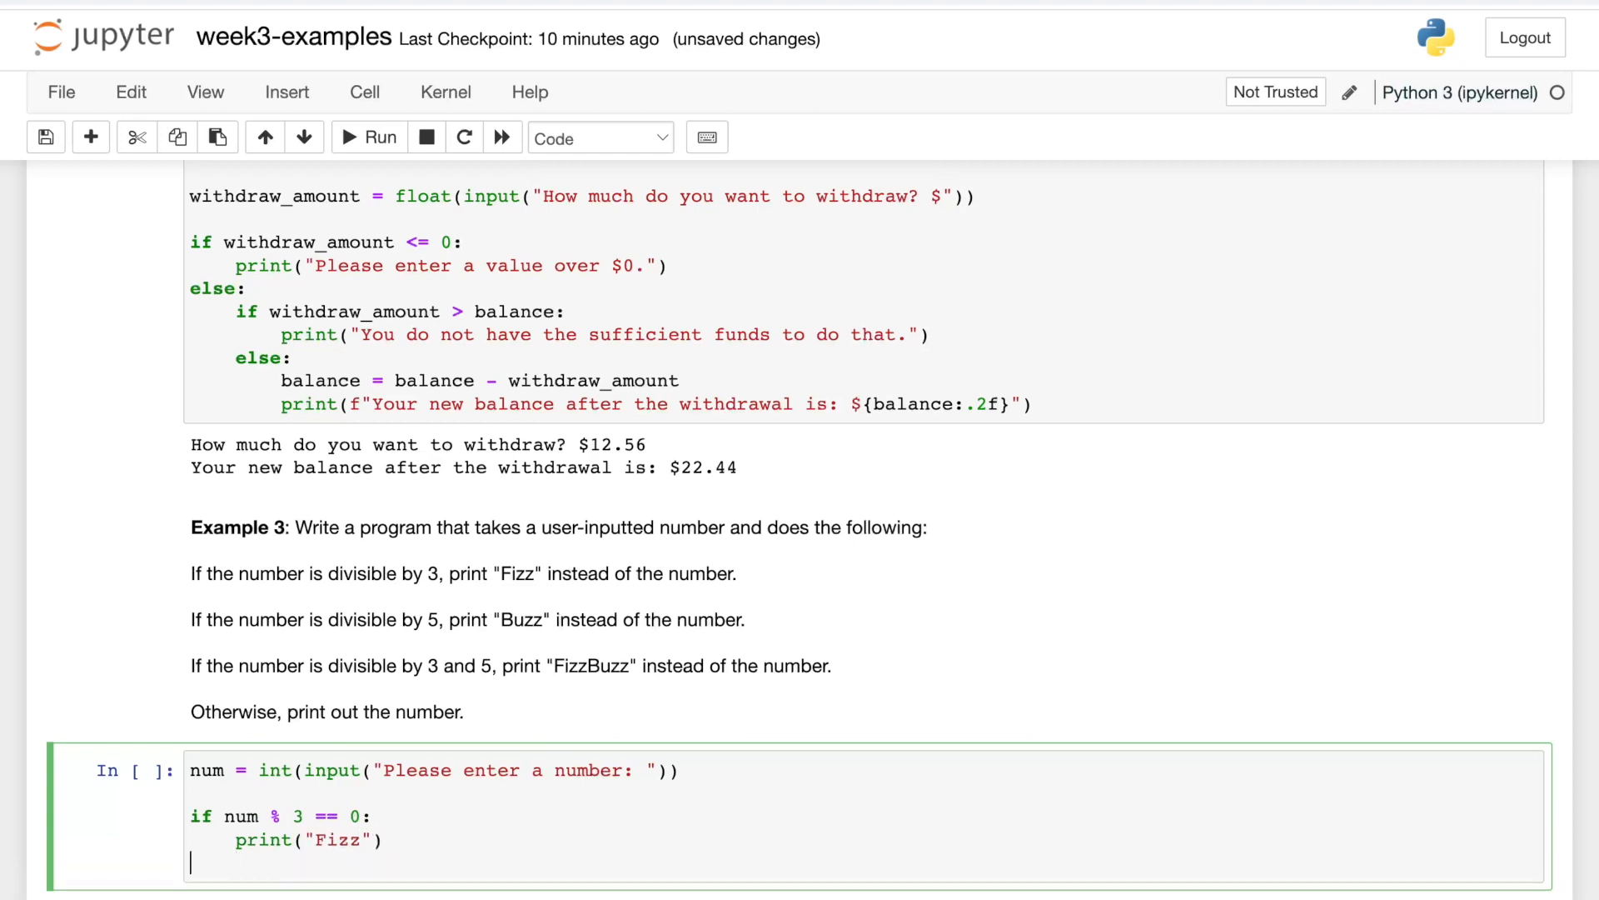
Add an elif num % 5 == 0 branch that prints "Buzz".
type("elif")
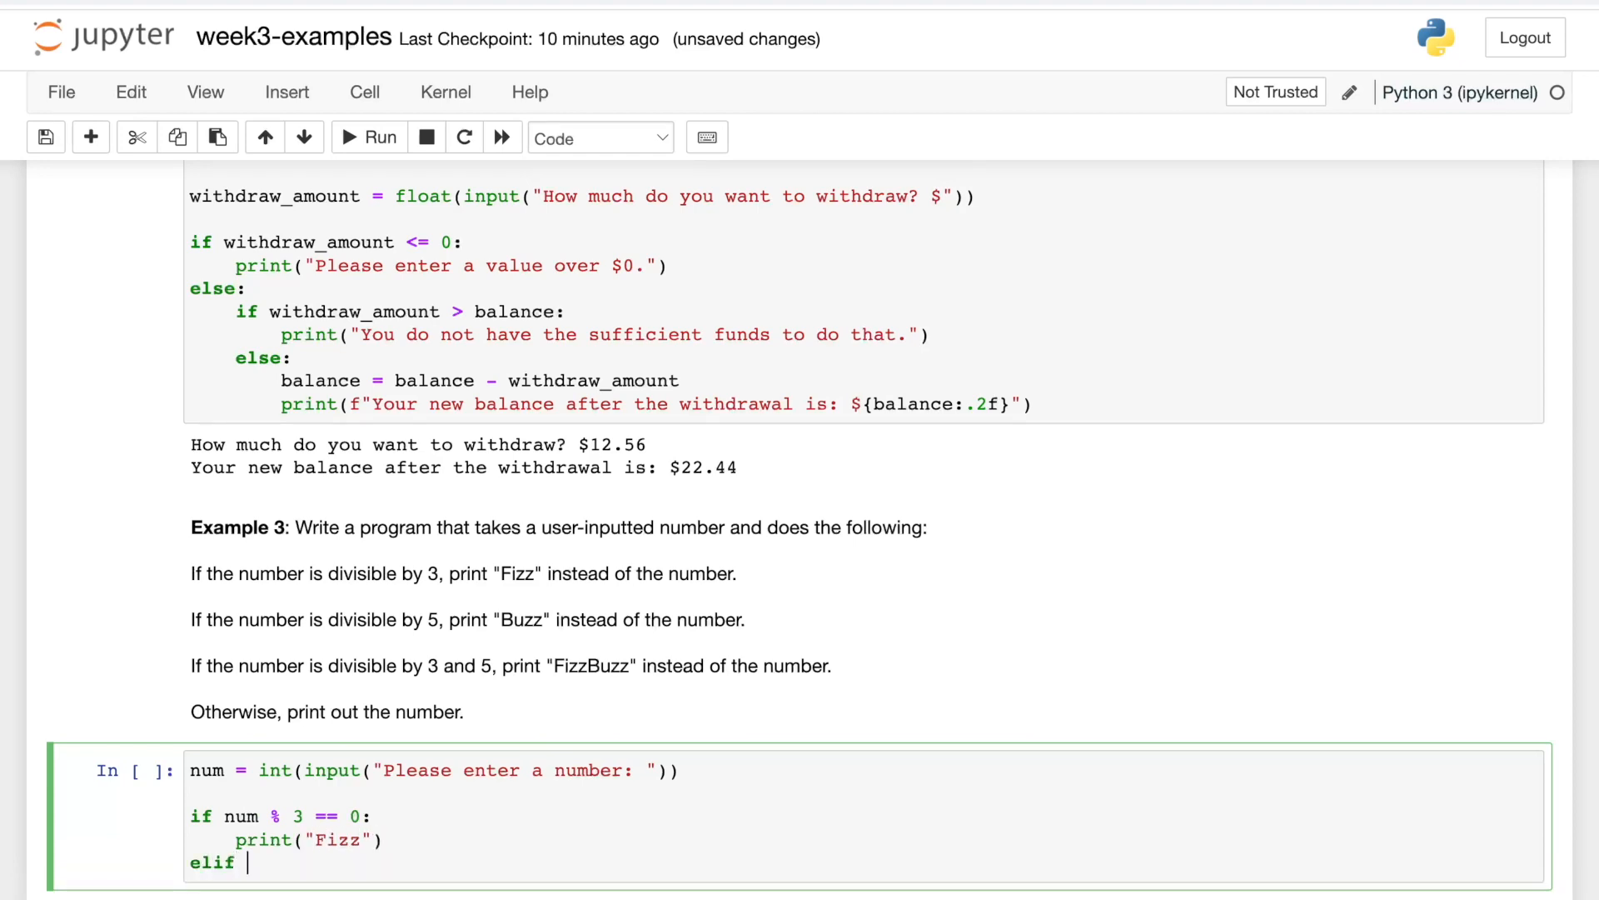
type("num")
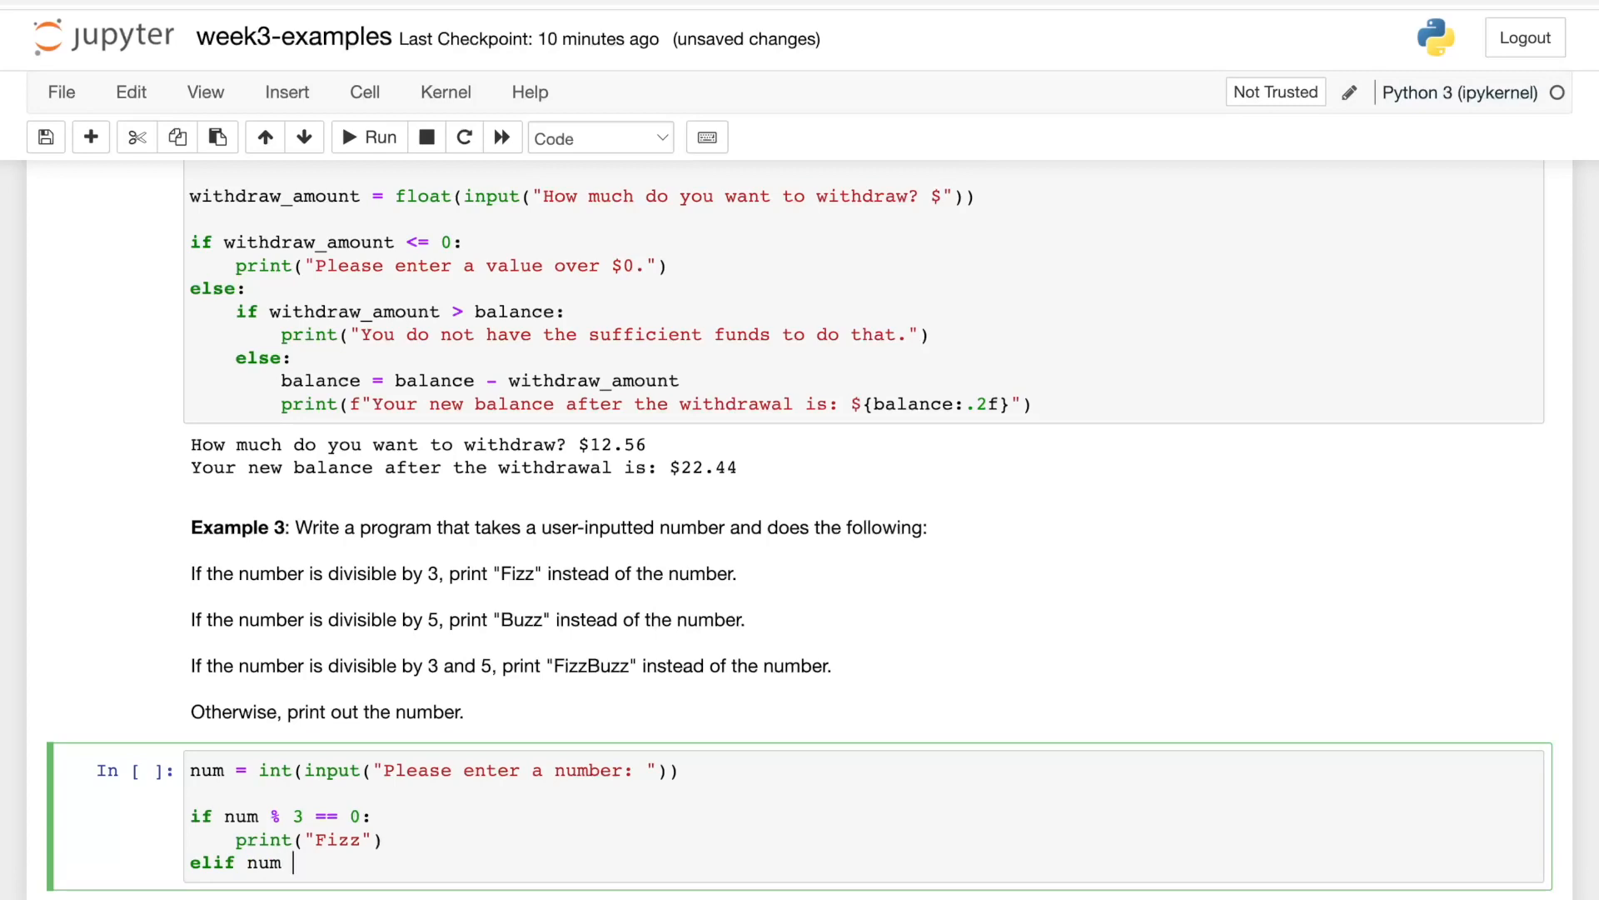
type("% 5 ==")
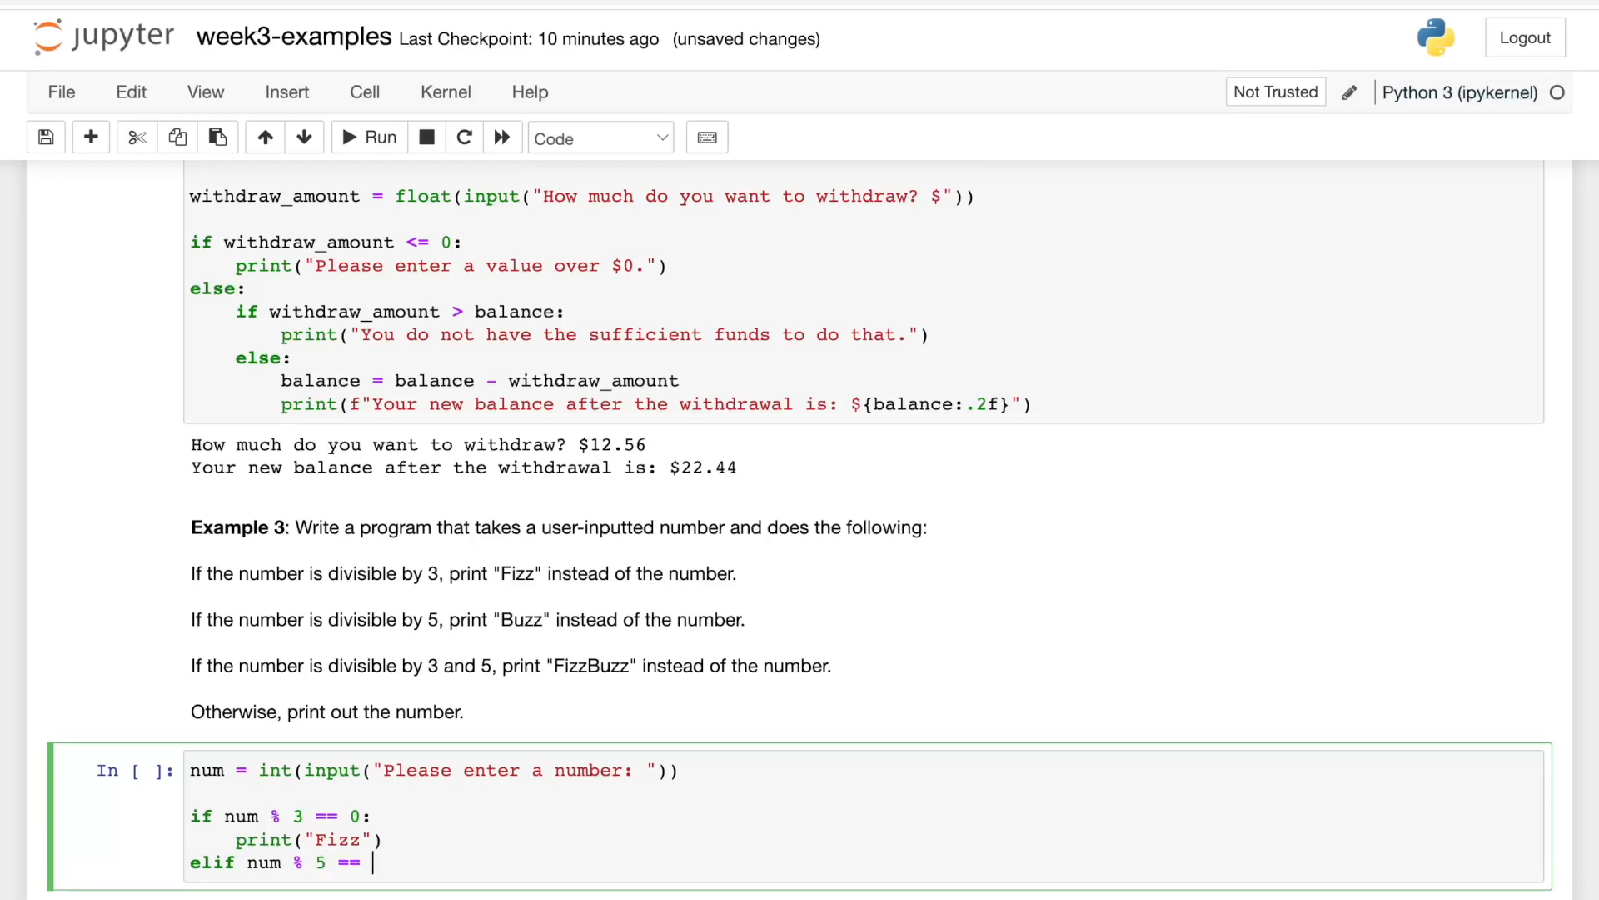
type("0:")
type("print(\"Buzz\")")
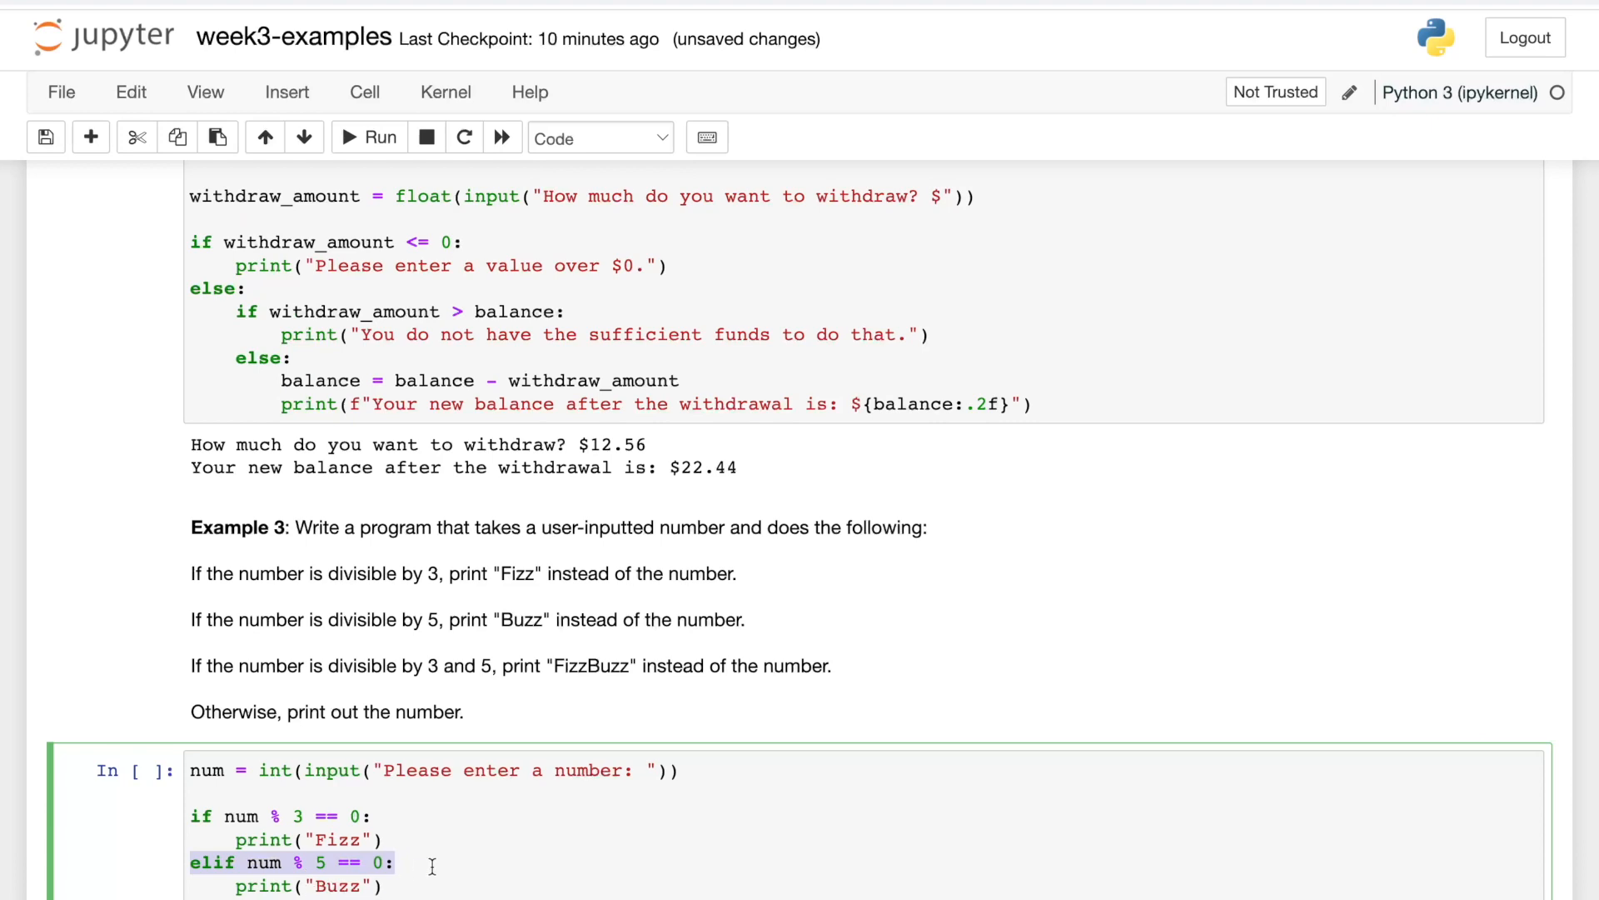
mouse_move(403, 840)
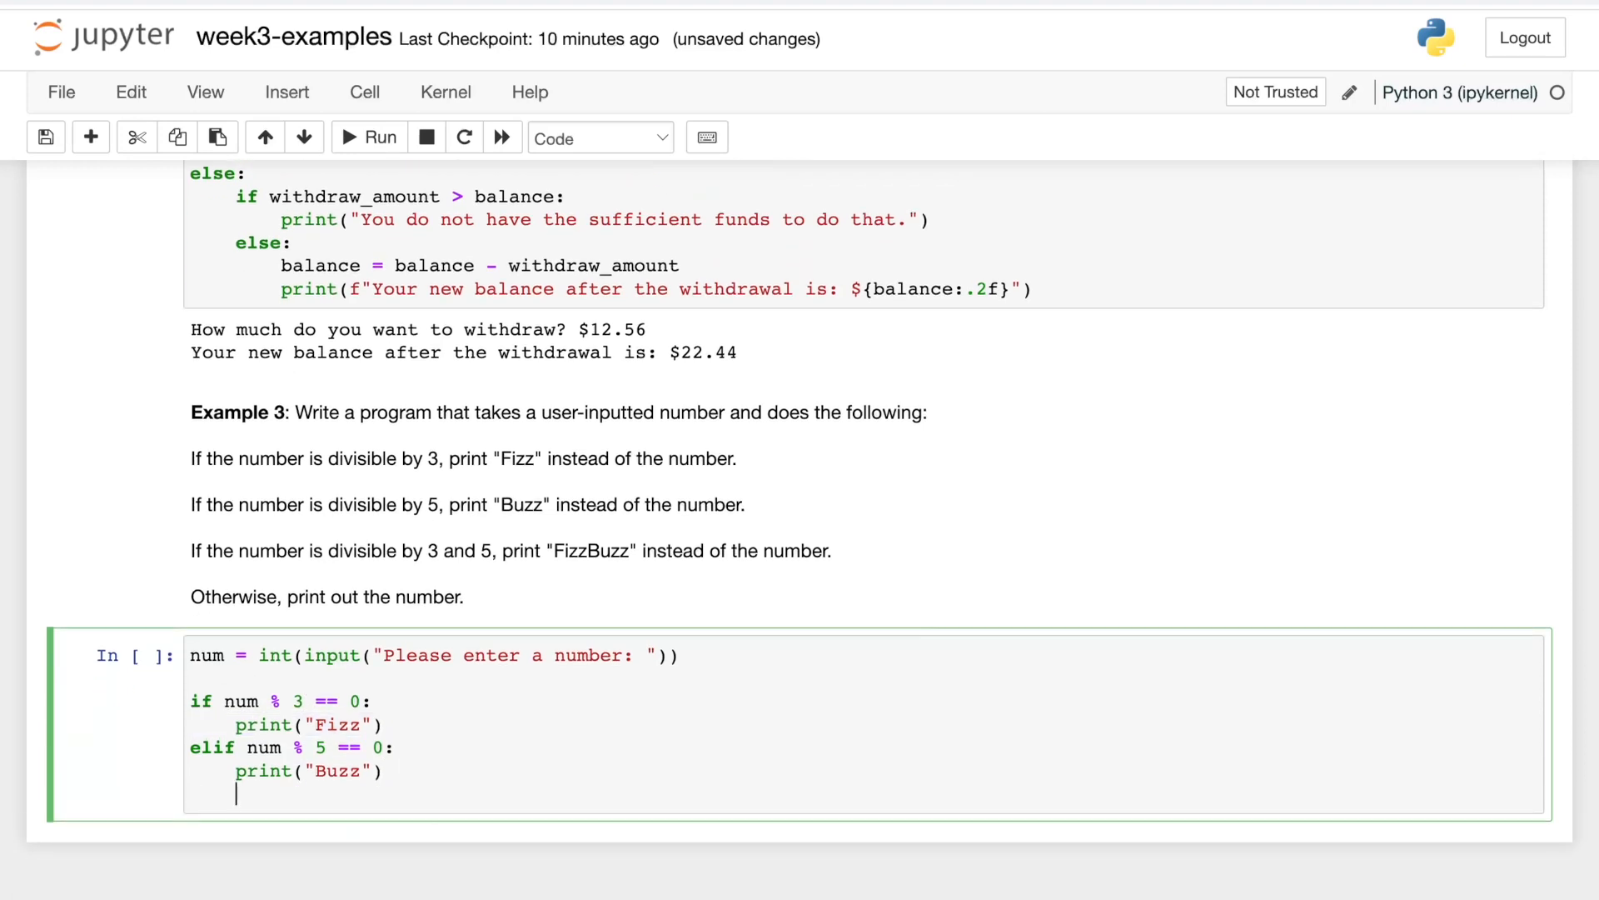
Add elif num % 3 == 0 and num % 5 == 0 printing "FizzBuzz", plus else printing num.
type("el")
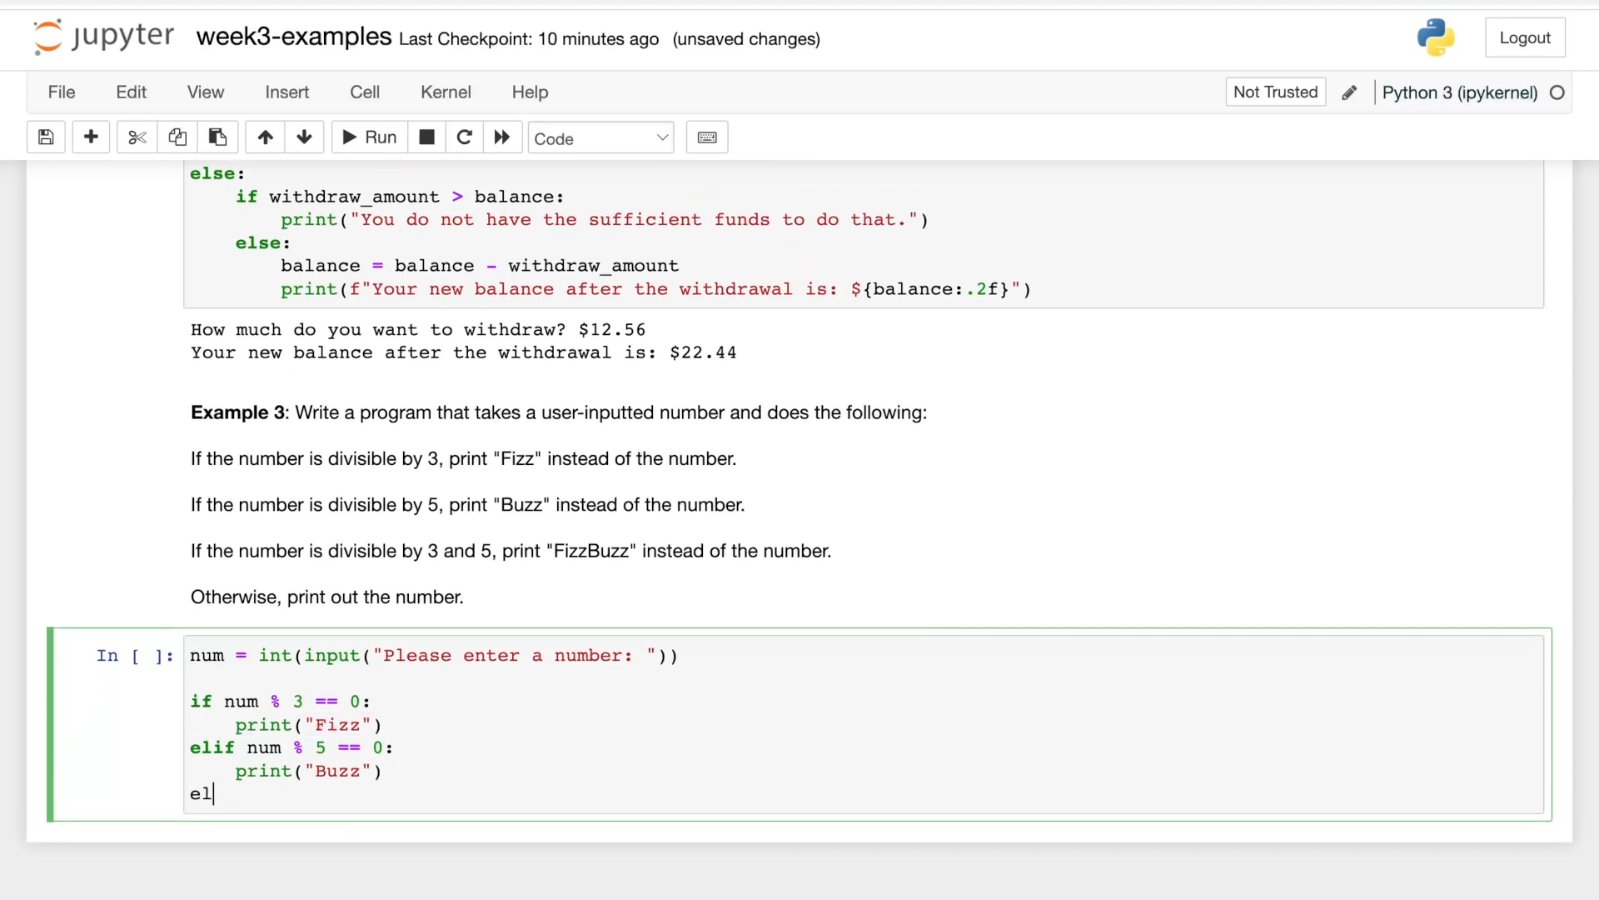
type("if num % 3 == 0 a")
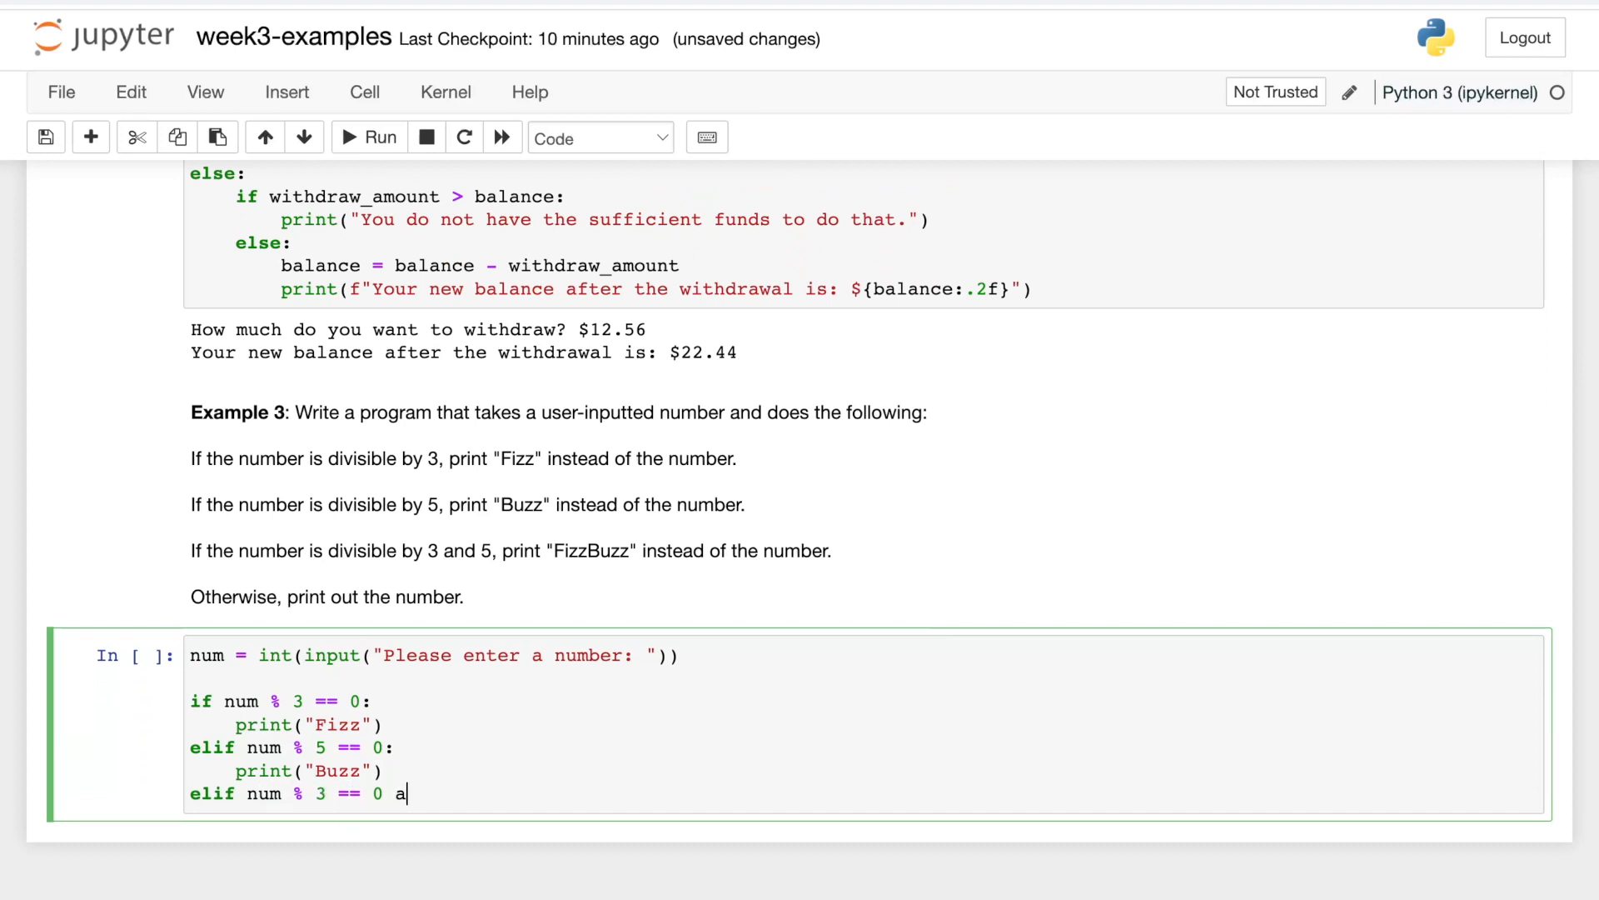
type("nd num % 5 == 0:")
type("prin")
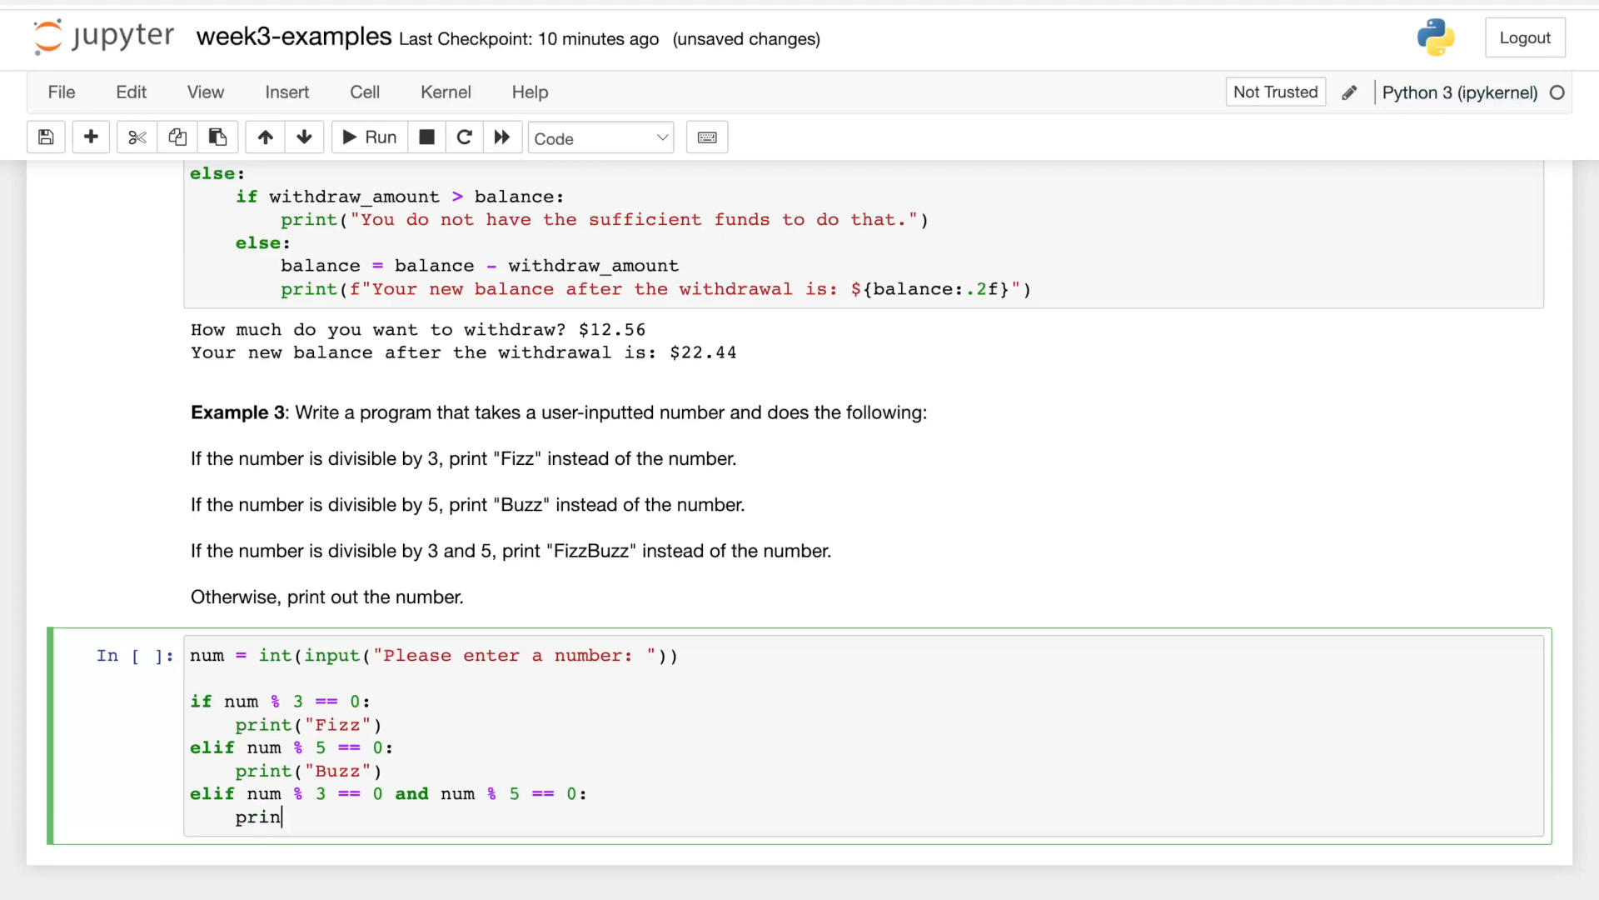
type("t(\"FizzBuzz\")")
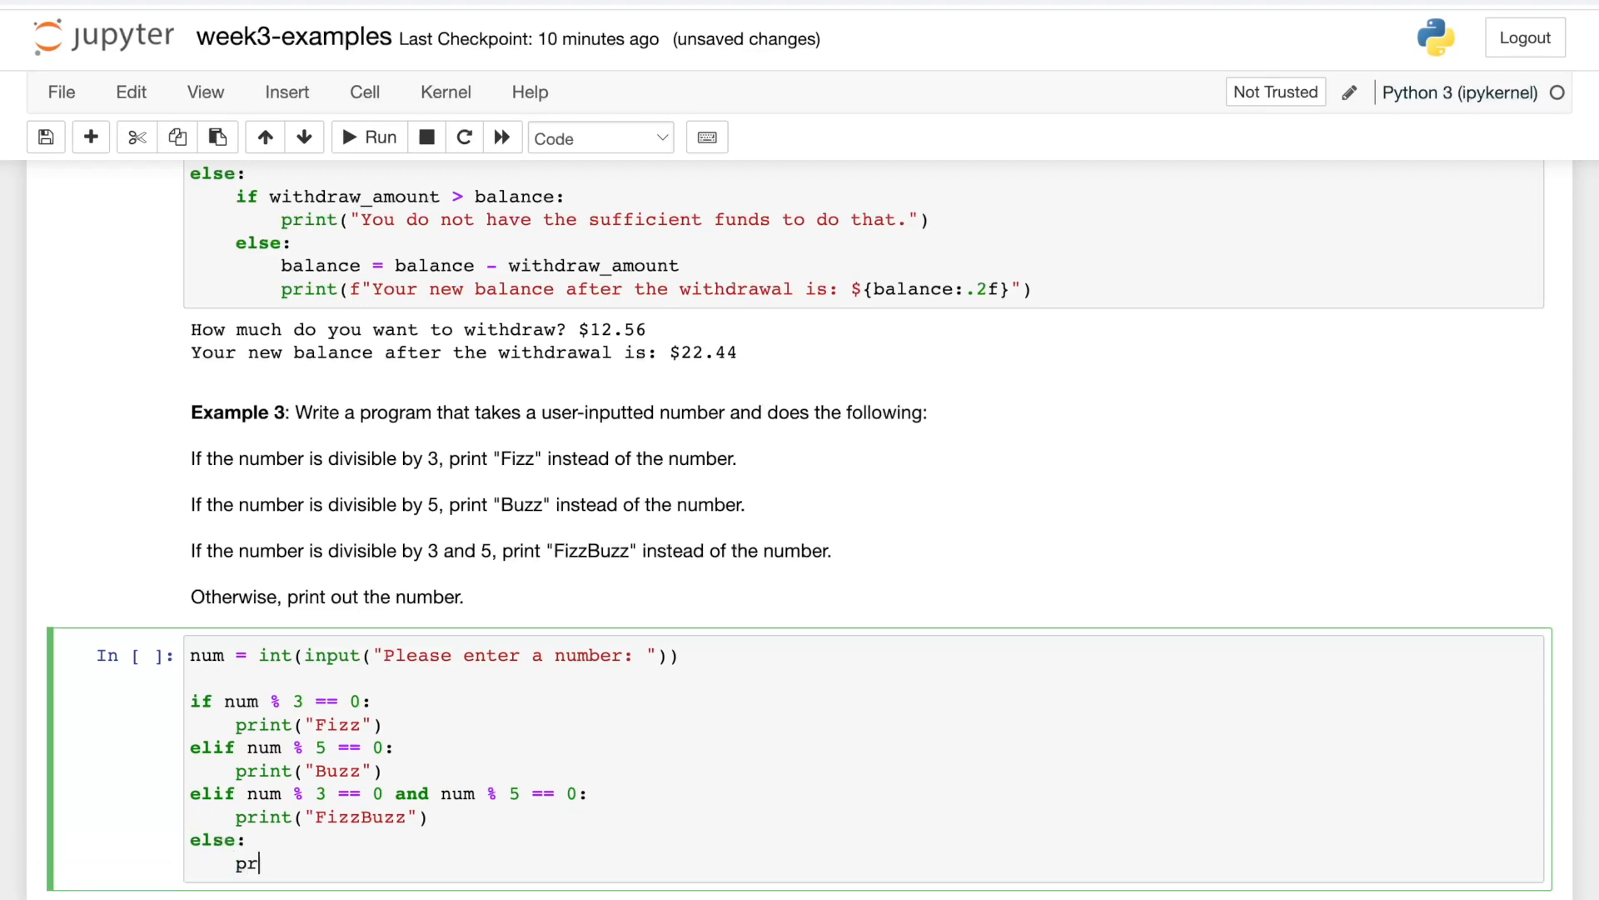
type("int(num)")
type("3")
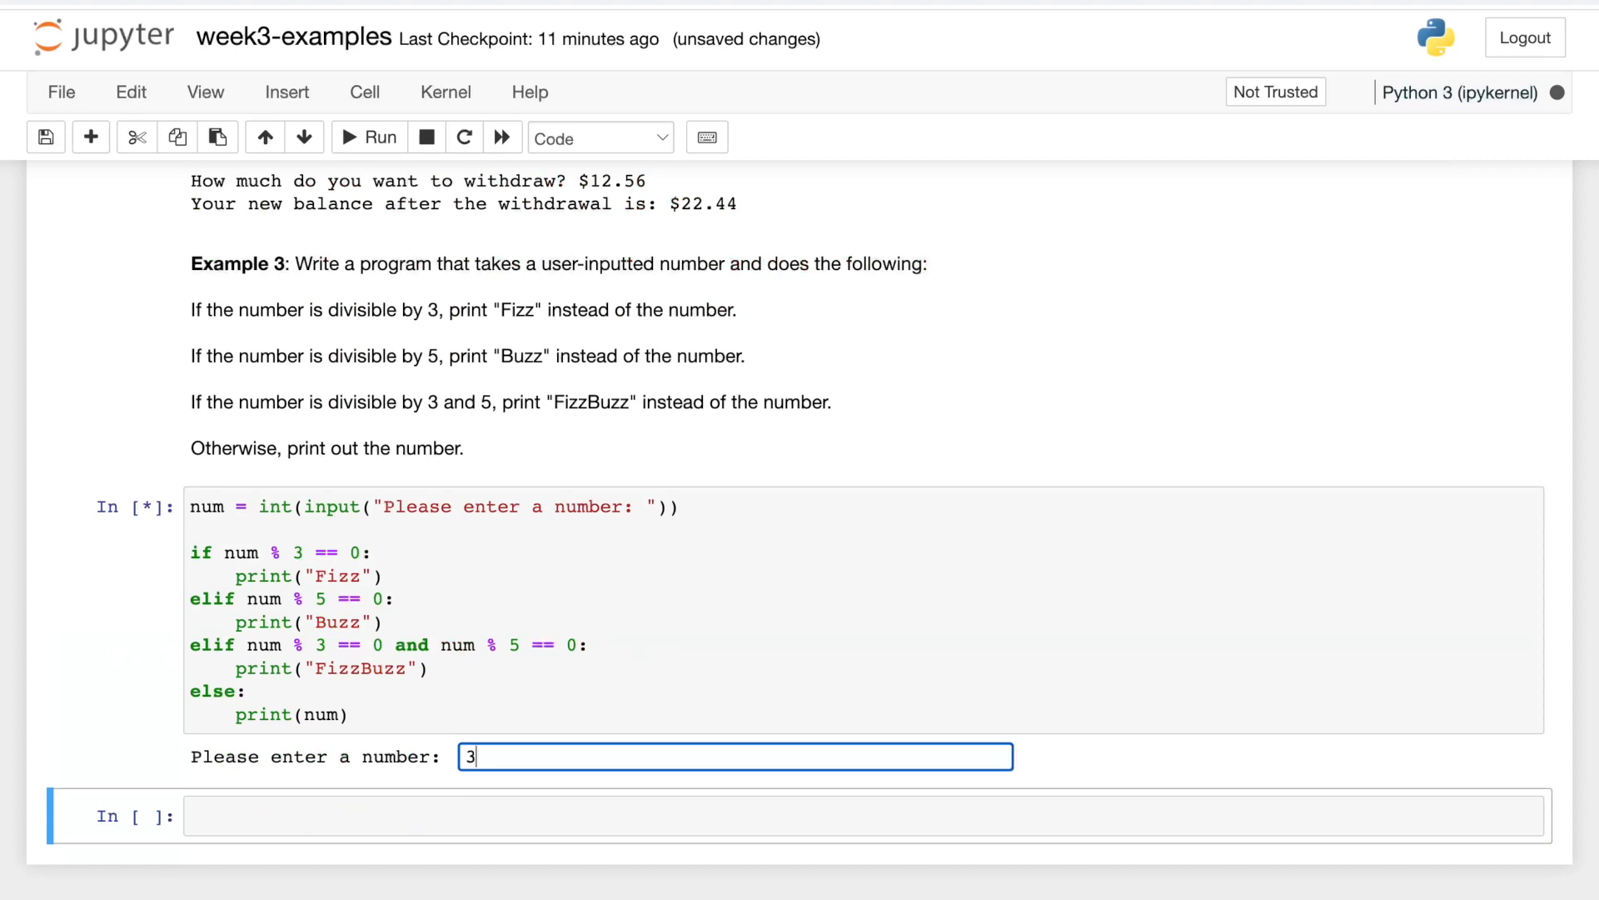
Test the FizzBuzz cell with 3, 5 and 15, getting Fizz, Buzz and Fizz.
key("Enter")
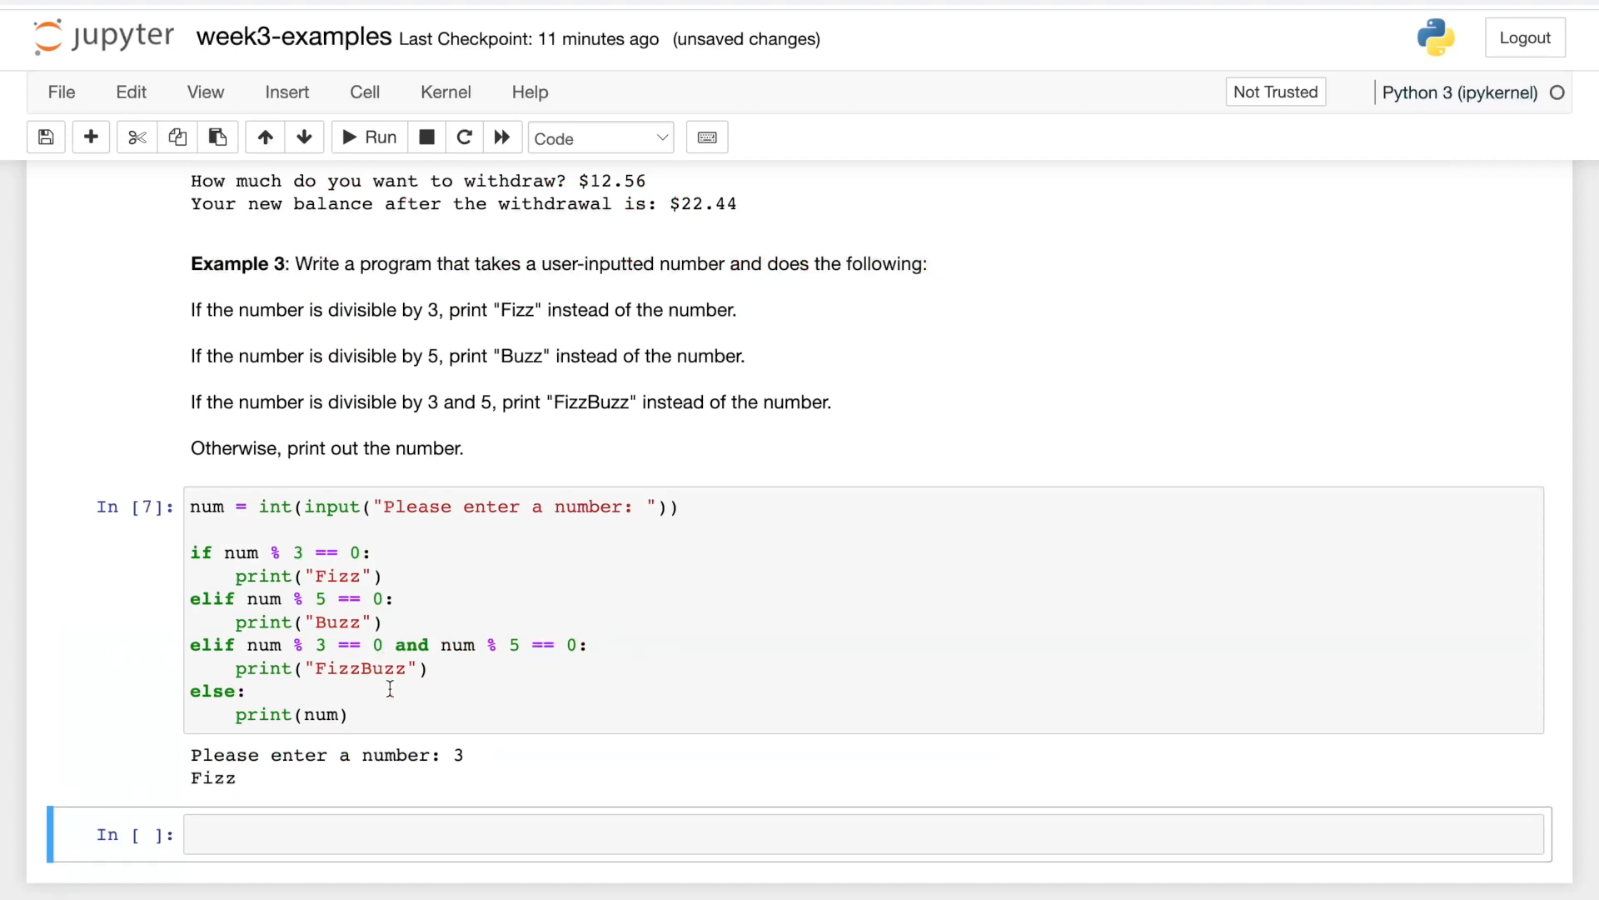
type("5")
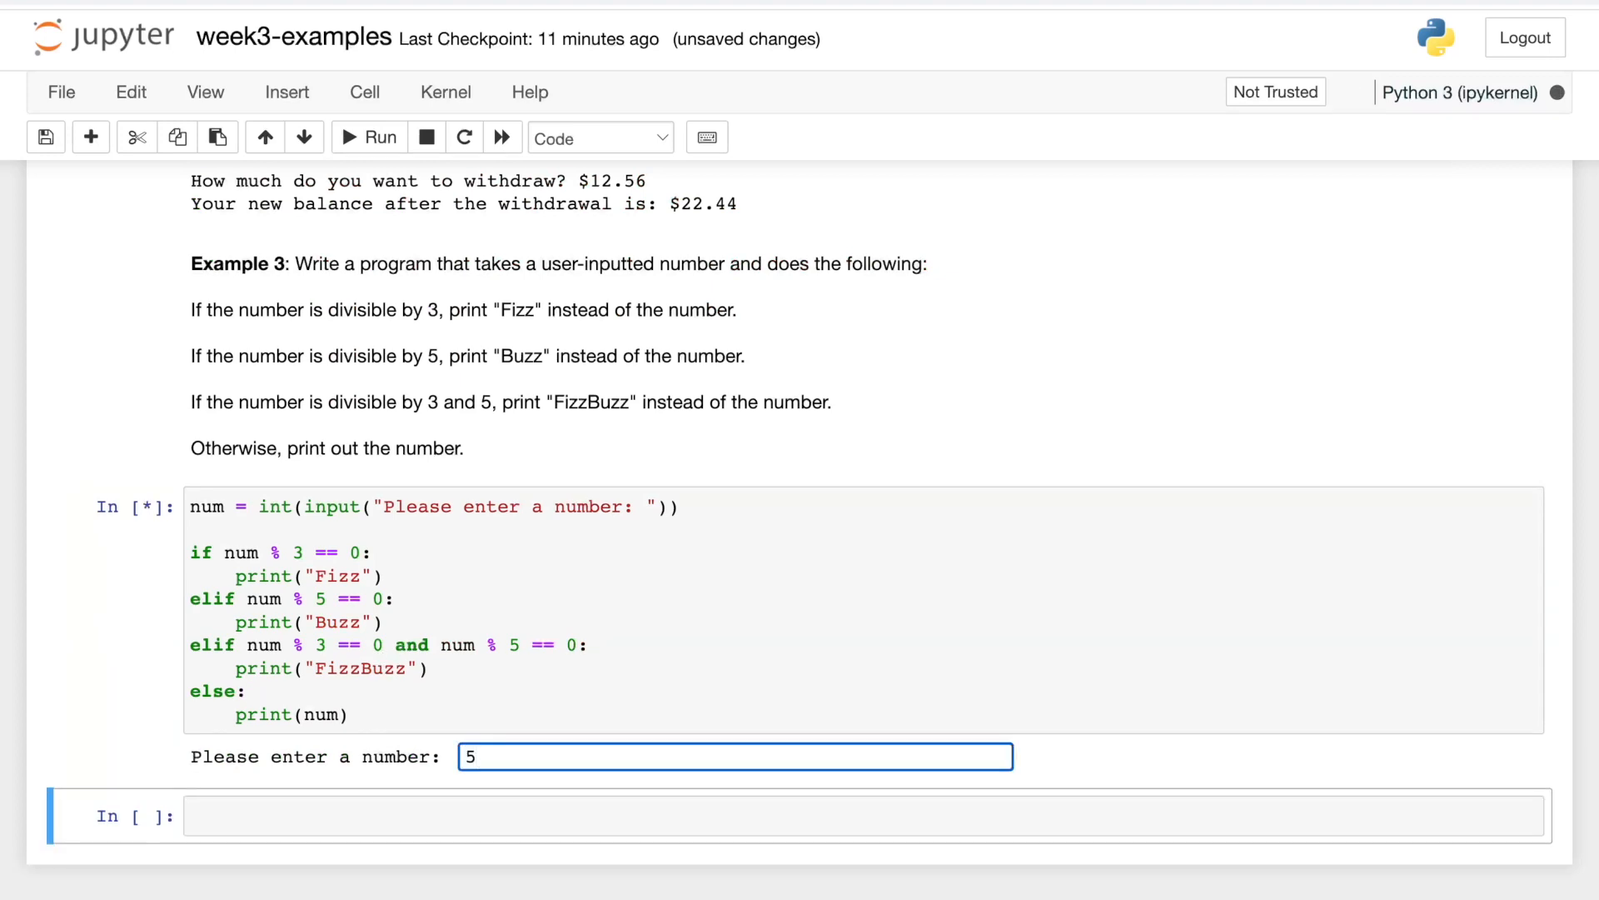
key("Enter")
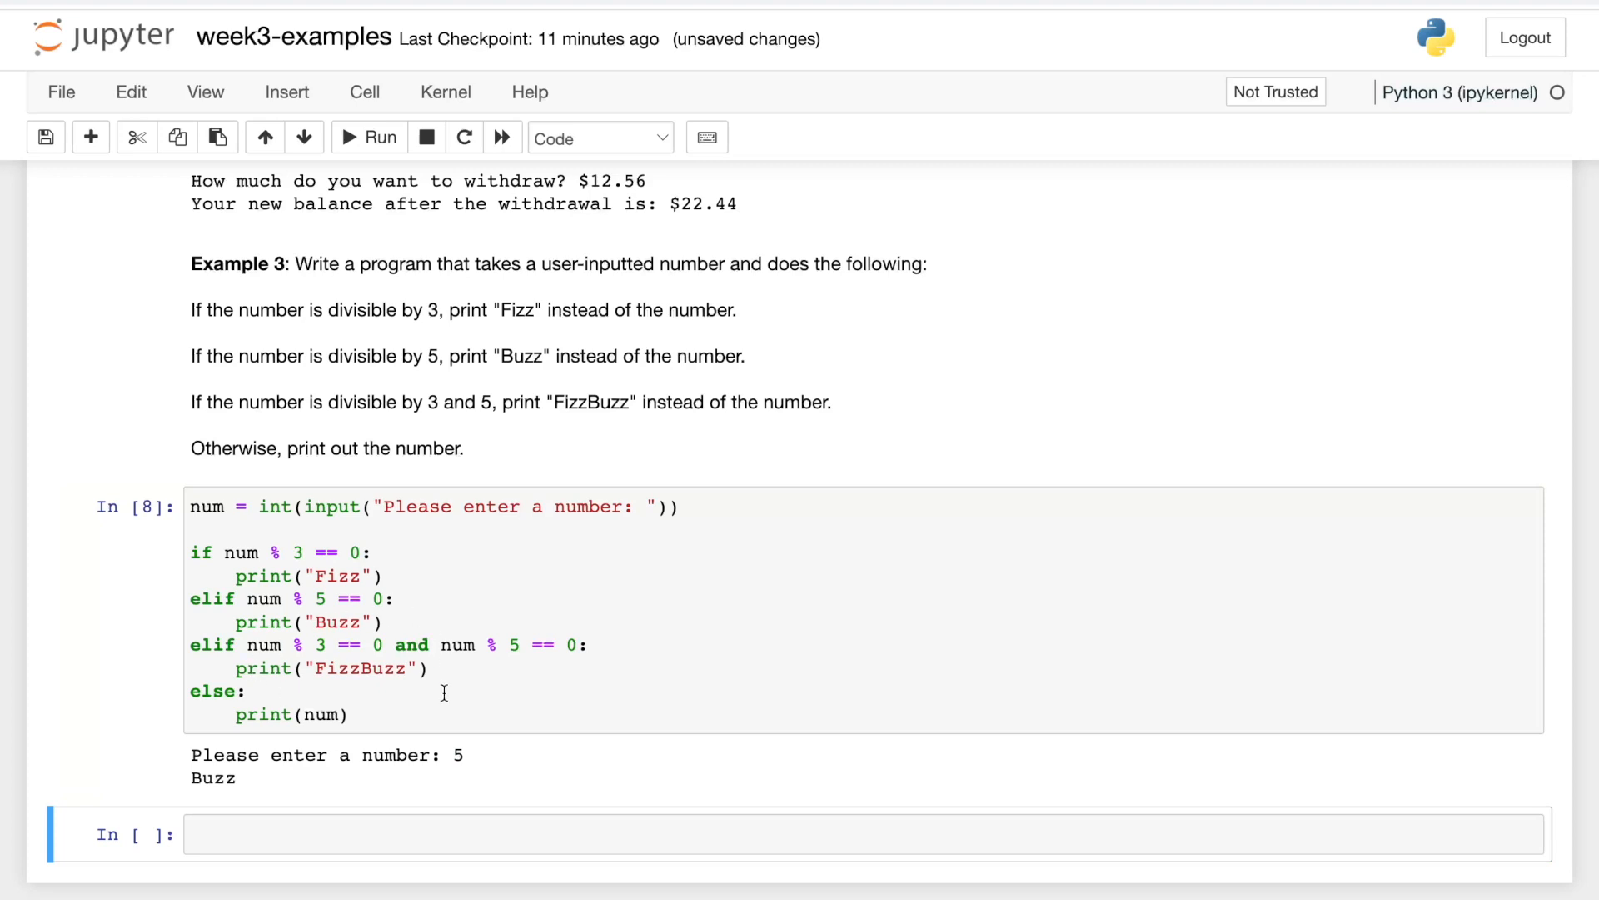
left_click(469, 711)
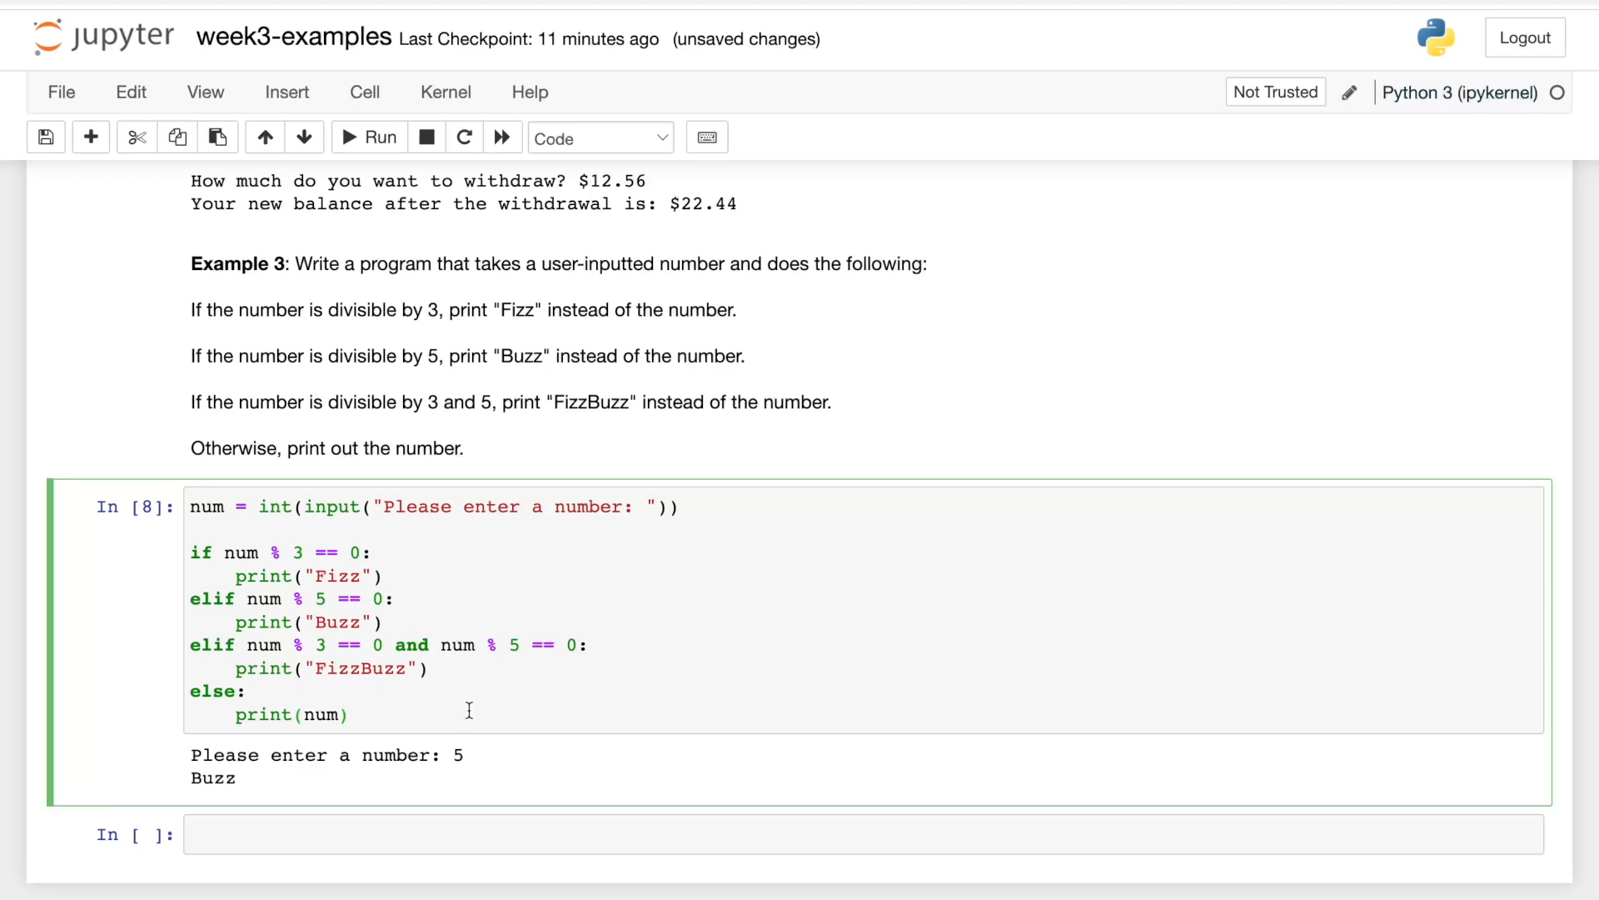
type("15")
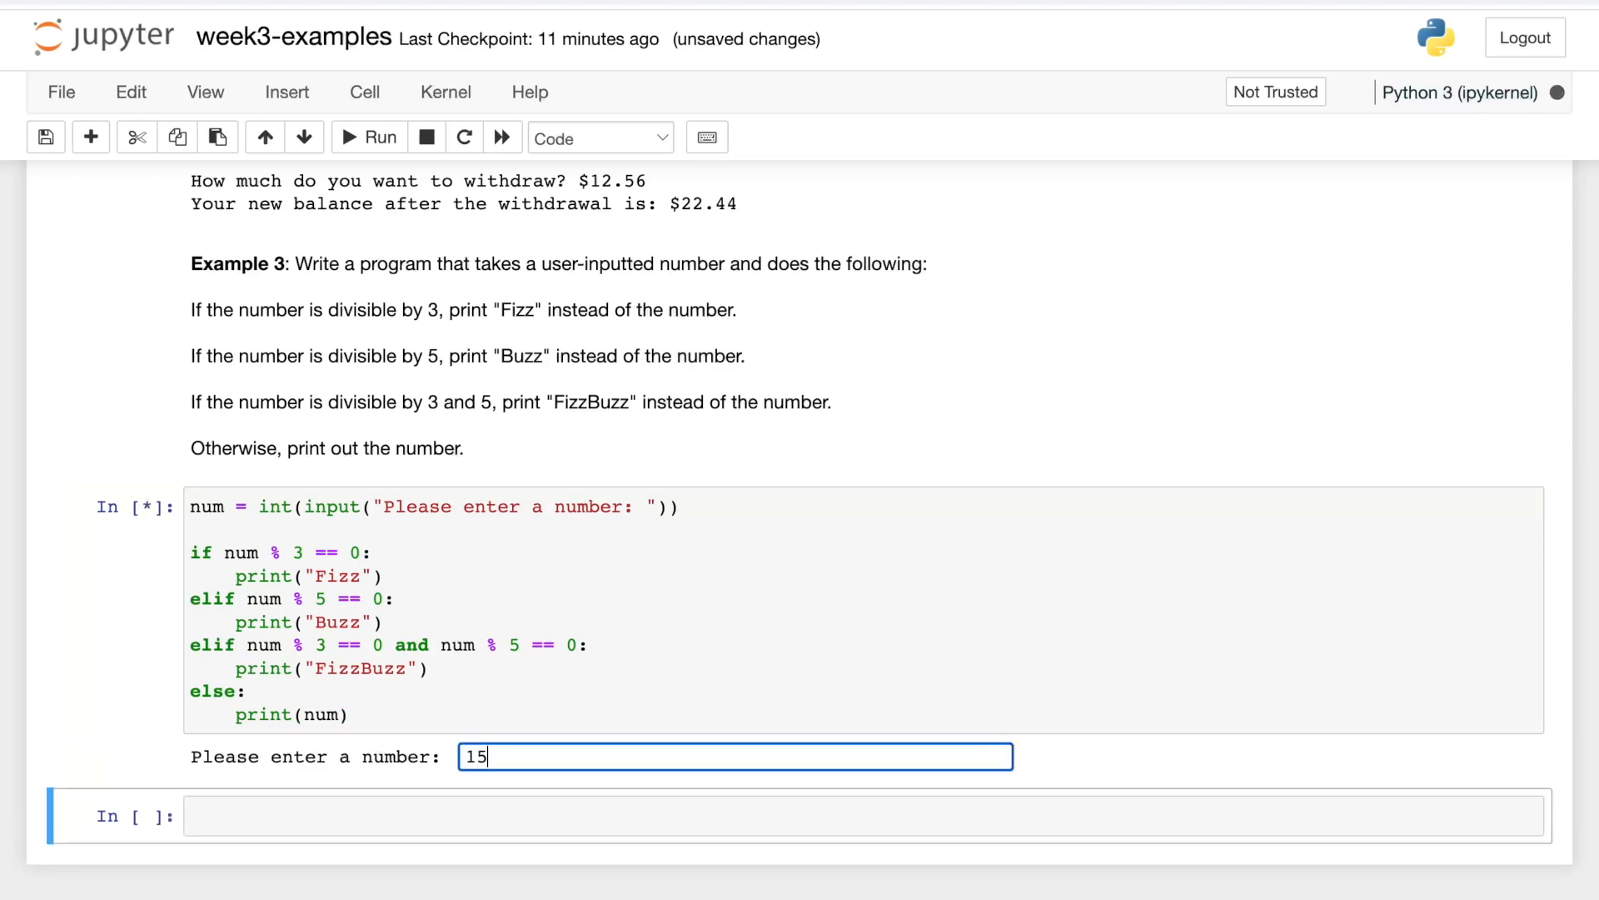
mouse_move(431, 691)
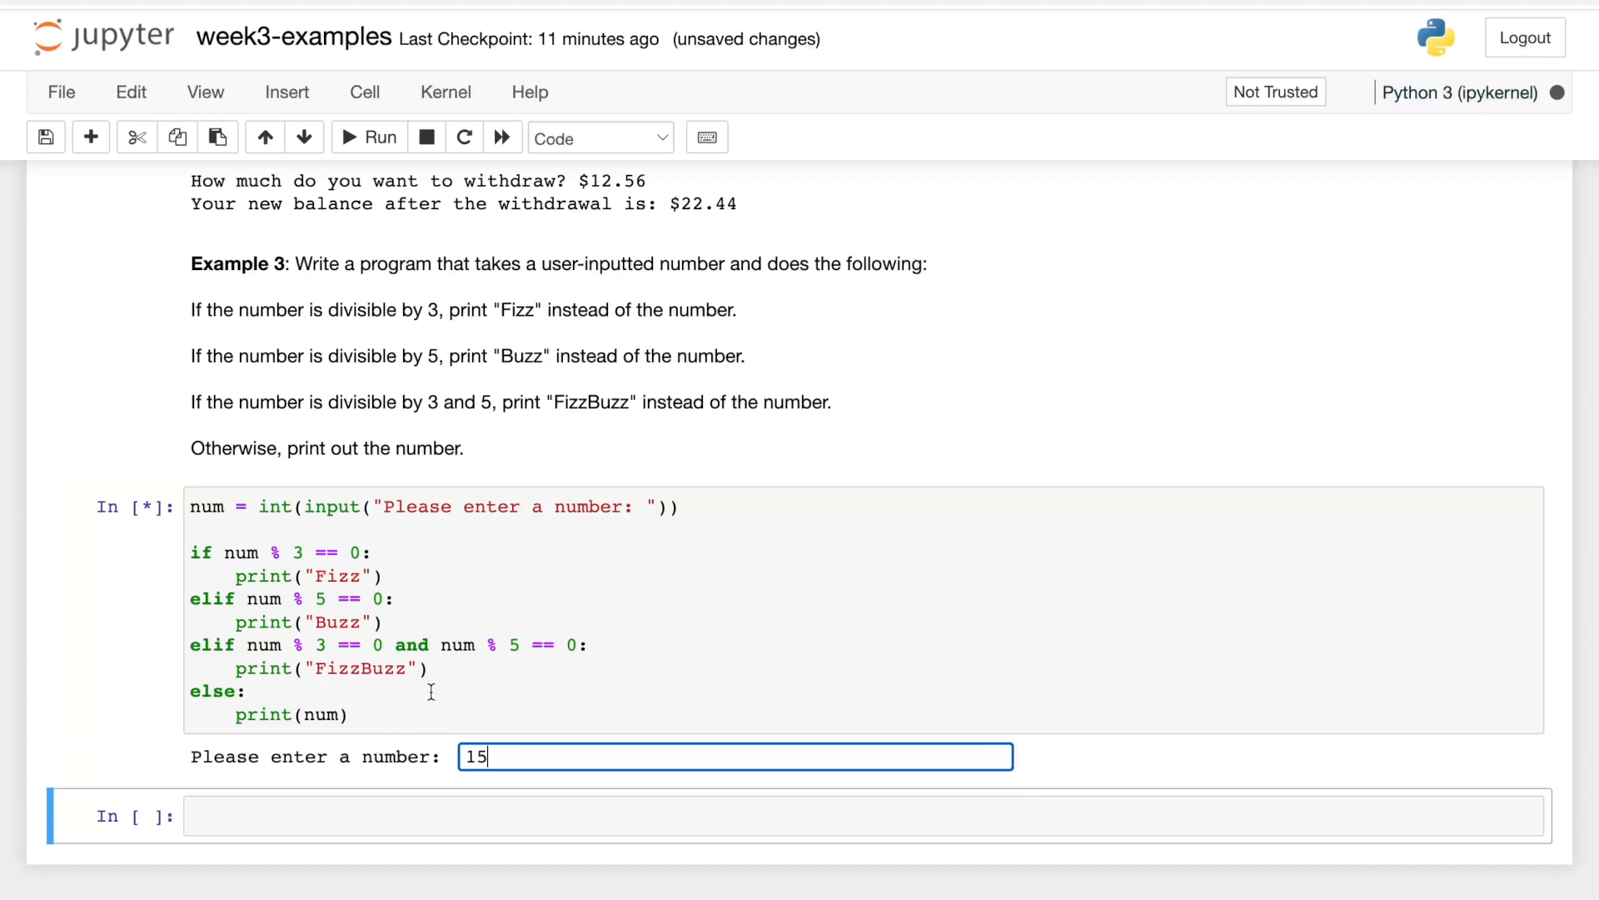
key("Enter")
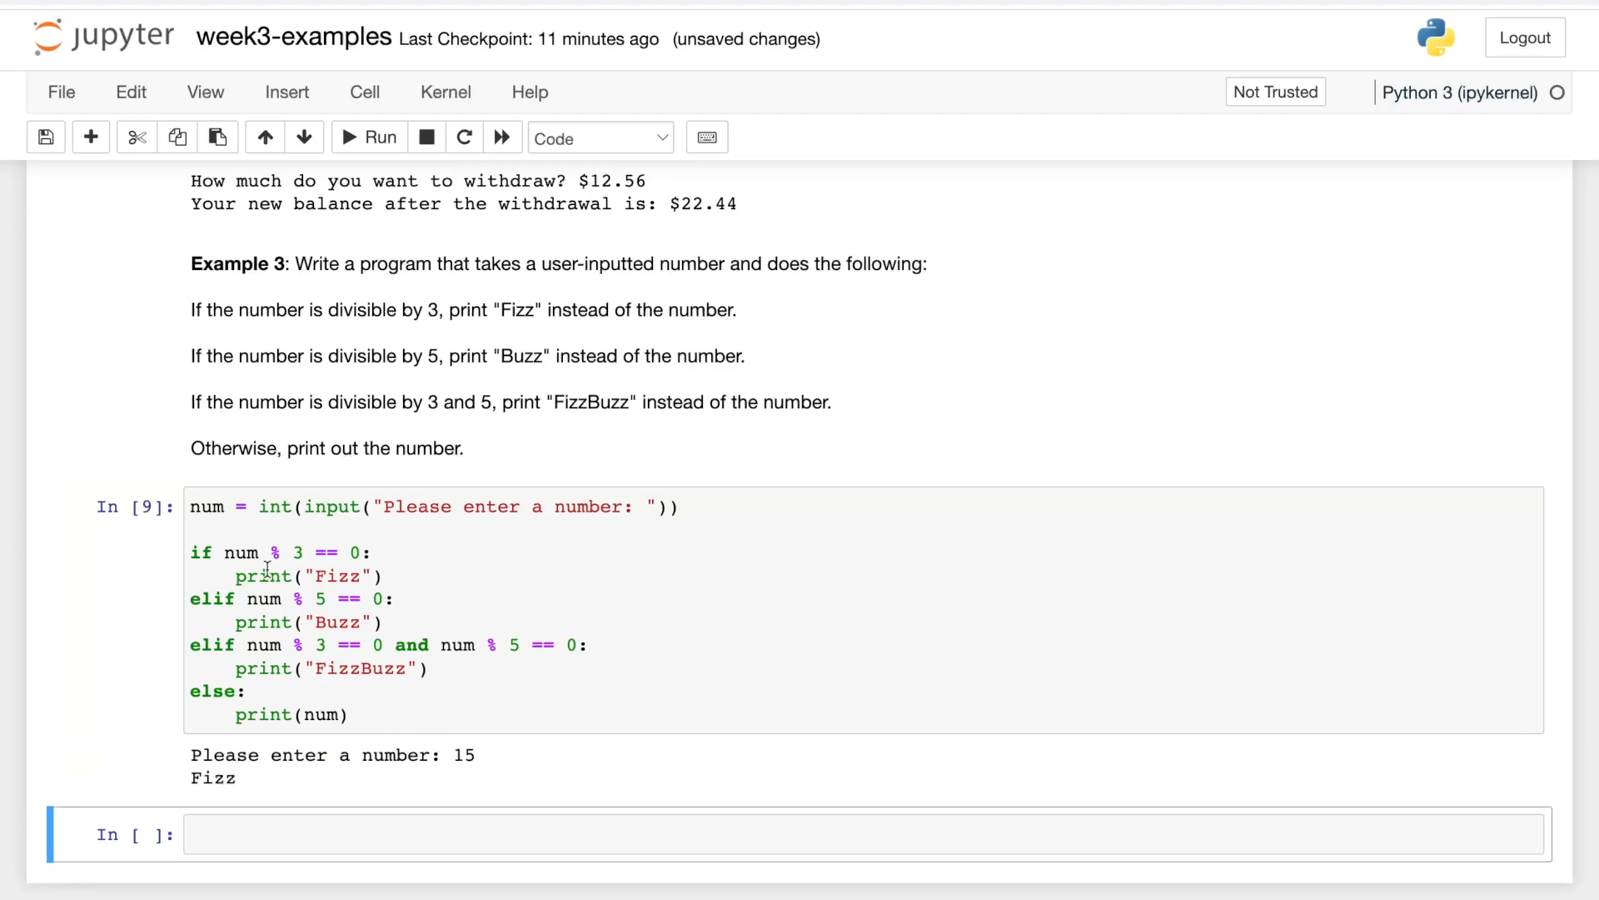
mouse_move(441, 668)
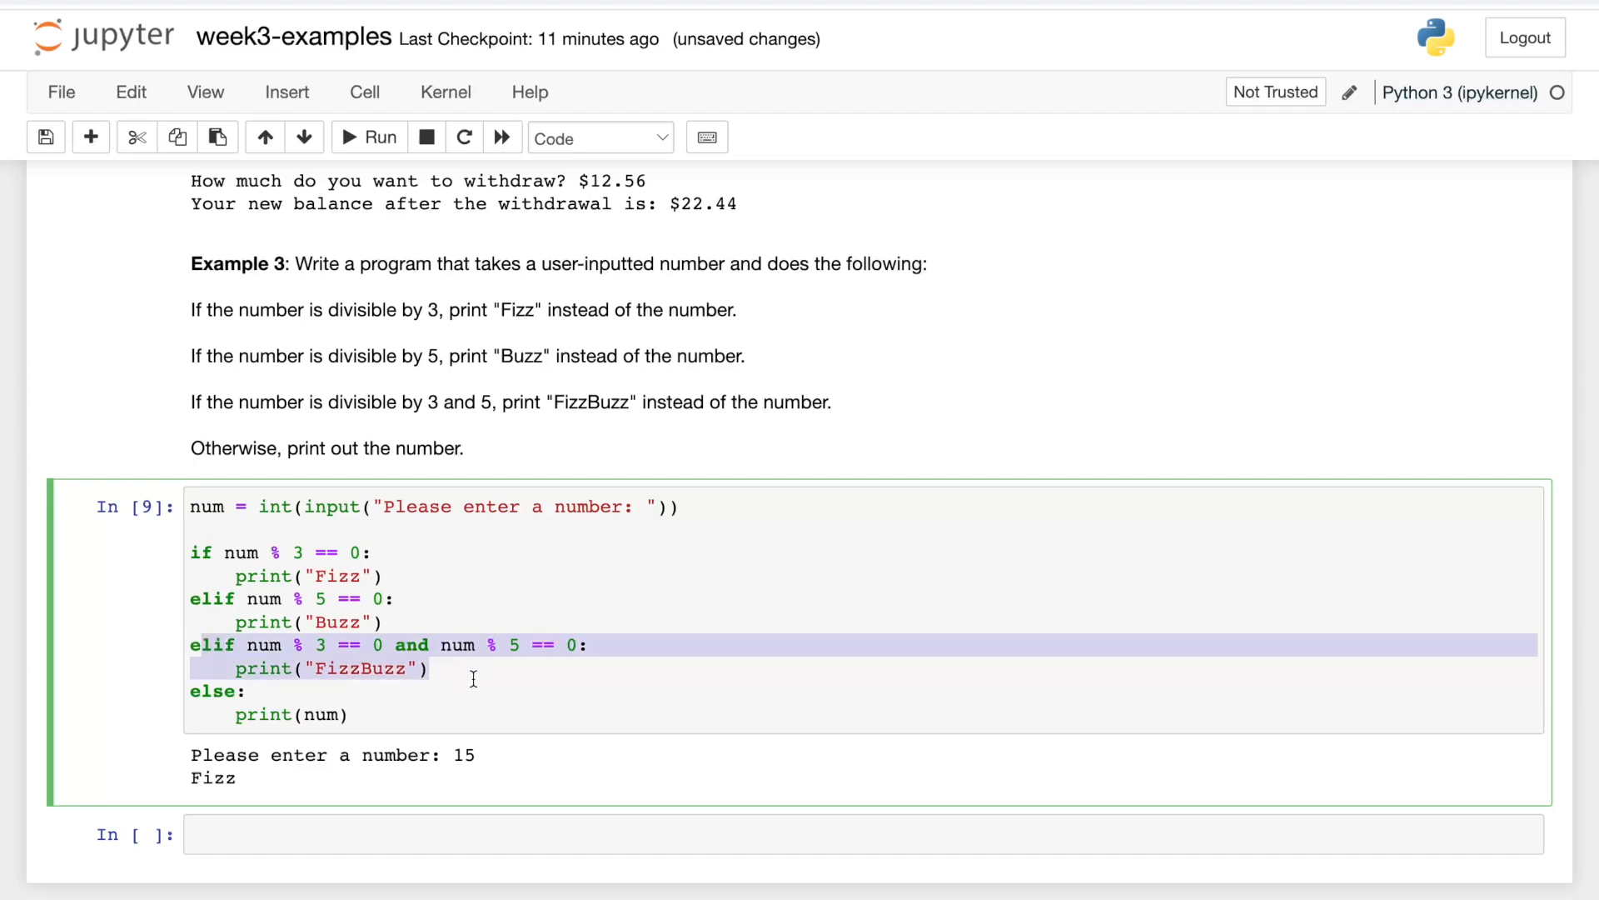
mouse_move(143, 658)
type("el")
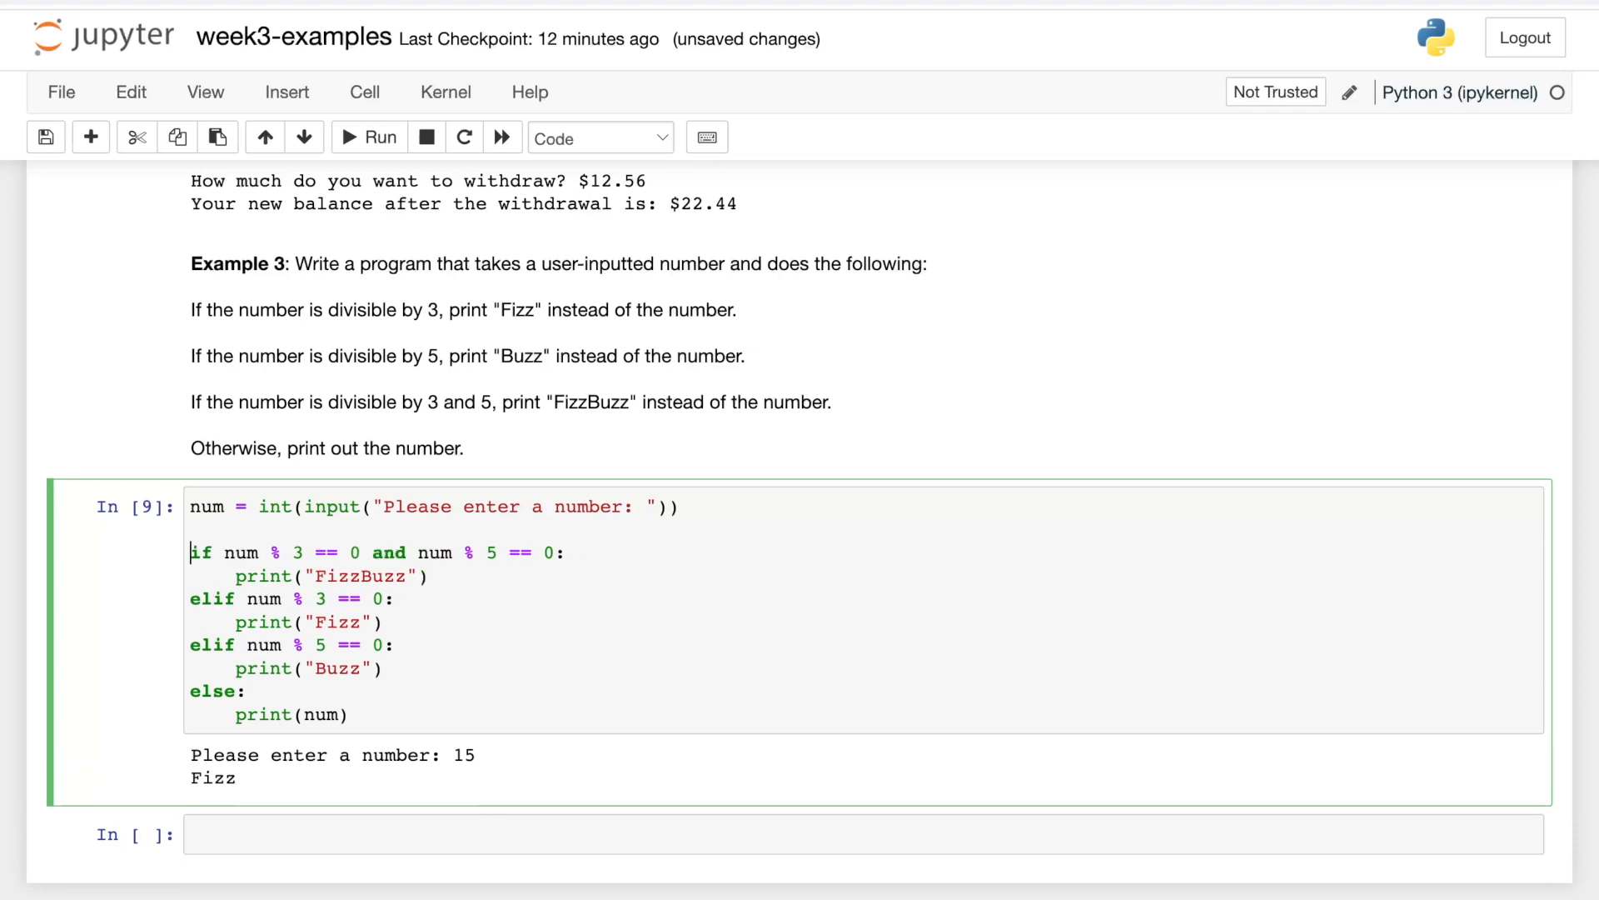
Rerun the reordered FizzBuzz cell to test input 15, then input 1.
left_click(369, 137)
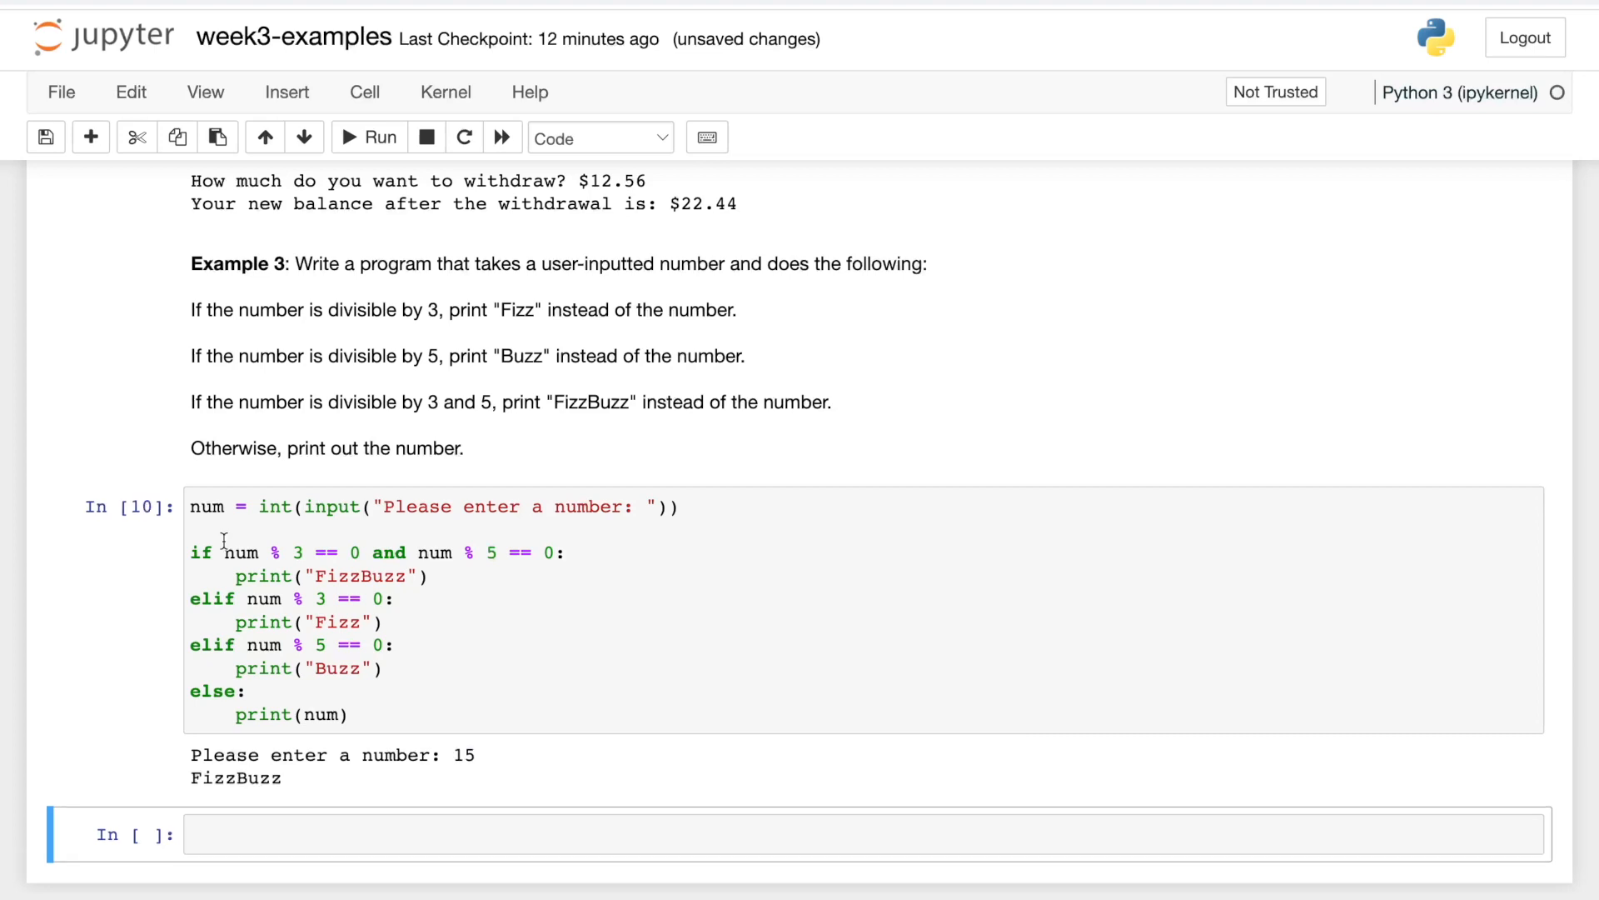
left_click(369, 138)
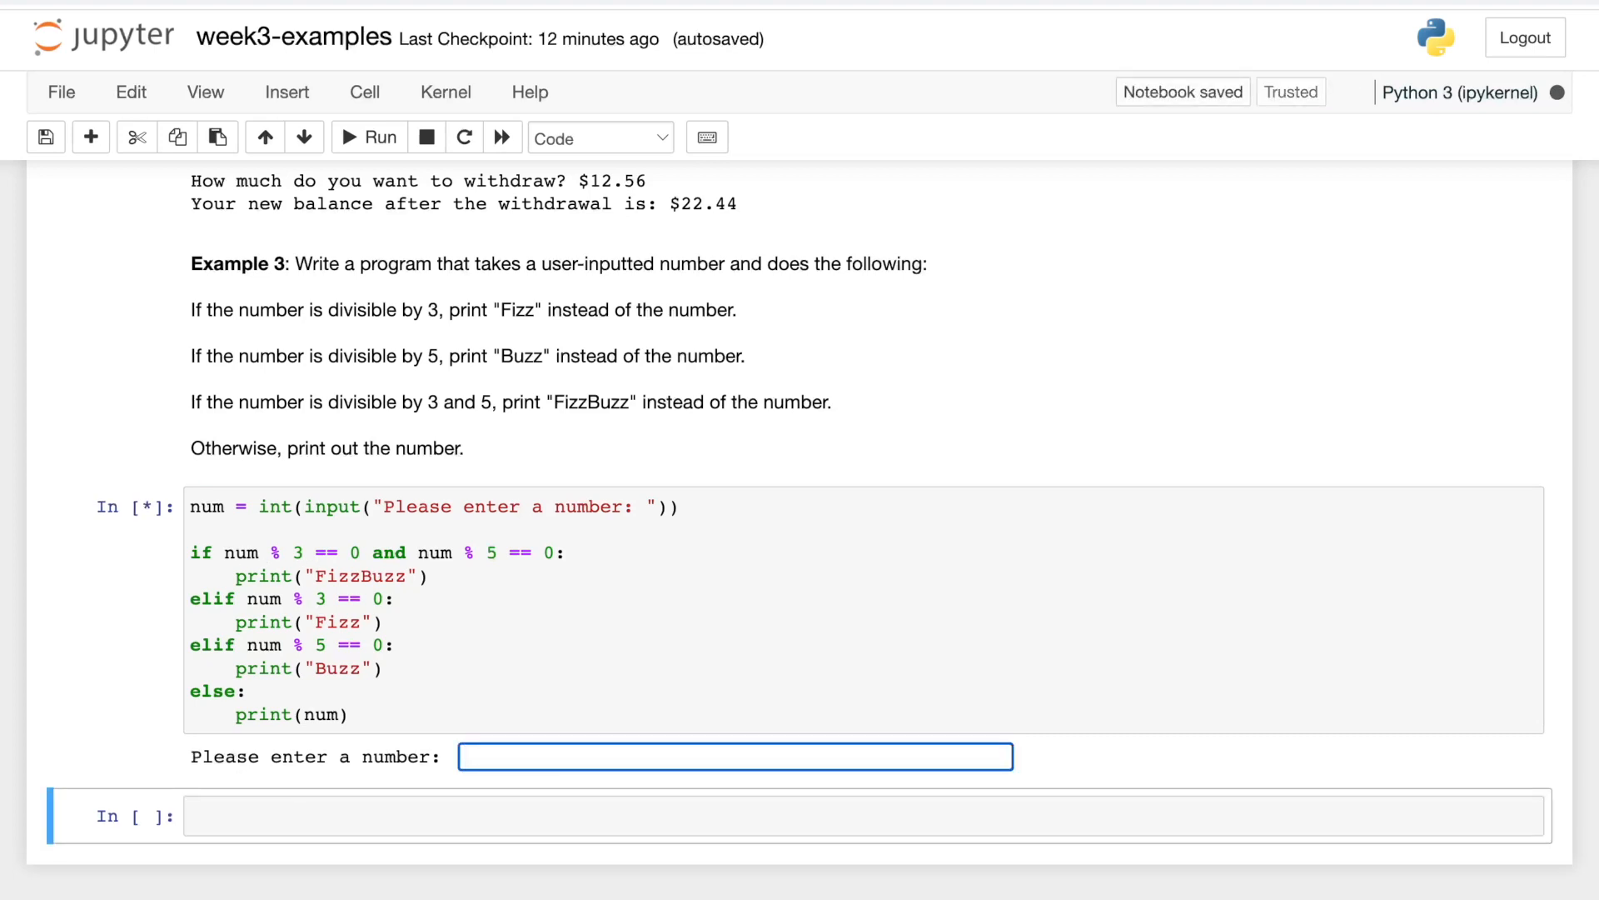
type("1")
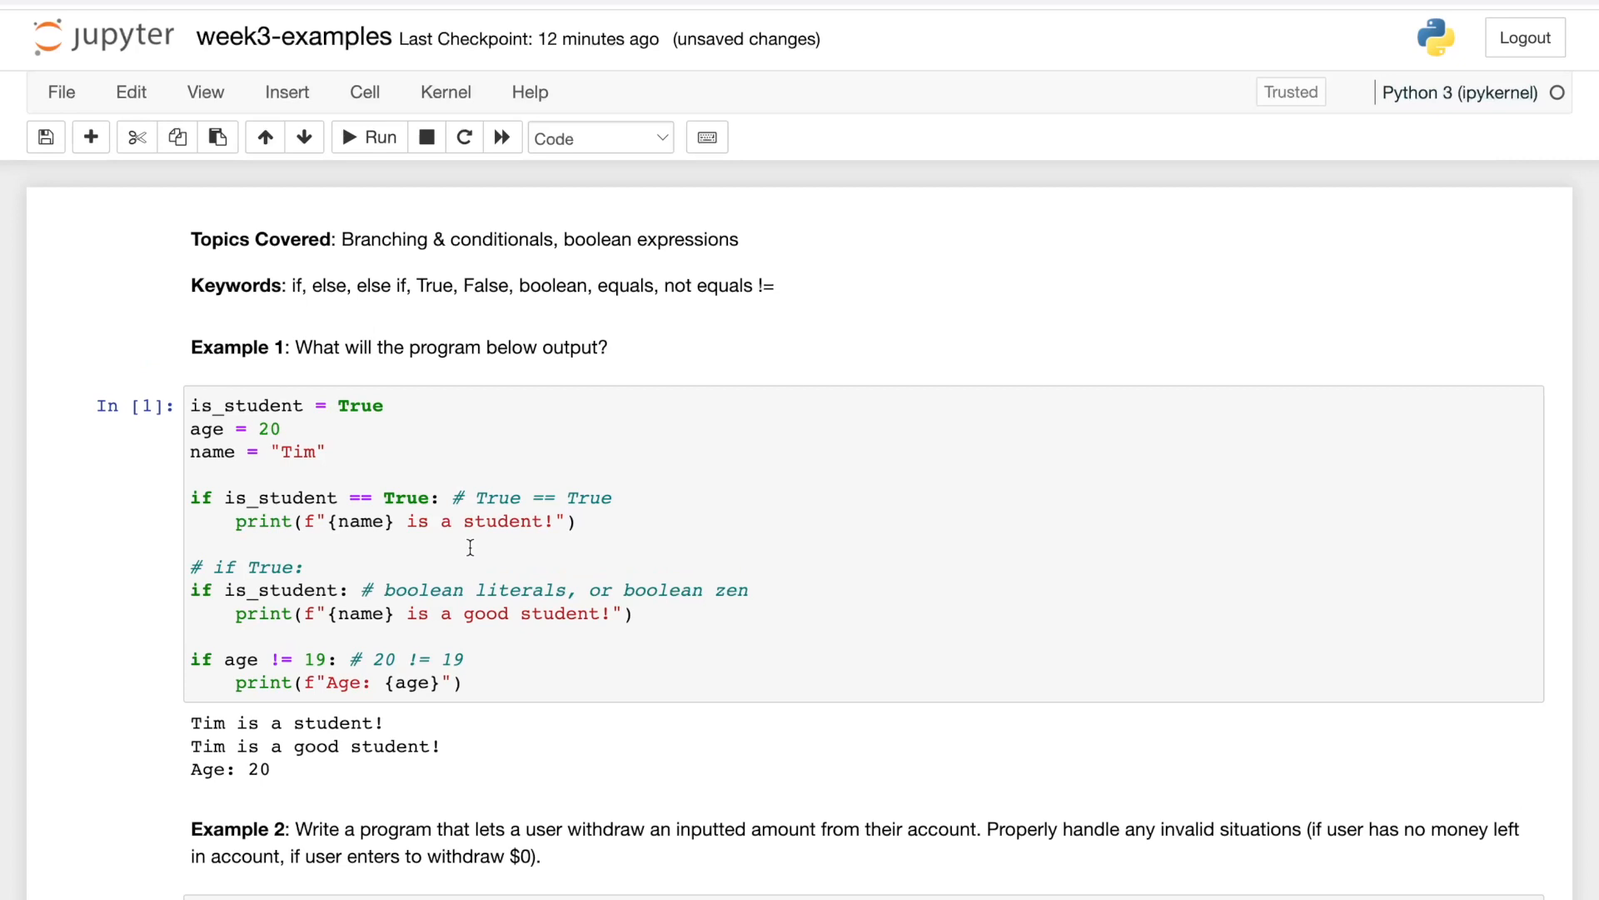
mouse_move(480, 533)
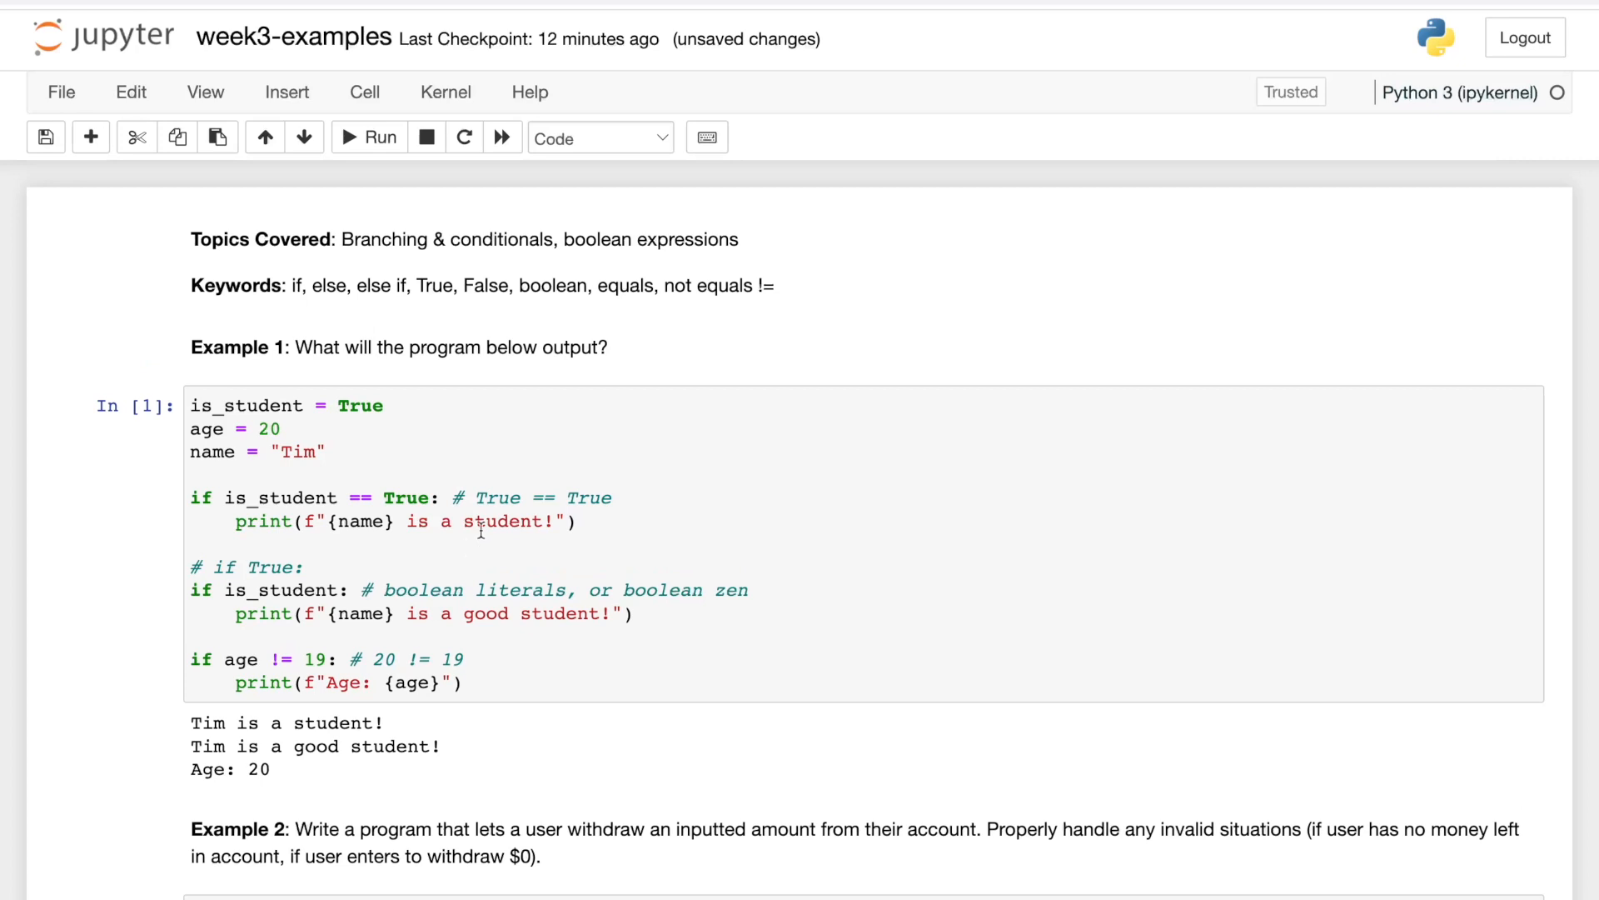